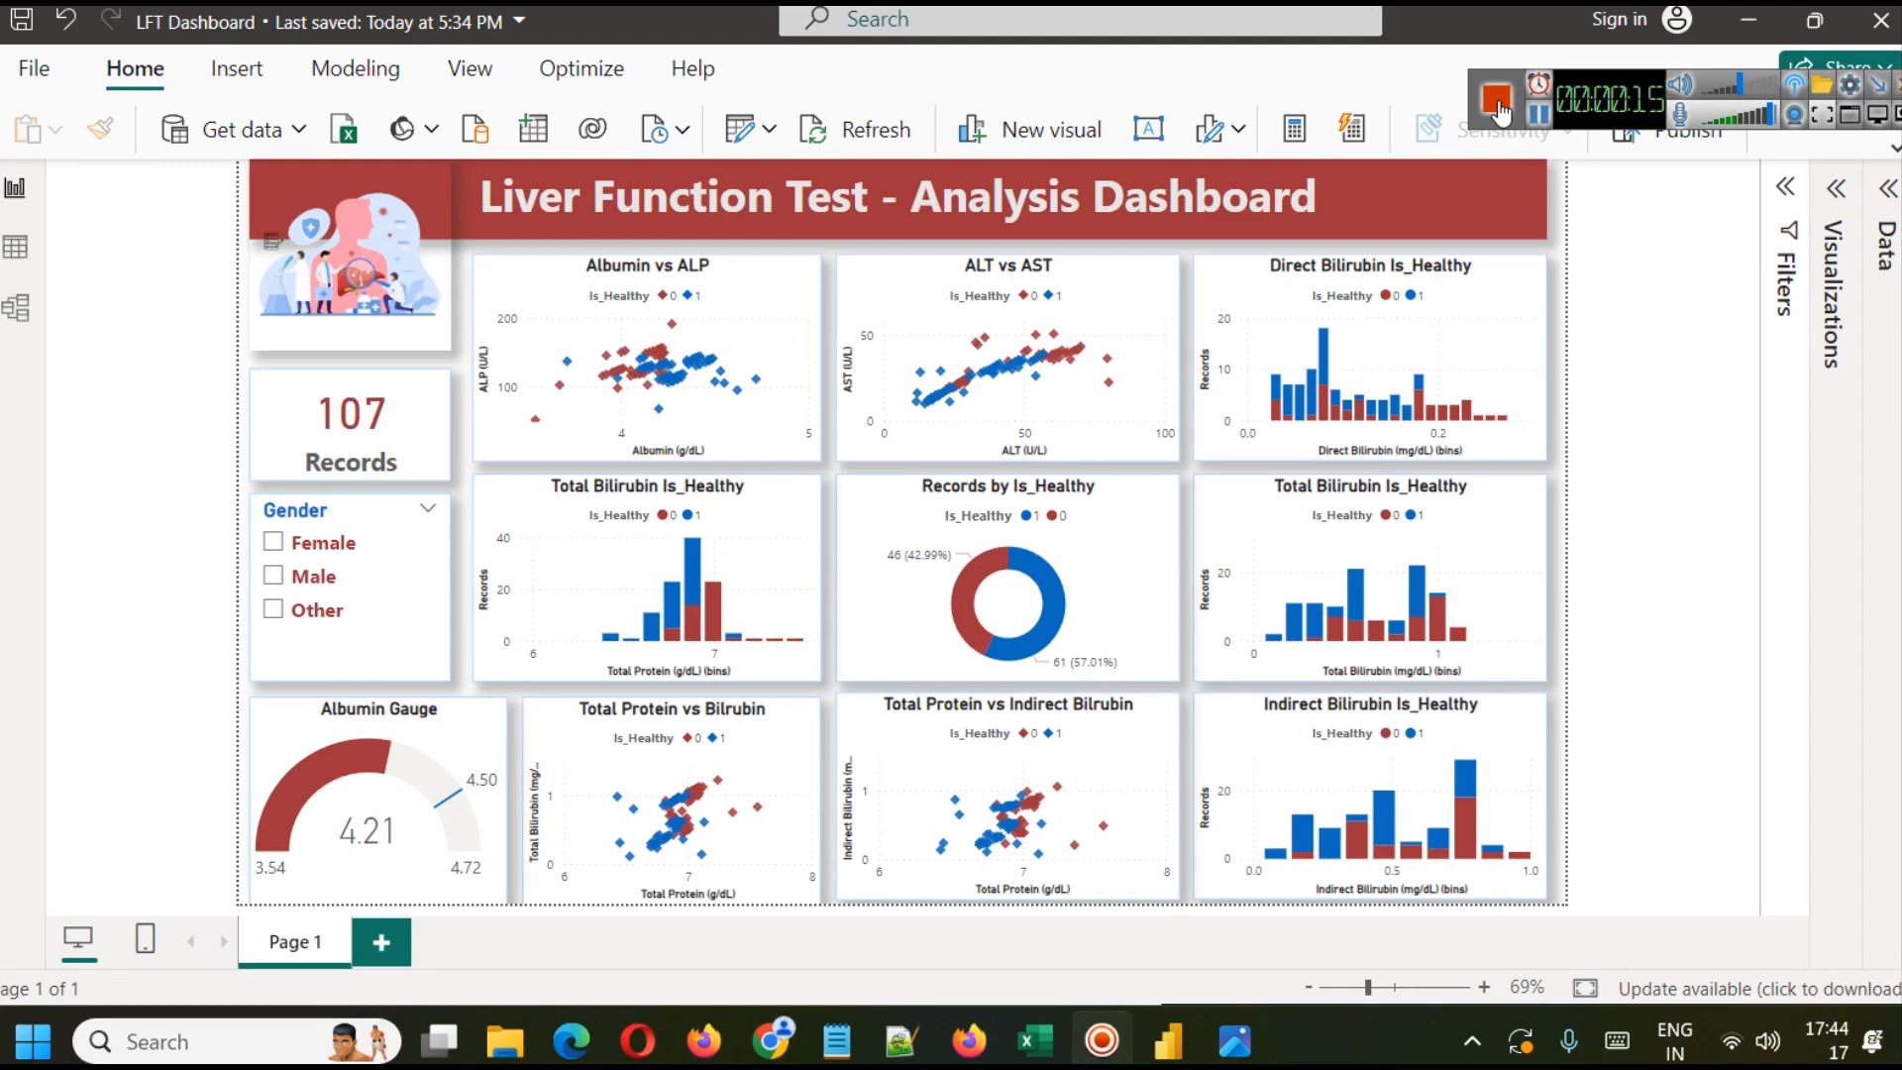
mouse_move(771, 269)
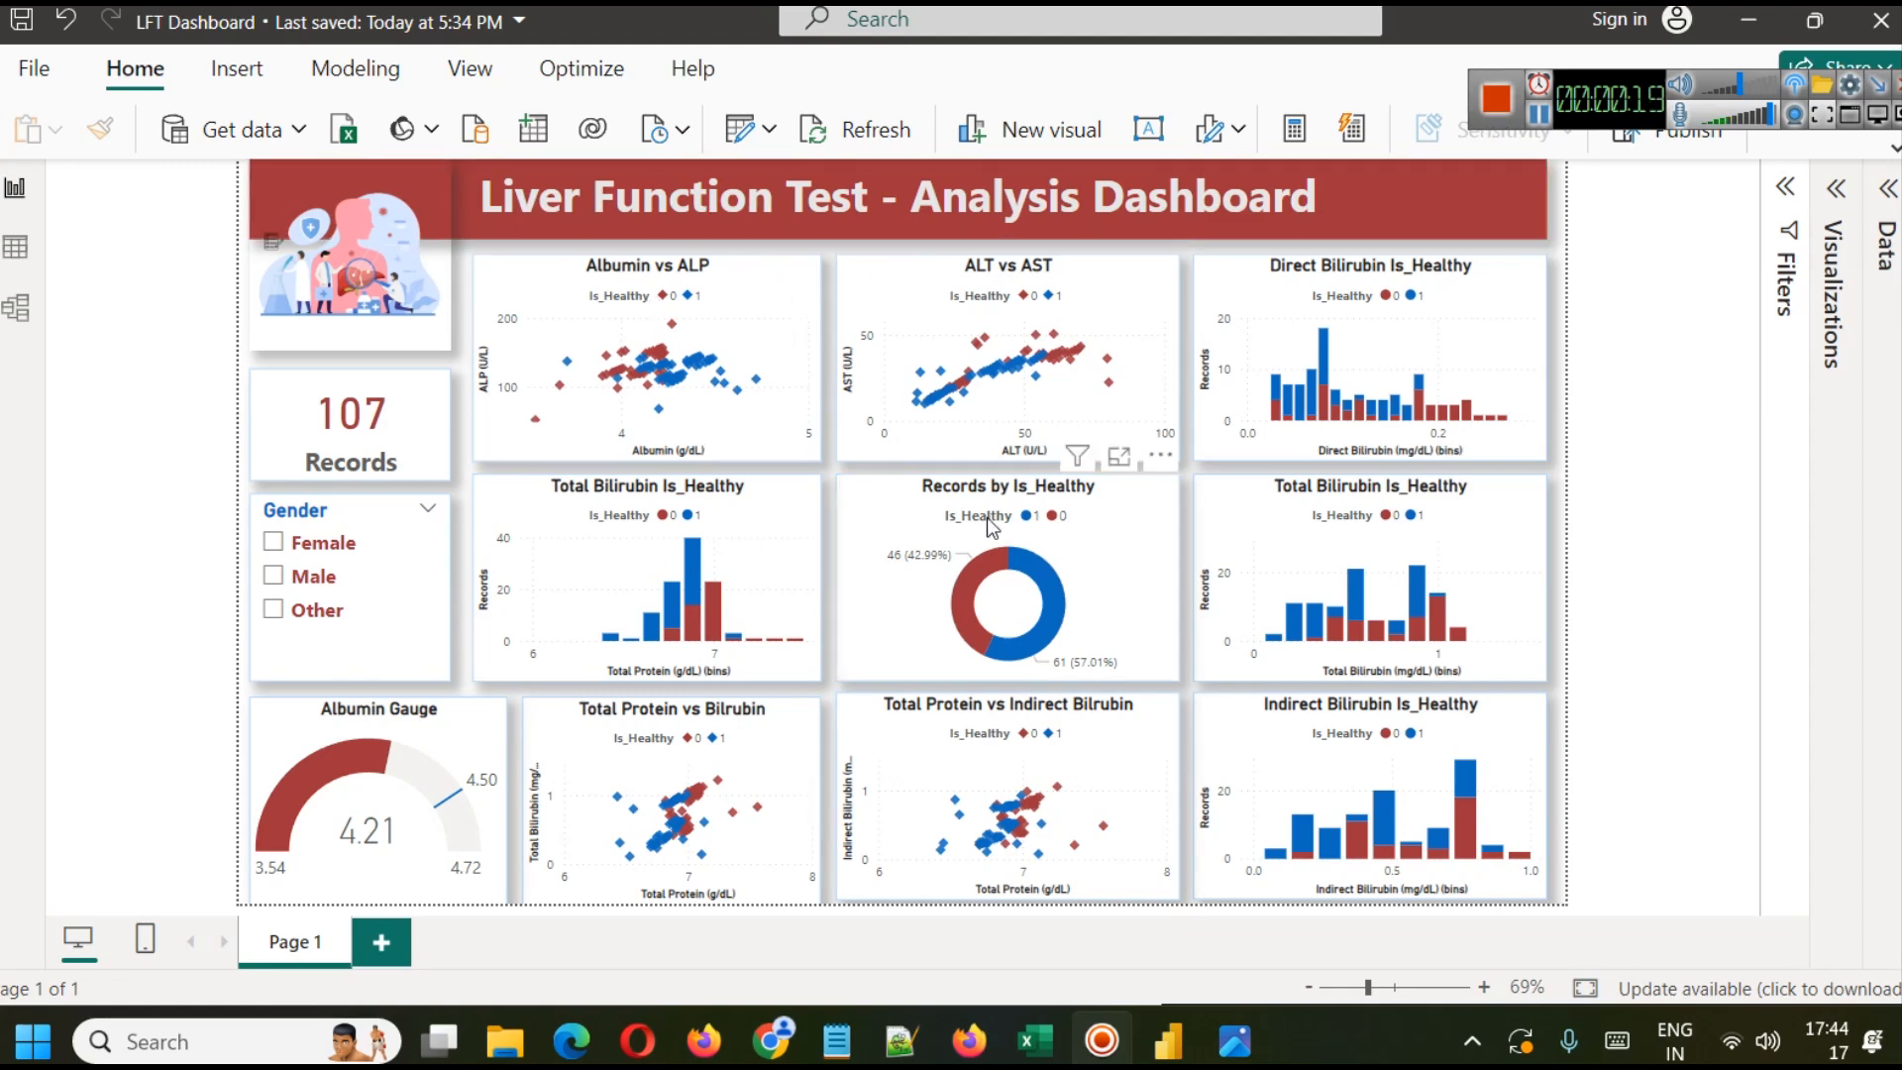
mouse_move(1089, 559)
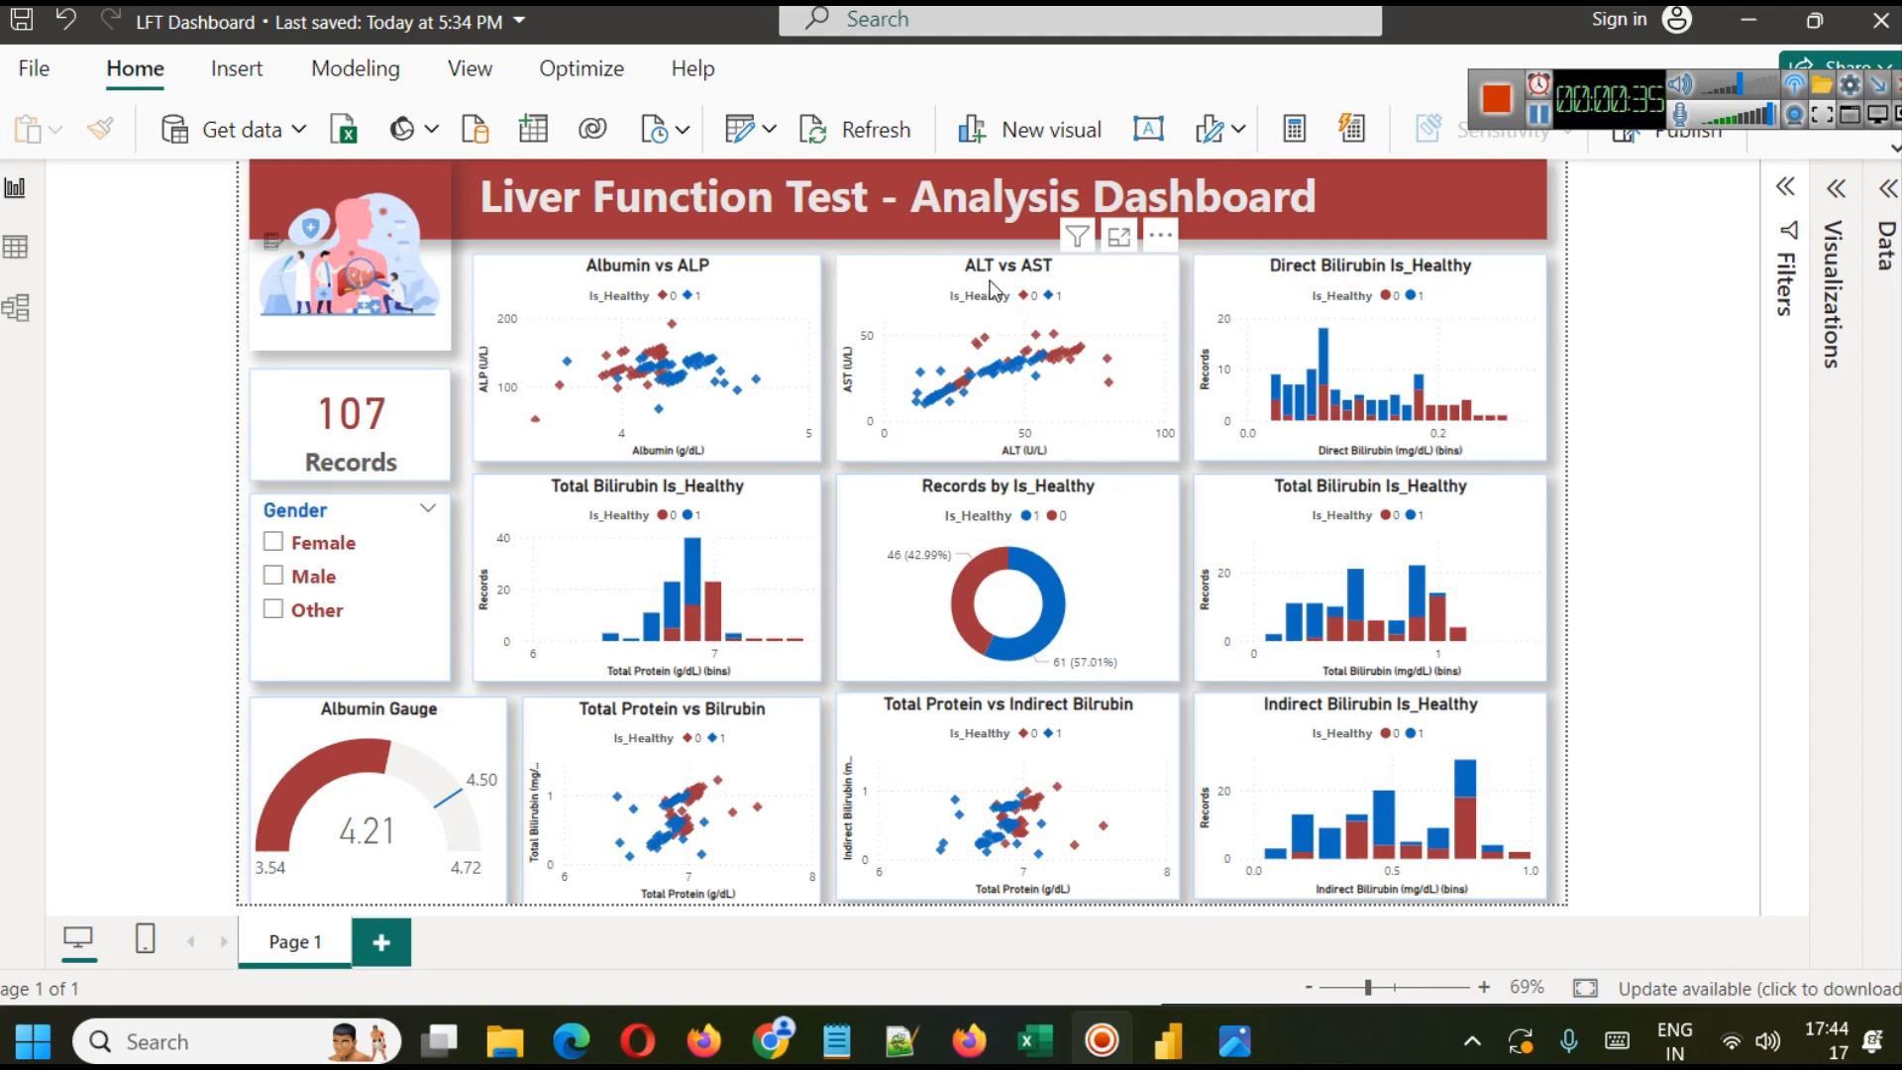
mouse_move(1018, 442)
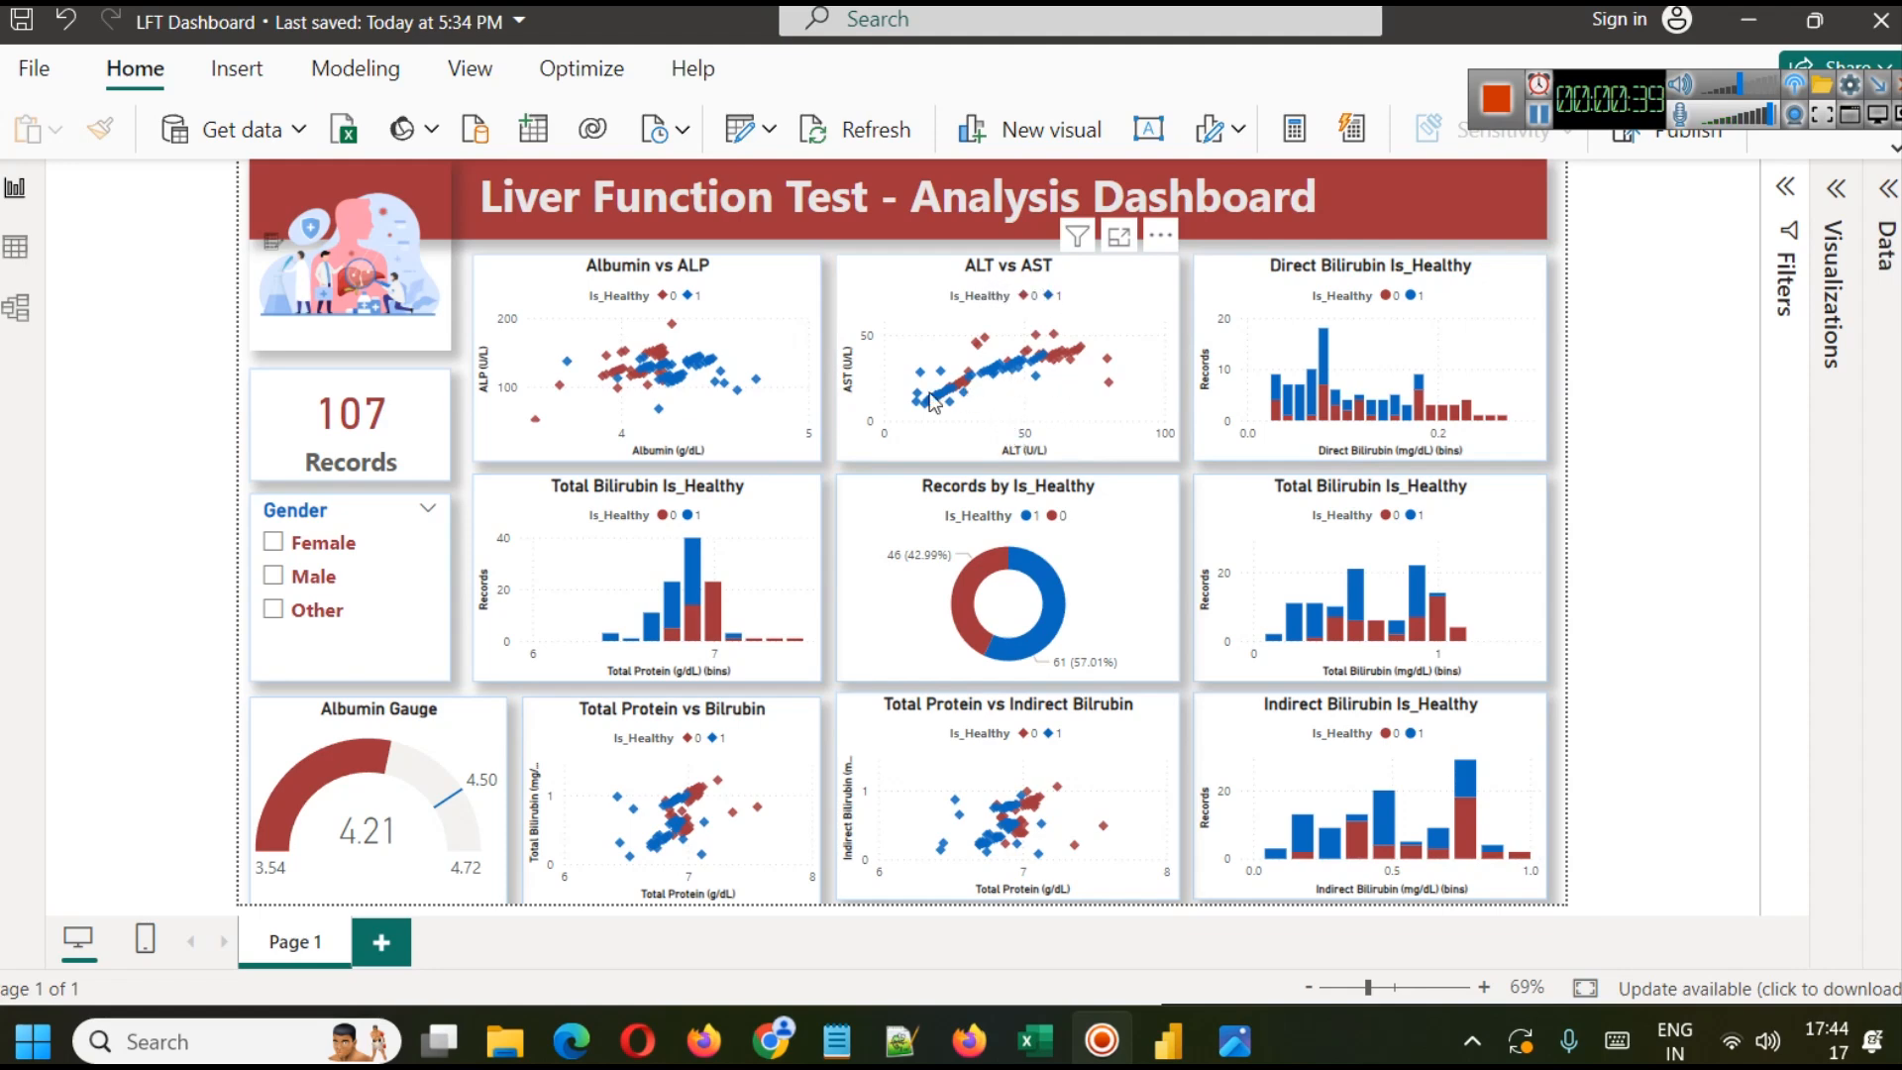
mouse_move(1044, 375)
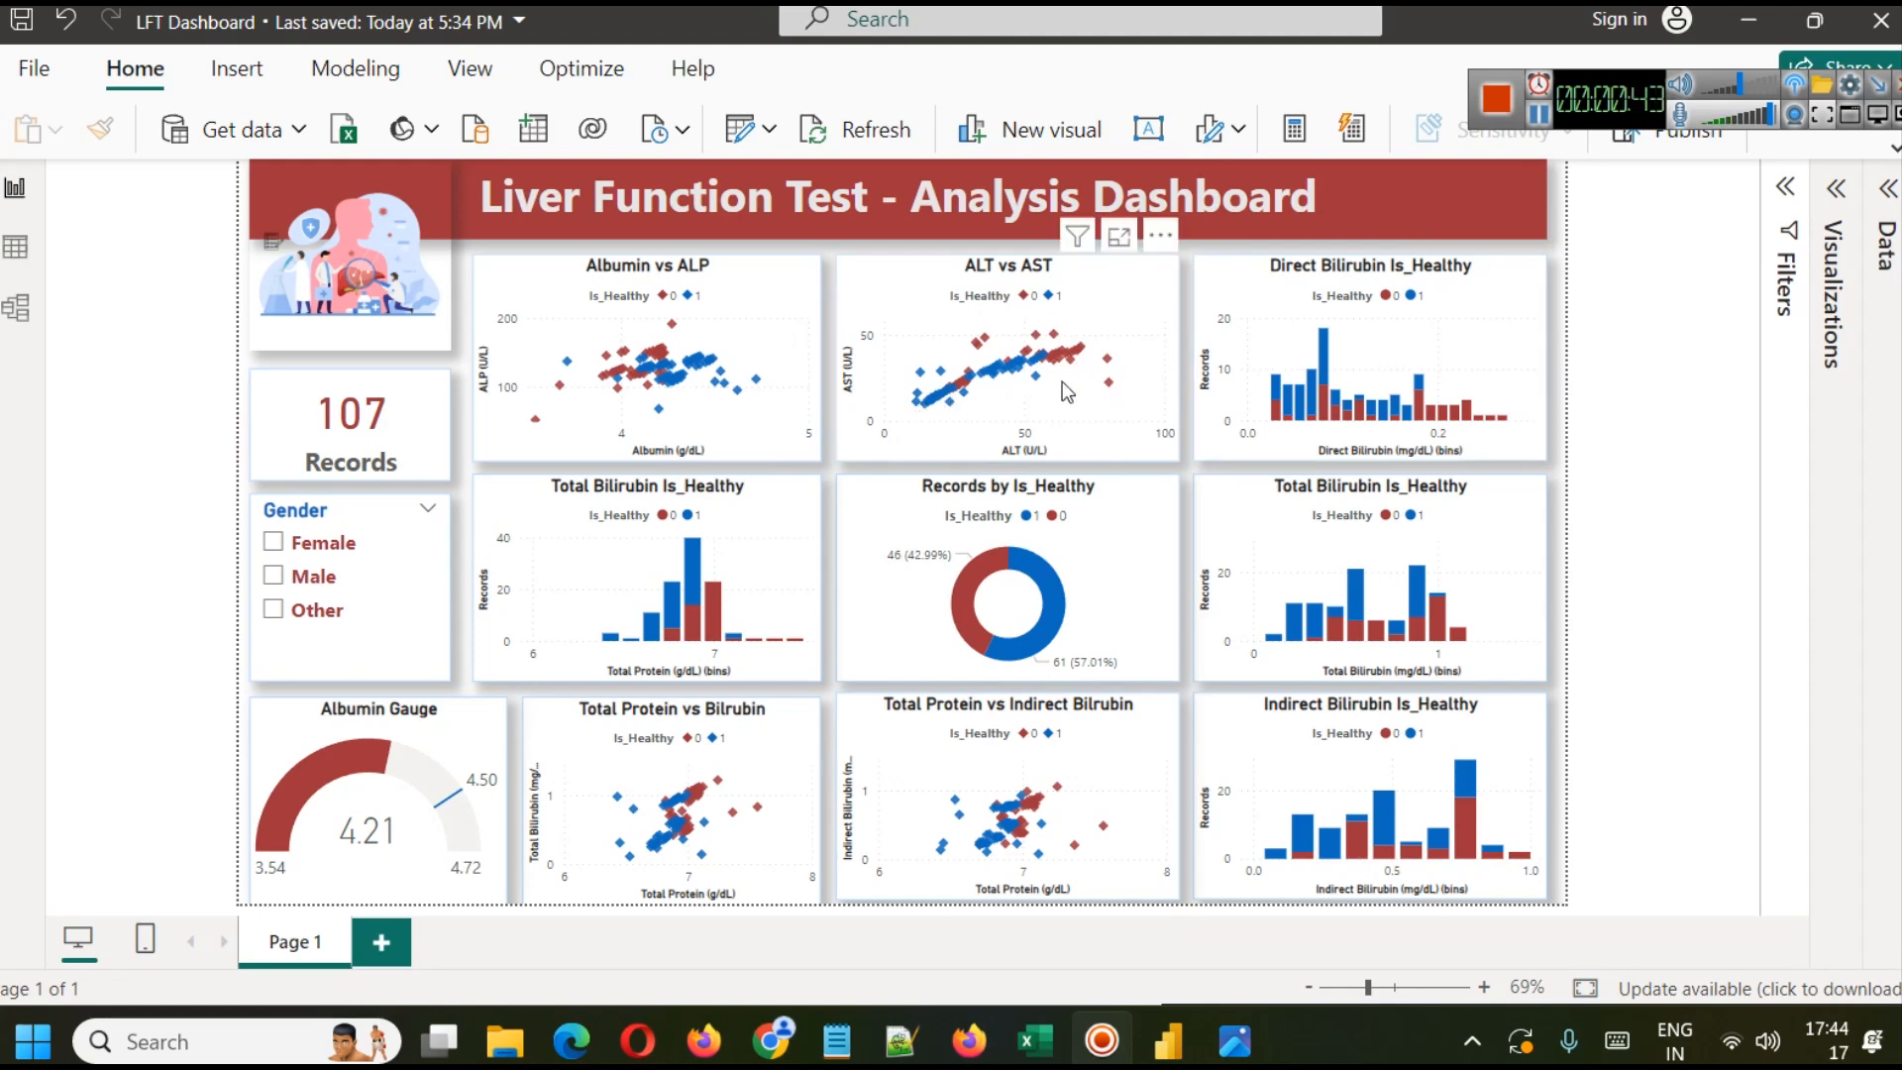
mouse_move(679, 537)
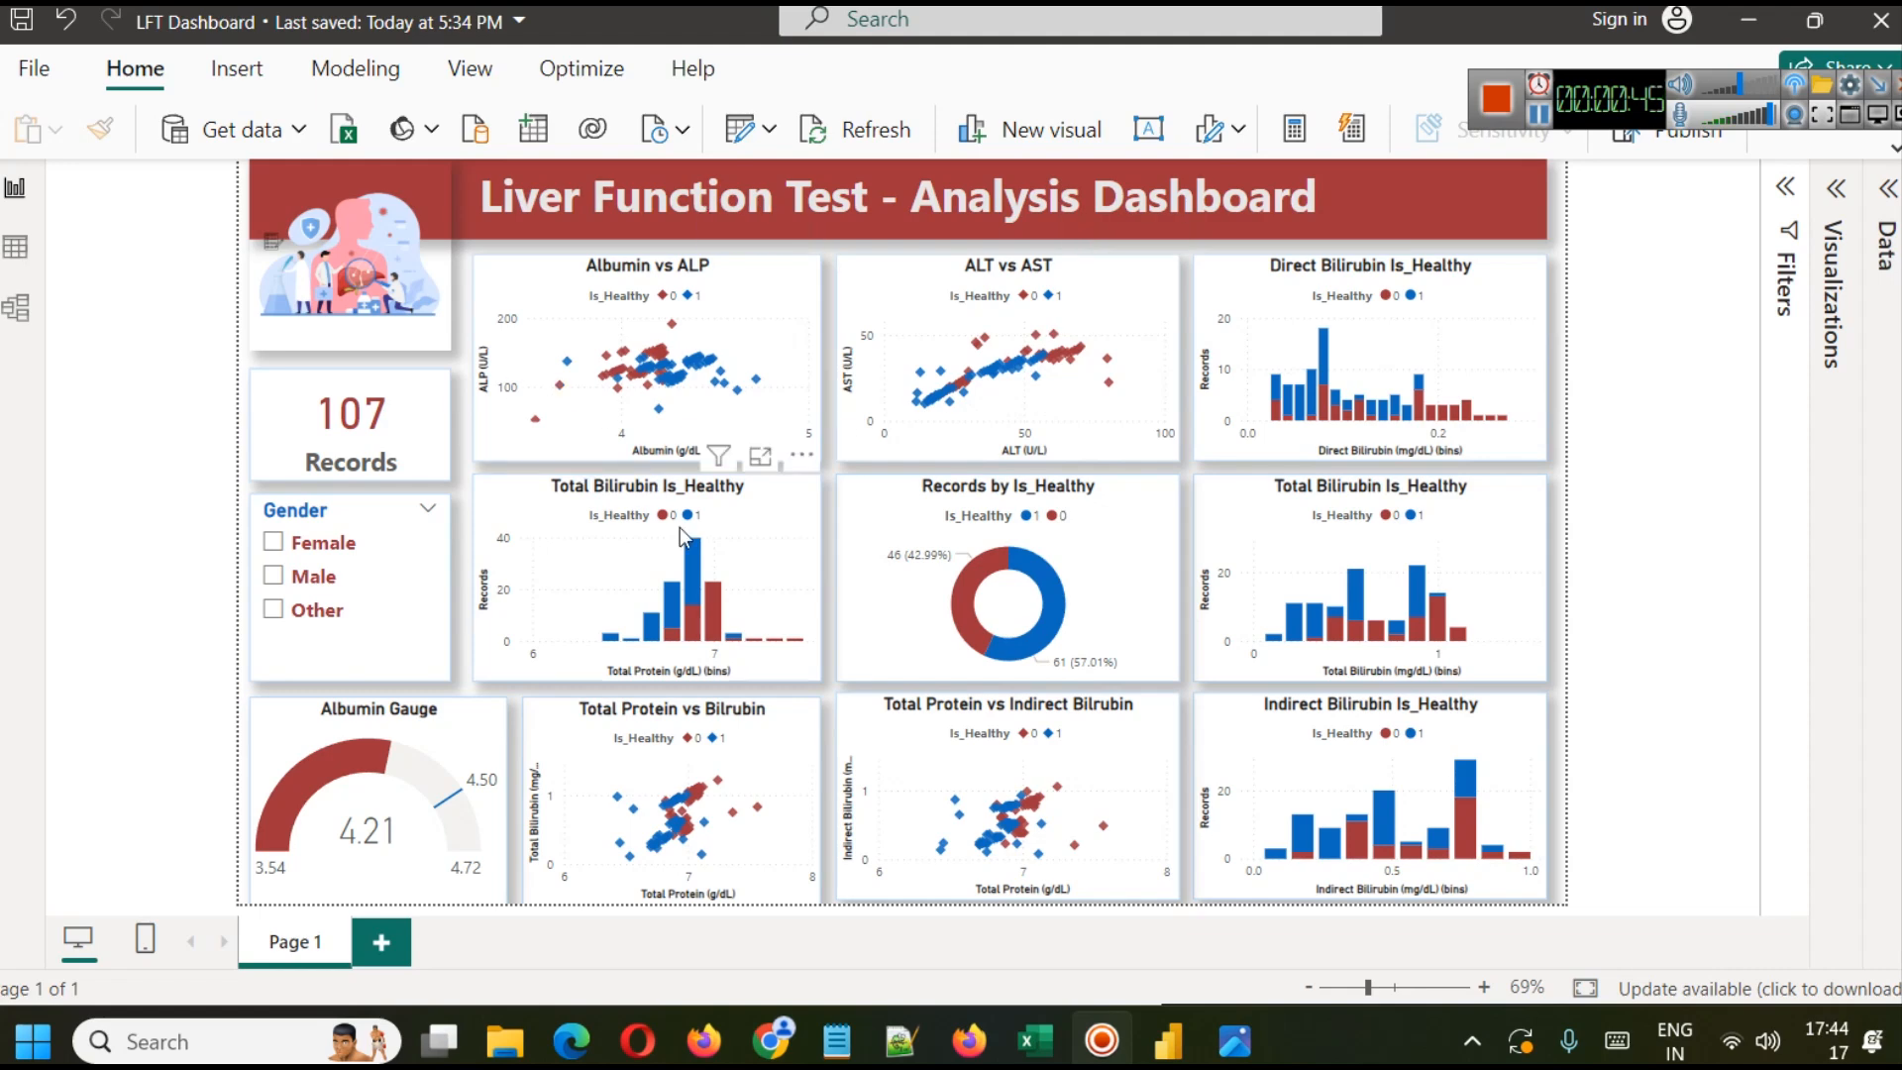
mouse_move(701, 531)
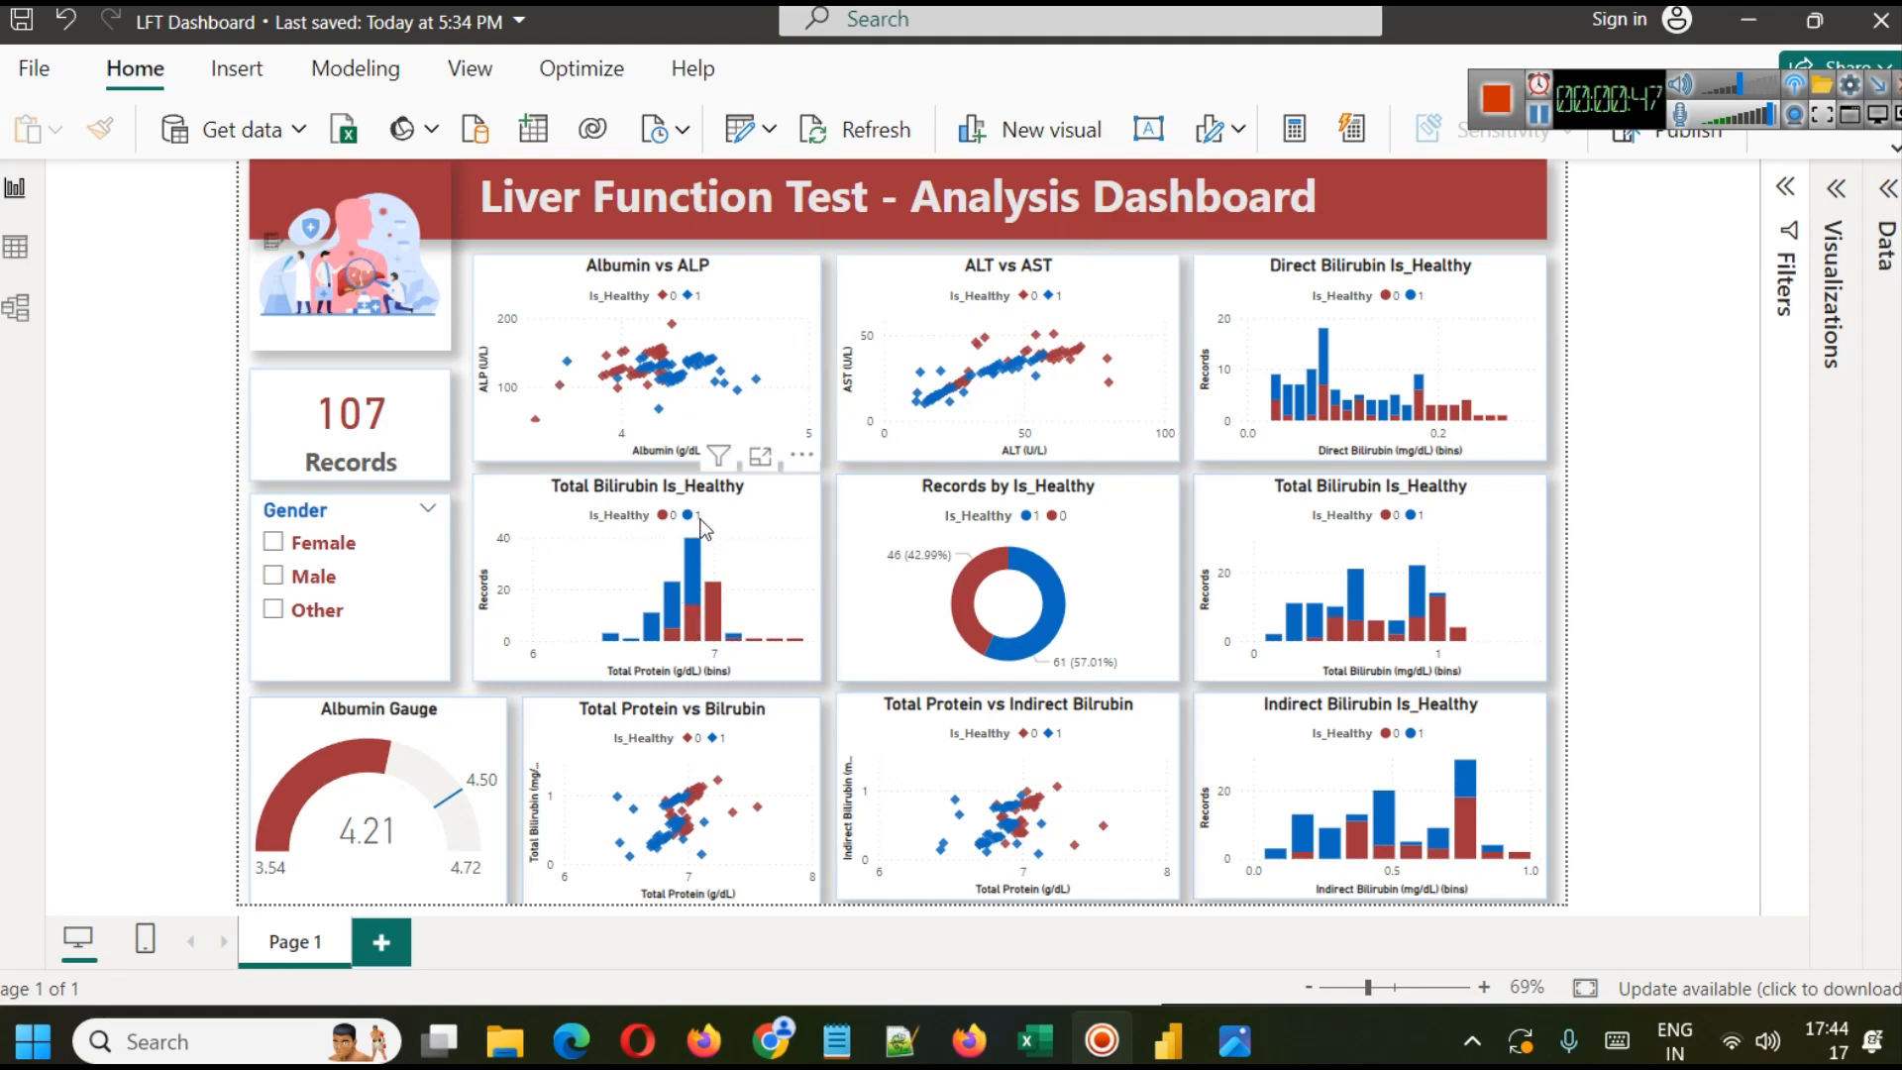
mouse_move(727, 503)
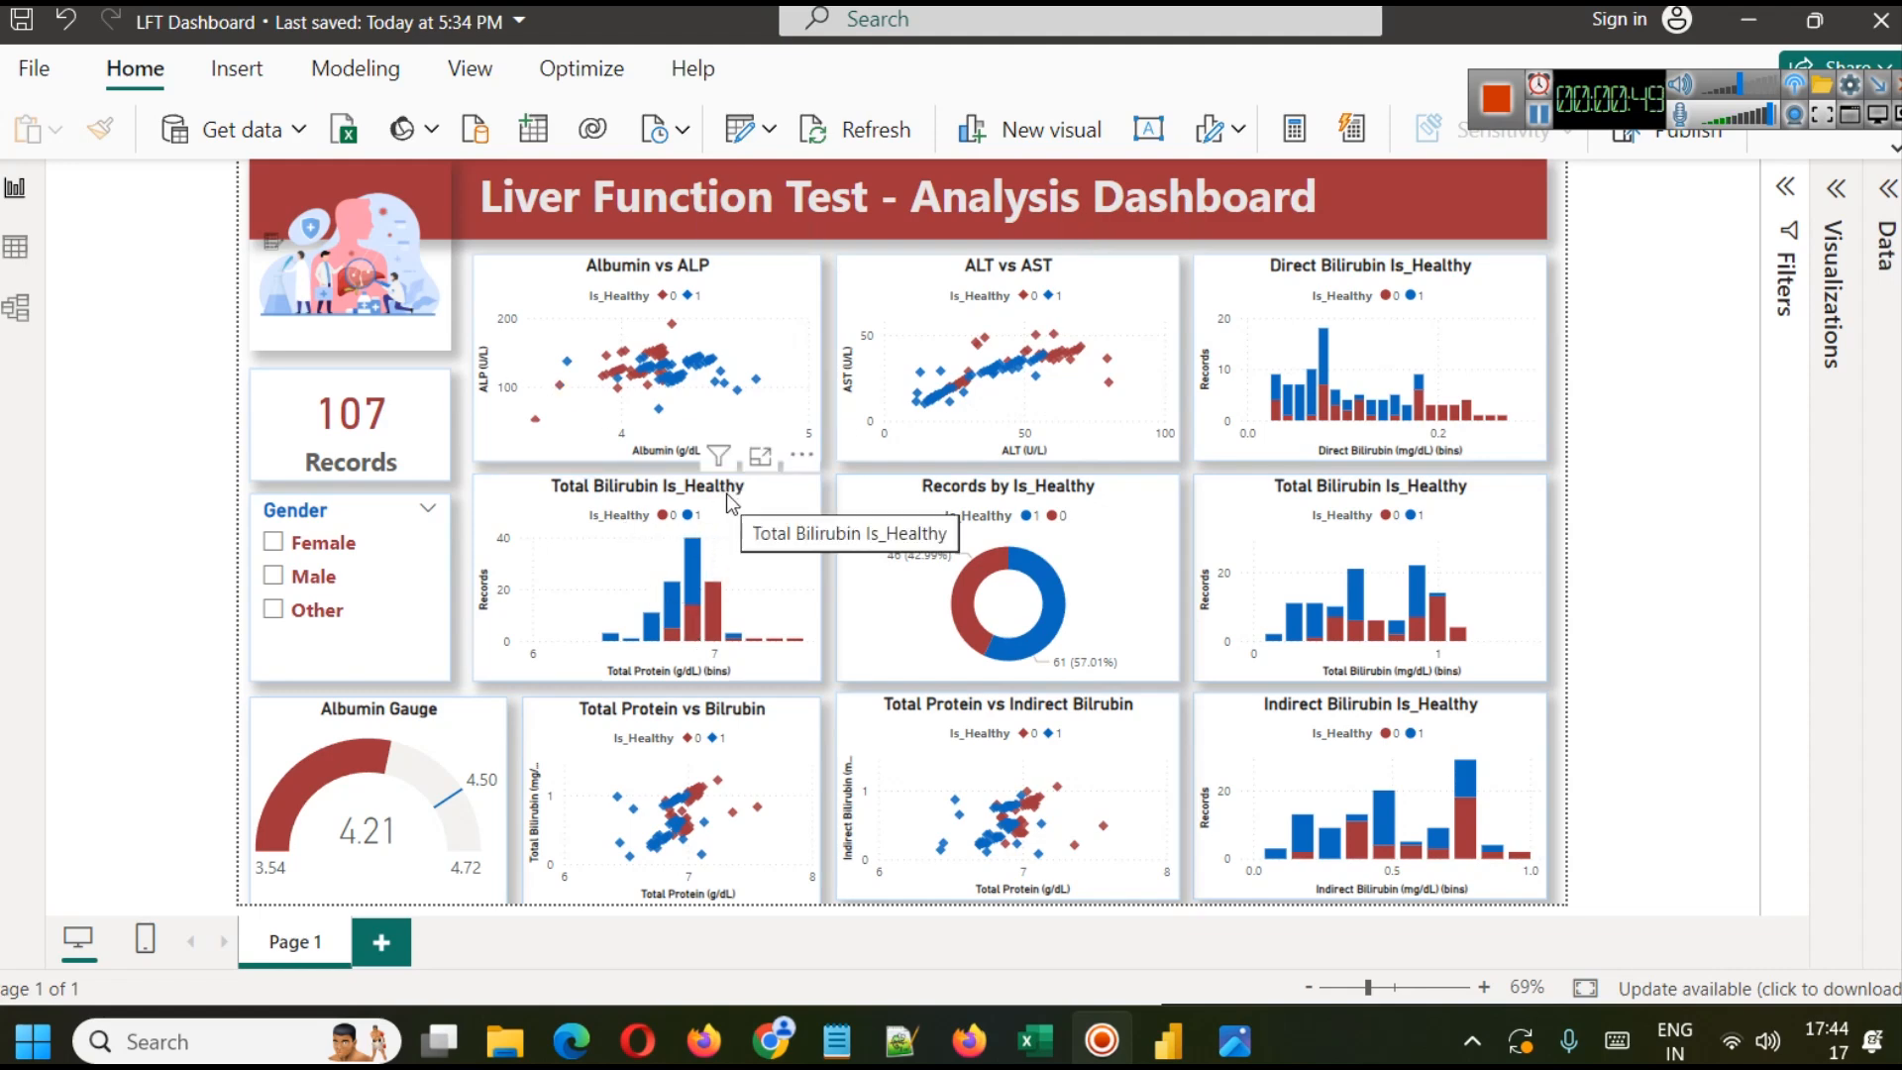
mouse_move(729, 511)
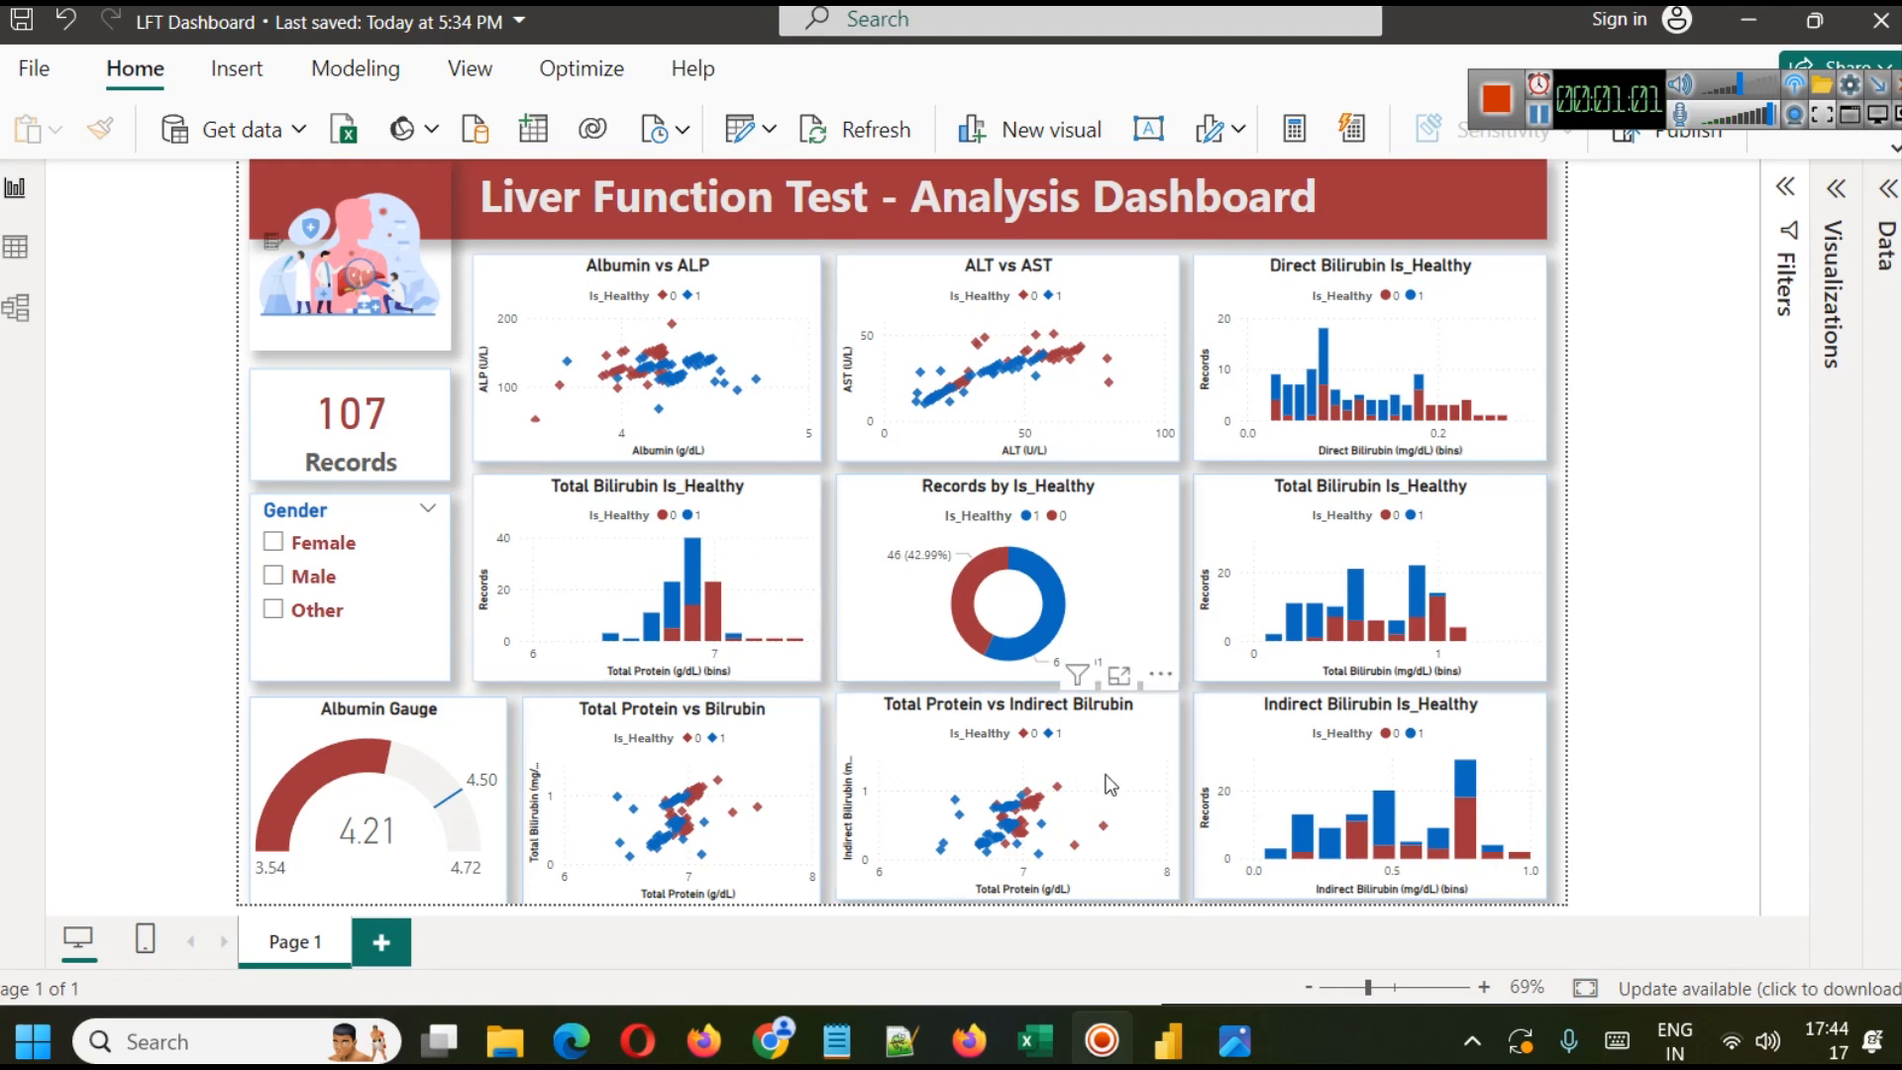
mouse_move(947, 378)
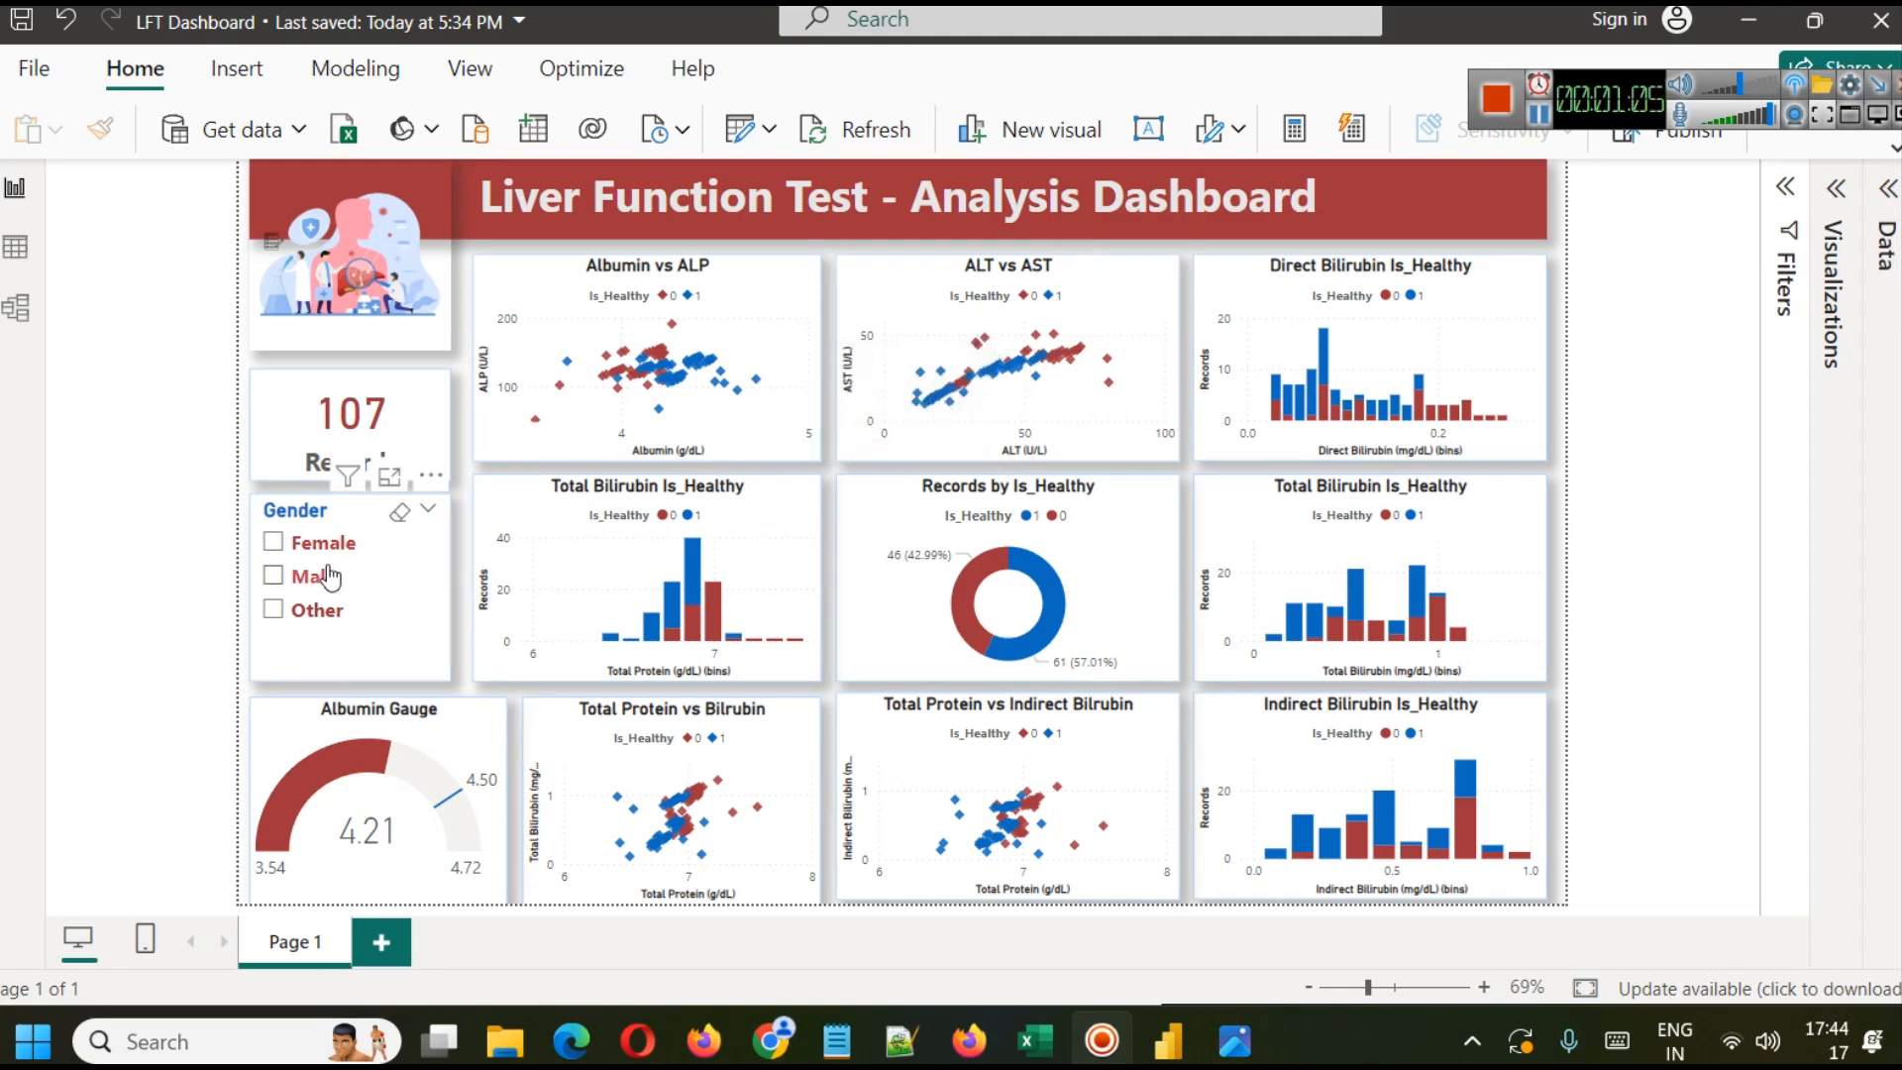
Step: Try the reference dashboard's Gender filter on Female, Other and Male, then clear it
click(349, 559)
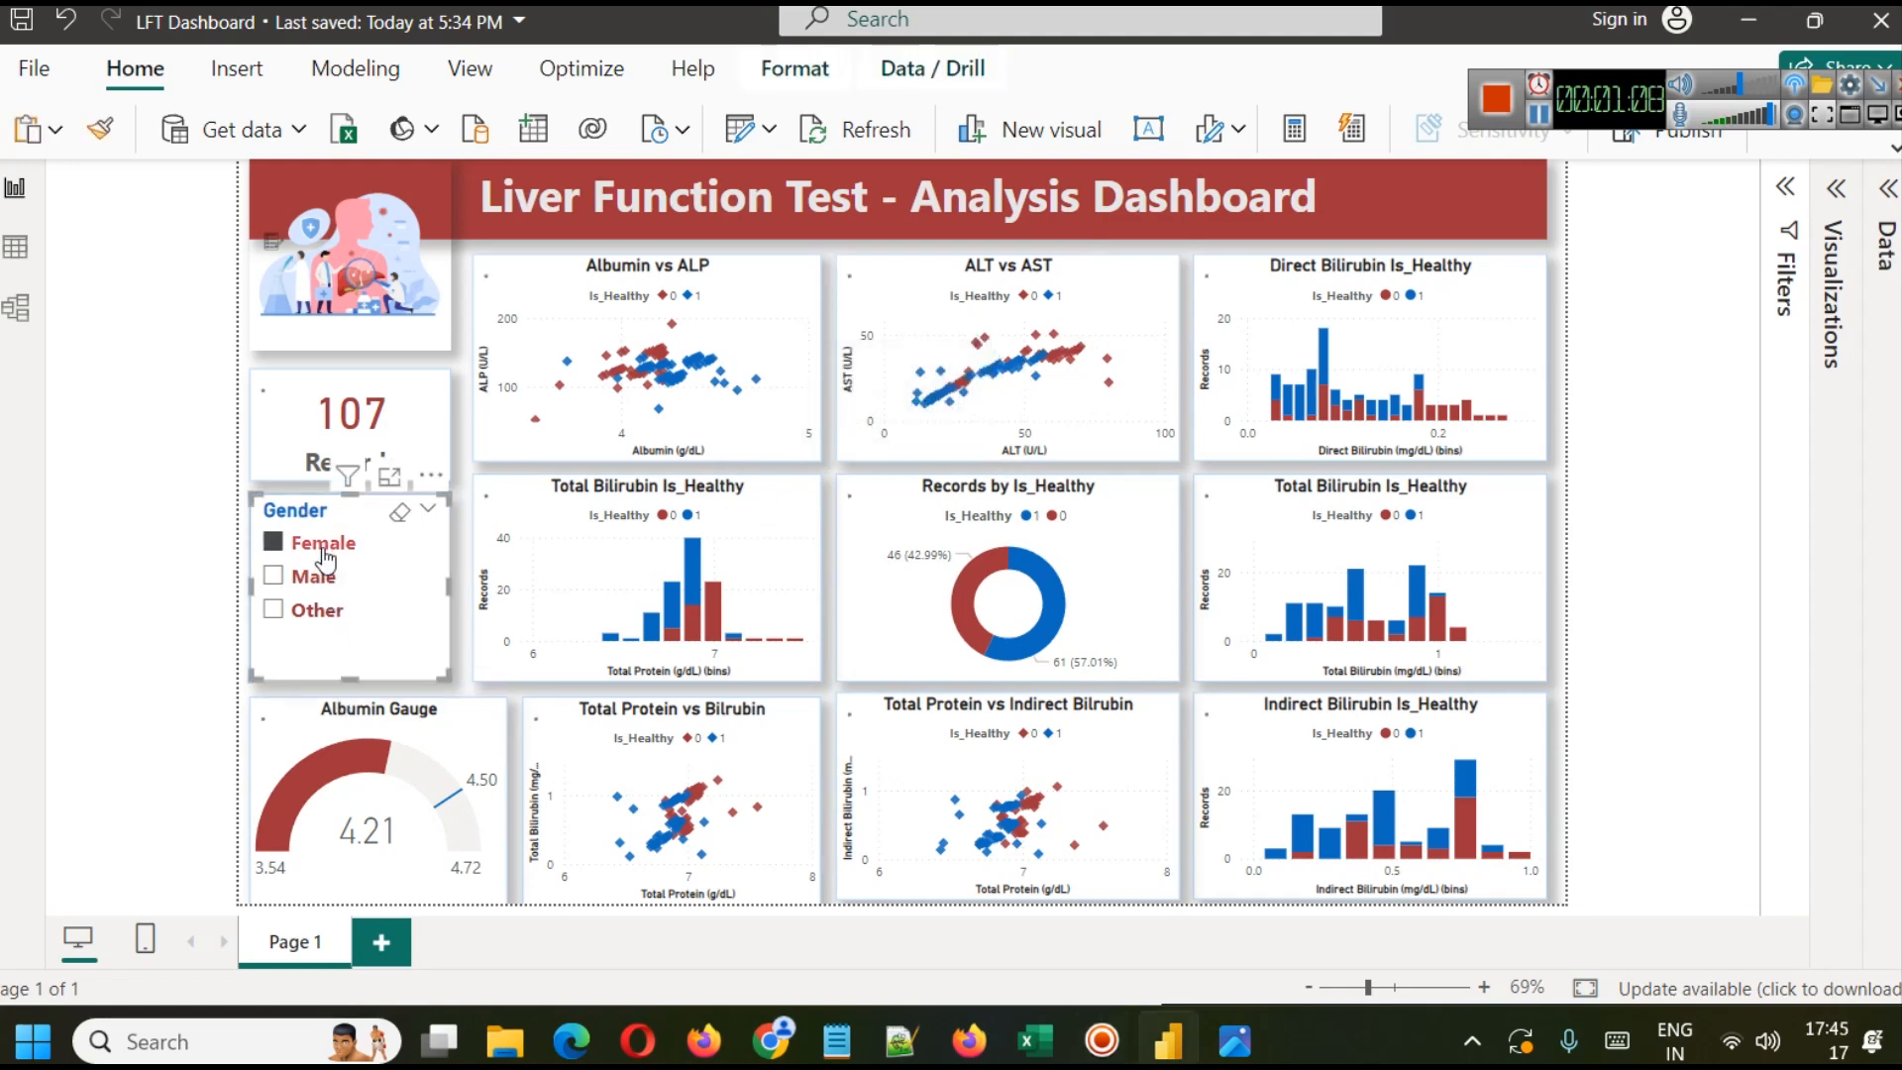
click(273, 610)
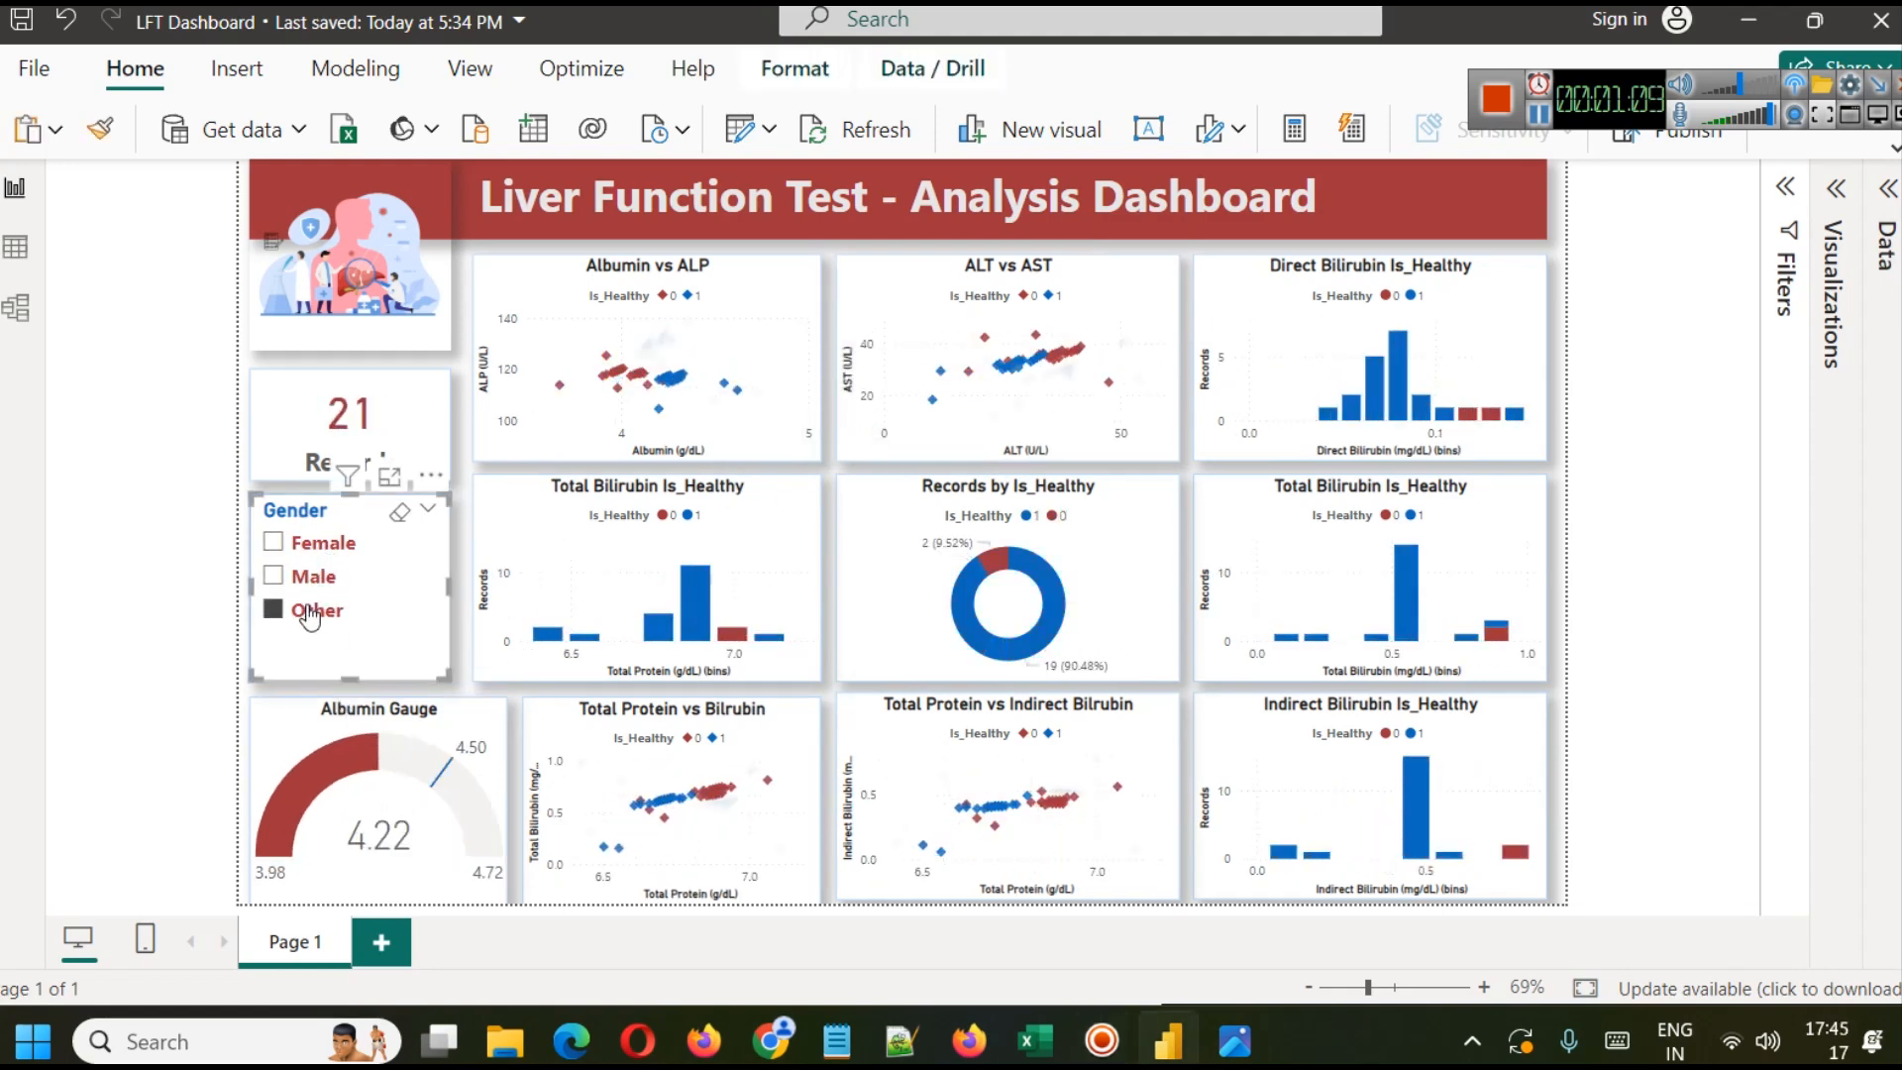
click(273, 577)
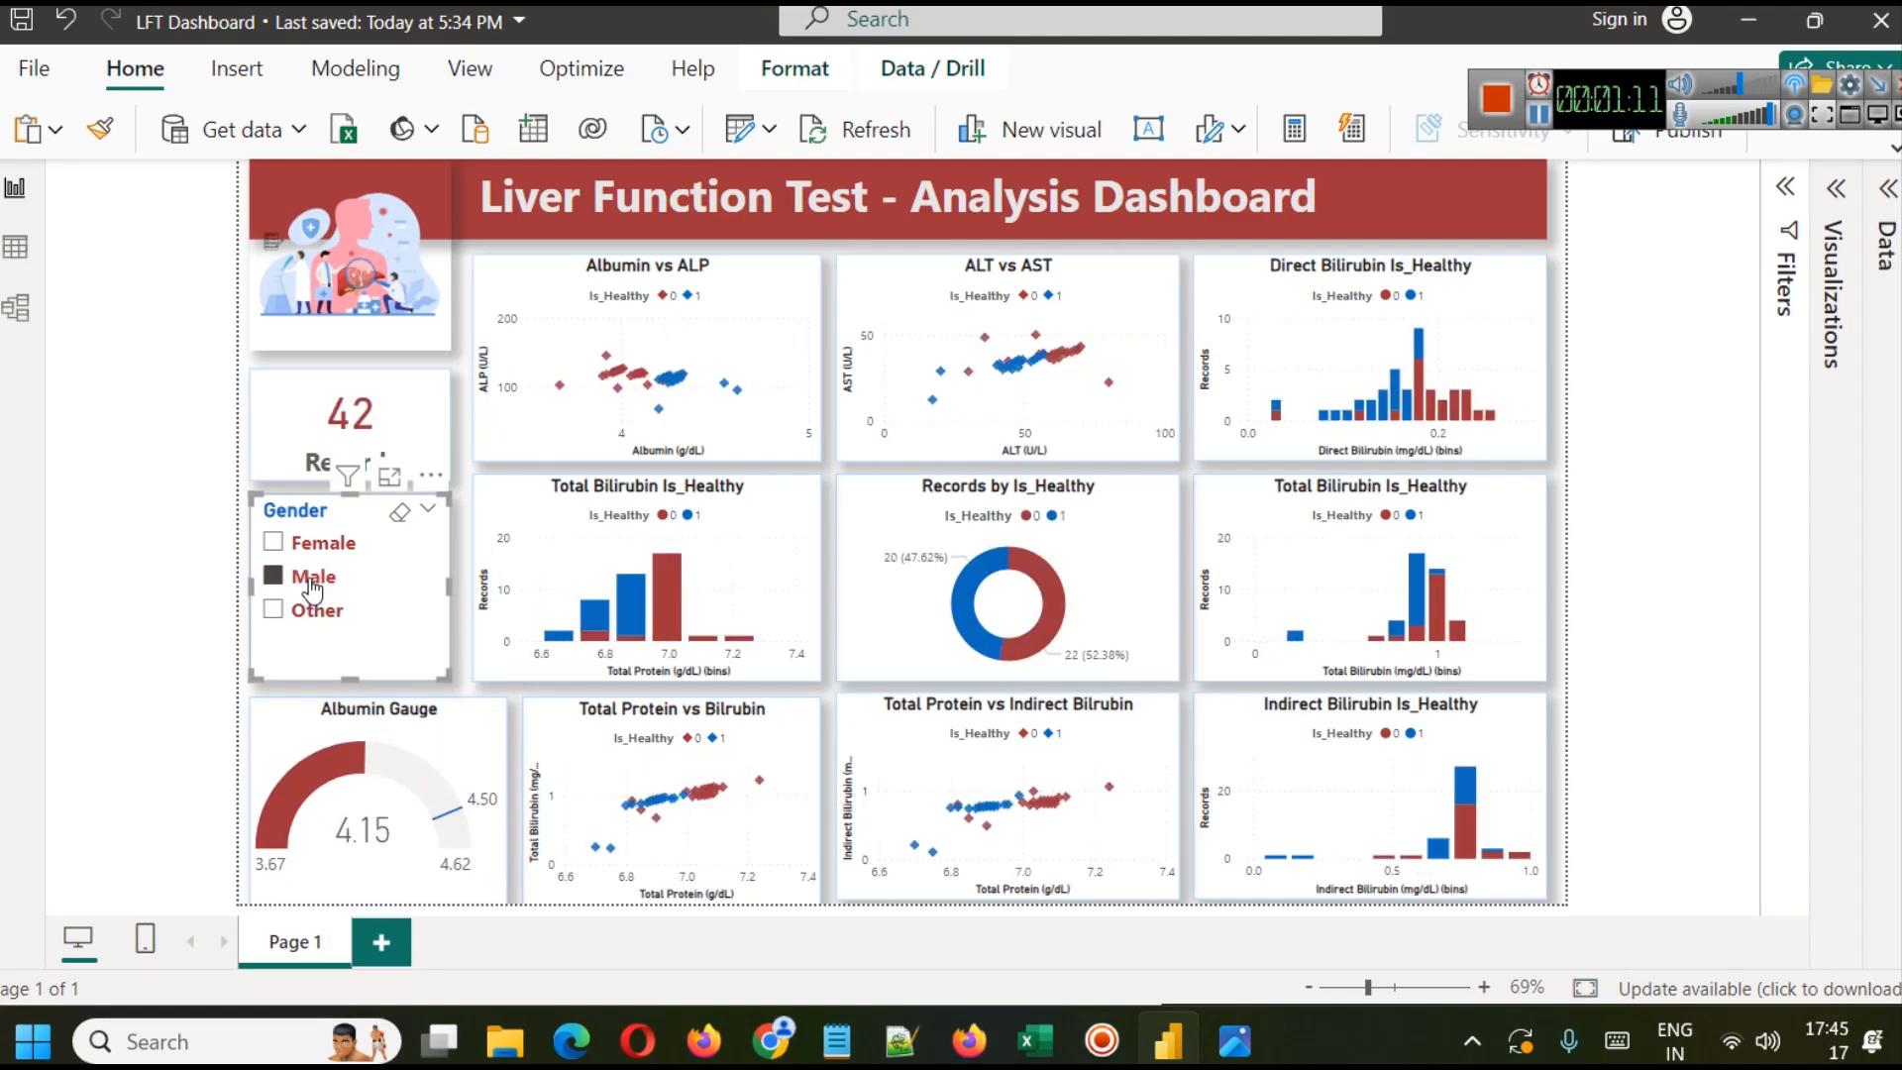
click(273, 577)
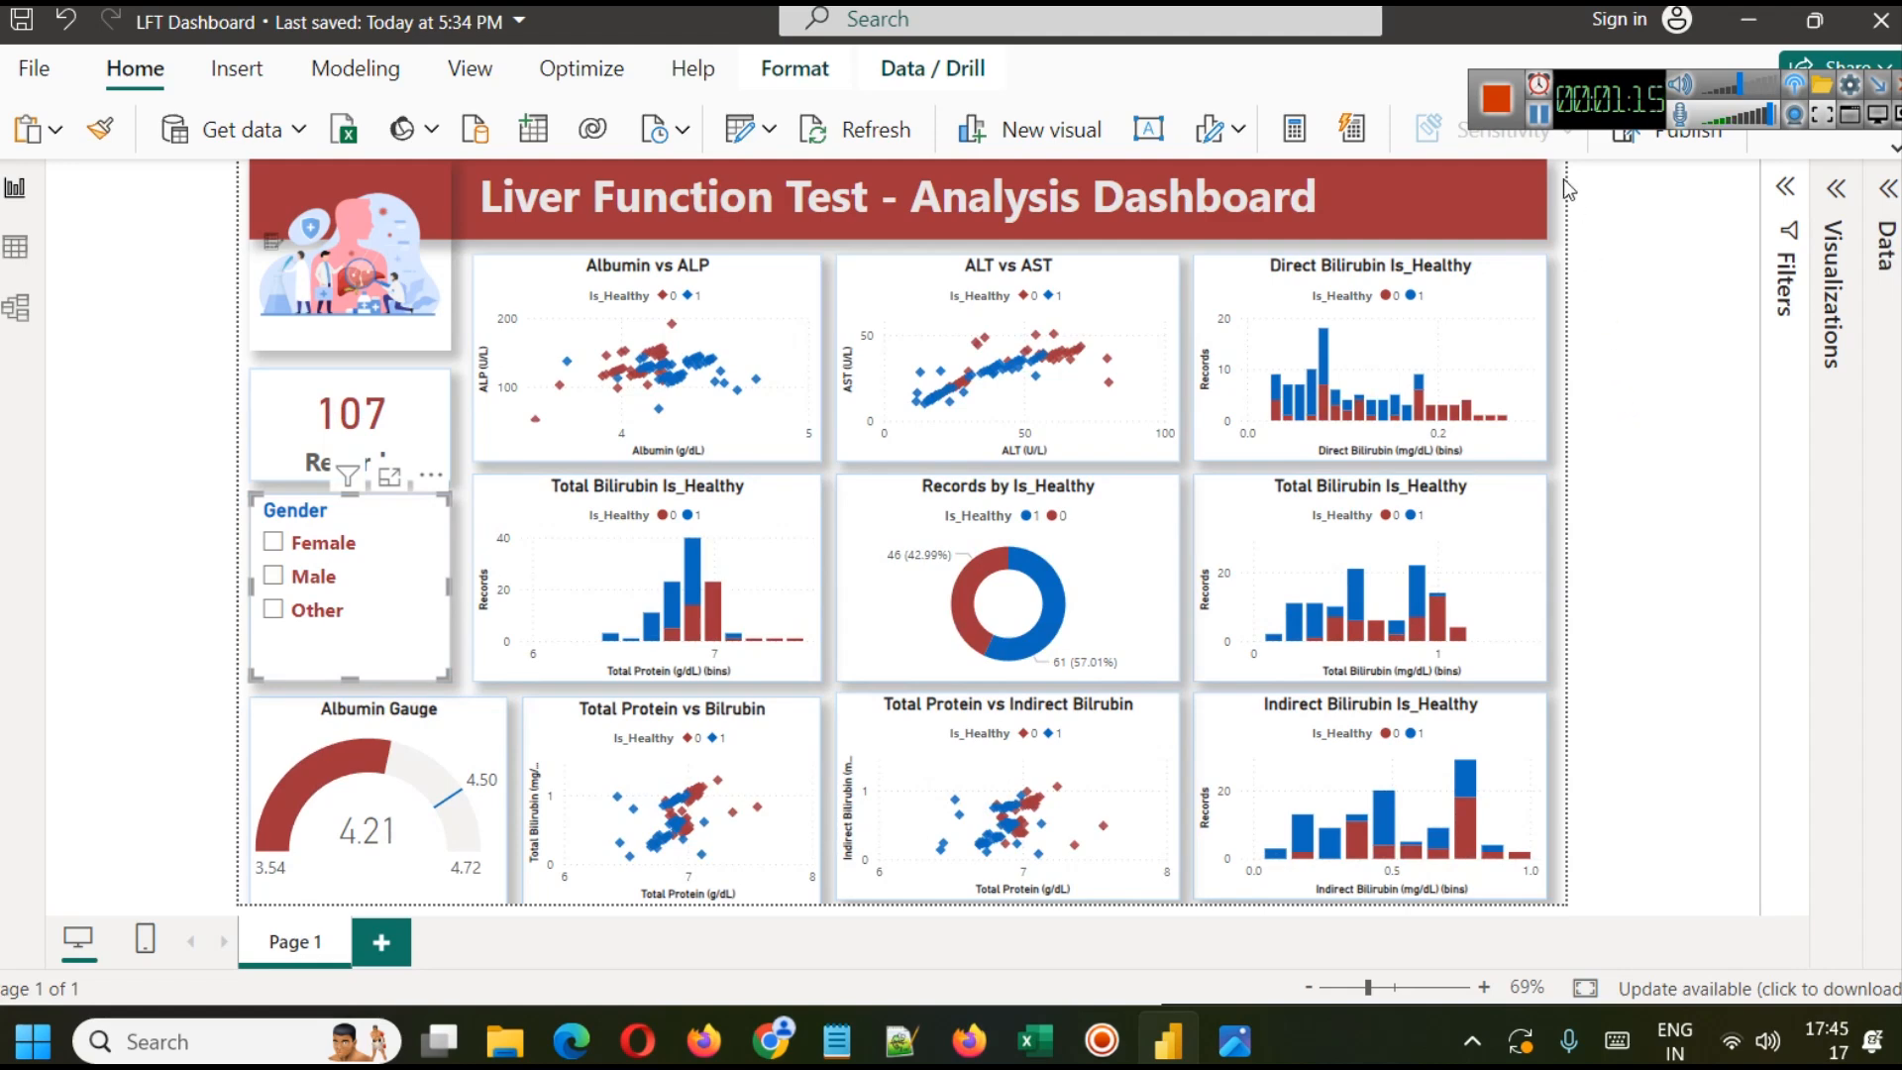
mouse_move(1510, 130)
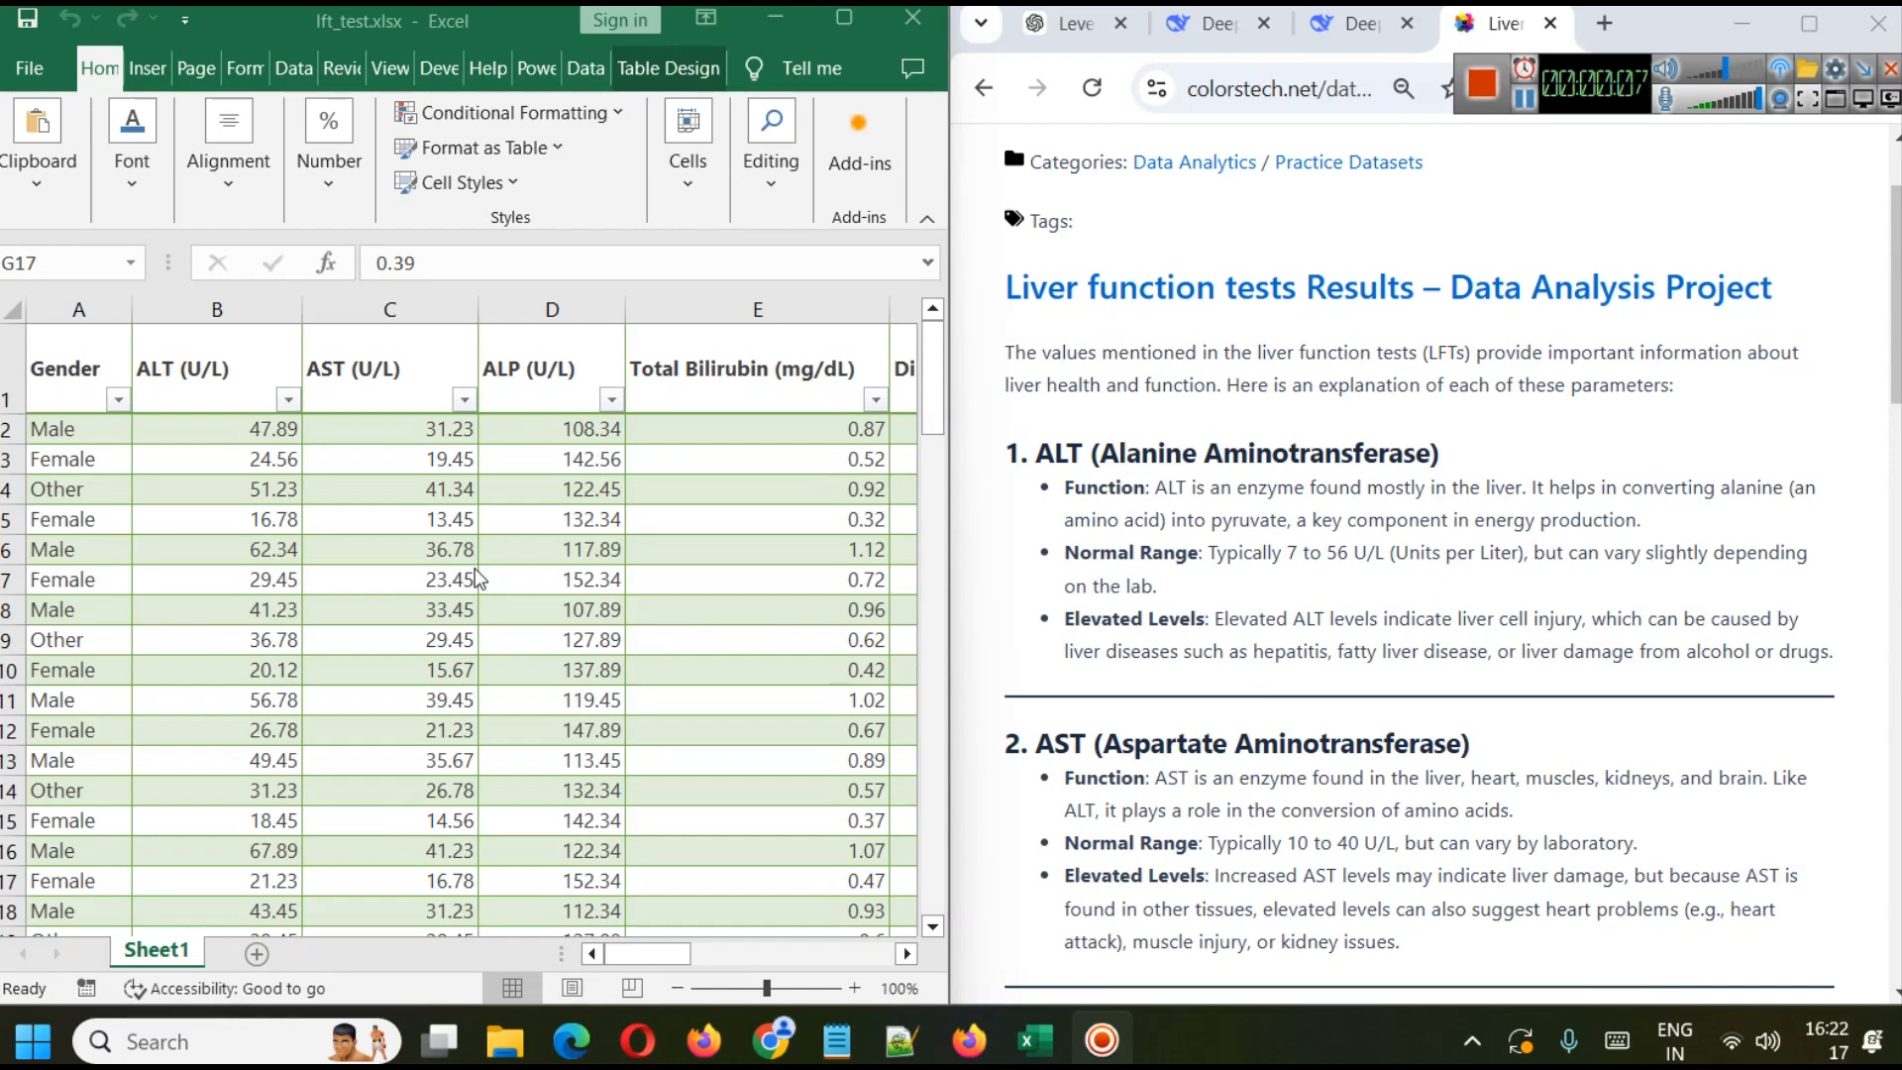
mouse_move(411, 642)
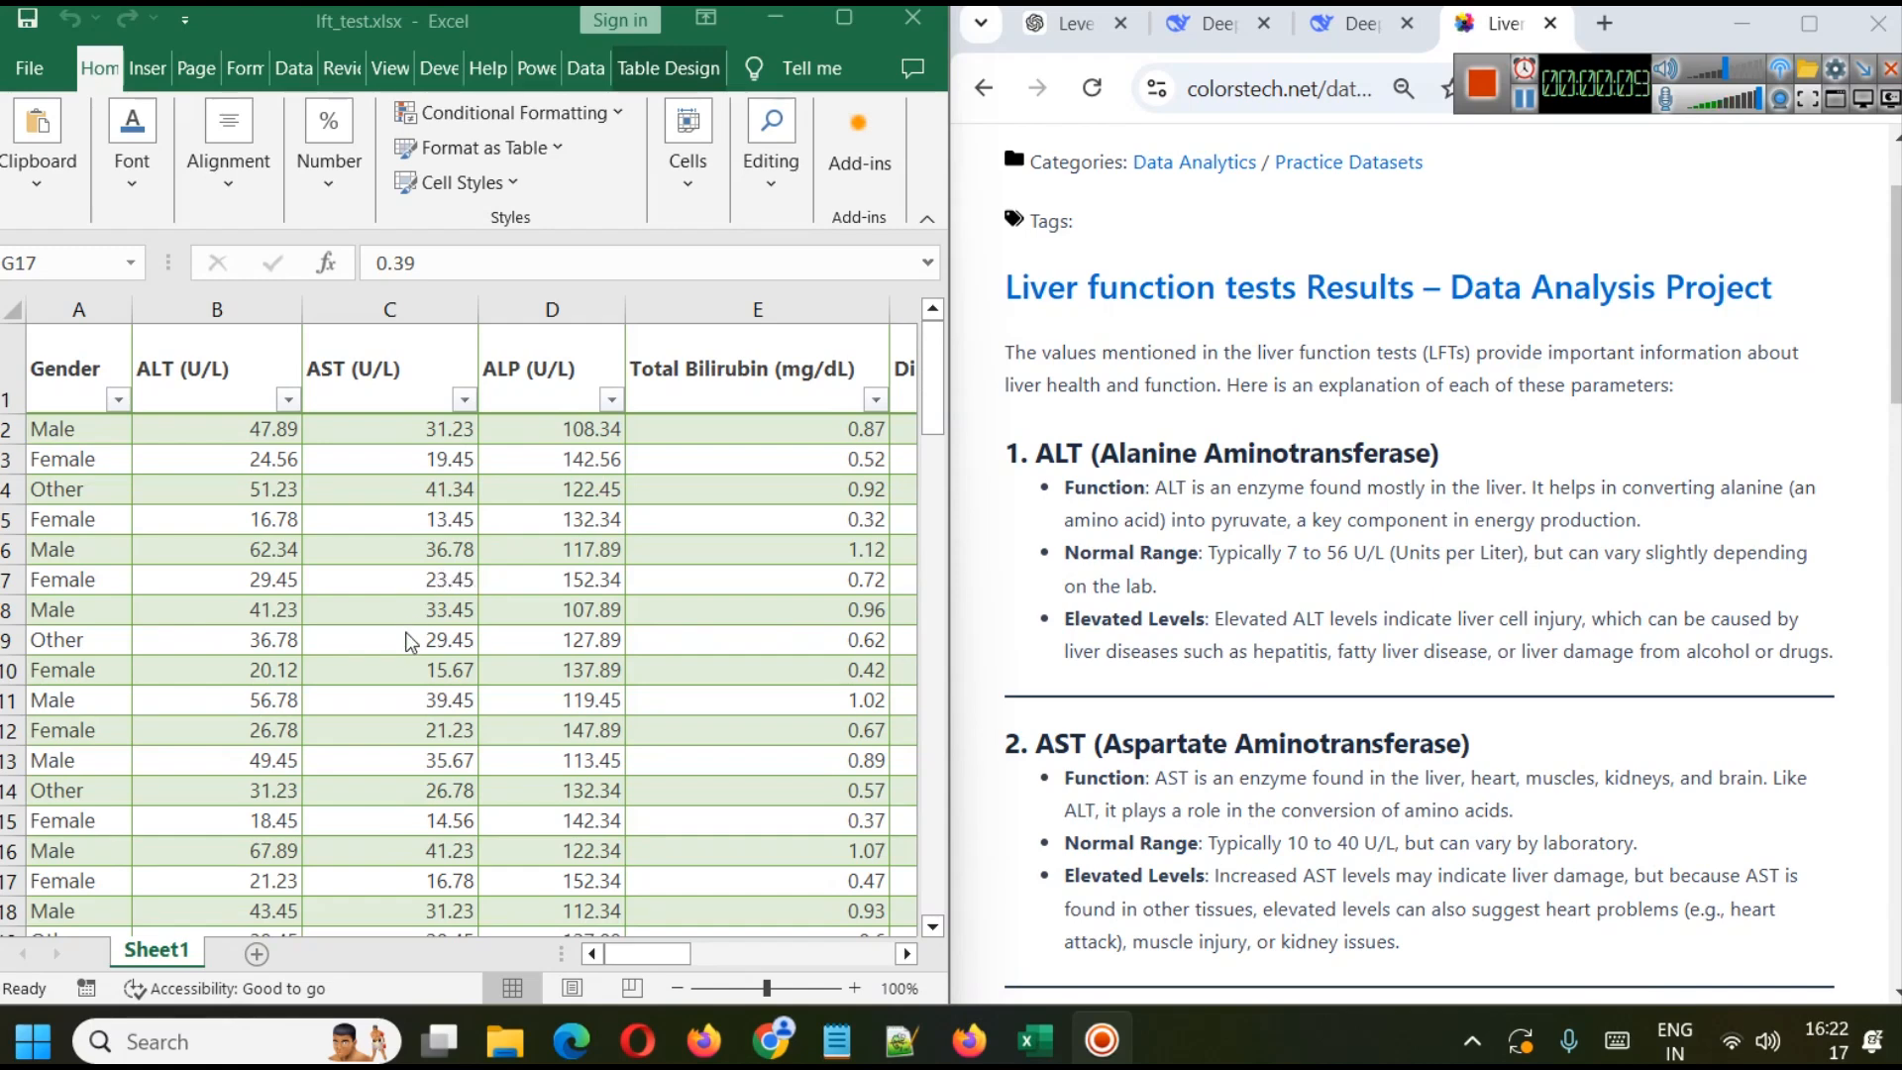
mouse_move(443, 634)
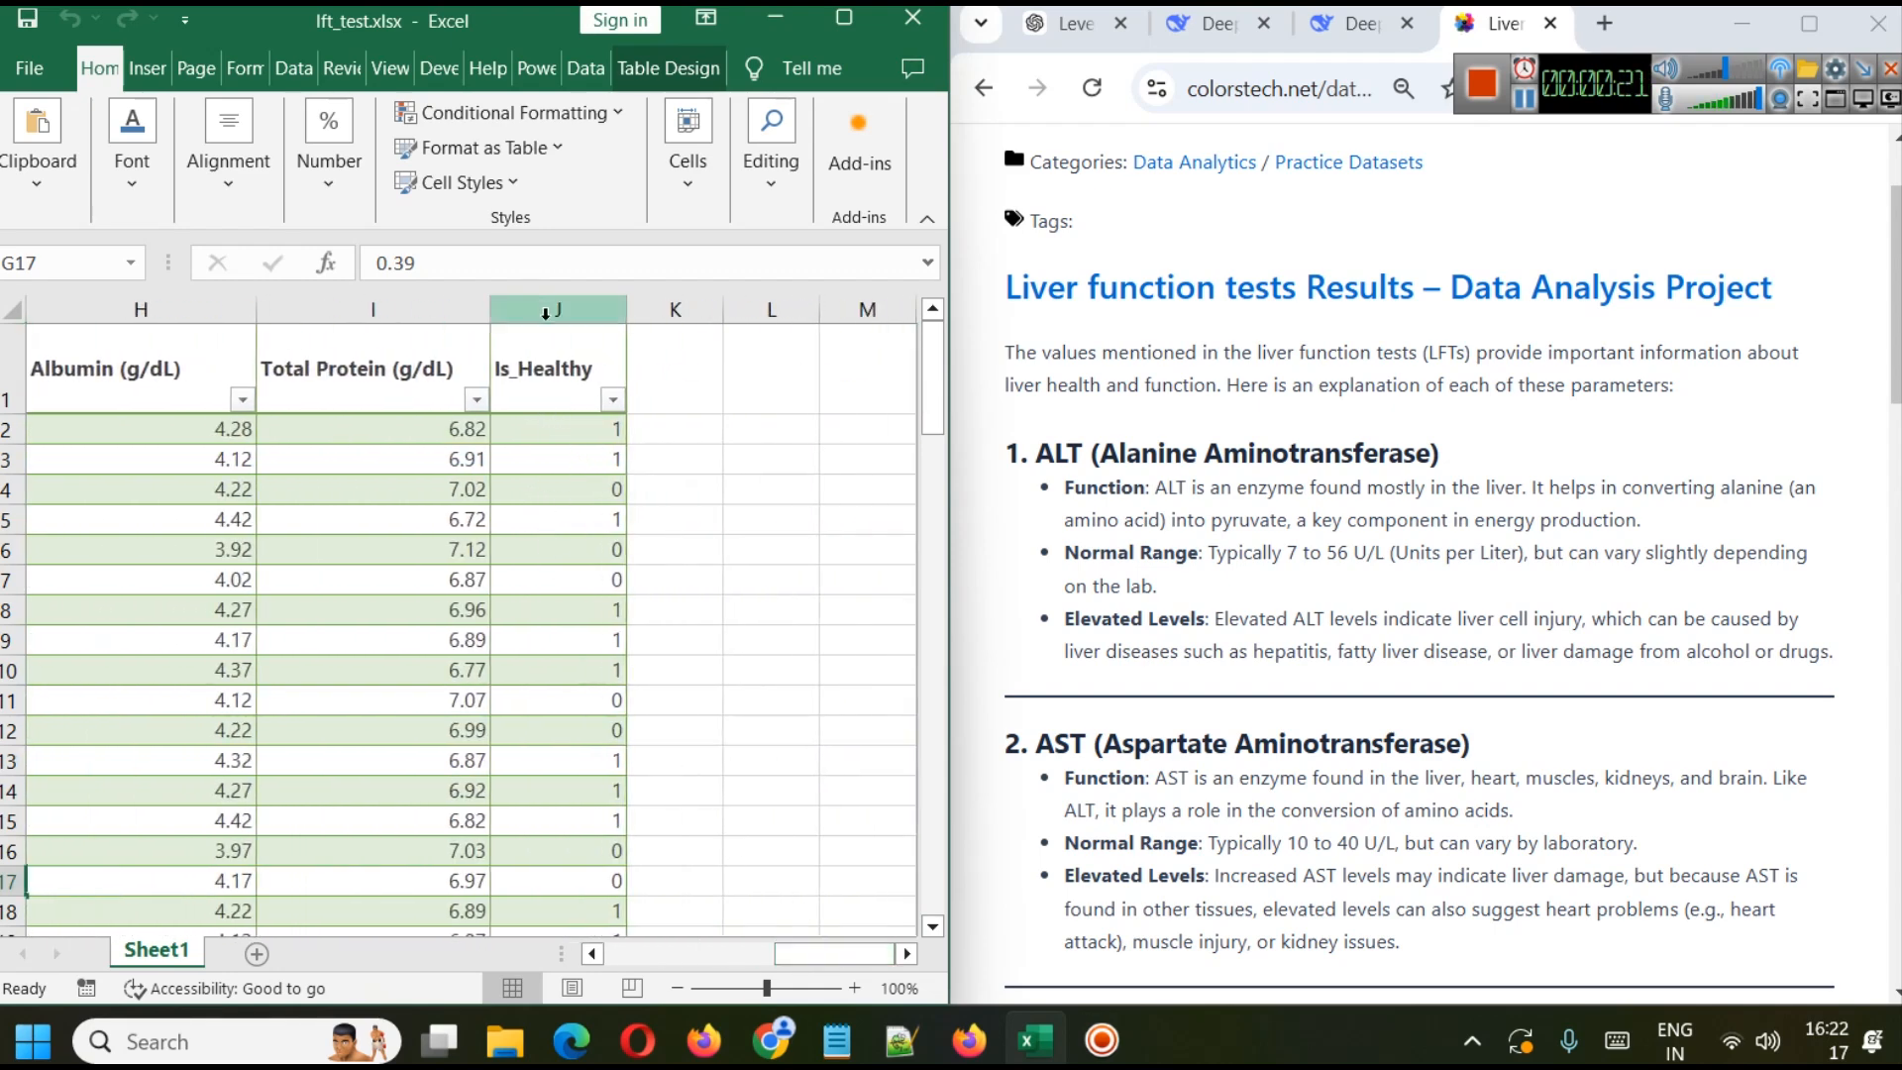
Step: Review the source worksheet's Is_Healthy column and scroll through its rows
click(554, 309)
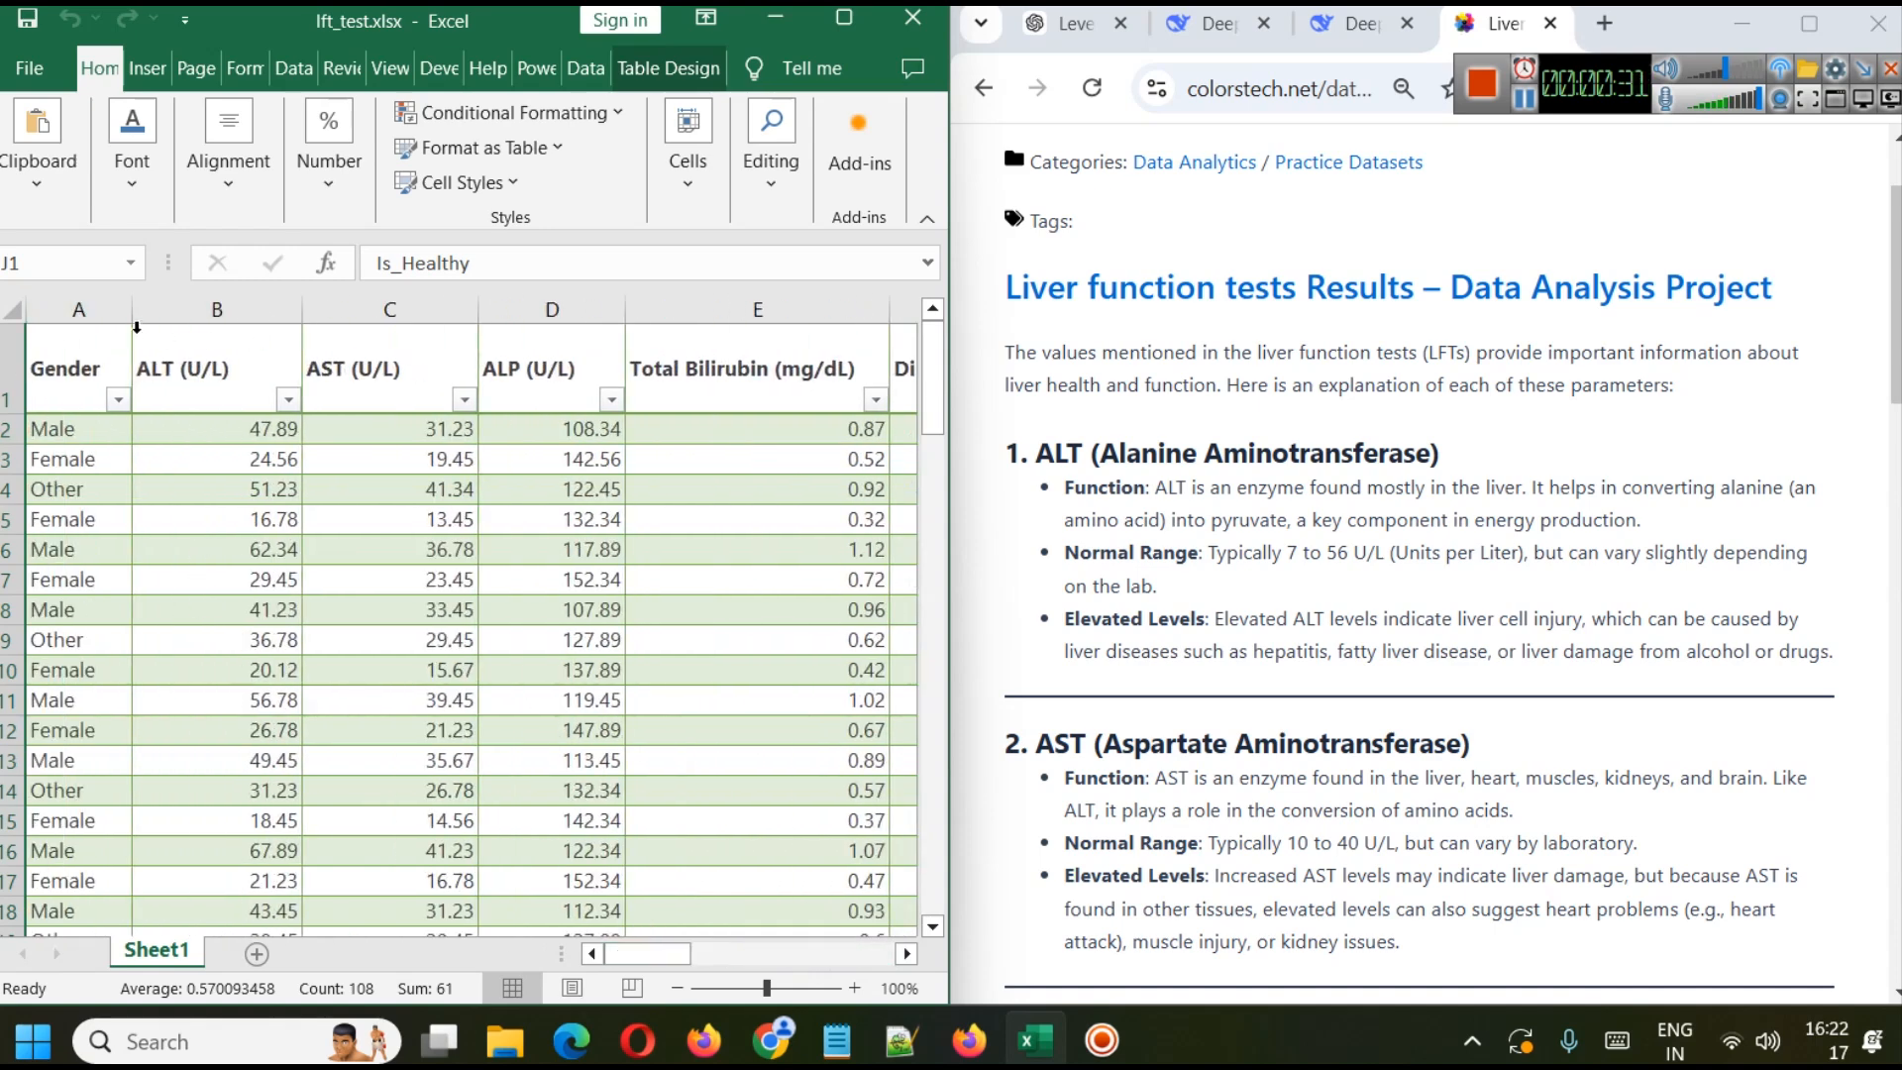
click(78, 309)
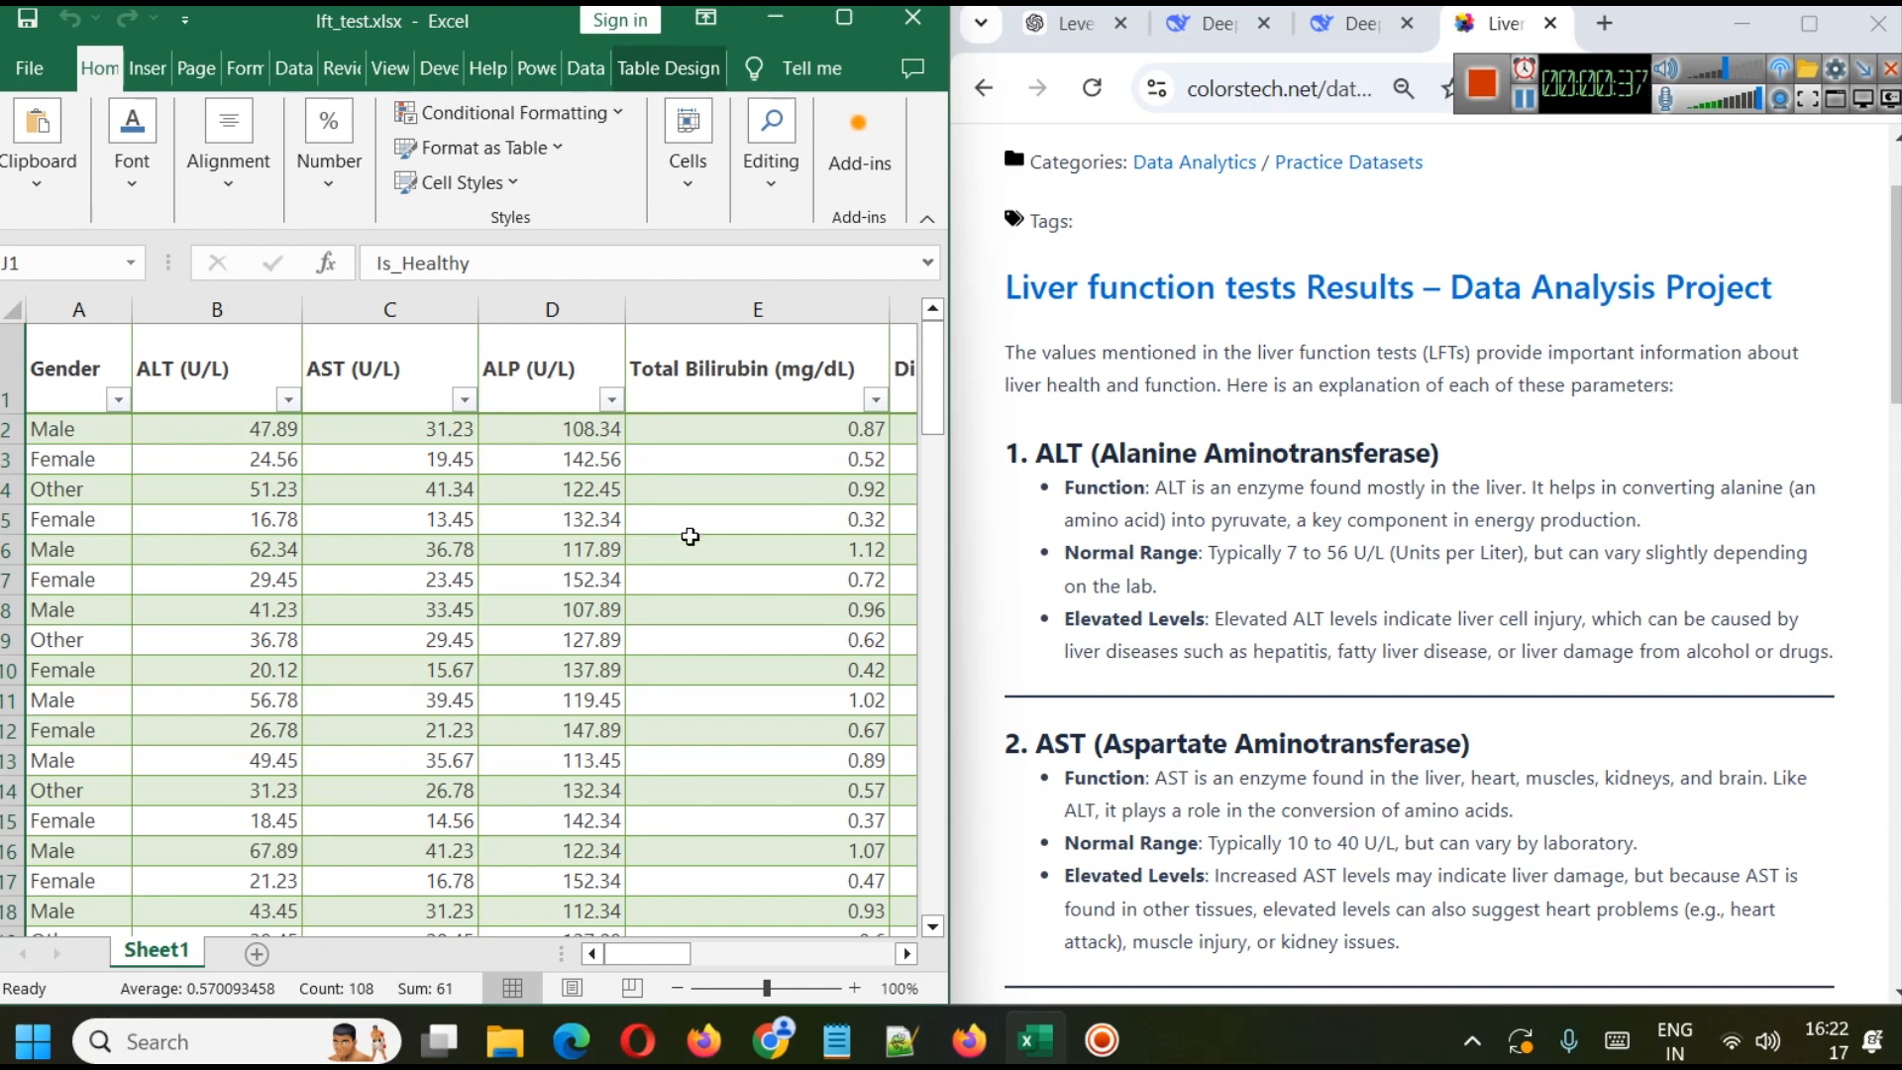
mouse_move(1362, 590)
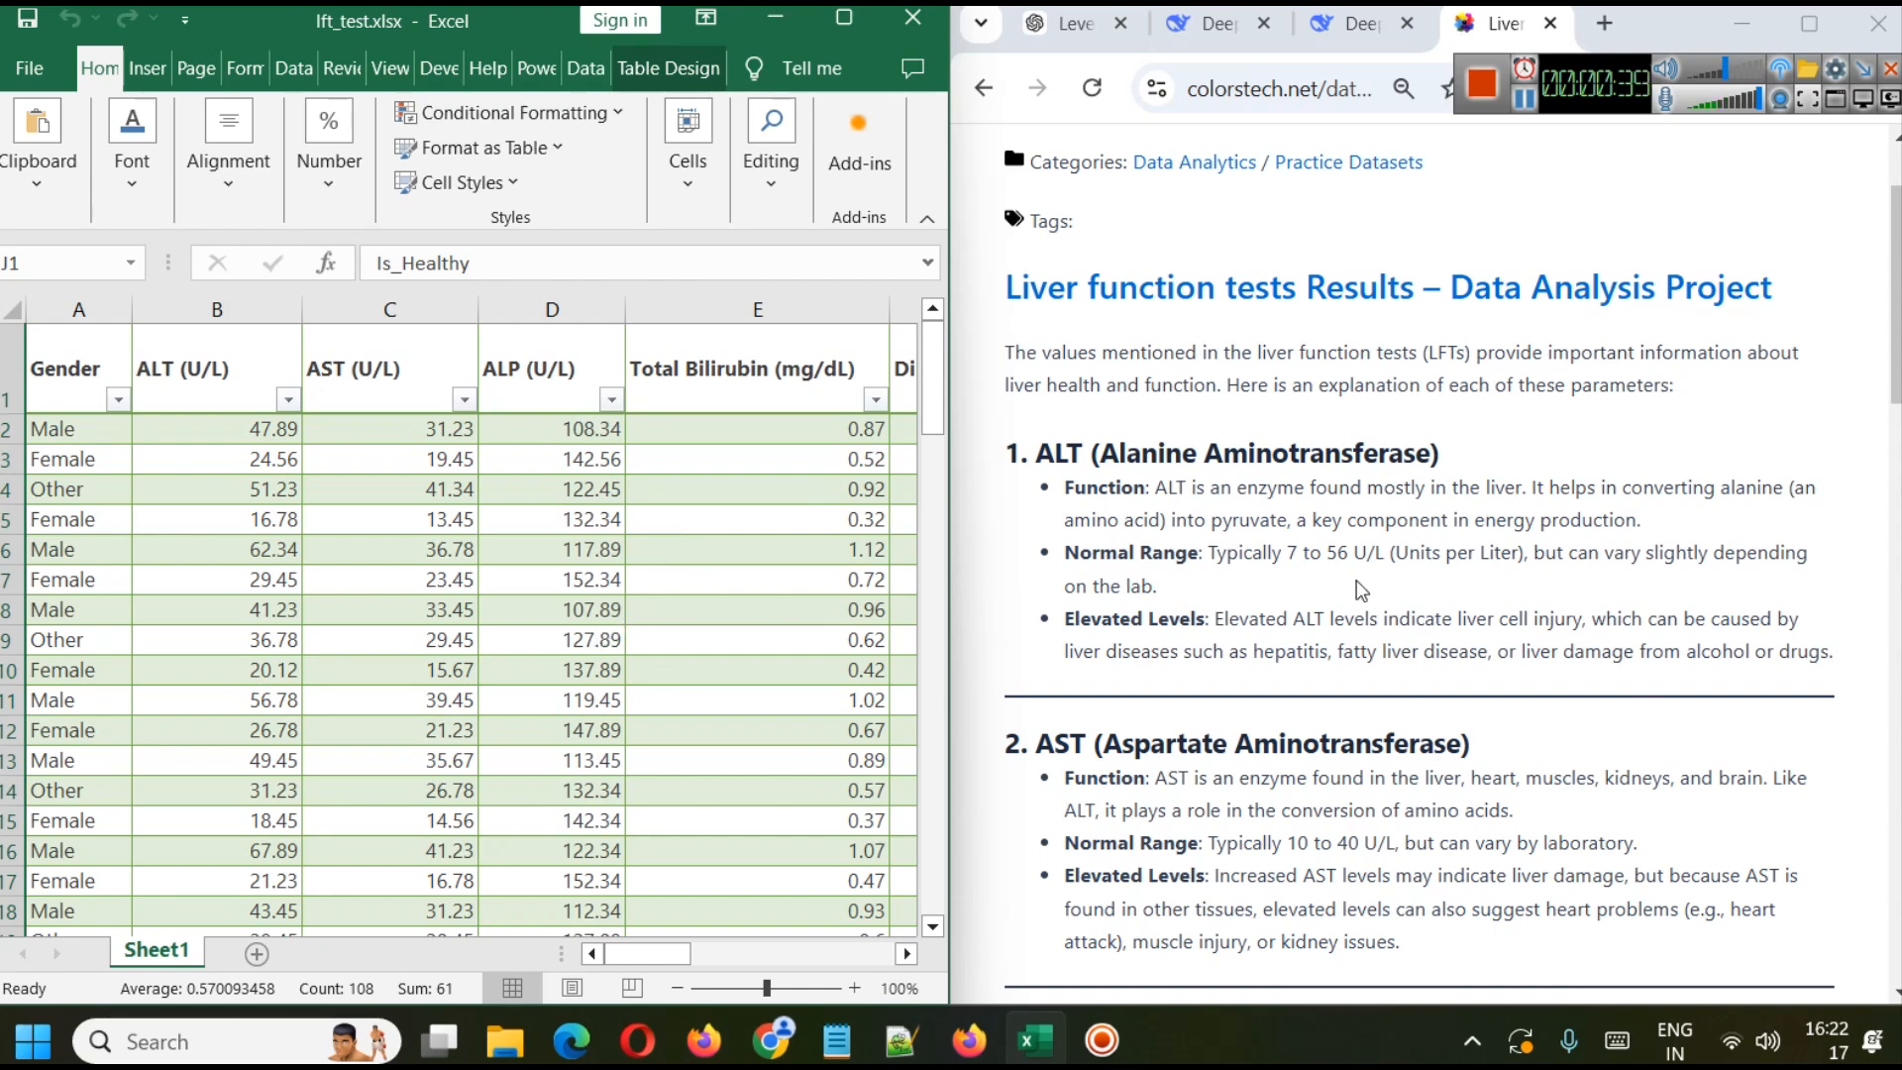
mouse_move(1066, 519)
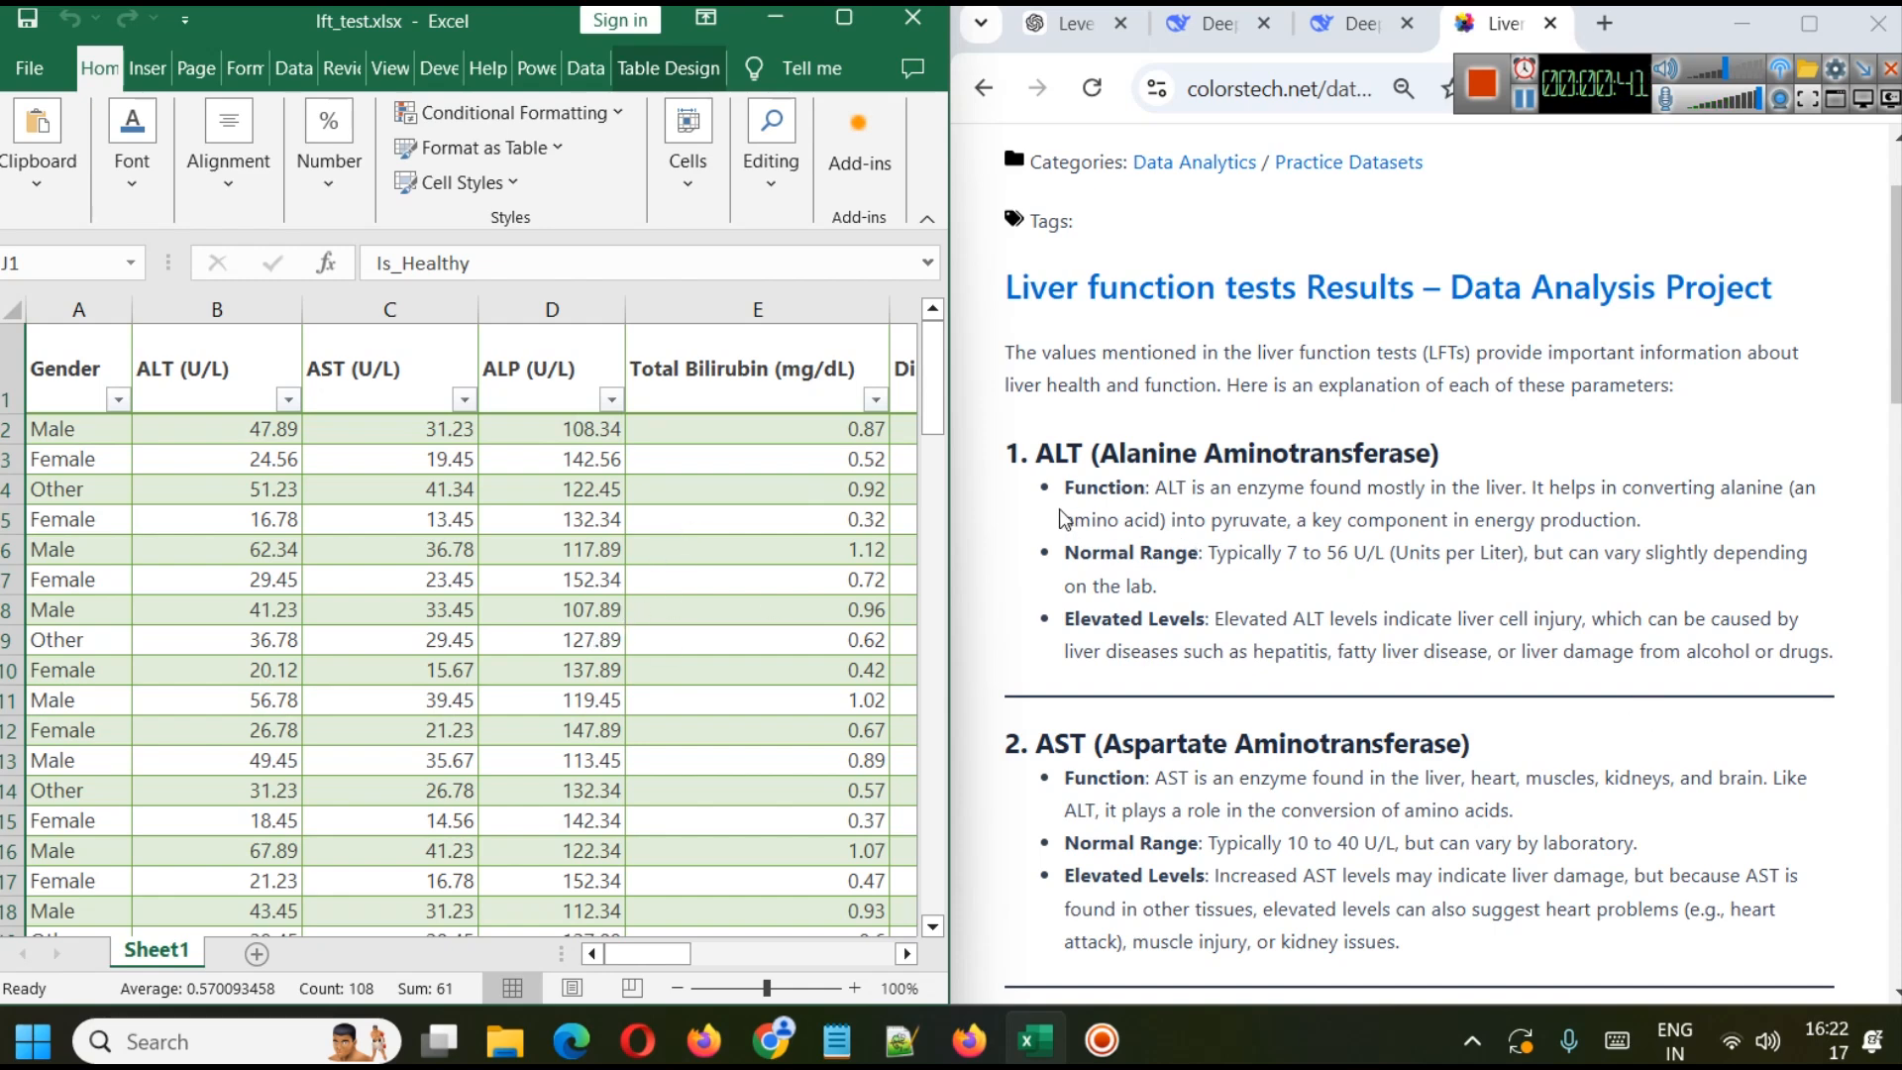
mouse_move(1297, 671)
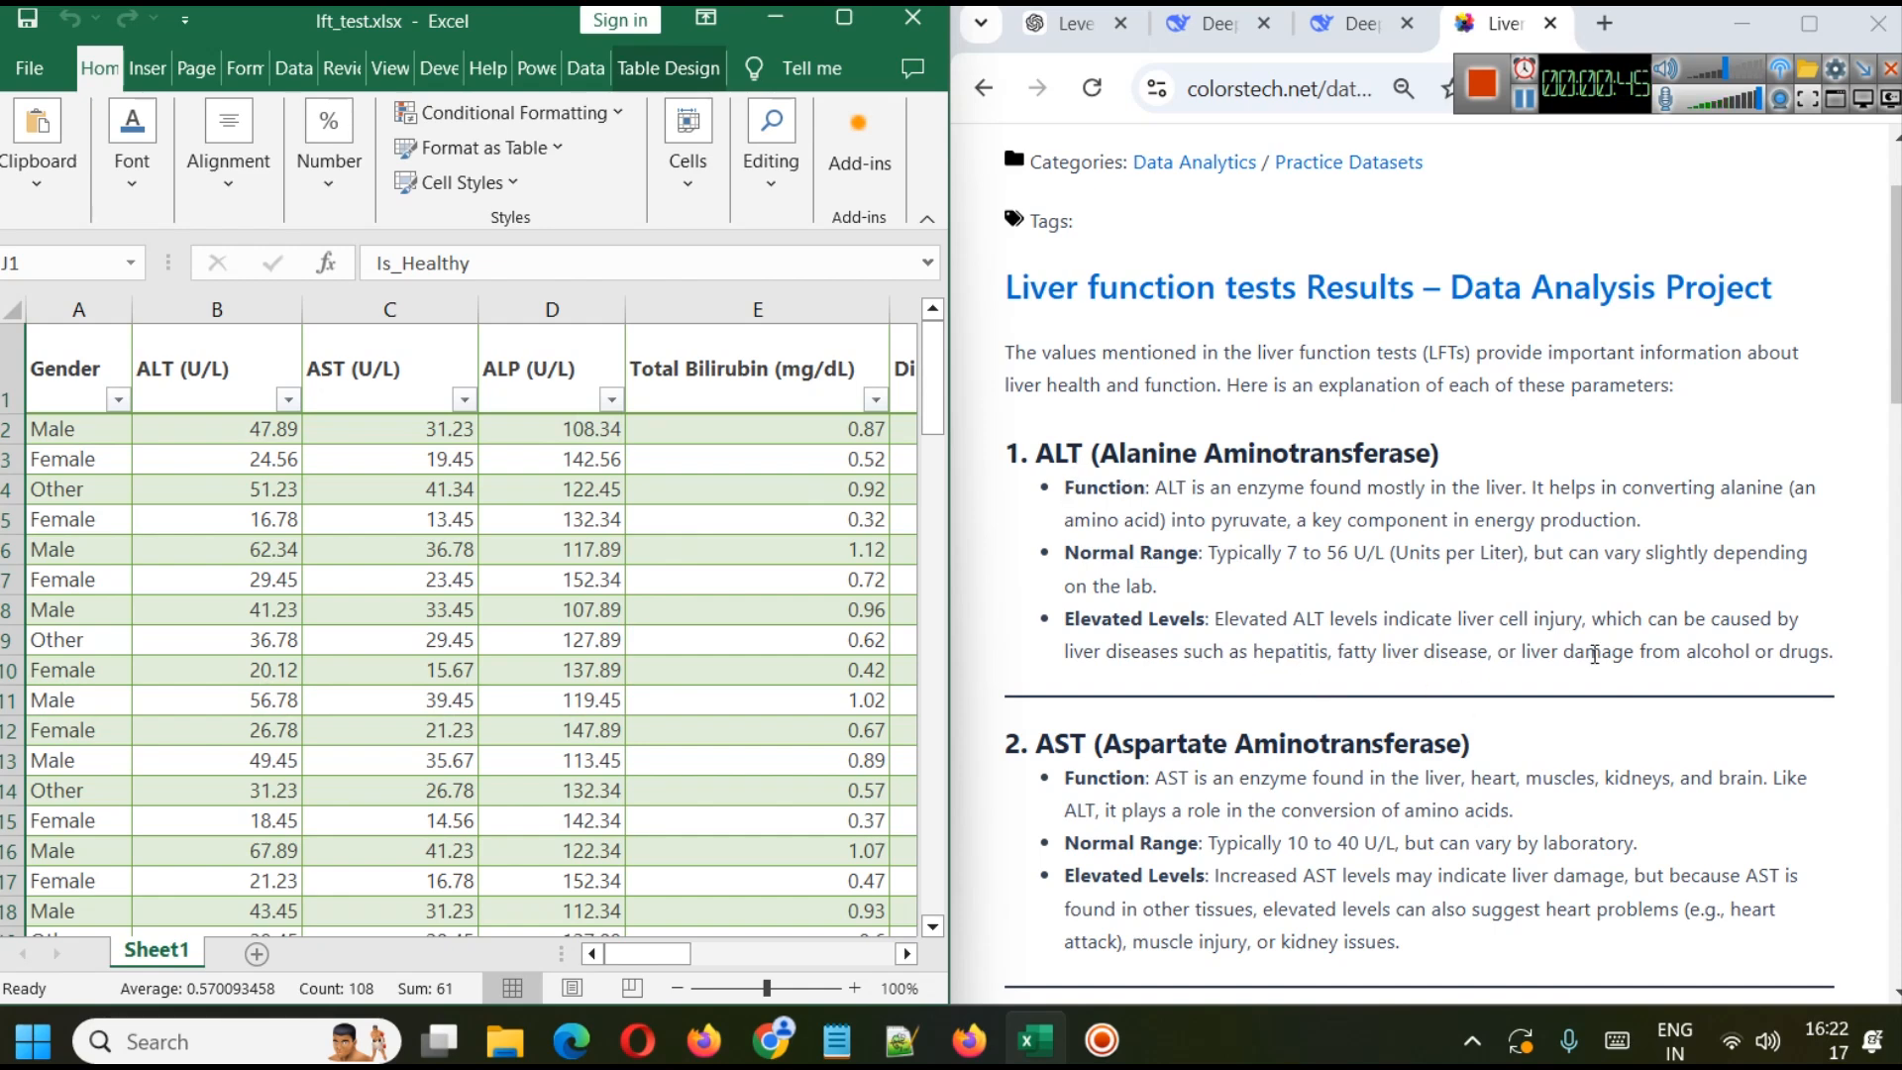
scroll(down, 3)
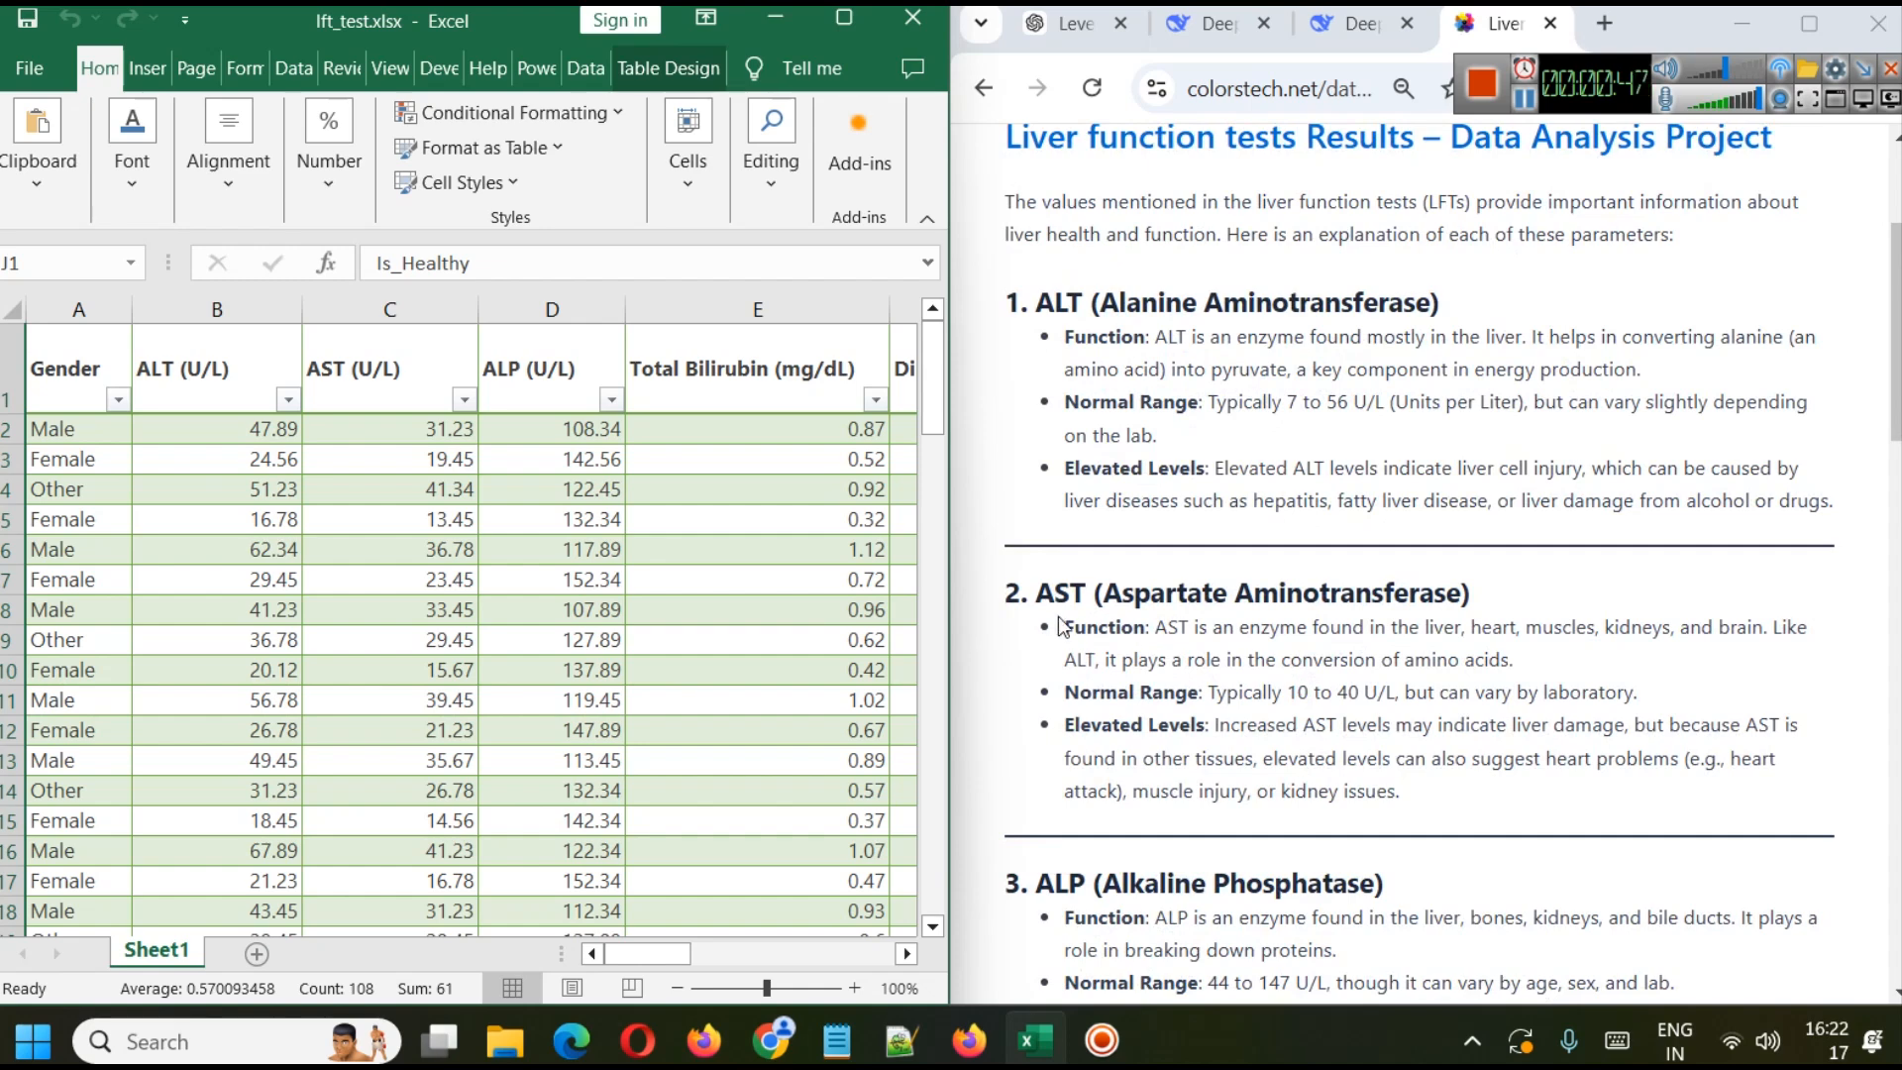
mouse_move(1292, 692)
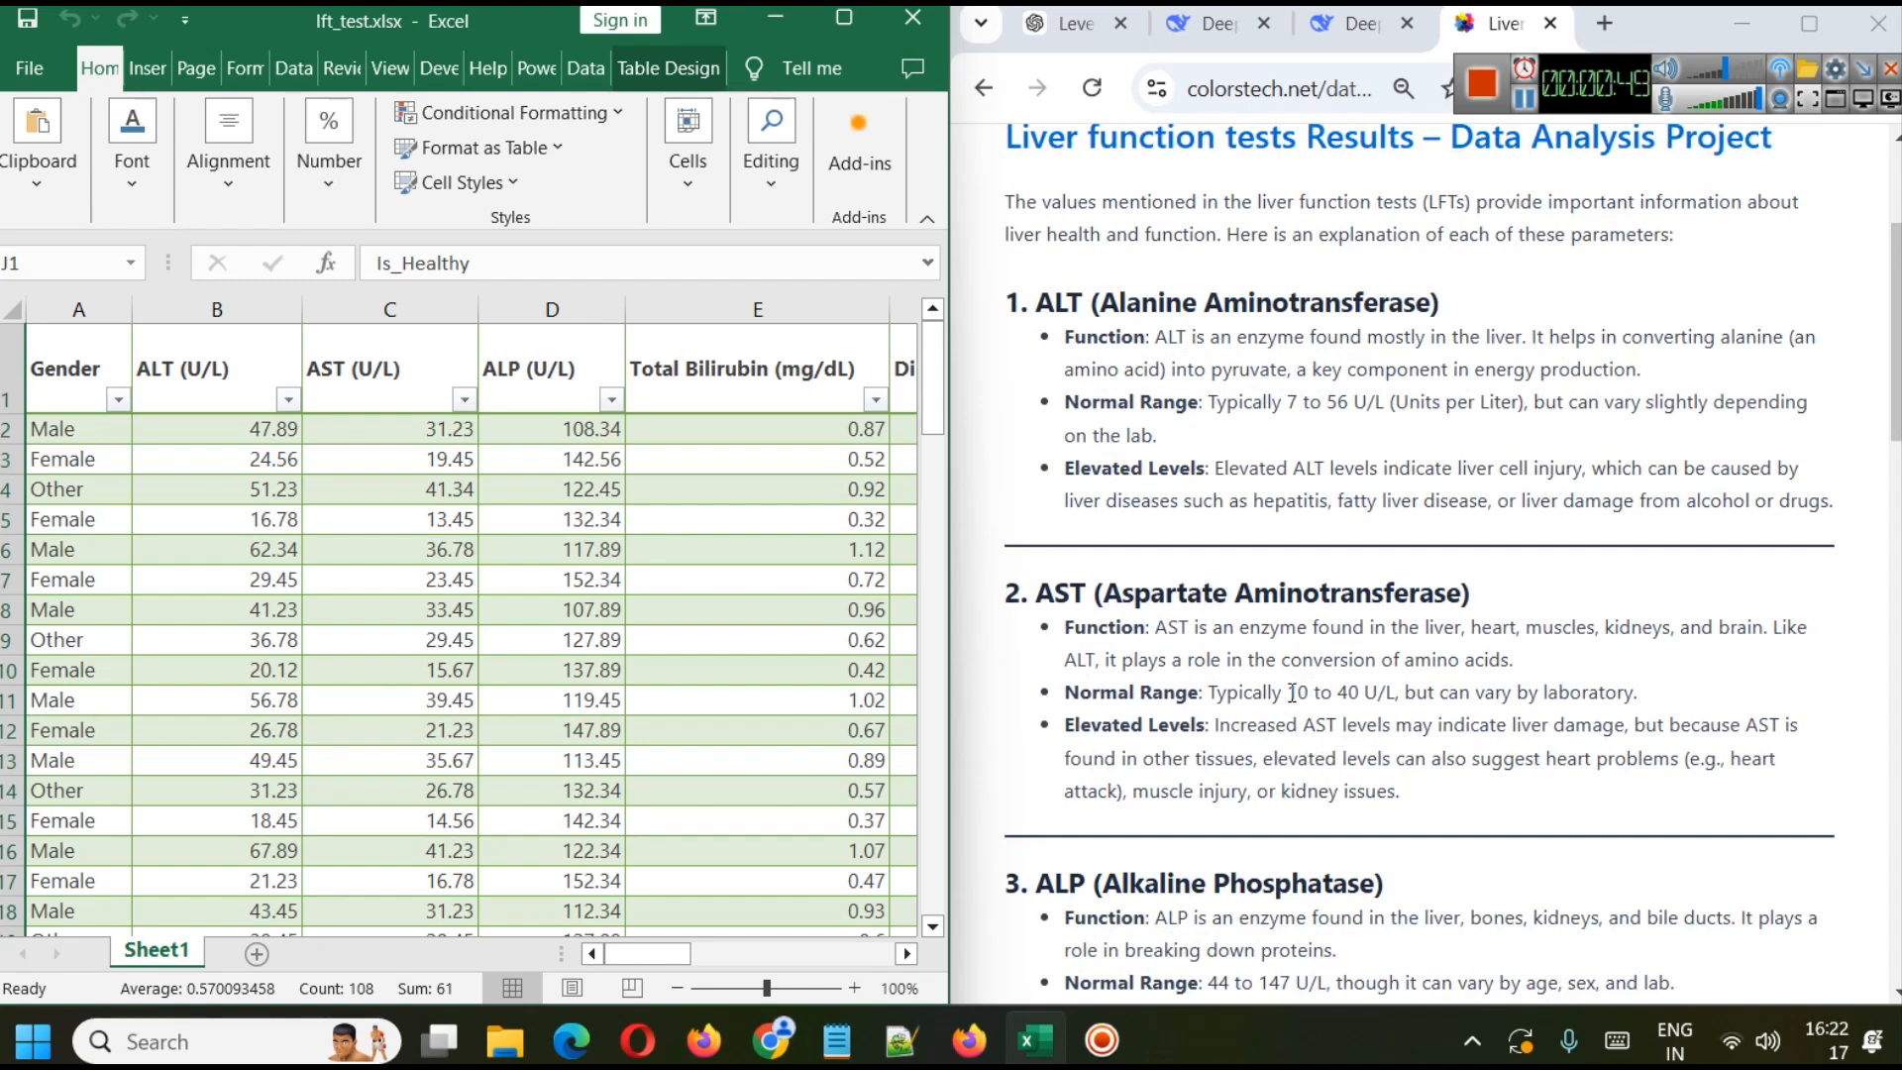
mouse_move(803, 814)
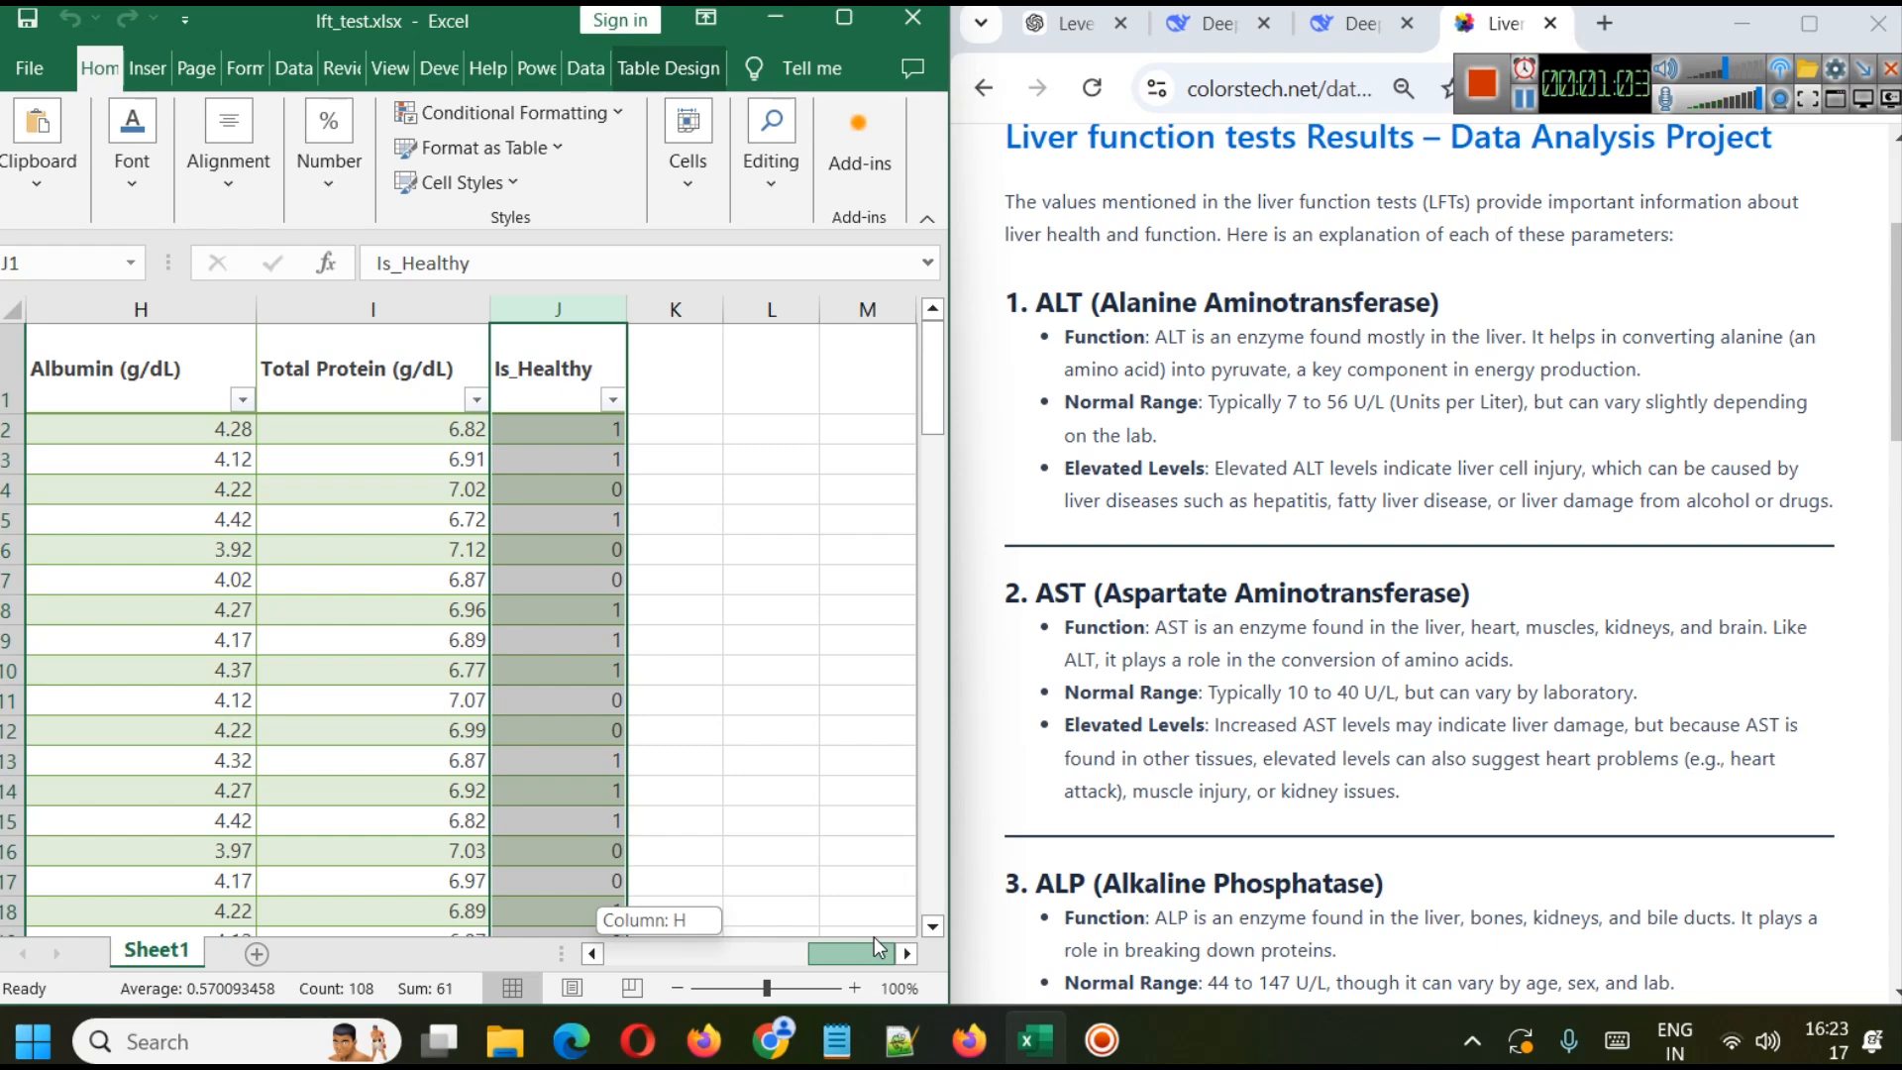
mouse_move(628, 564)
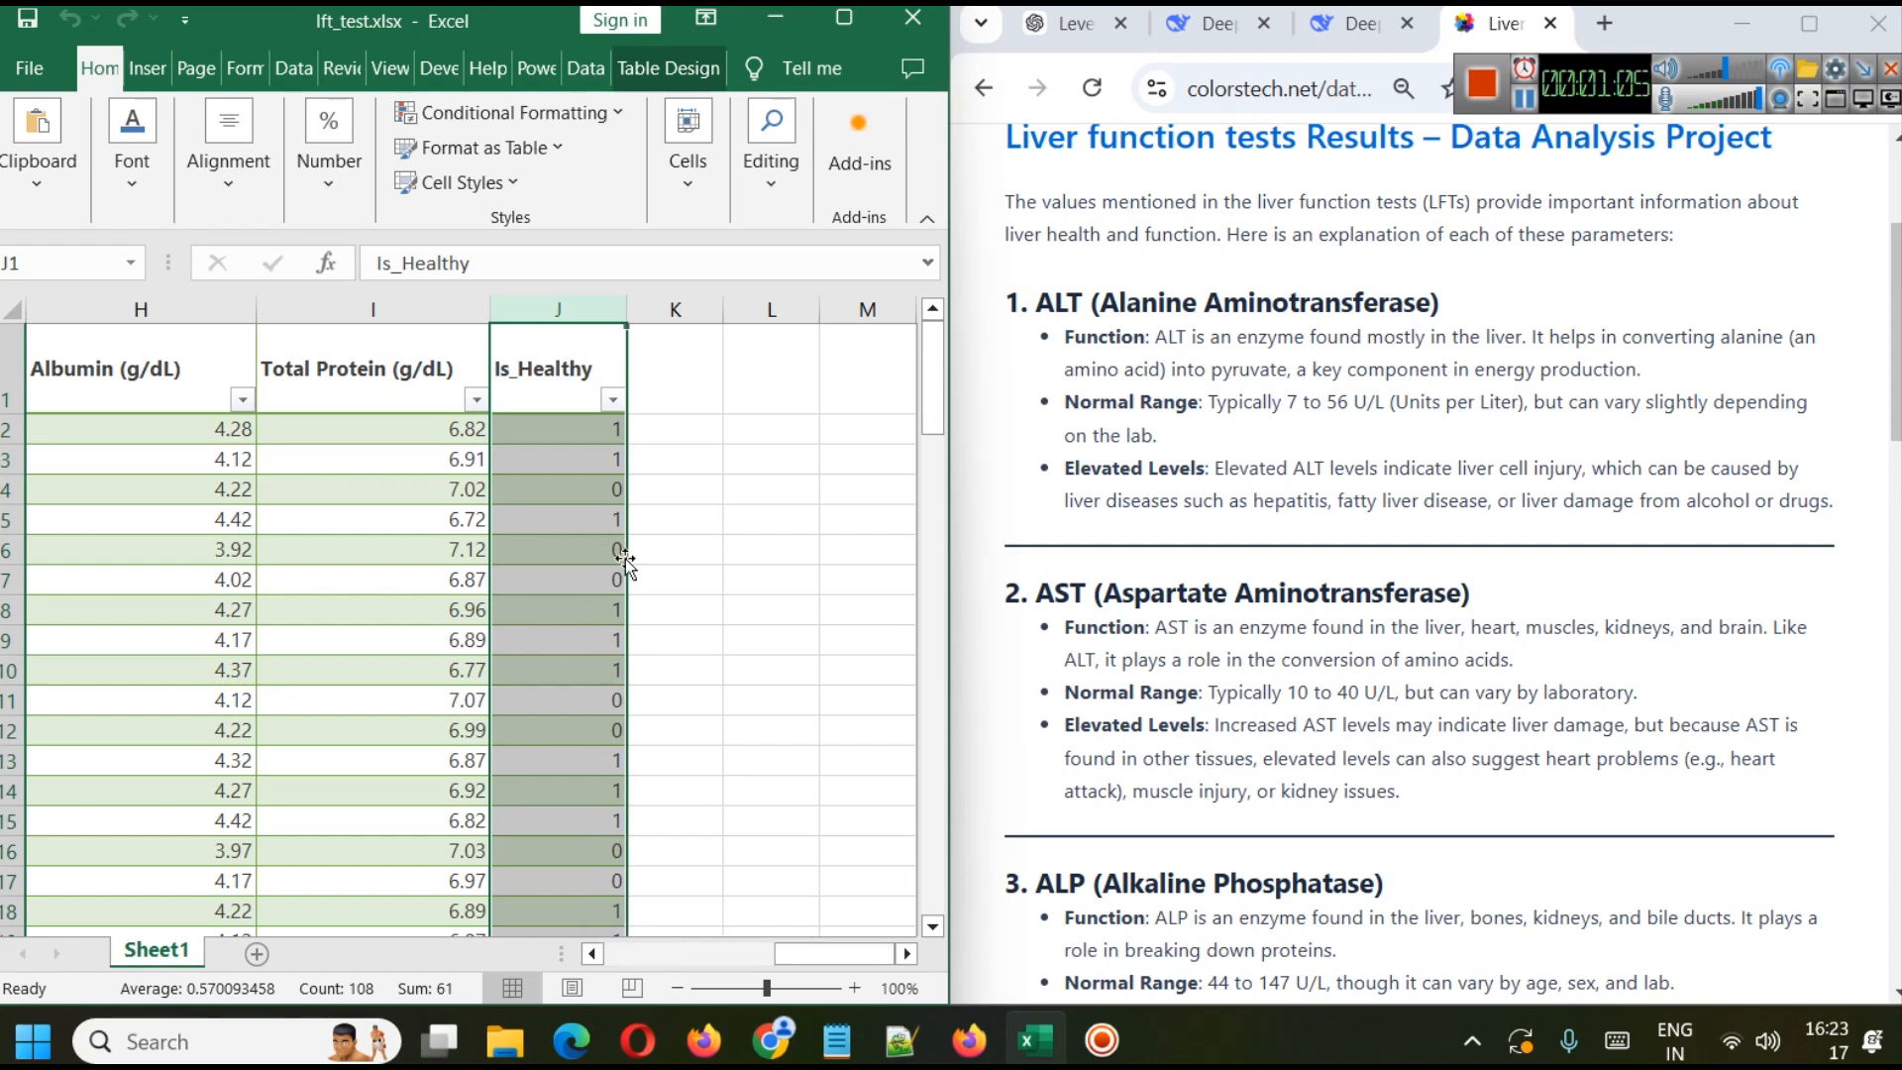
scroll(down, 3)
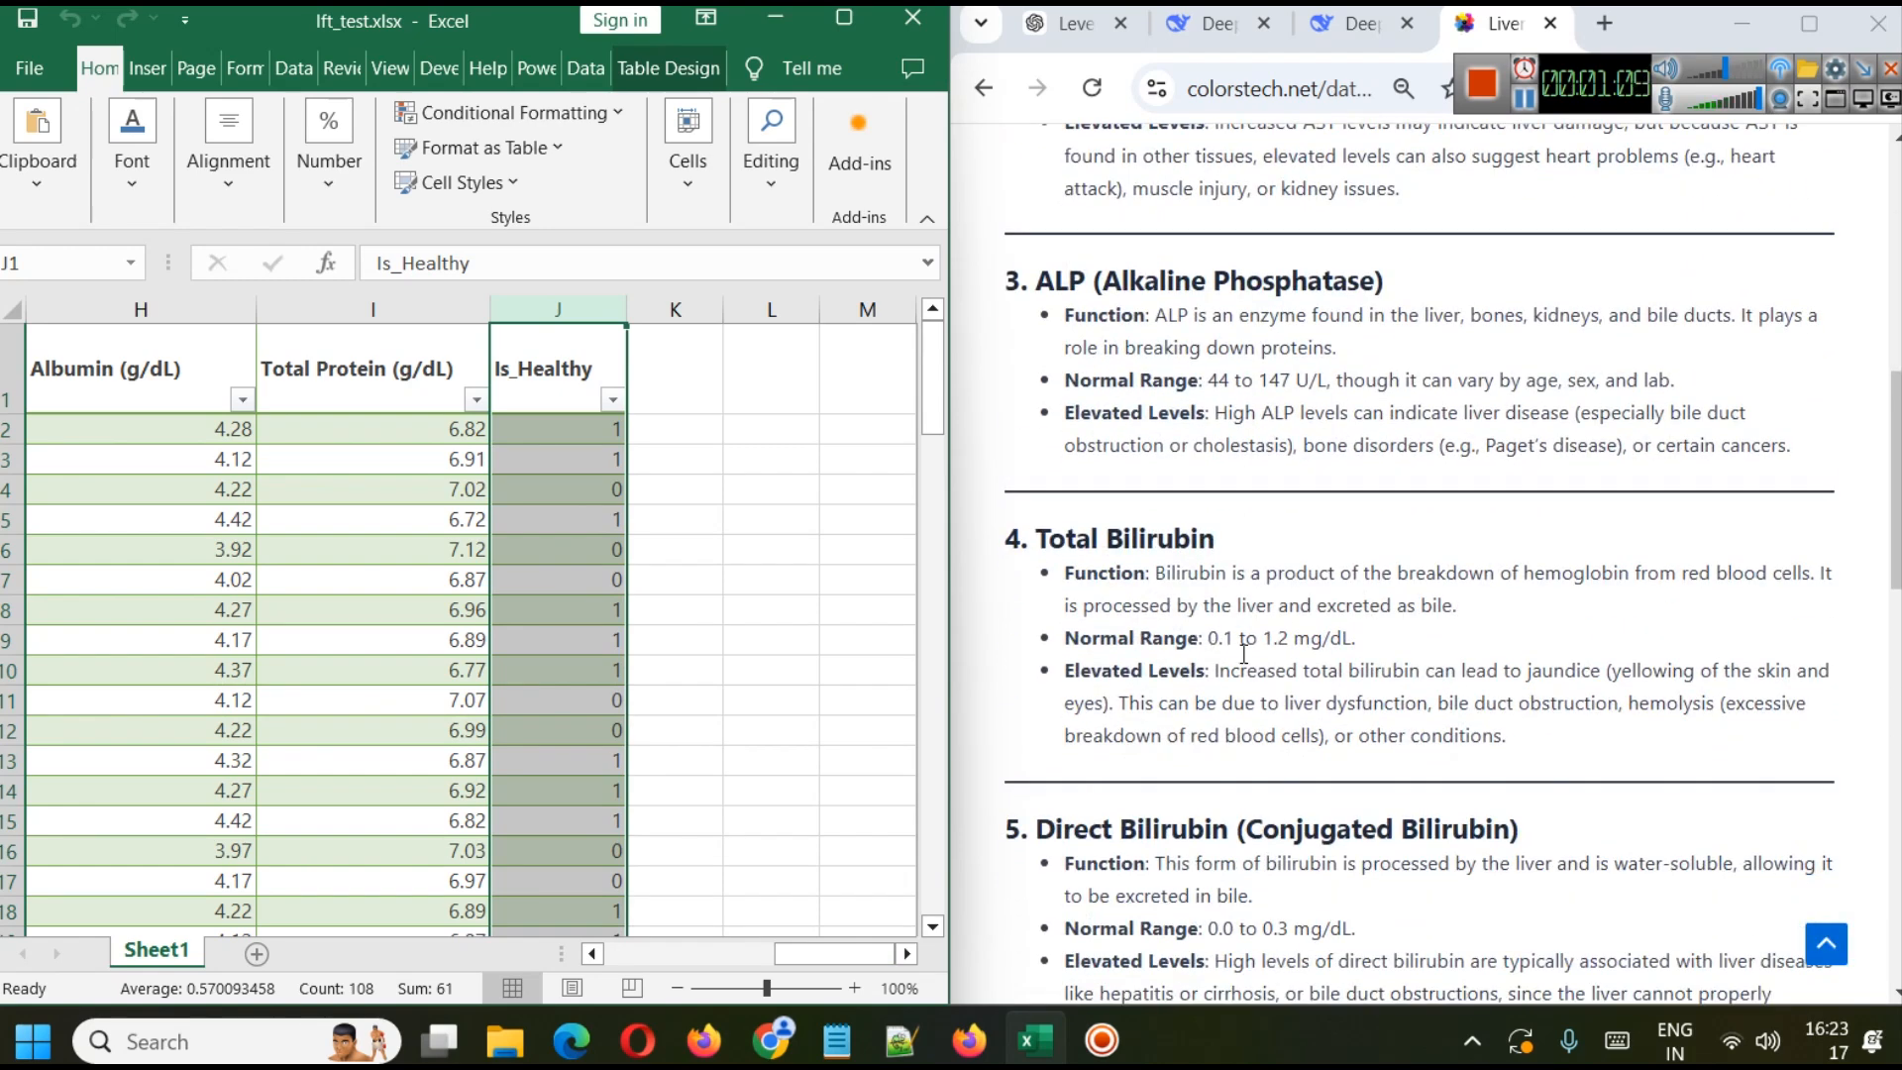
scroll(down, 3)
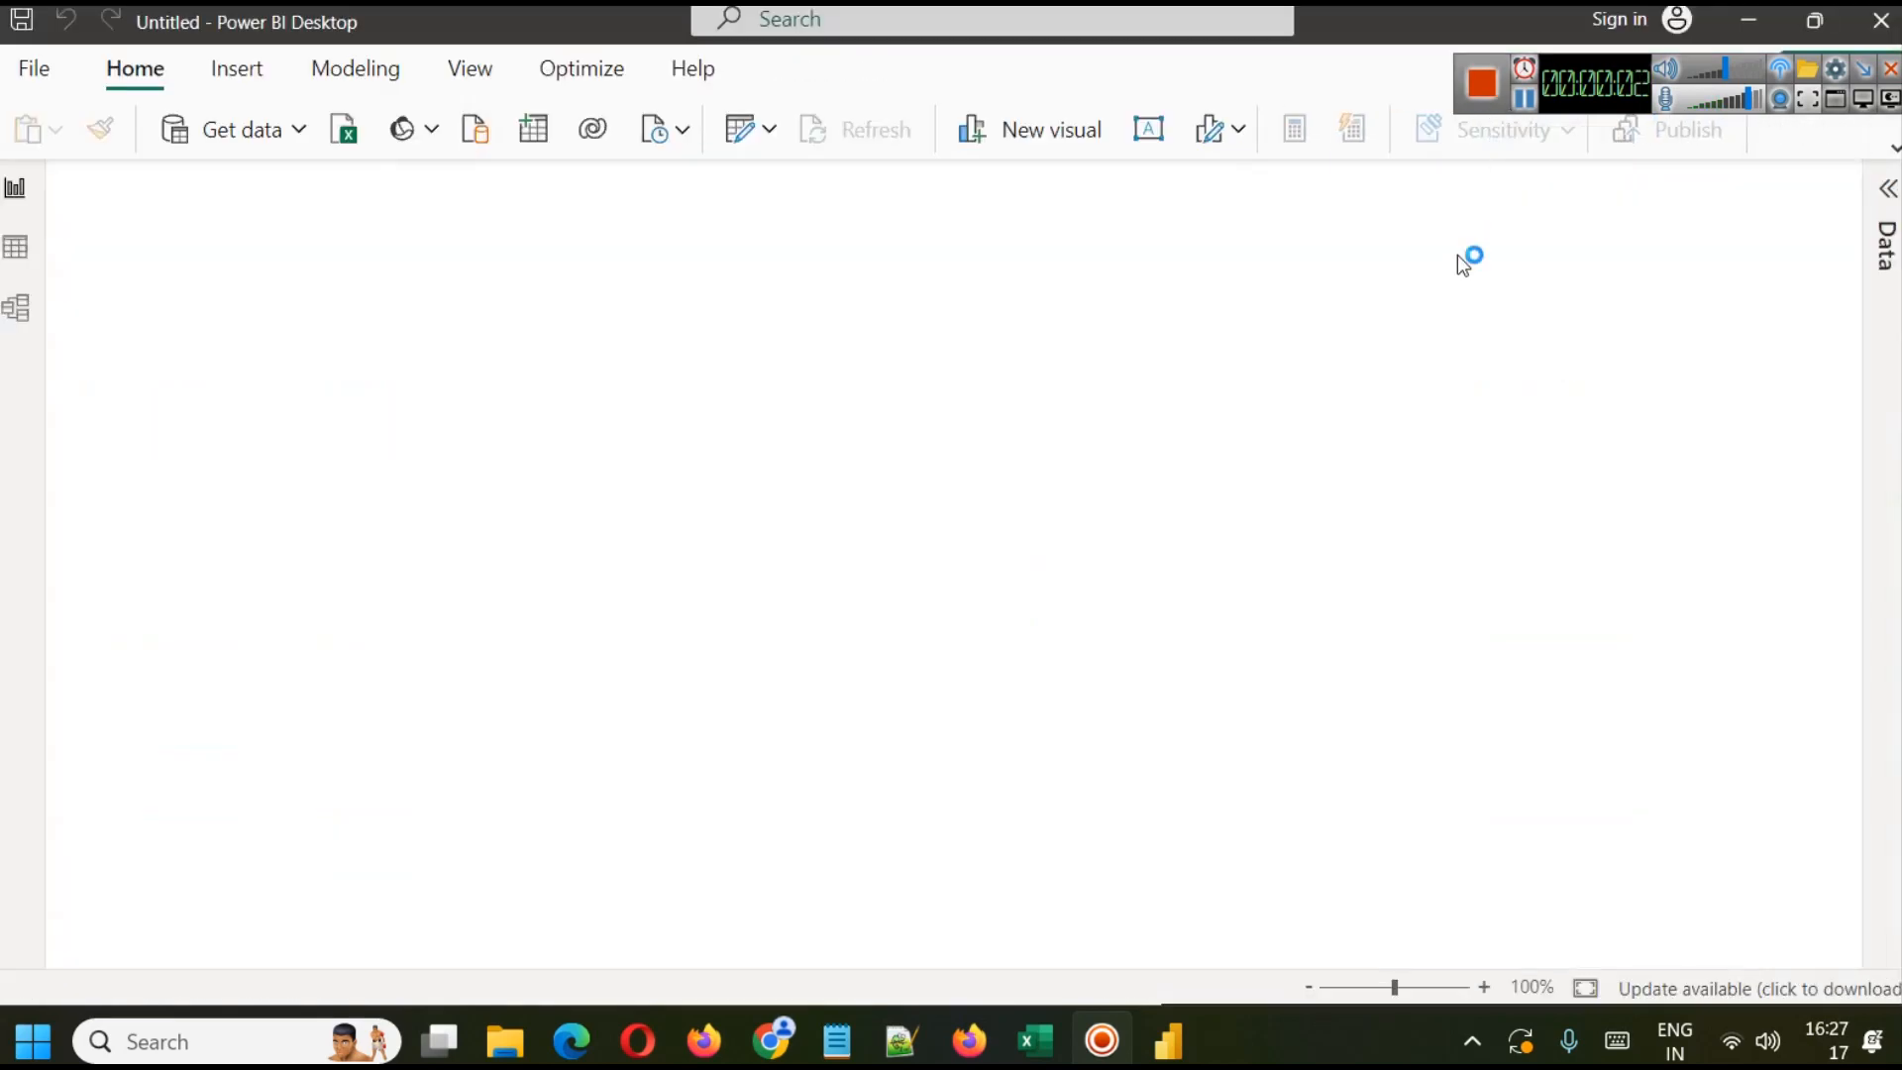
Step: Switch to Power BI Desktop and dismiss its welcome screen to reach a blank report
click(1032, 1040)
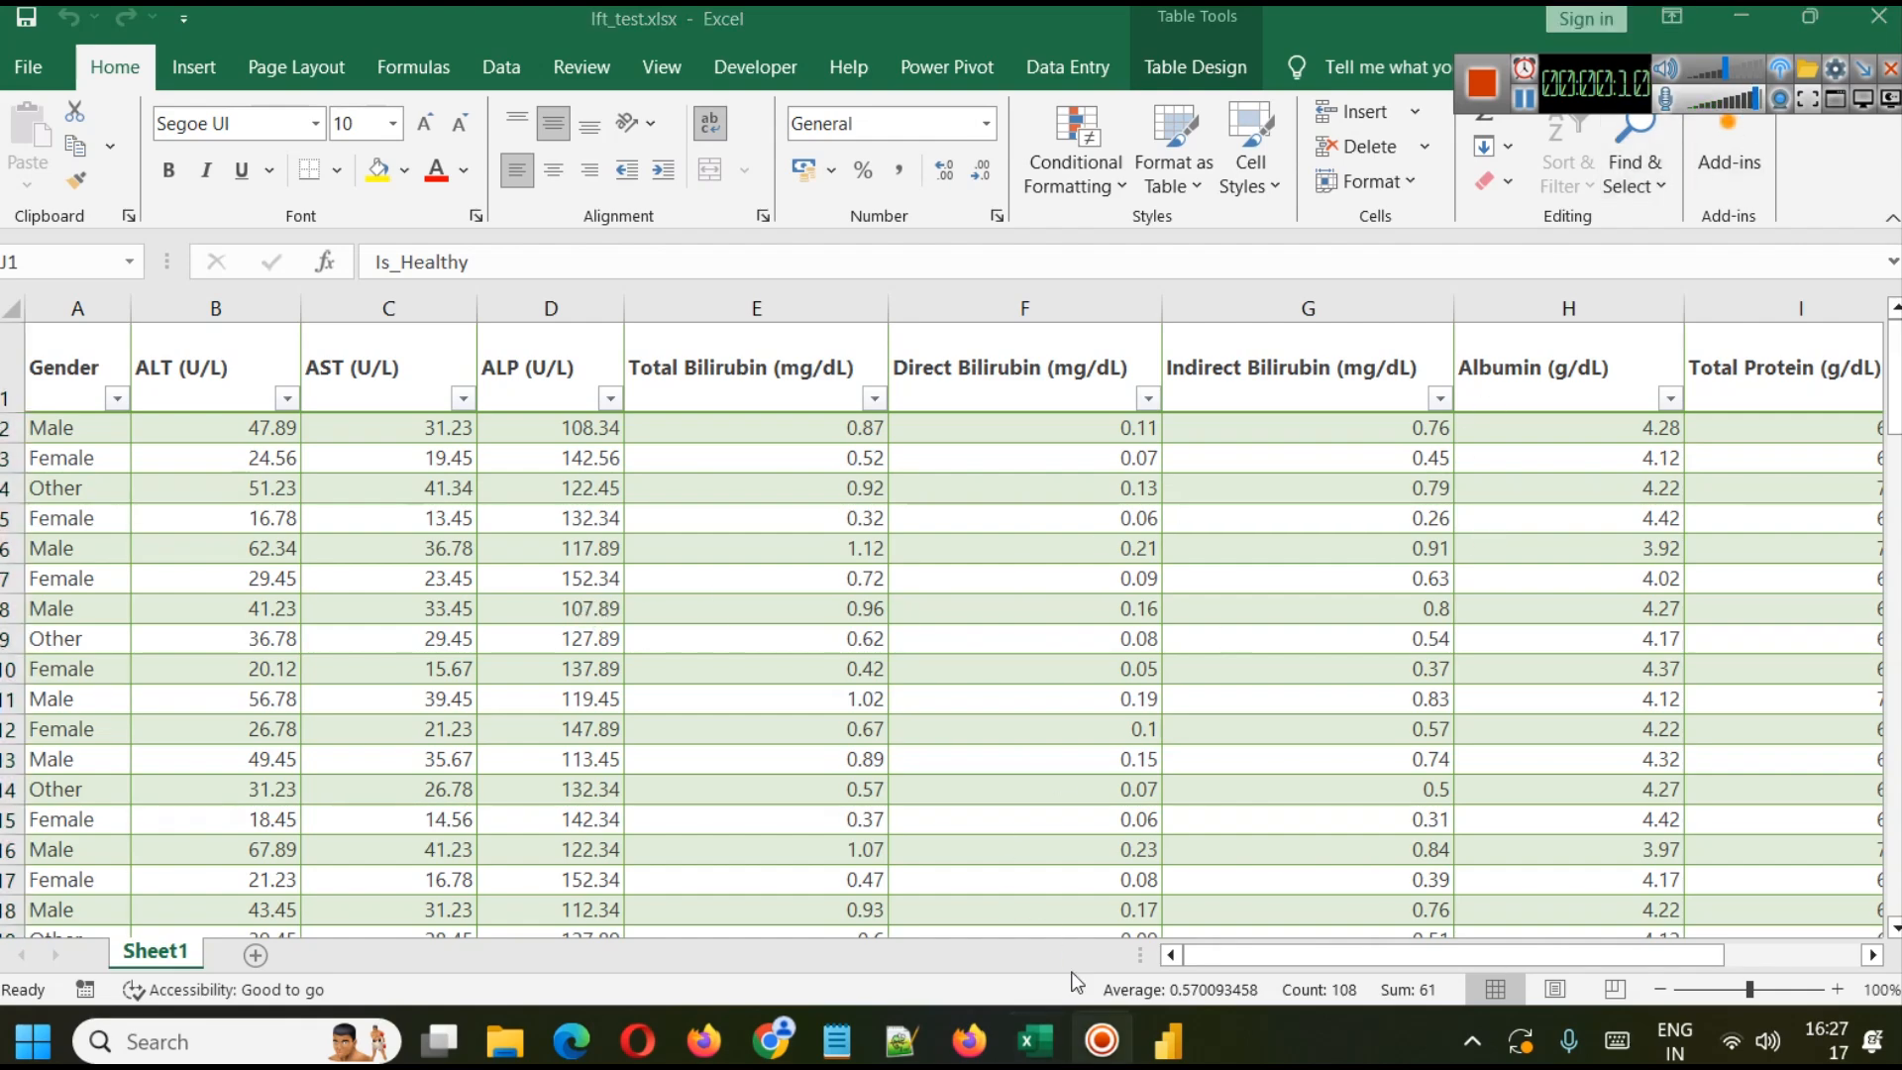
click(1167, 1040)
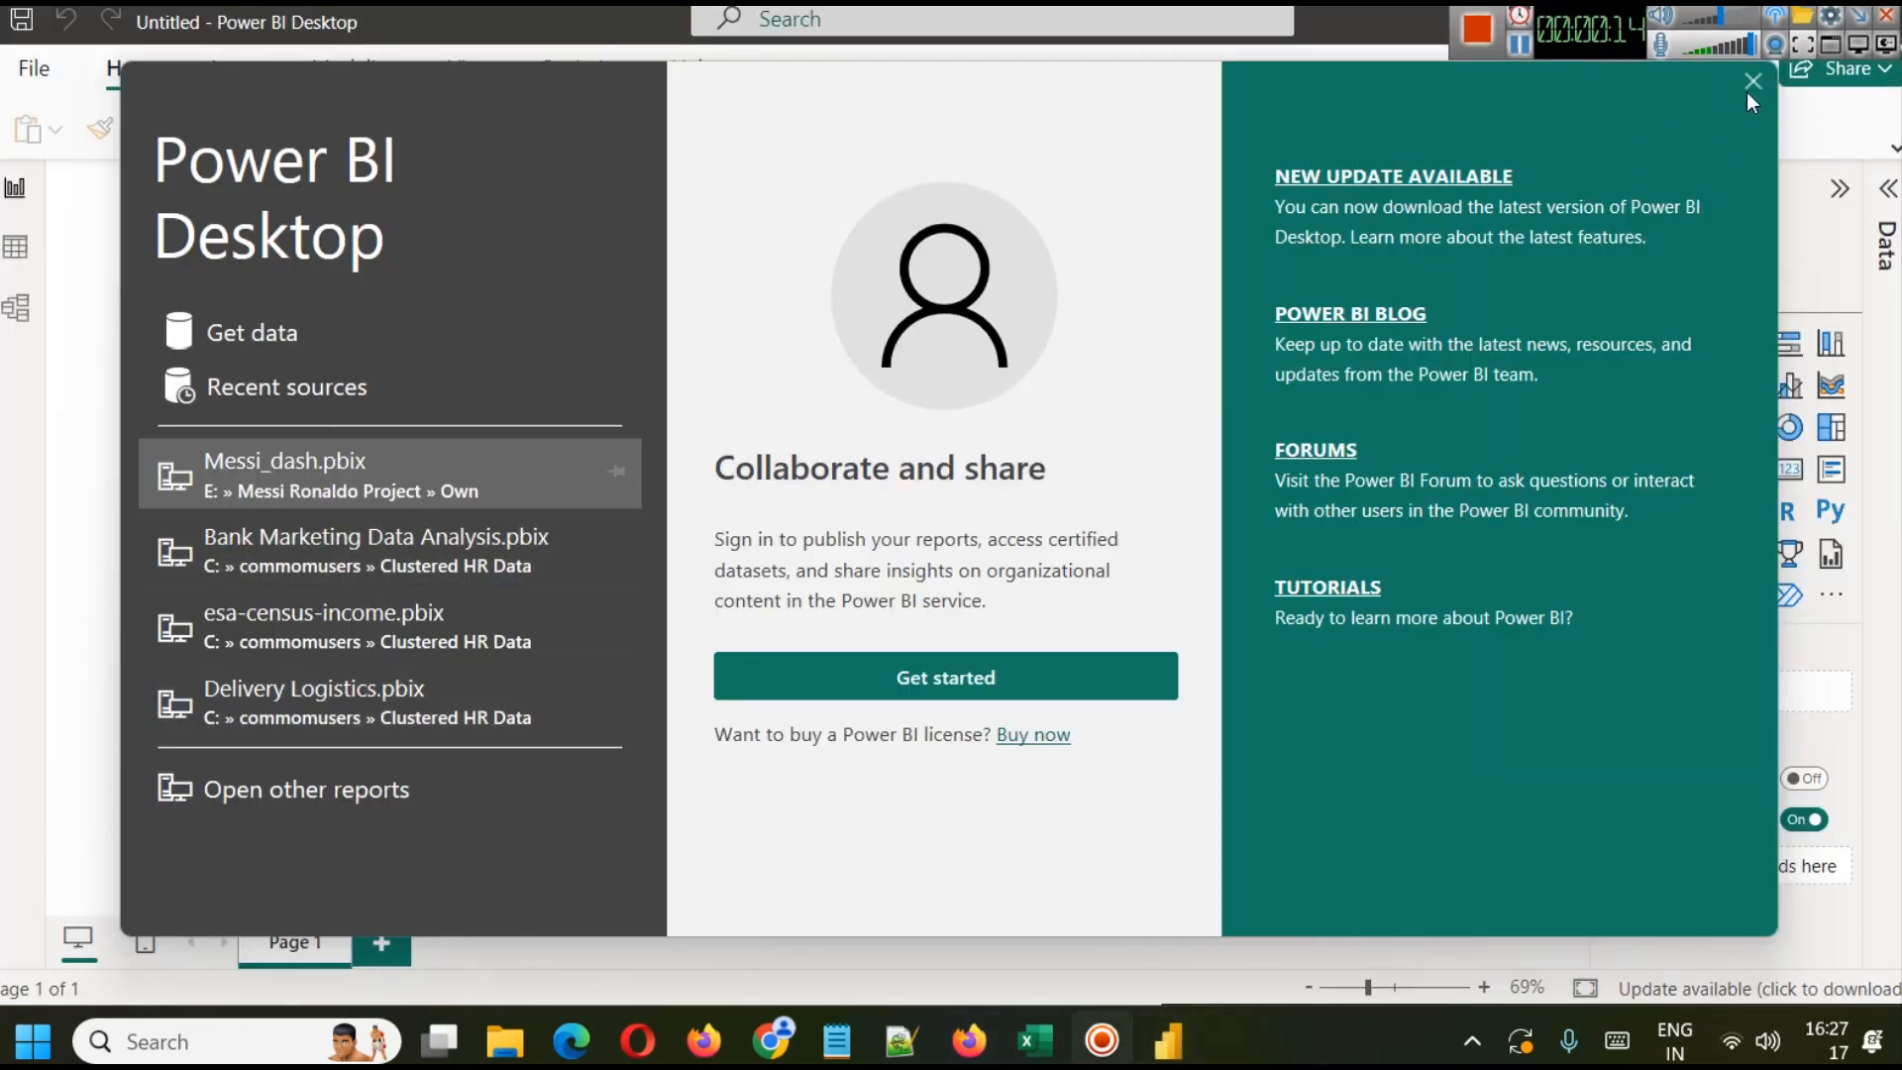
click(1750, 81)
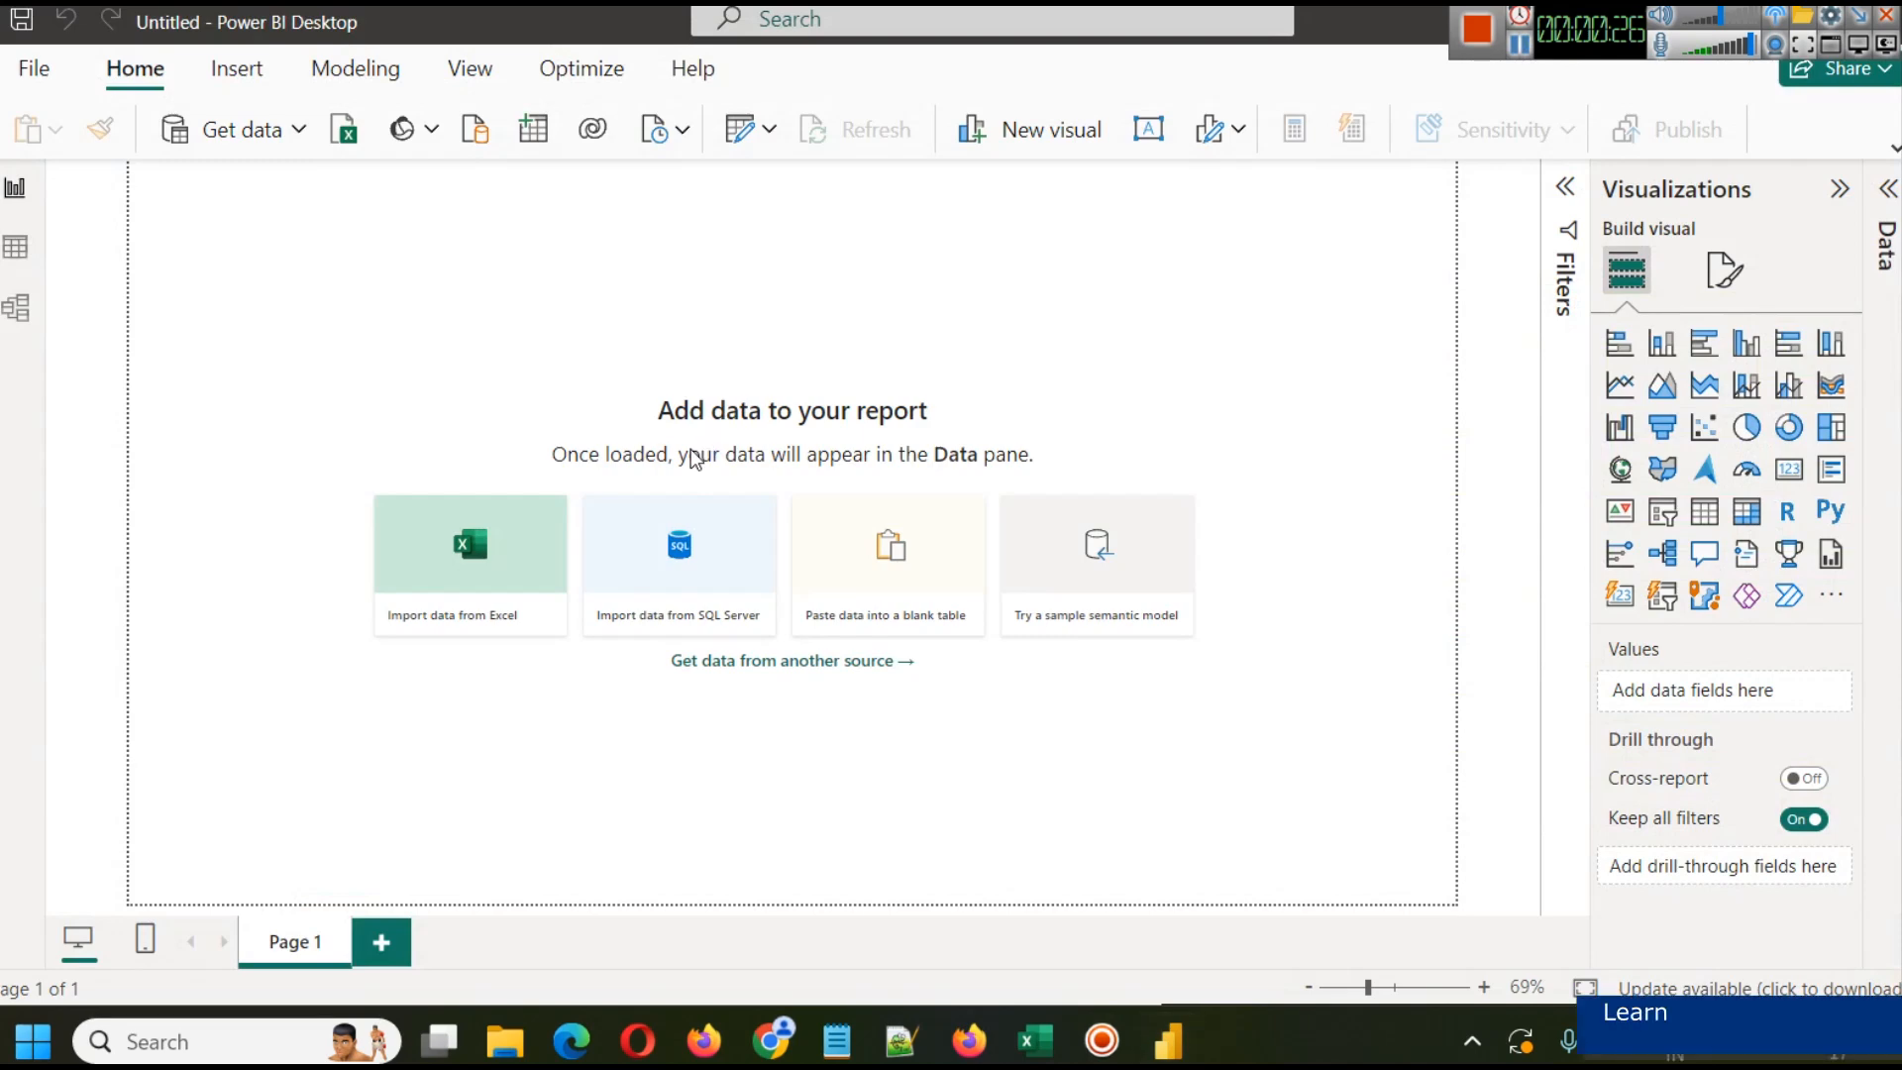
Step: Import lft_test.xlsx from Excel and choose Table1 in the Navigator for loading
click(470, 565)
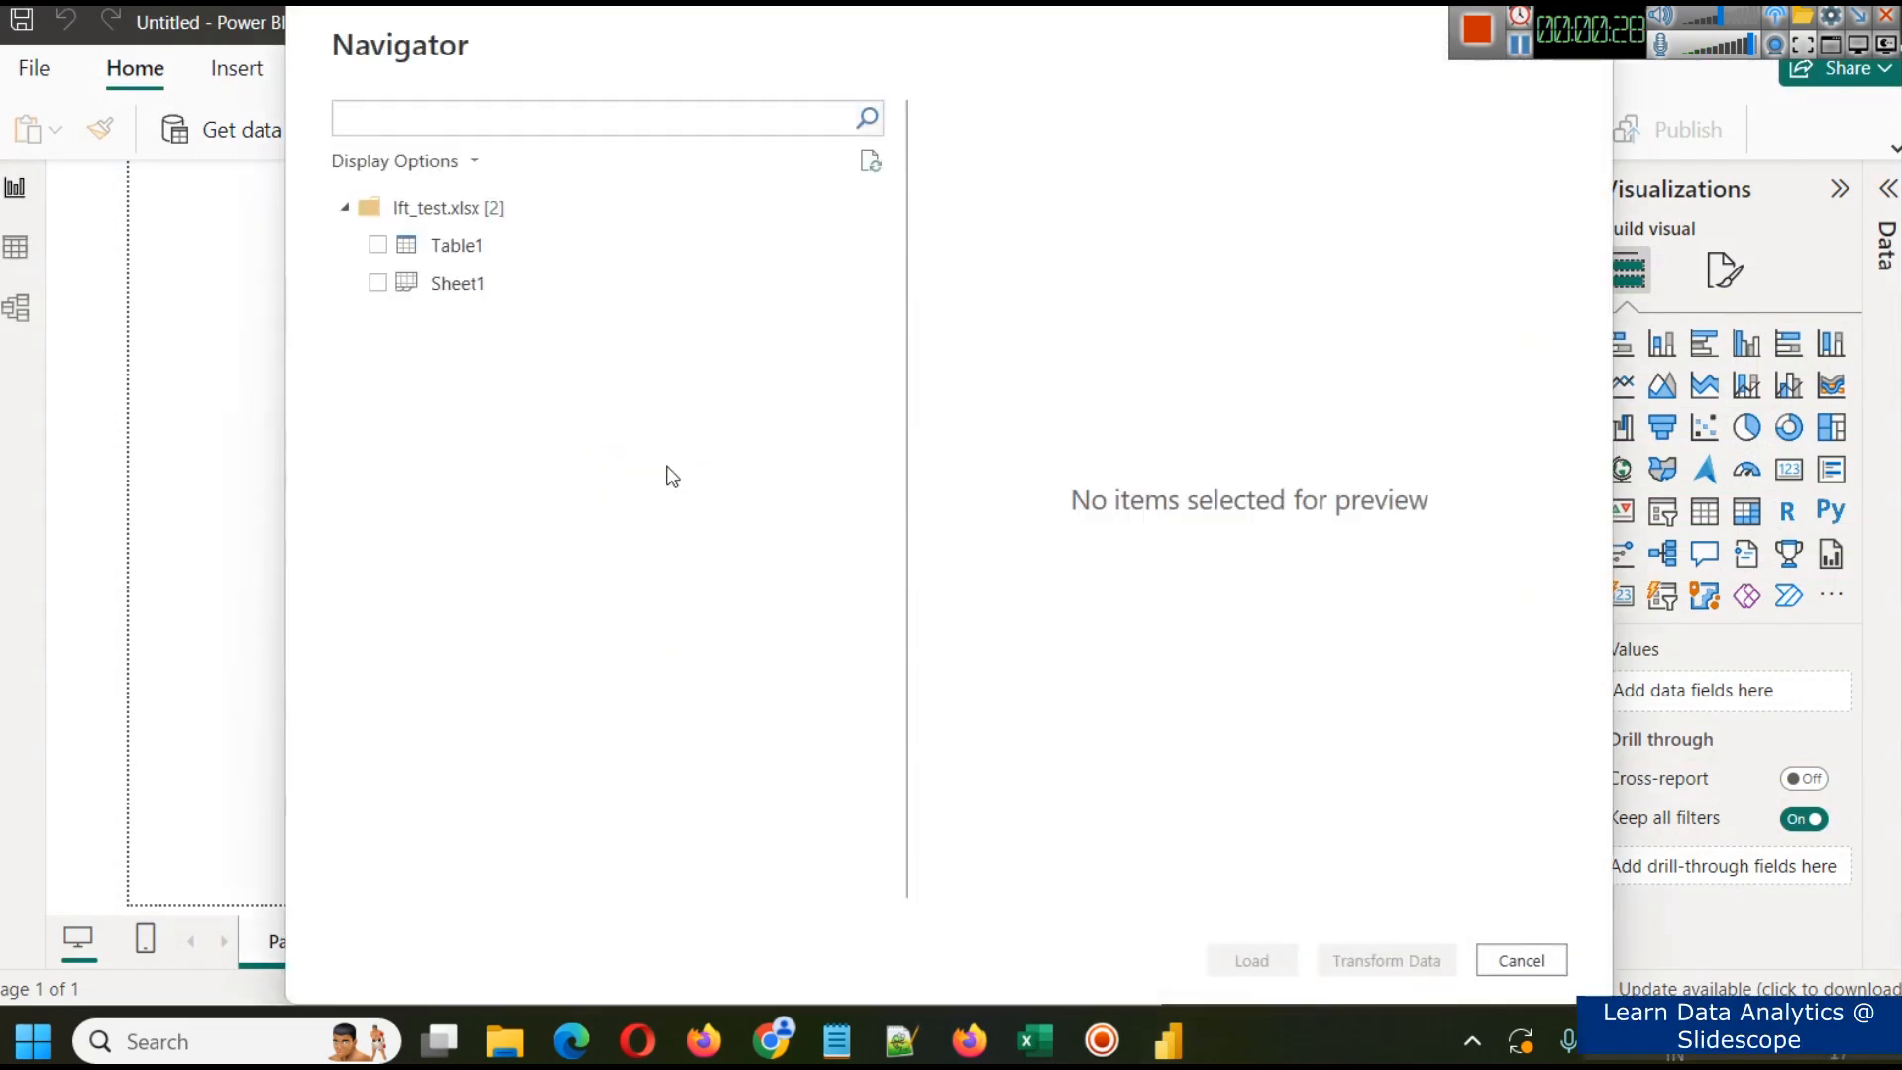
click(456, 243)
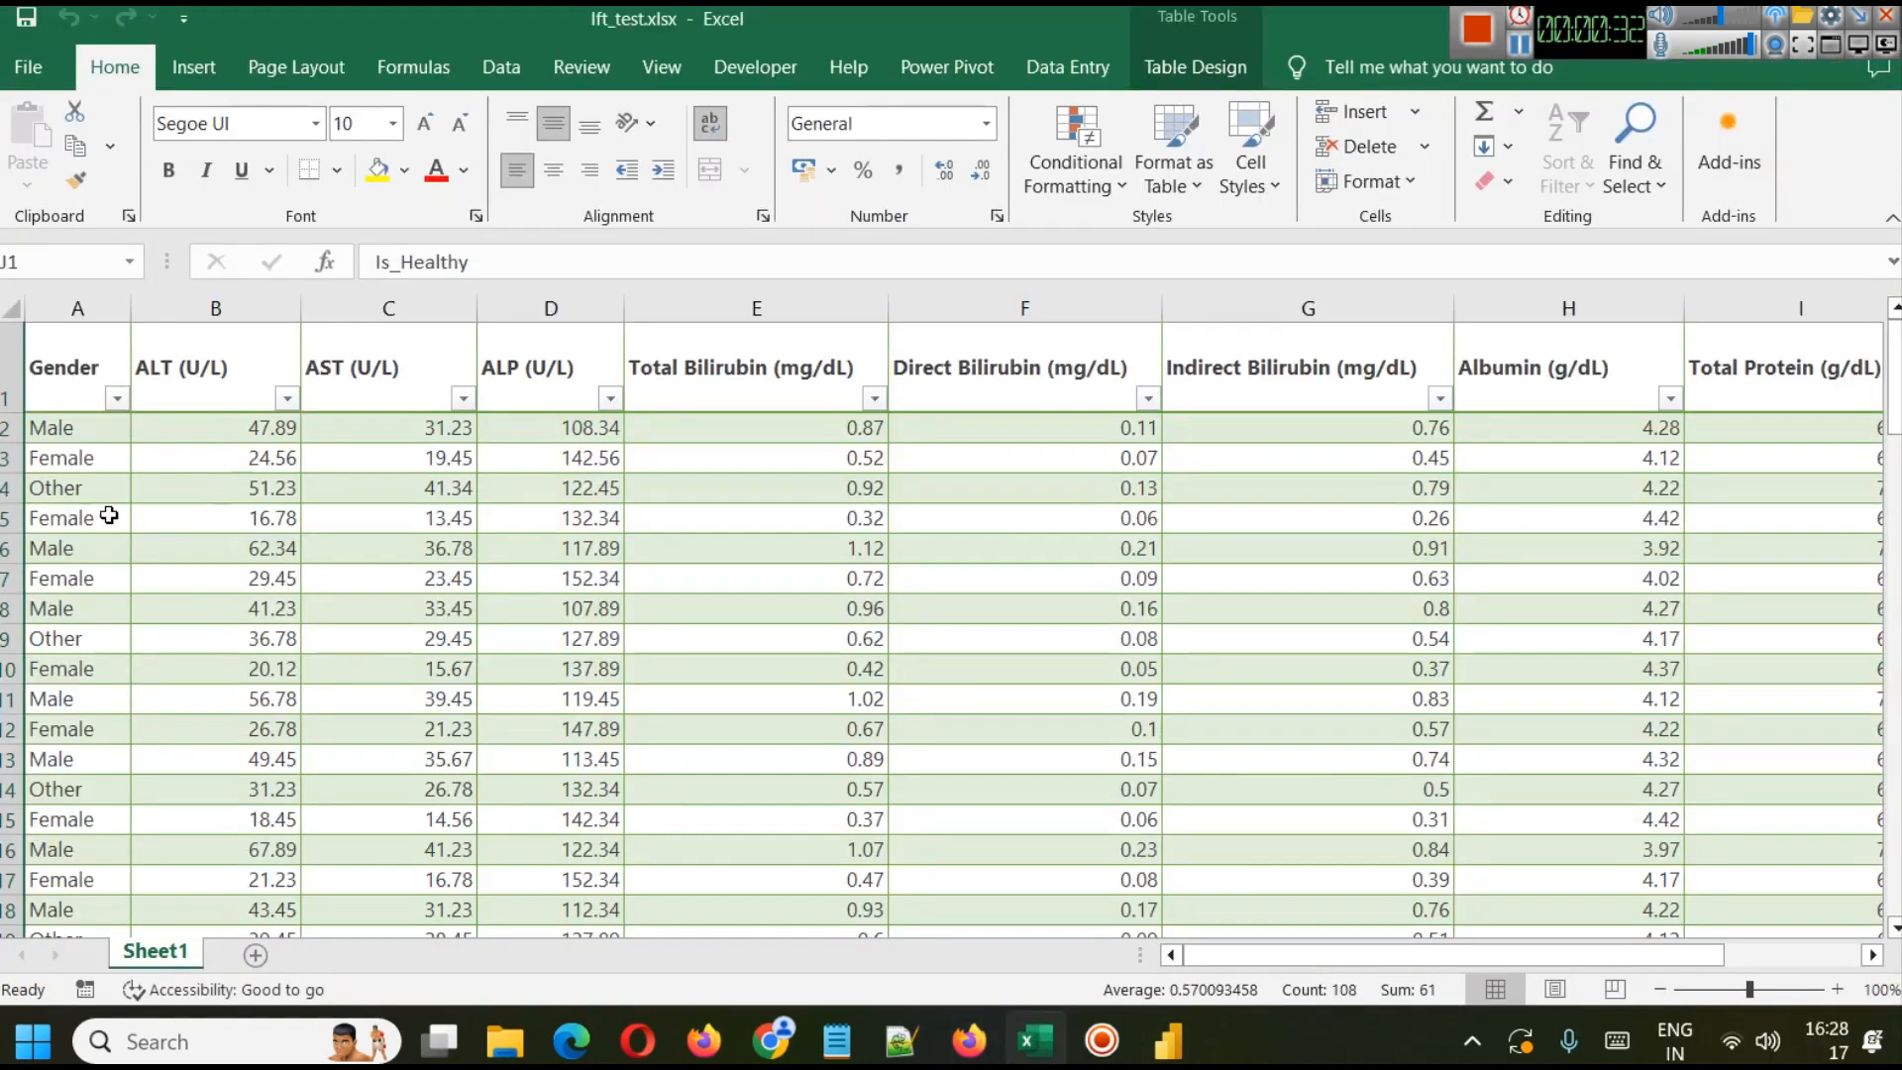
click(1193, 67)
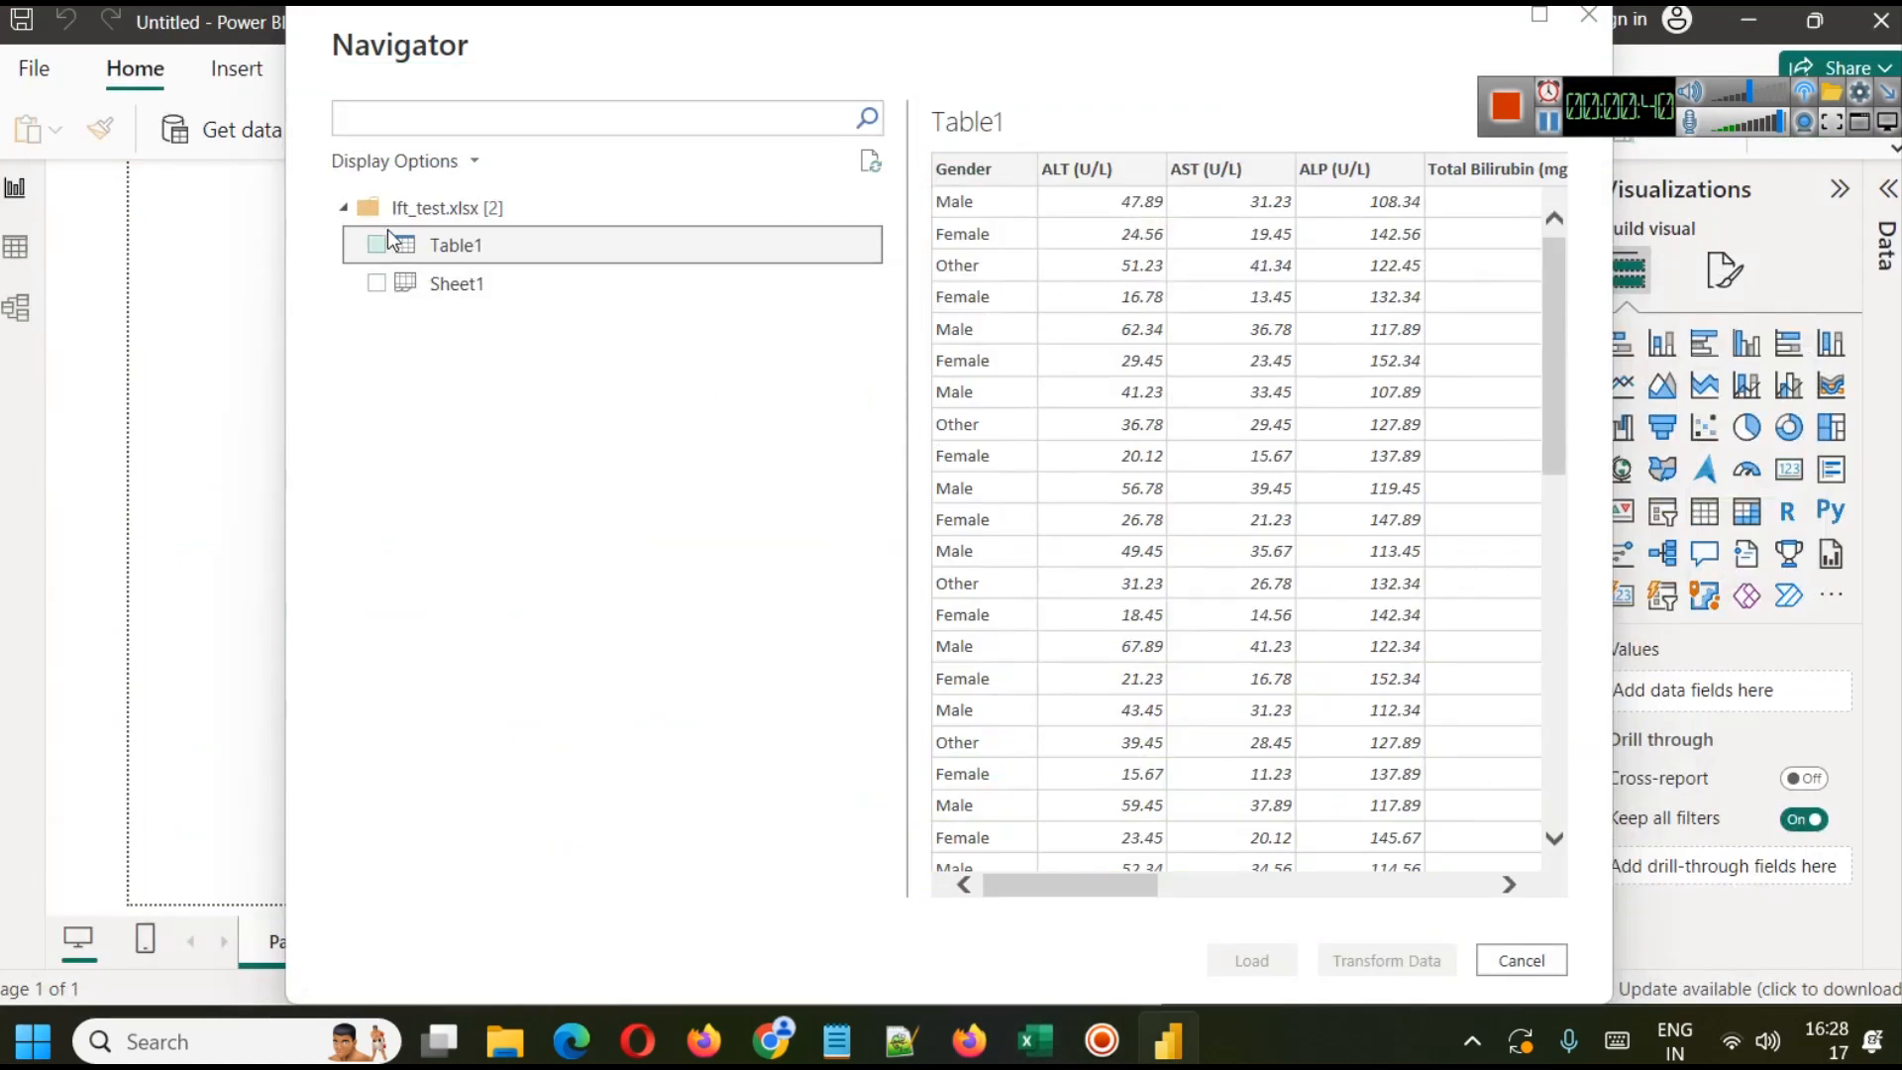
click(376, 244)
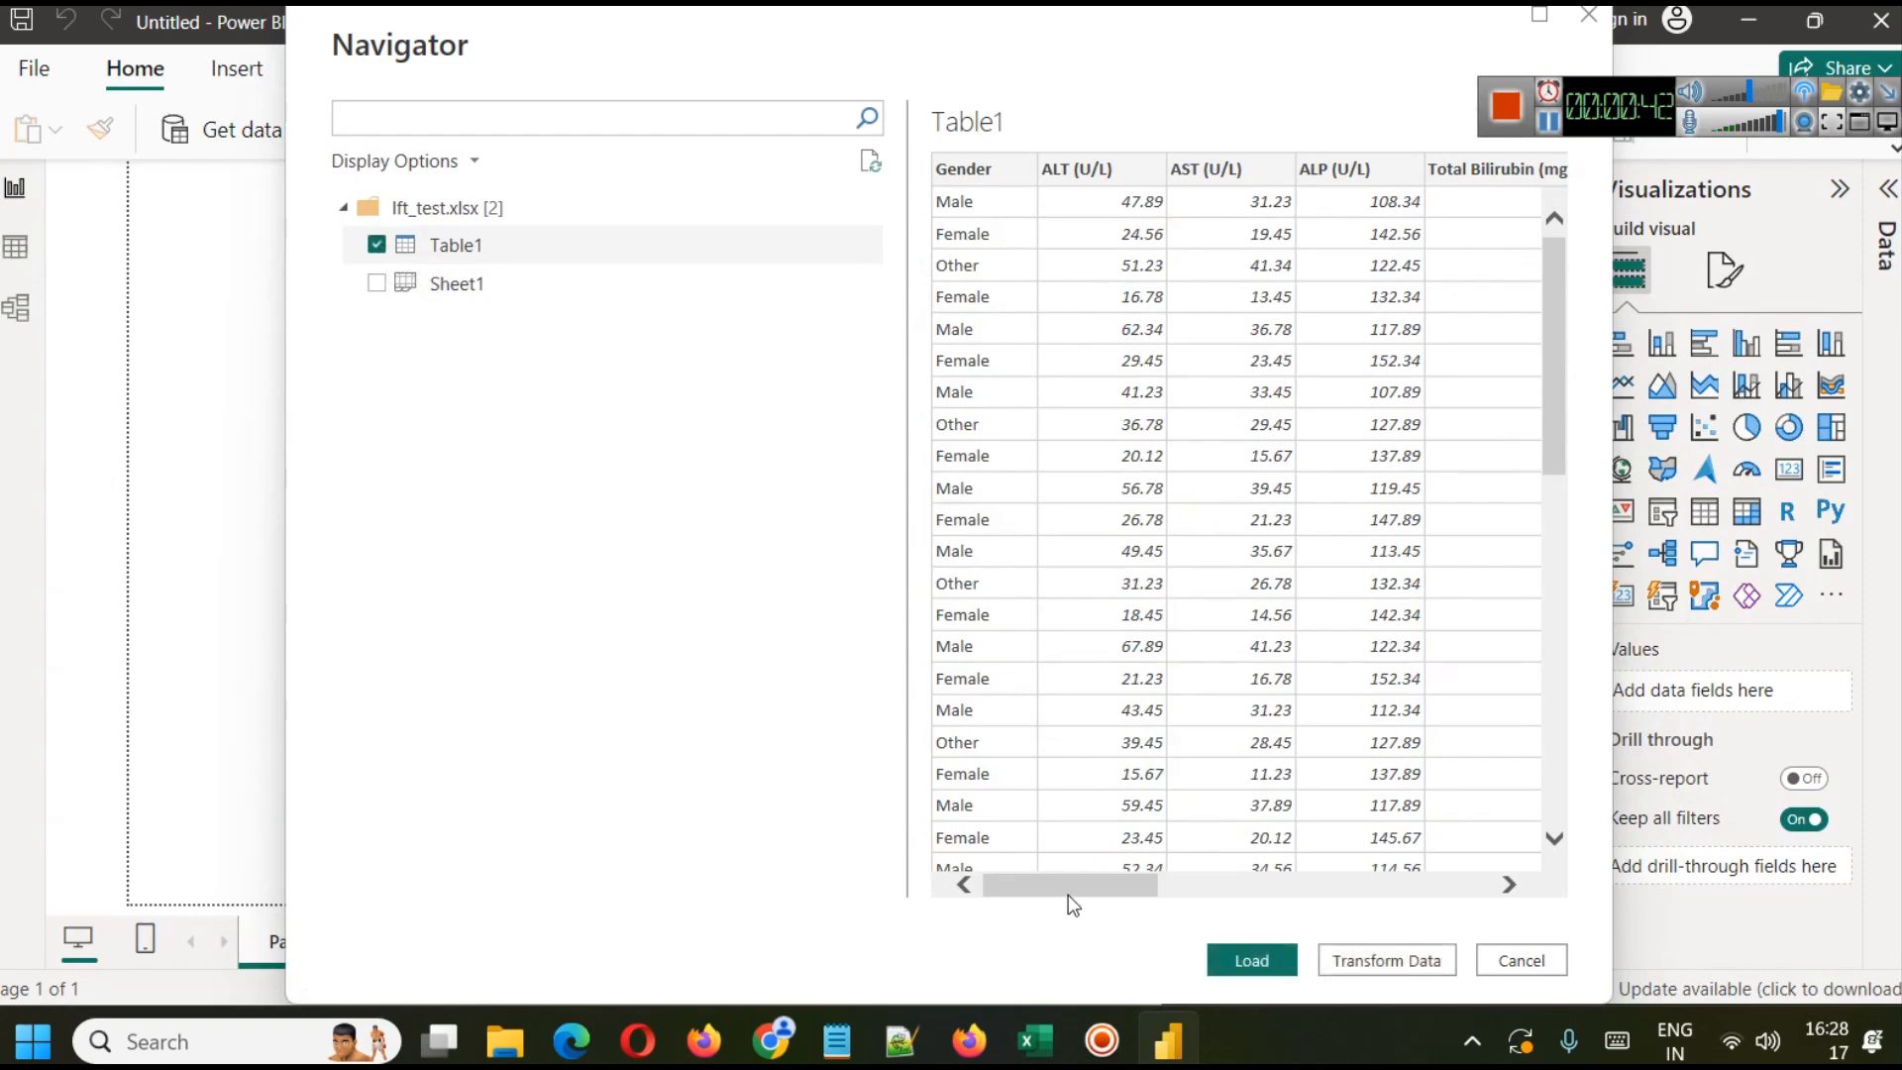
drag(1070, 884, 1185, 884)
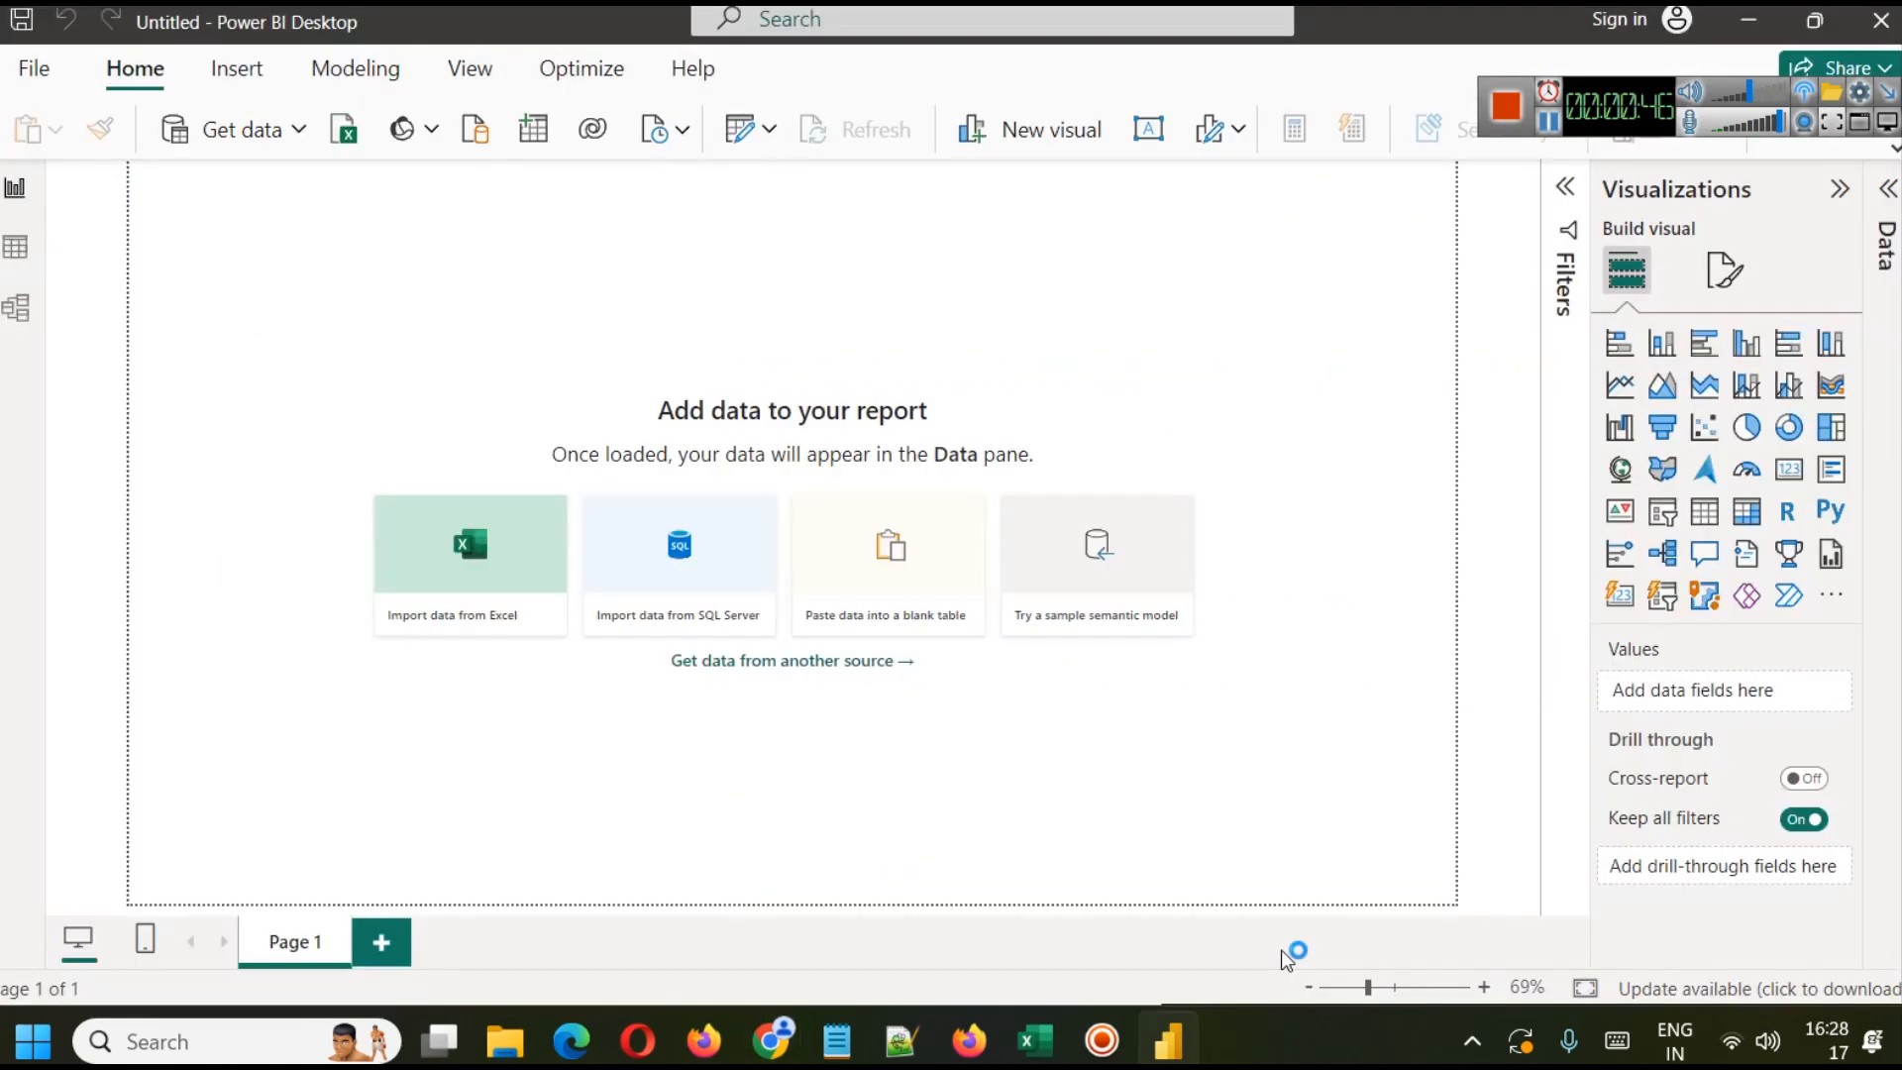
mouse_move(1278, 818)
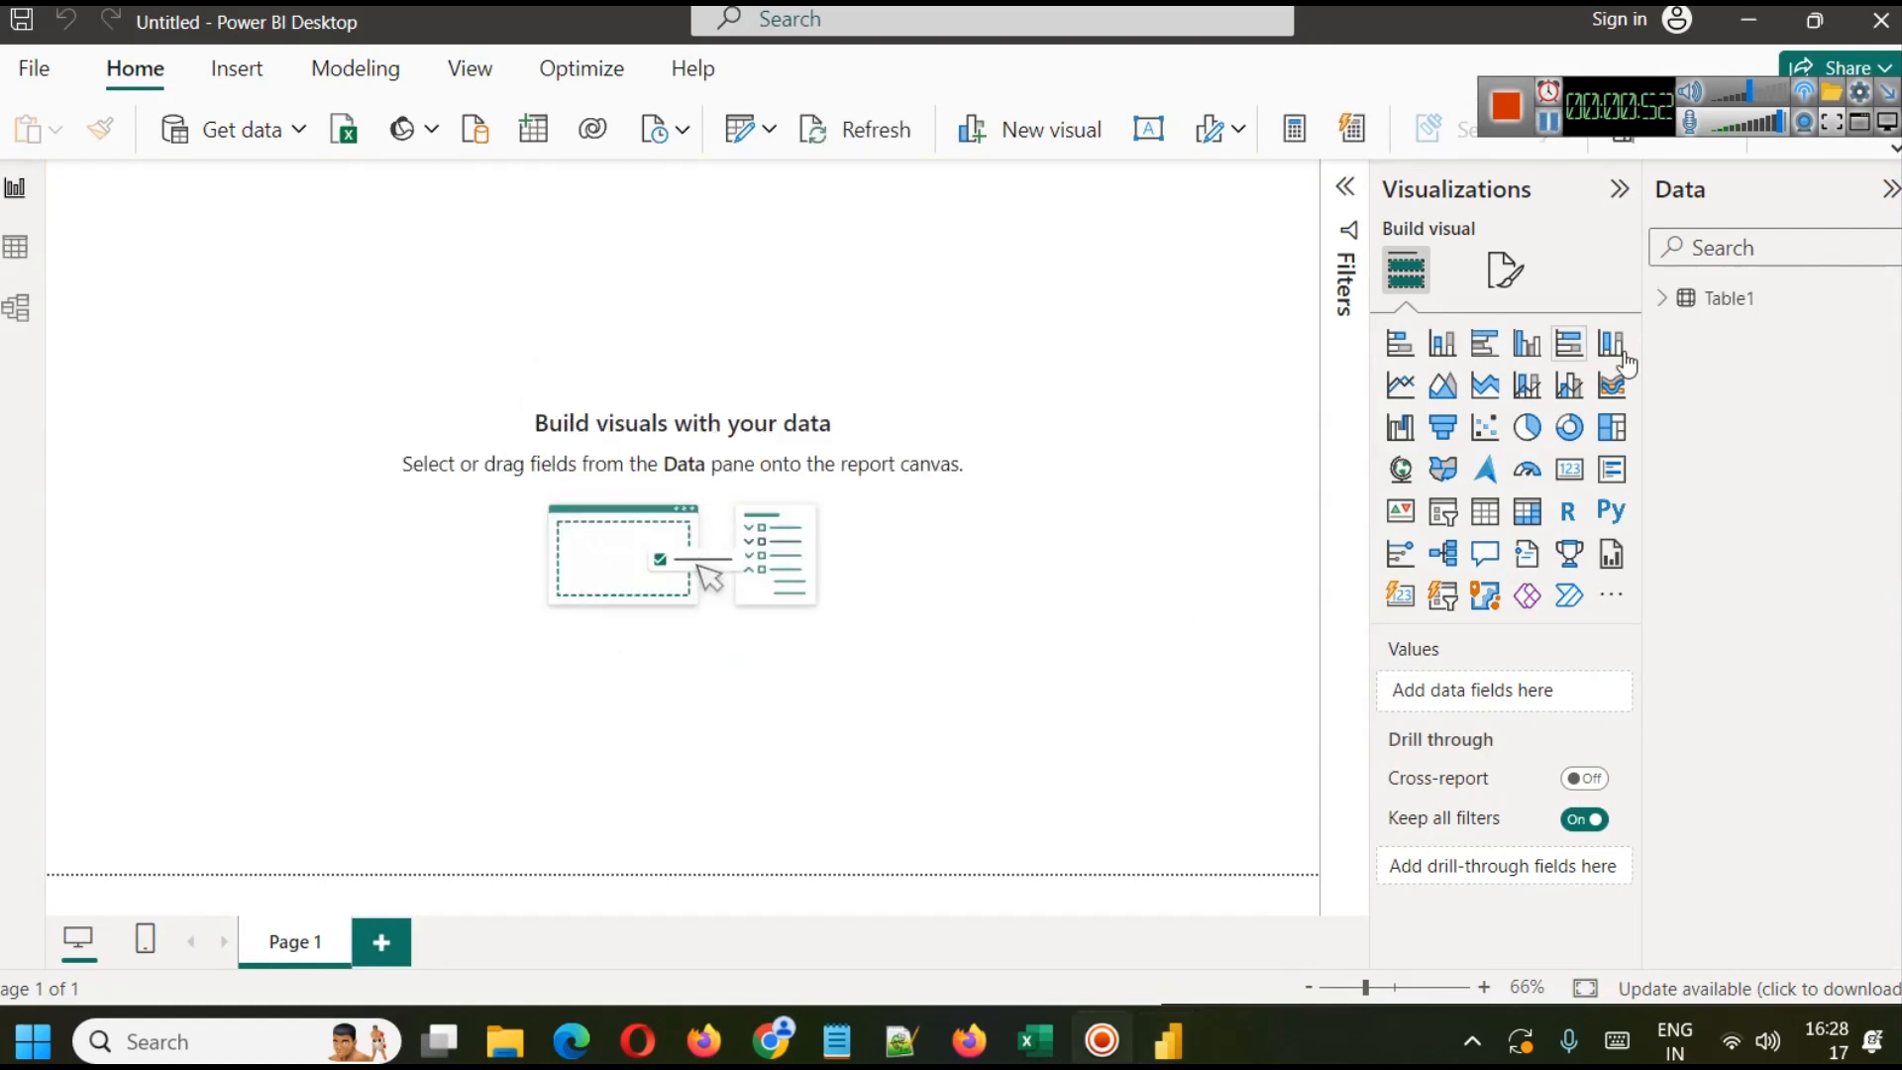
Step: Rename the imported Table1 to lft from the Data pane's context menu
right_click(1728, 298)
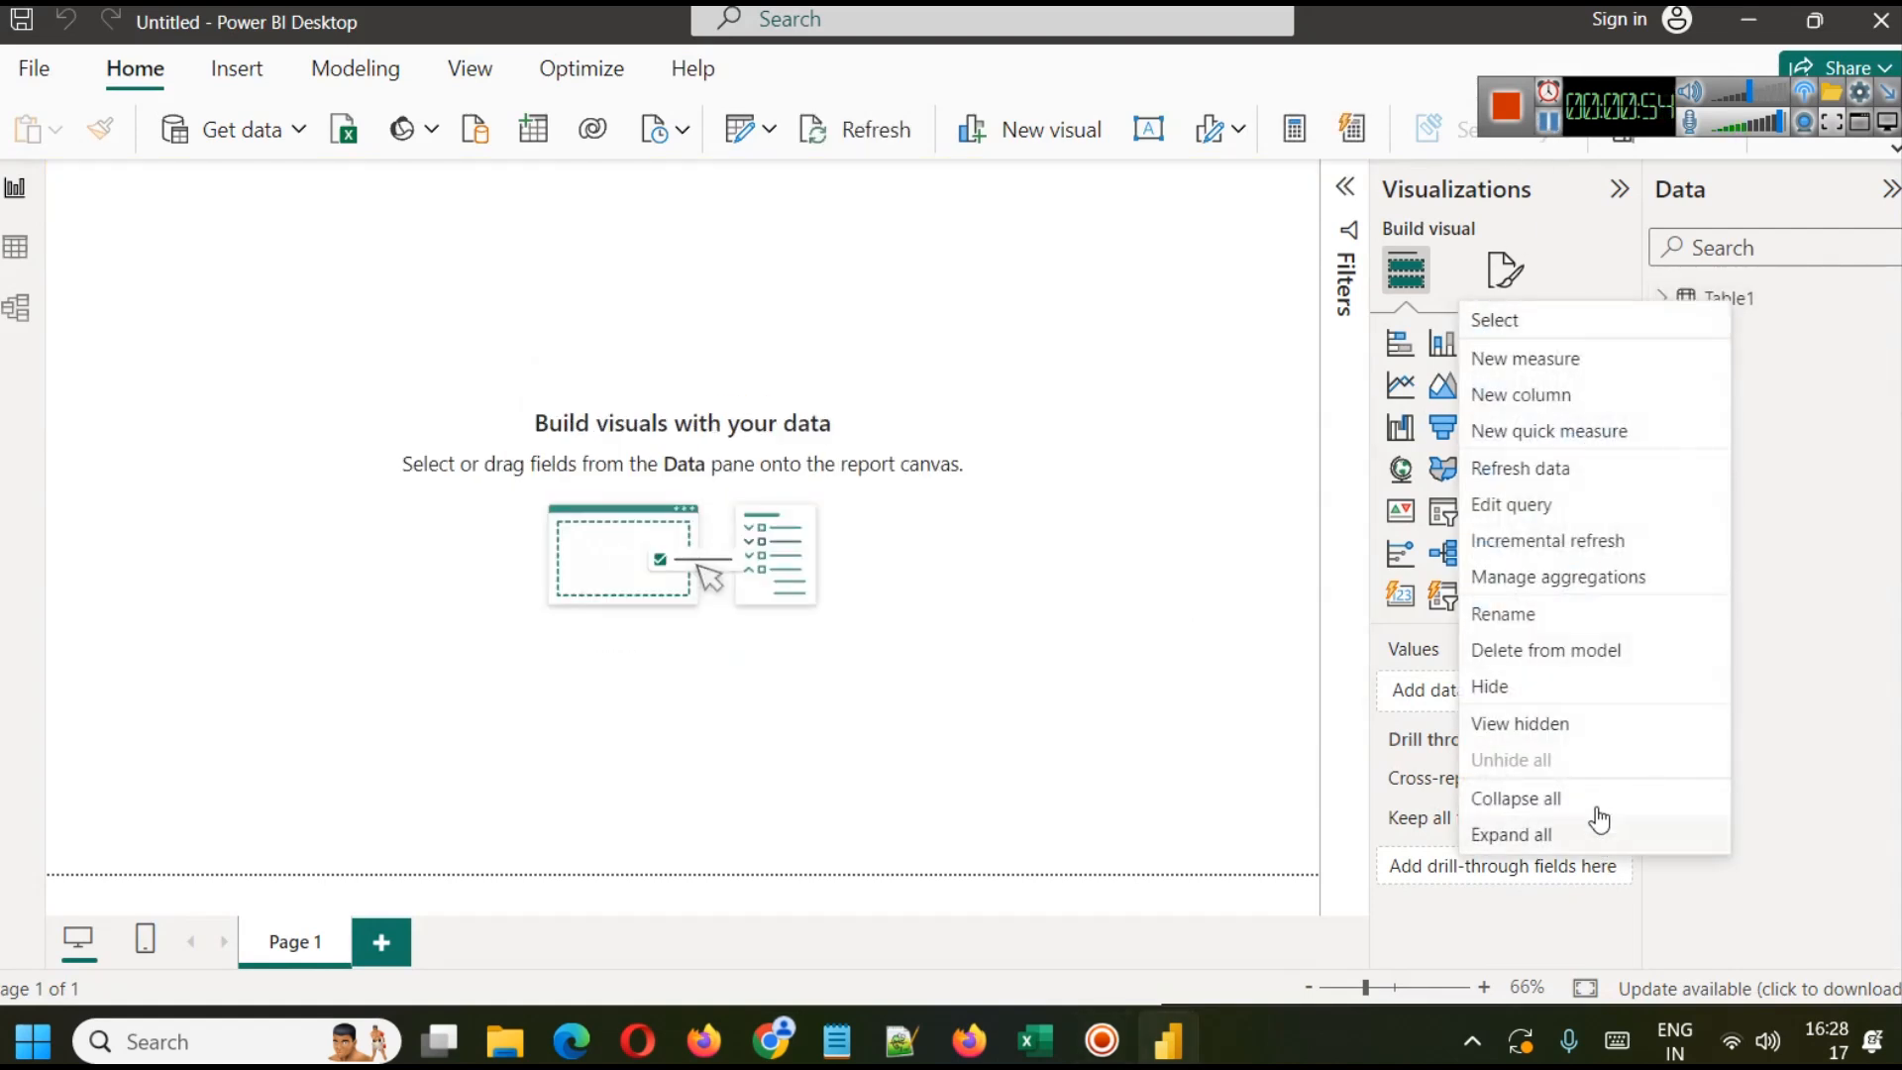
mouse_move(1533, 624)
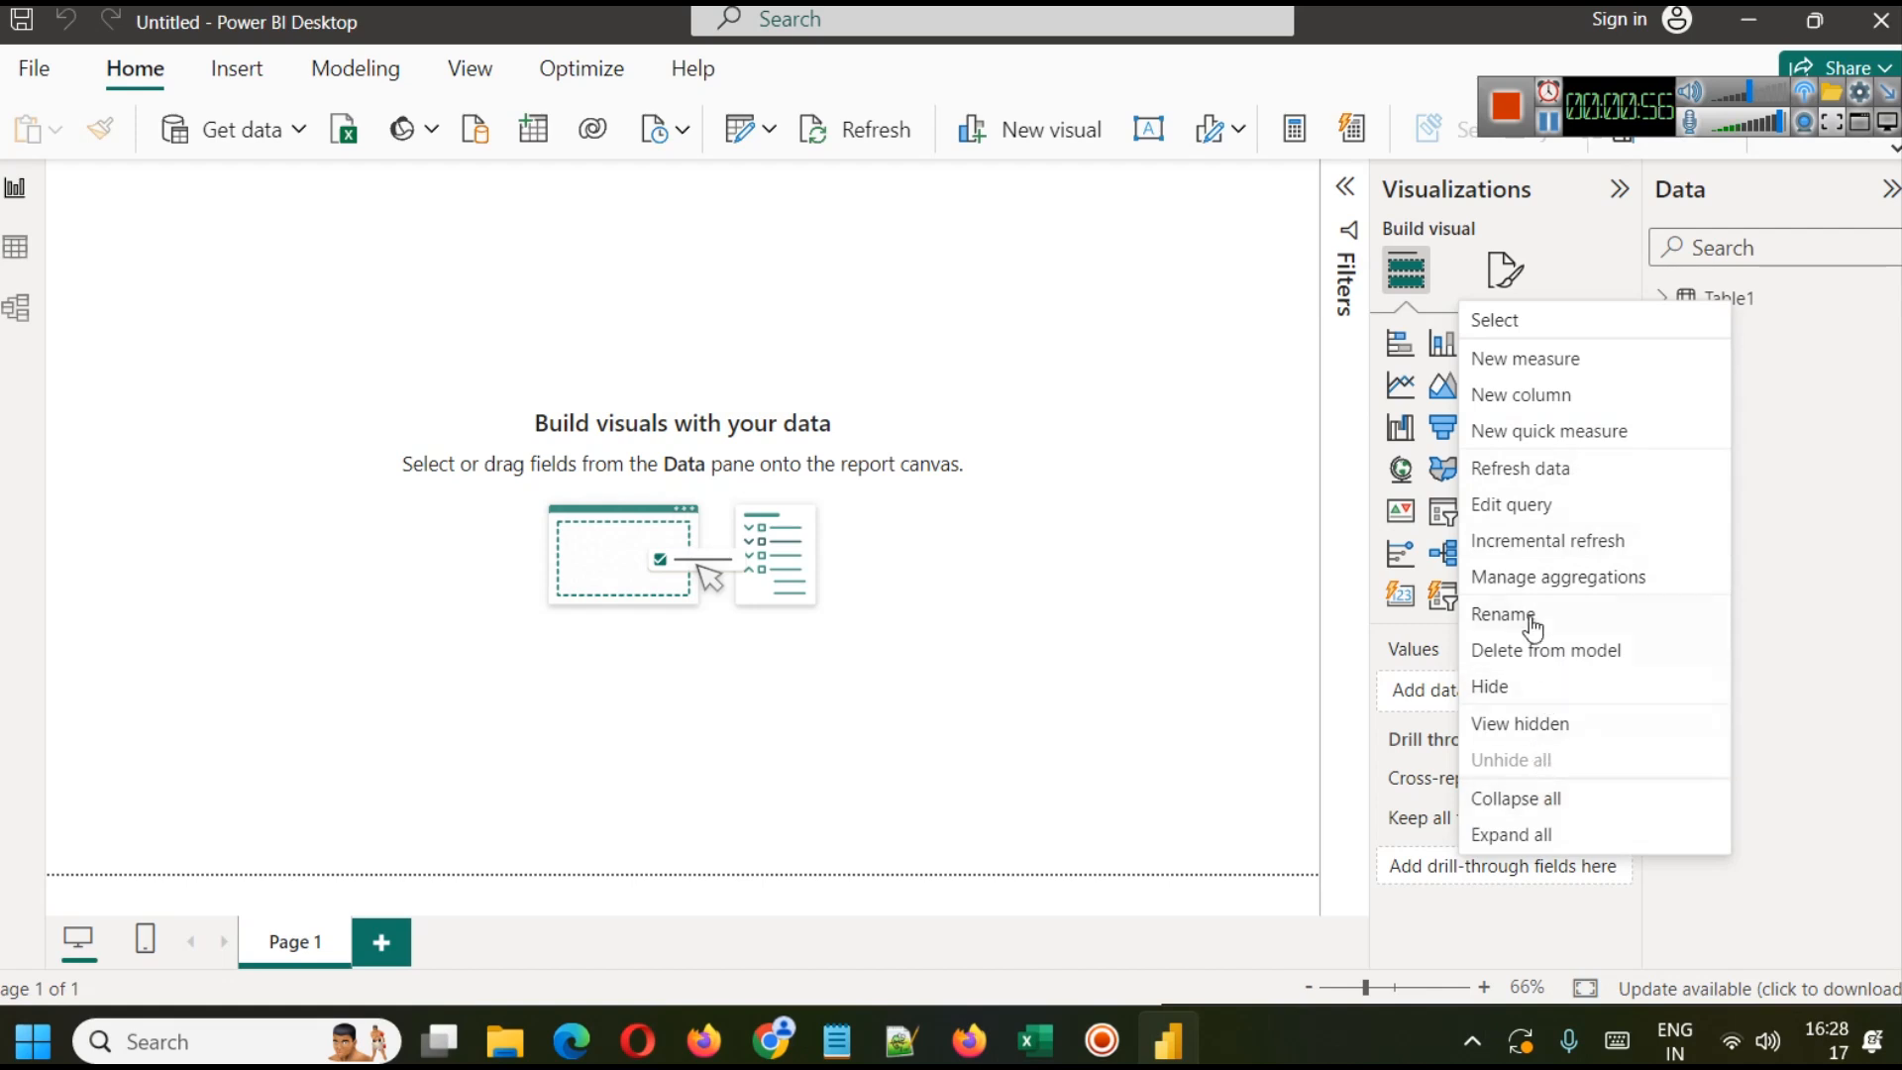
click(1503, 614)
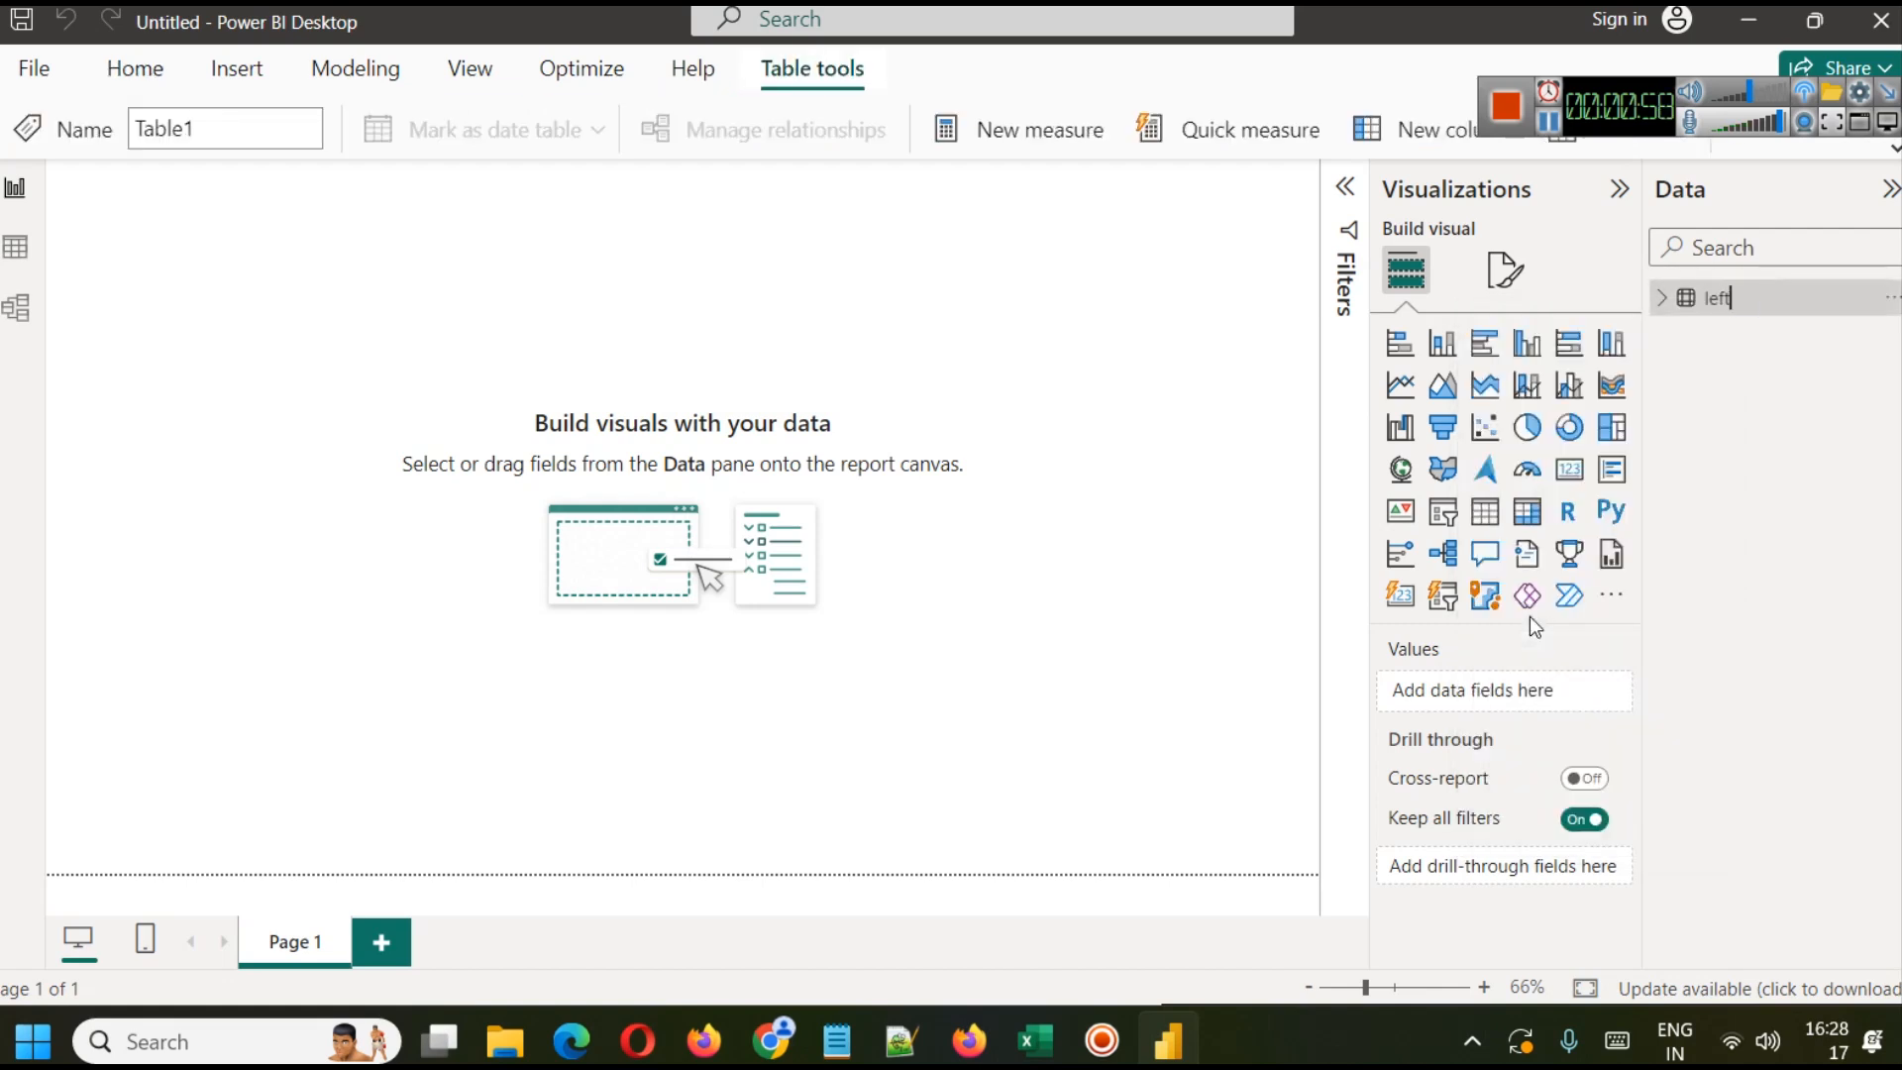
text(left)
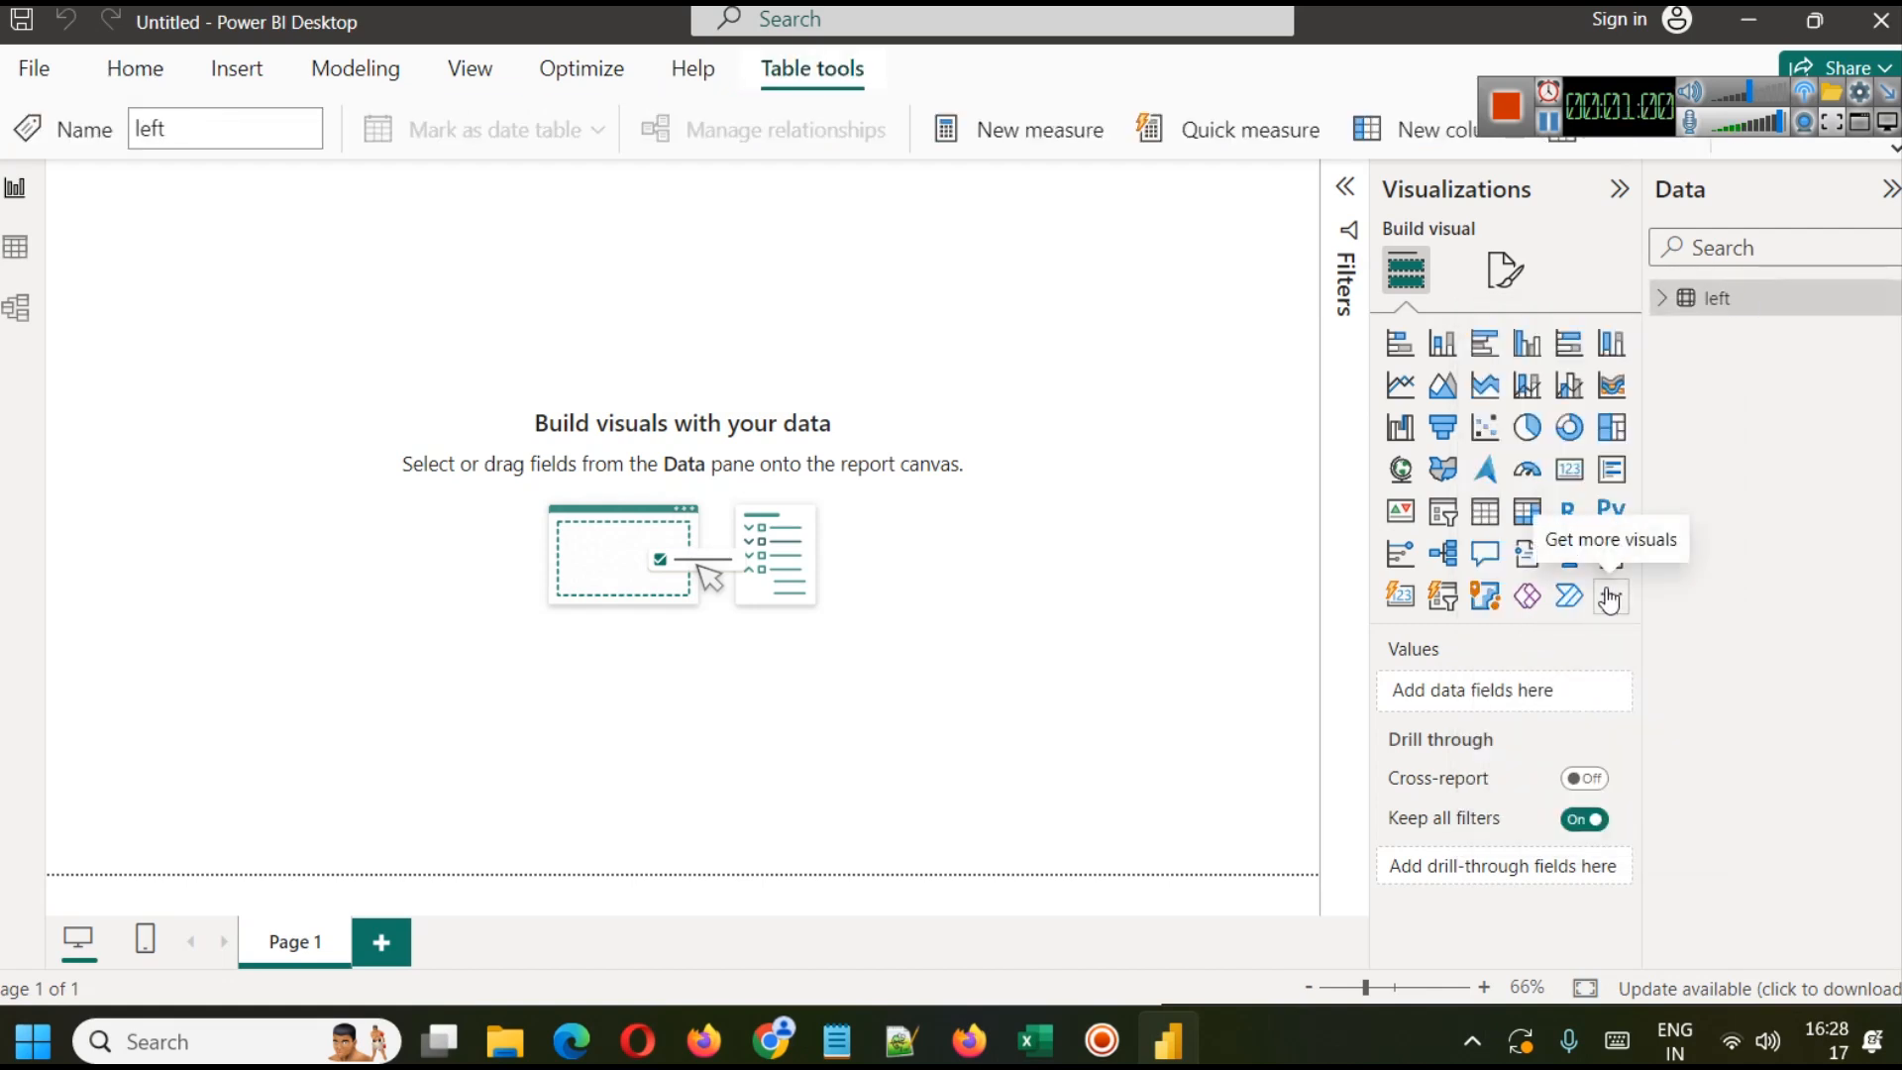
right_click(1716, 297)
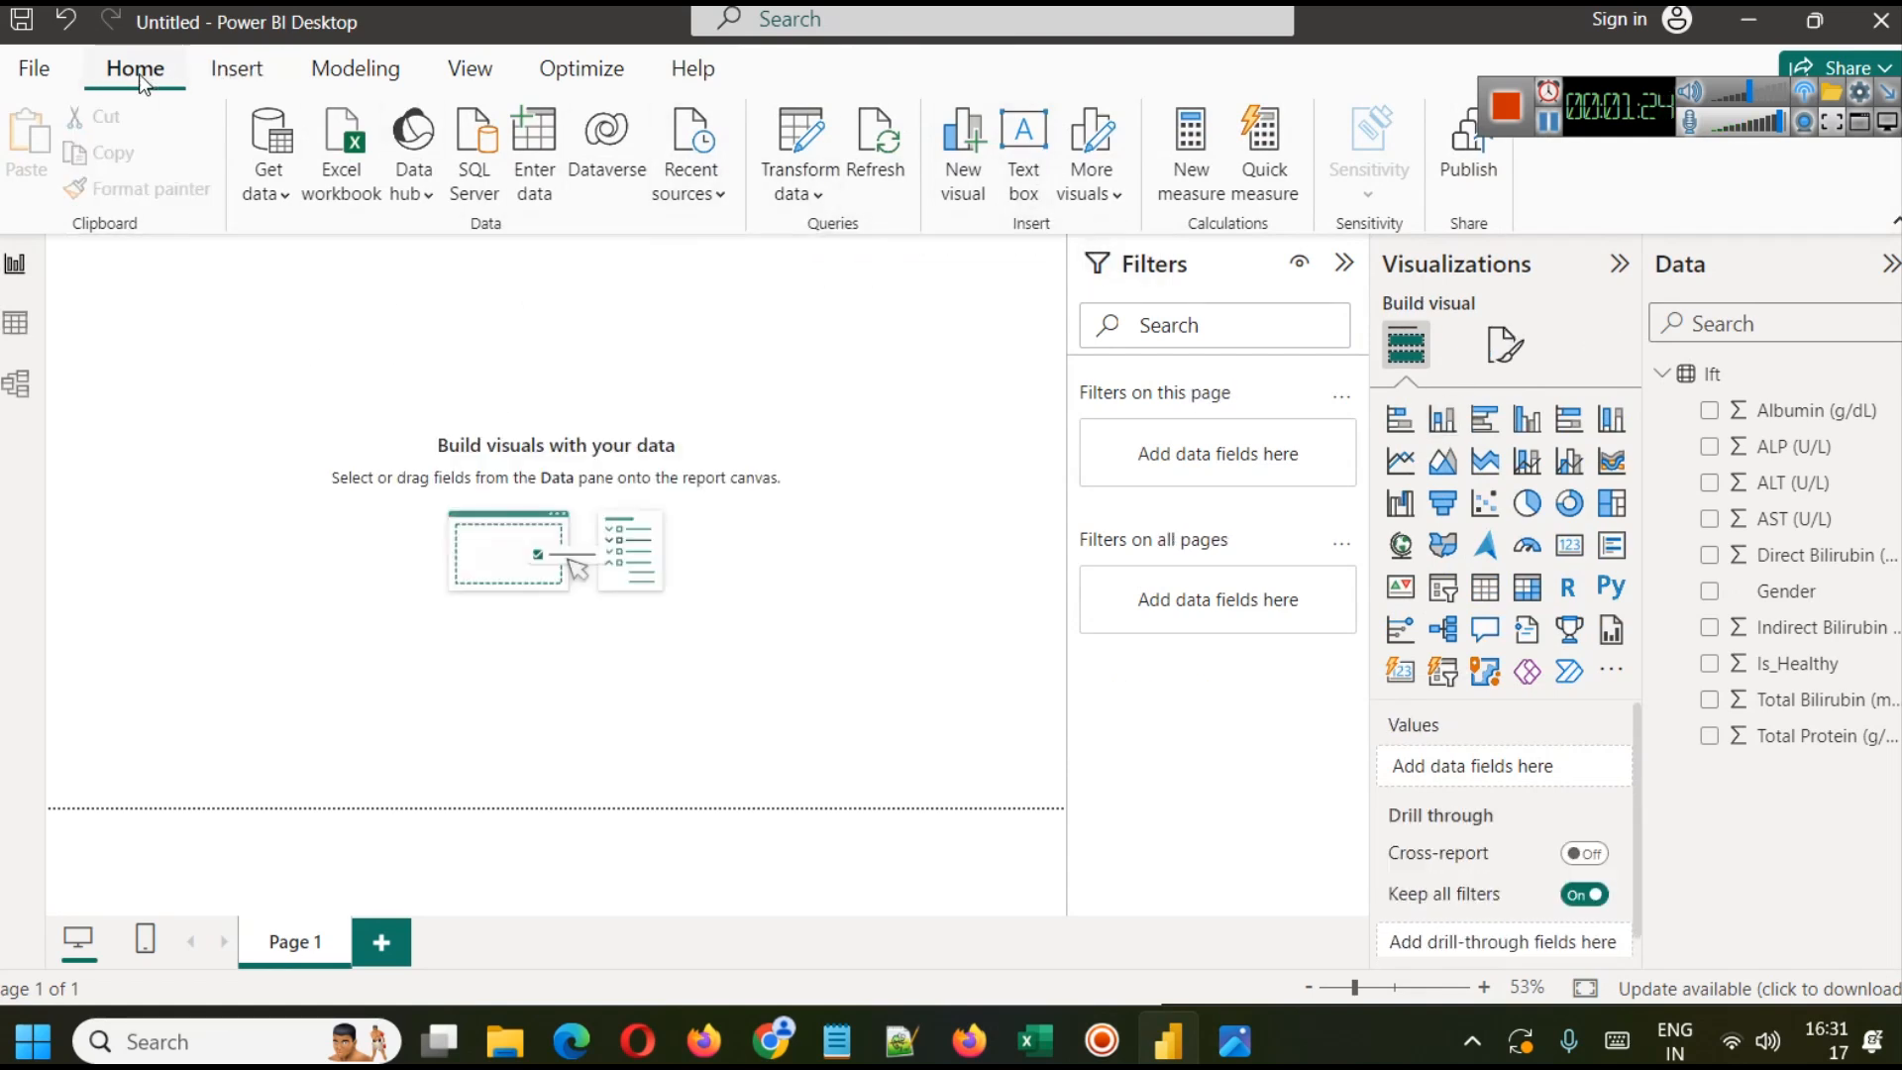
Step: Add a text box reading 'Liver Function Test - Analysis Dashboard' at the top of the page
click(236, 68)
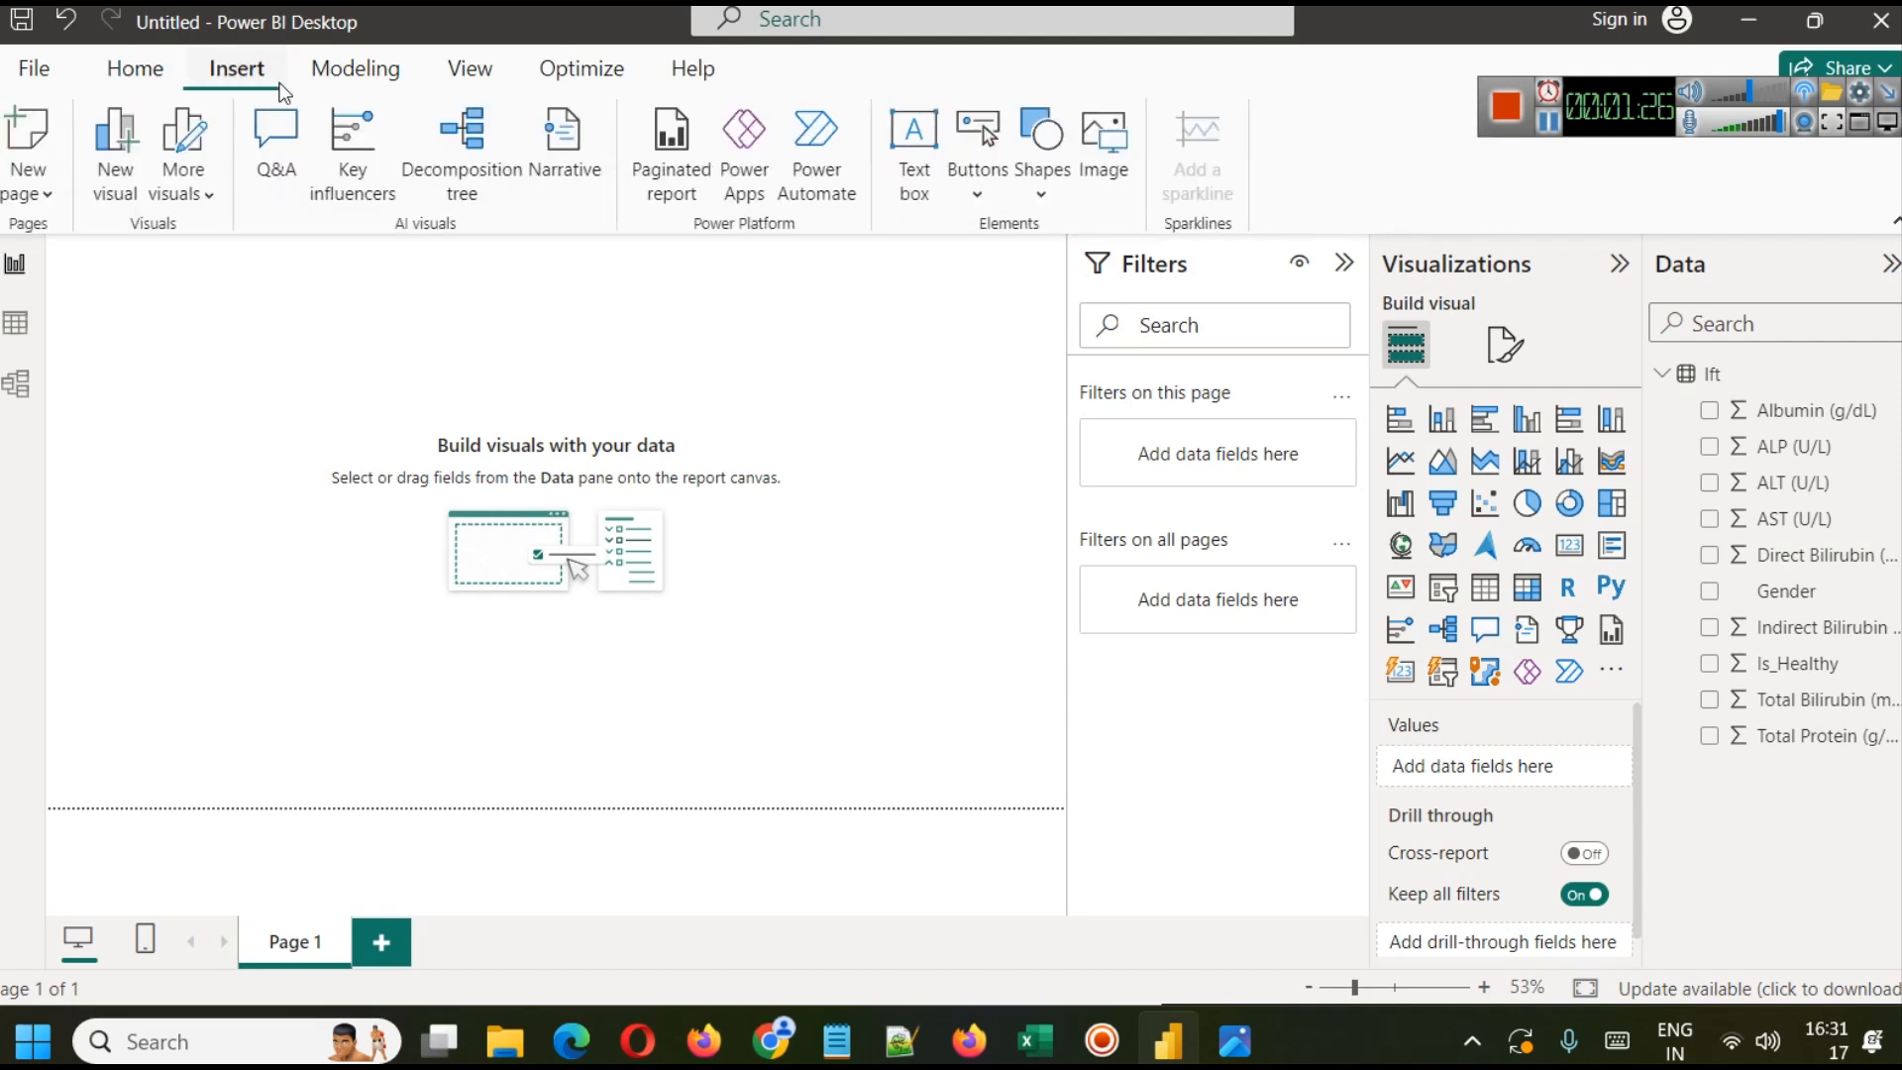
mouse_move(911, 208)
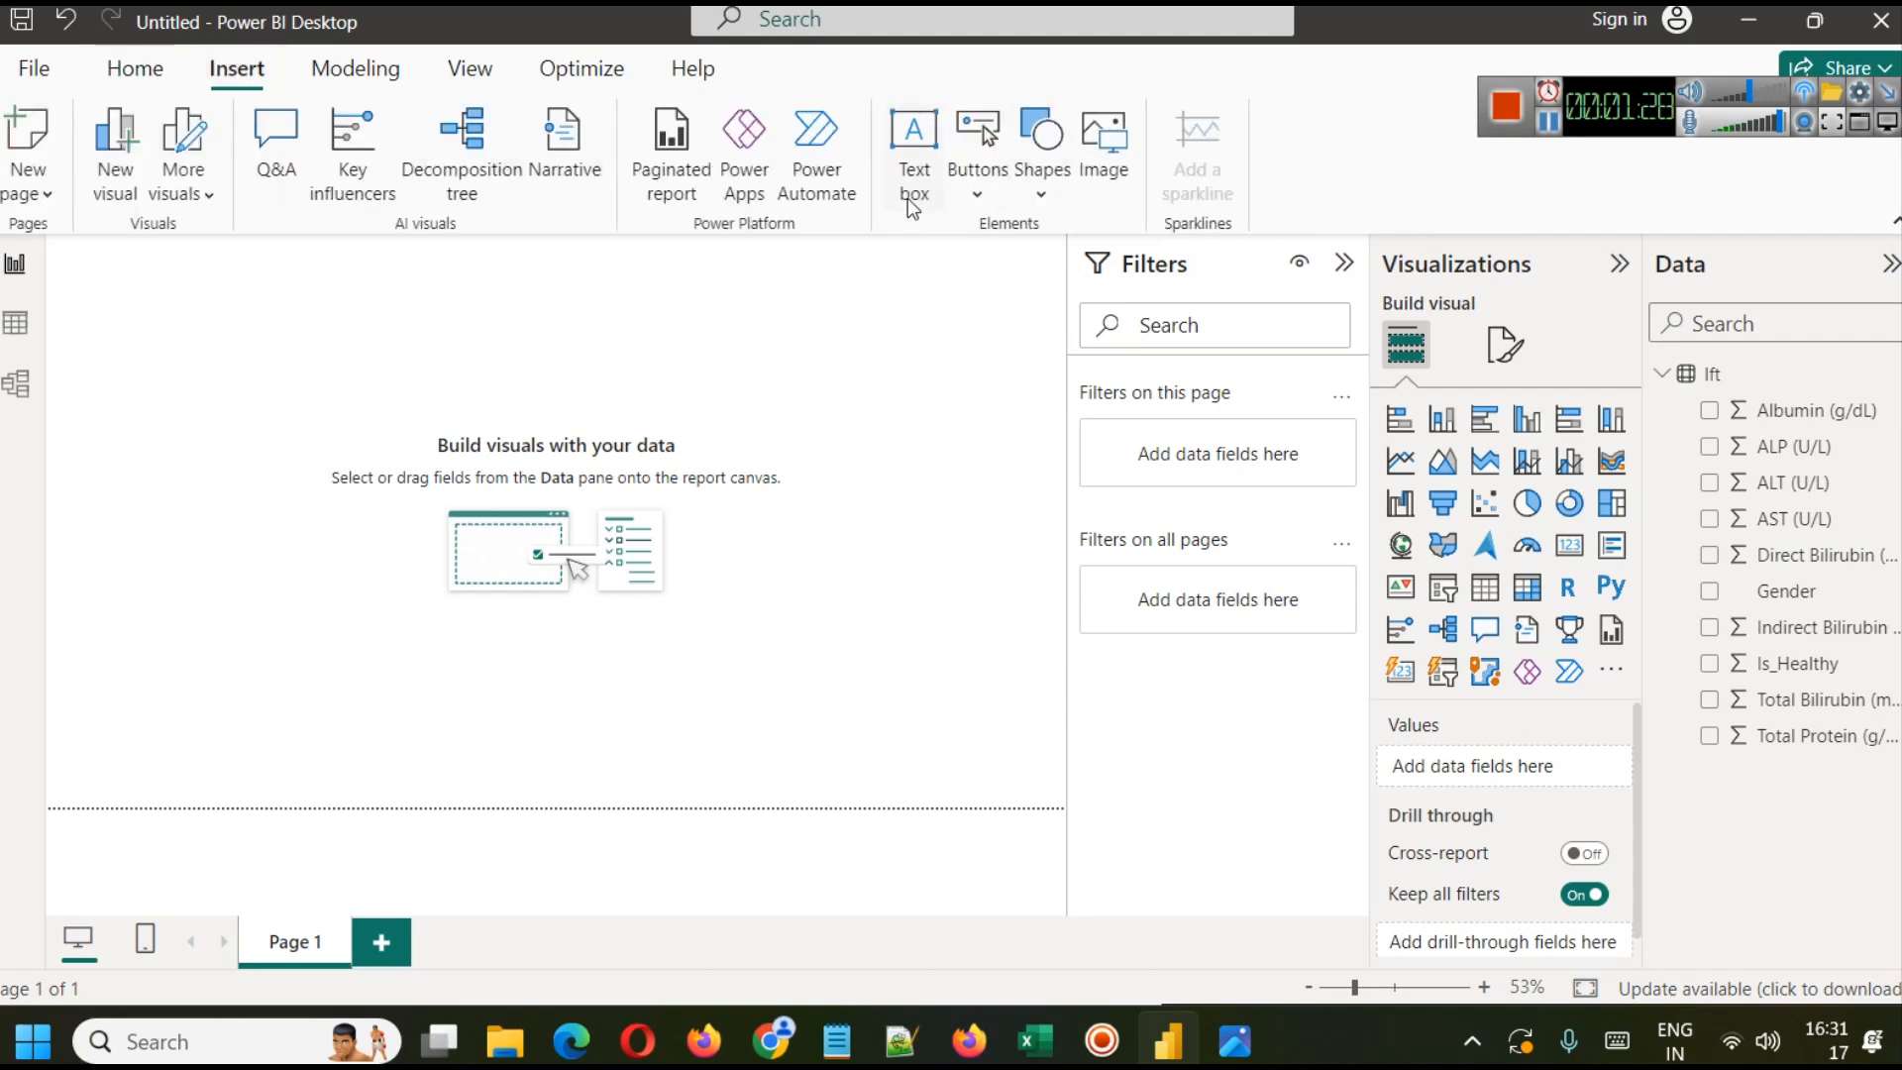
click(911, 154)
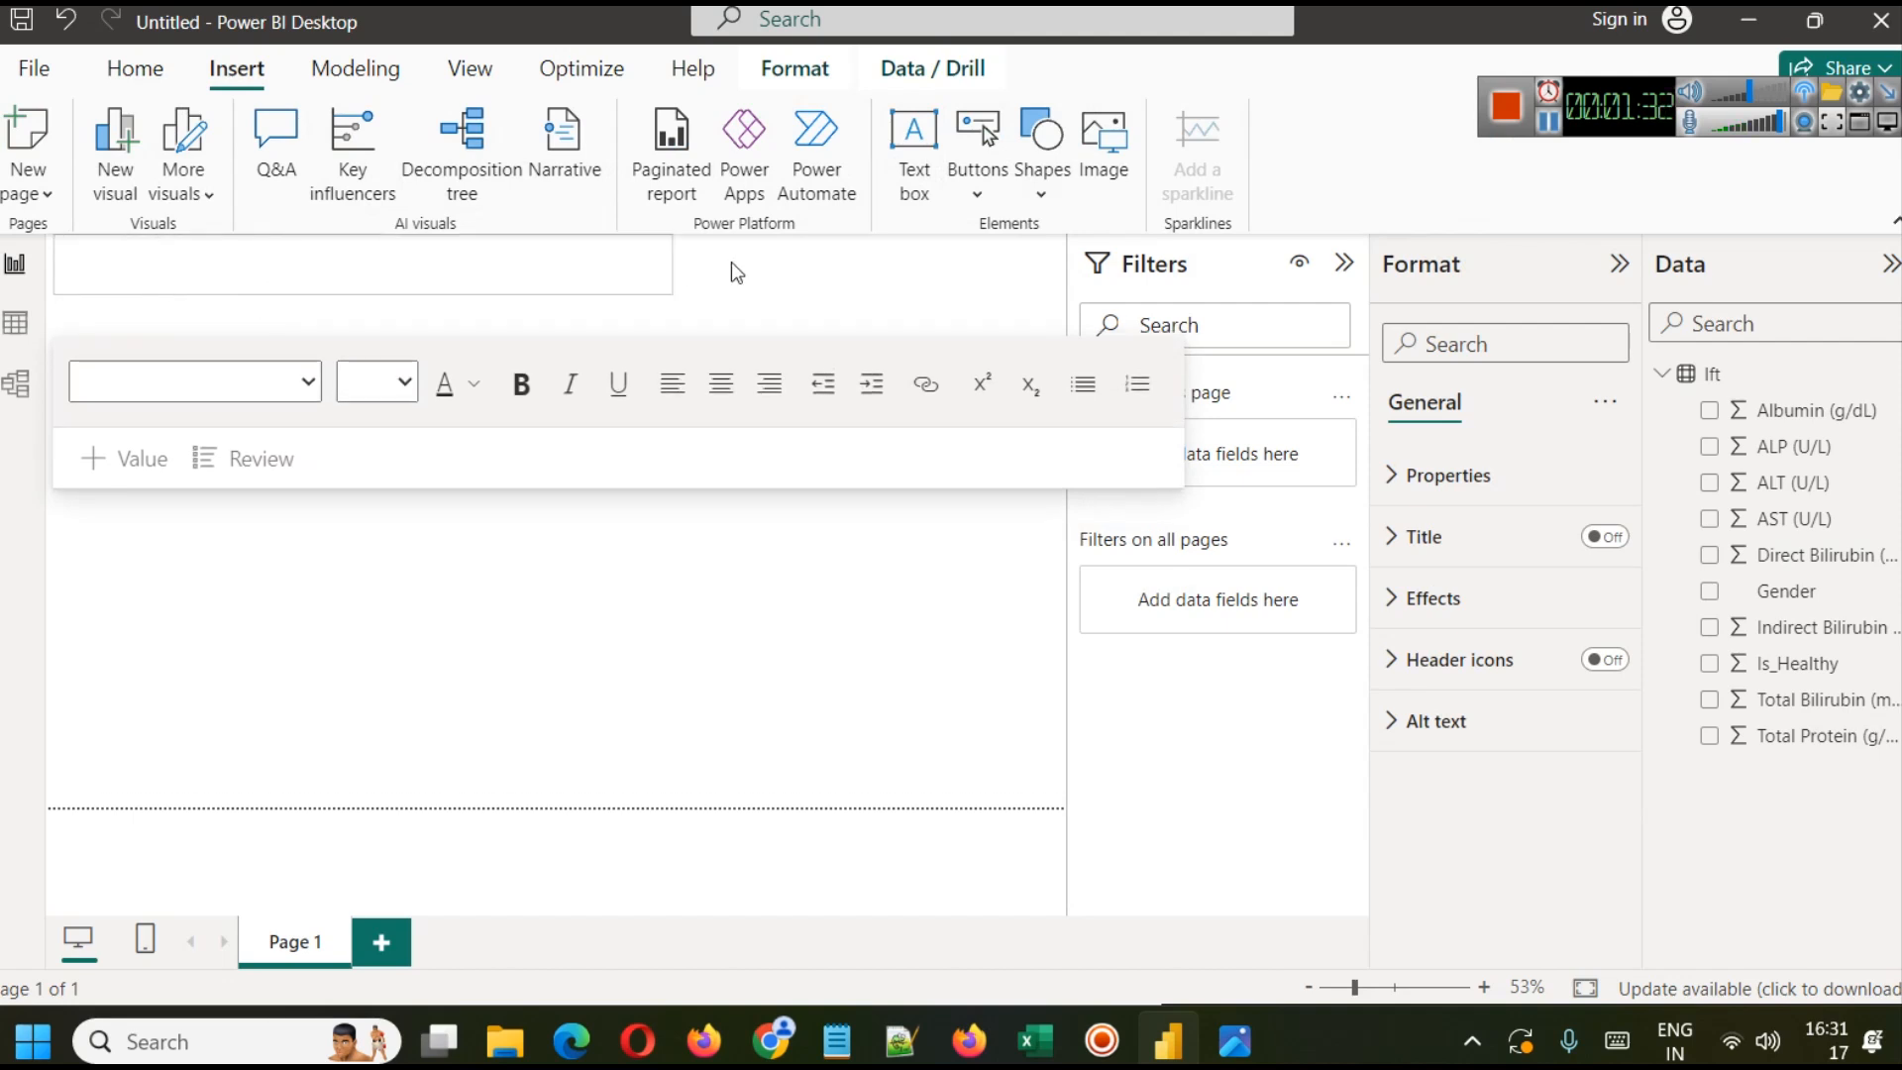
click(547, 264)
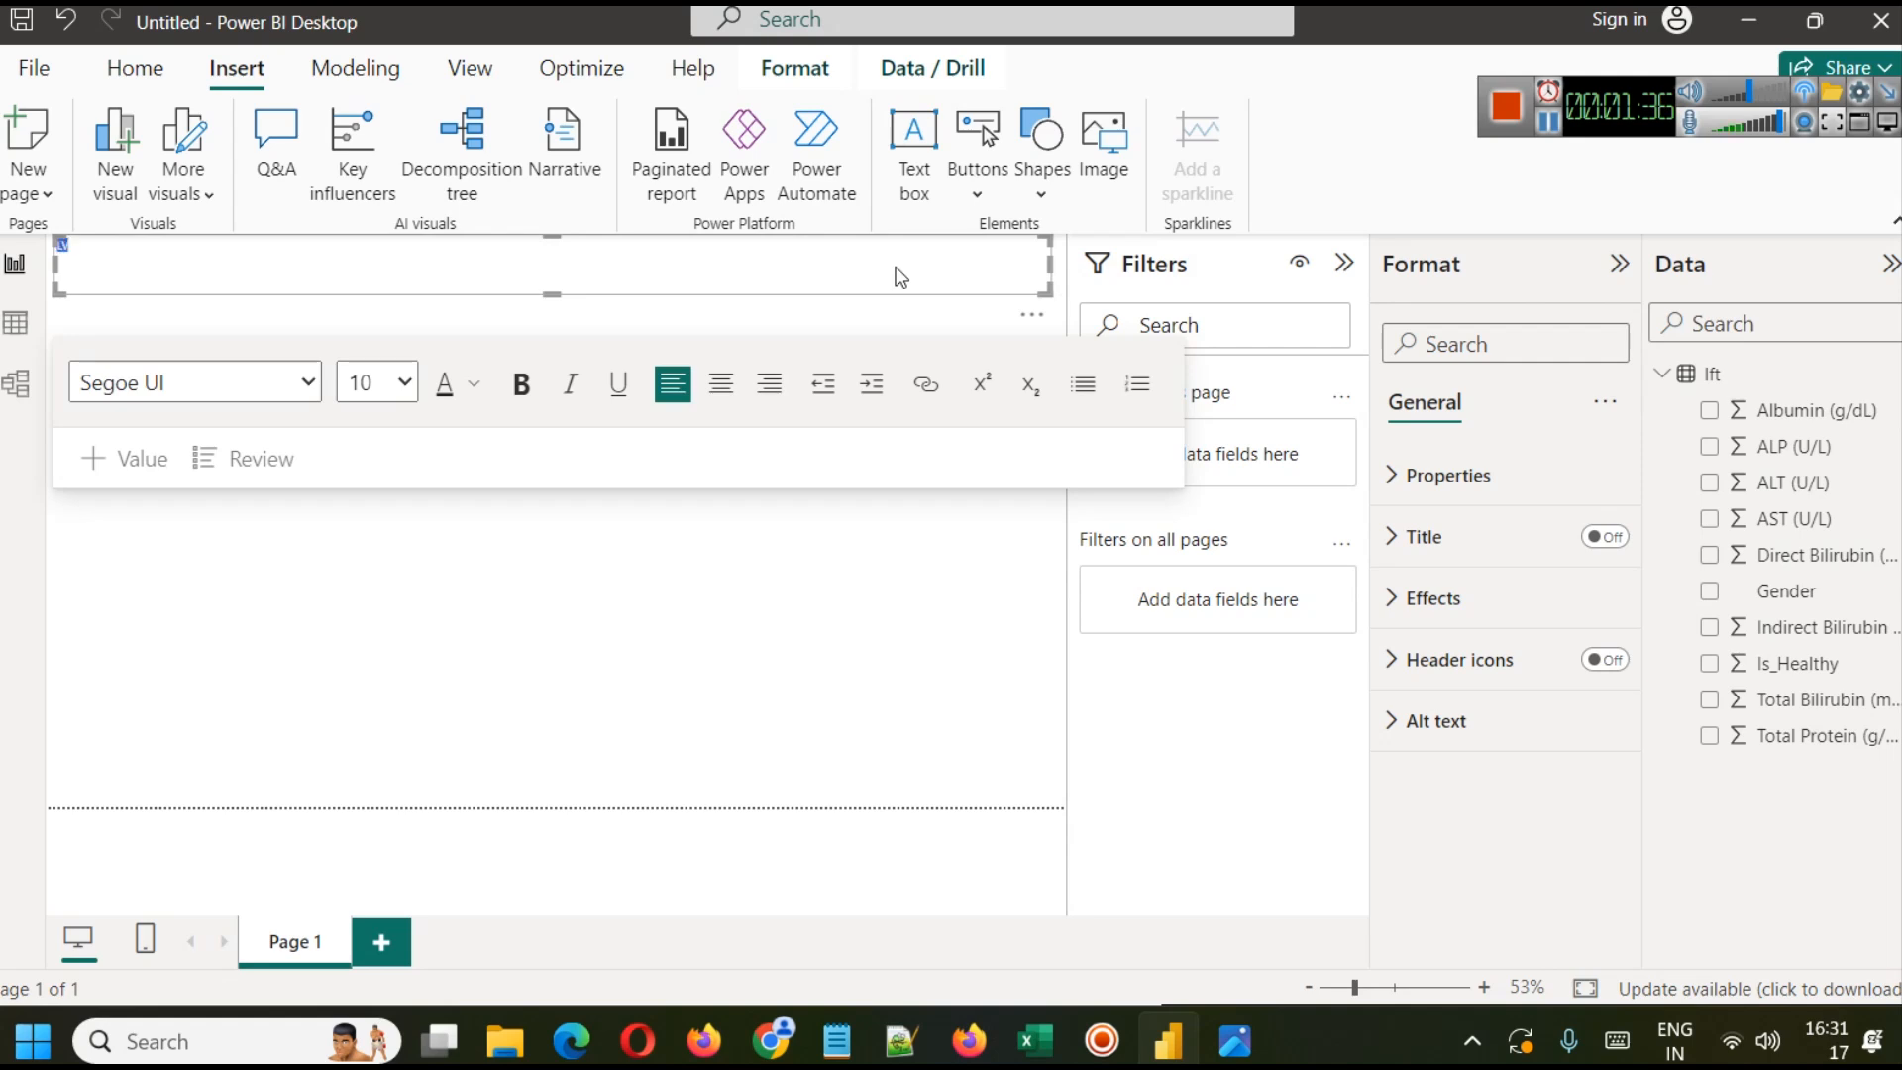
mouse_move(434, 240)
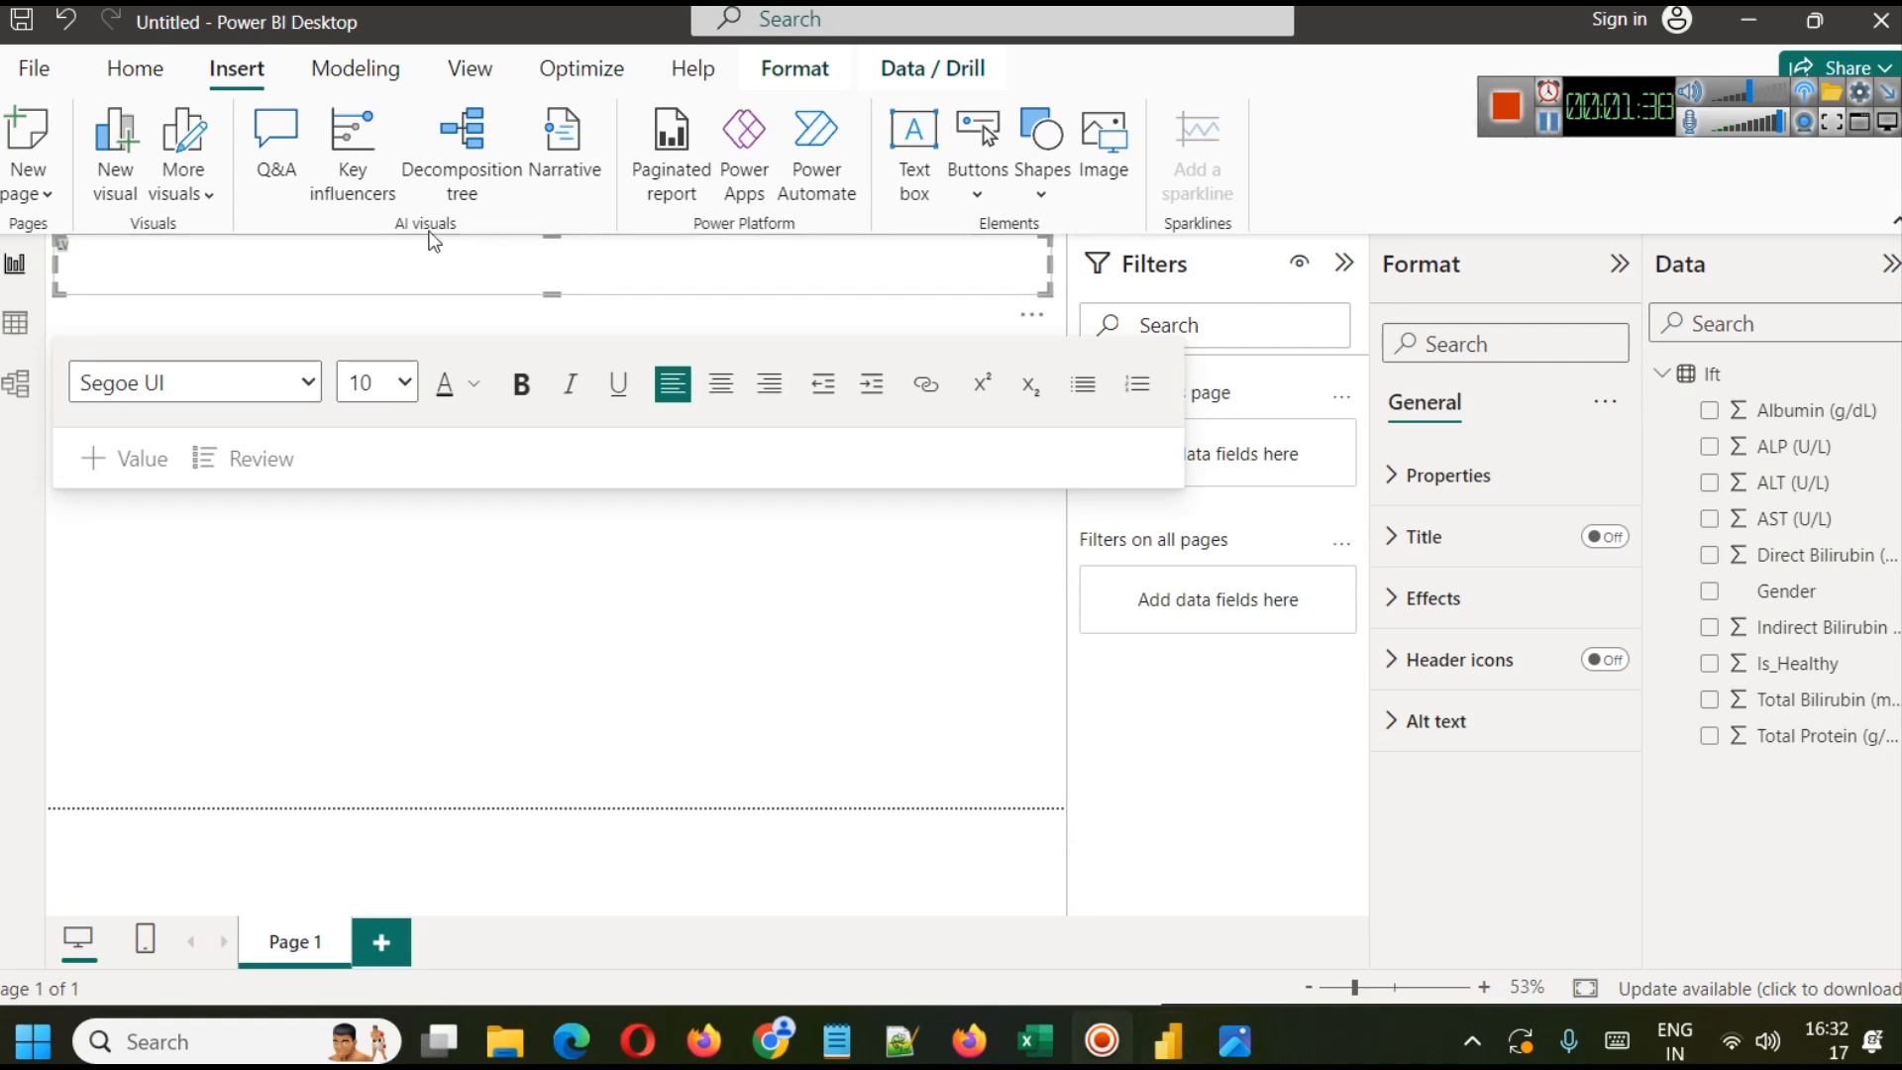
text(Liver function tests Results – Data Analysis Project)
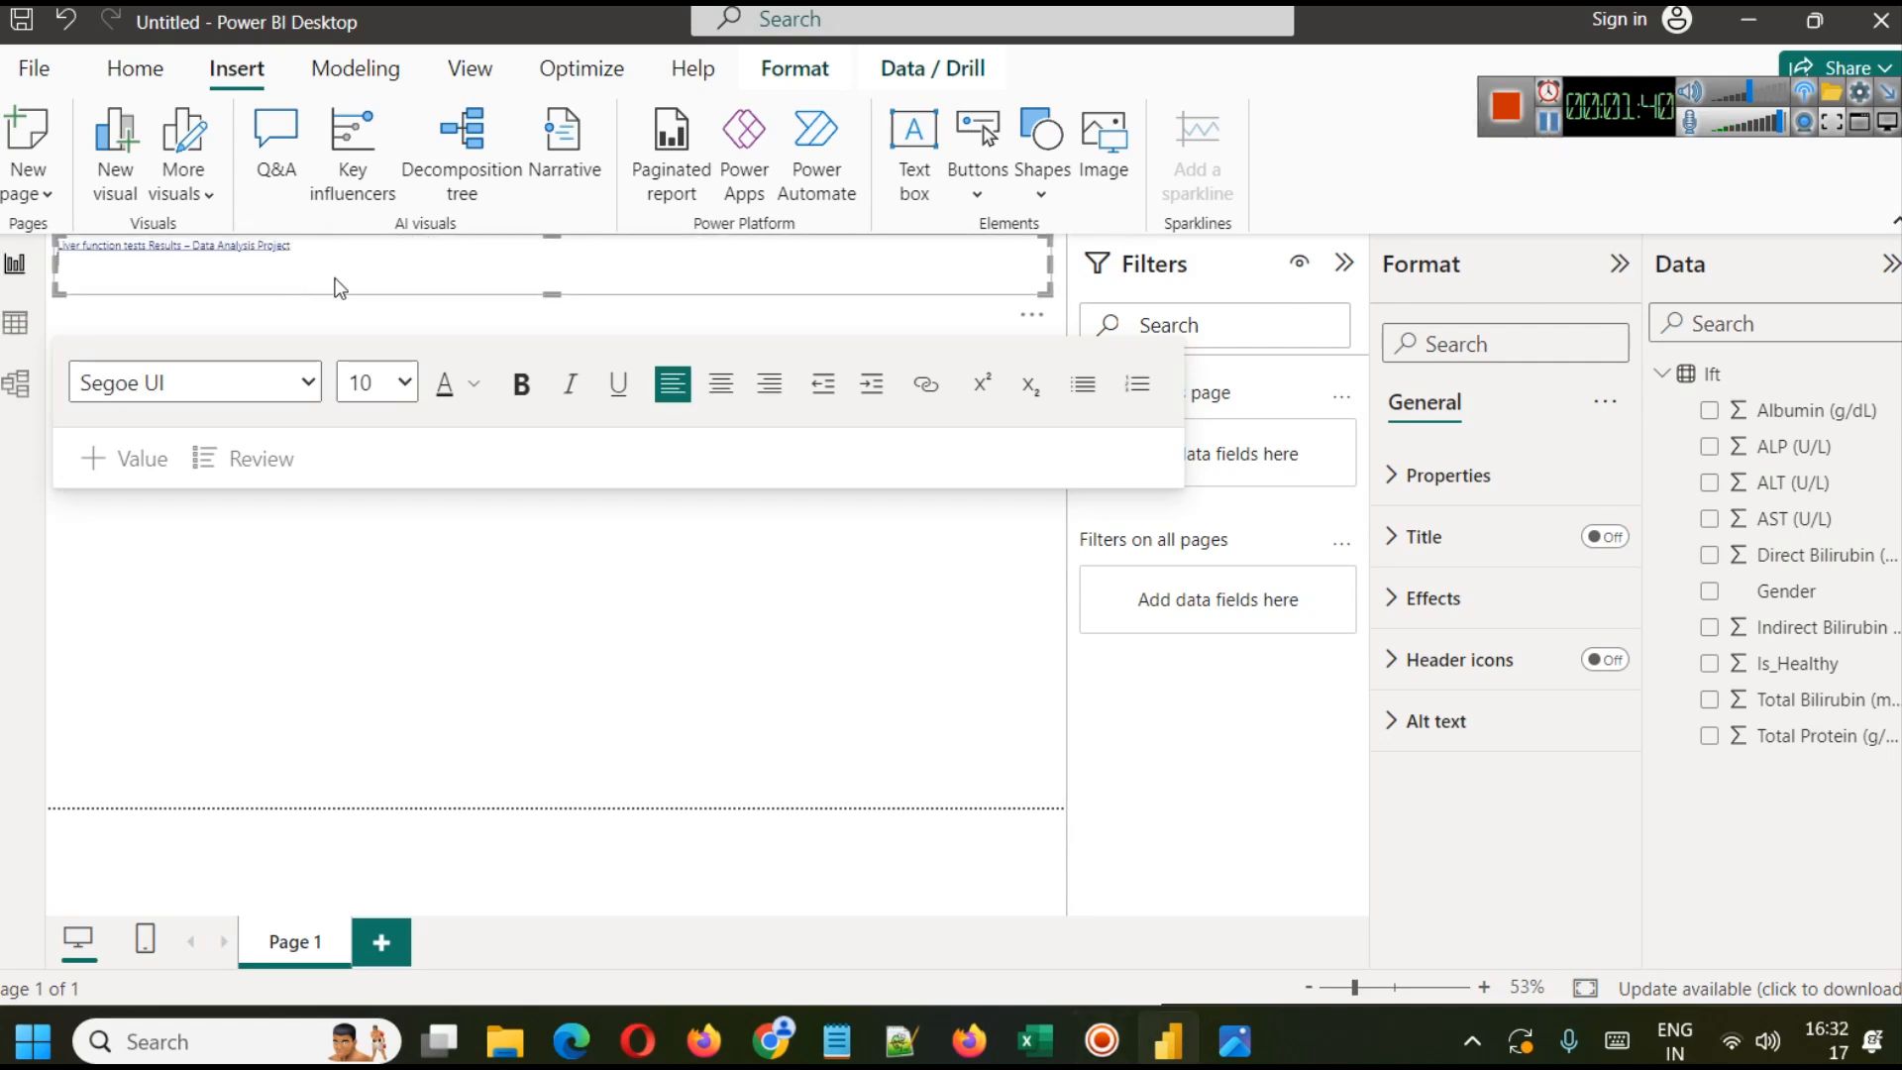
text(Liver Function Test - Analysis Dashboard)
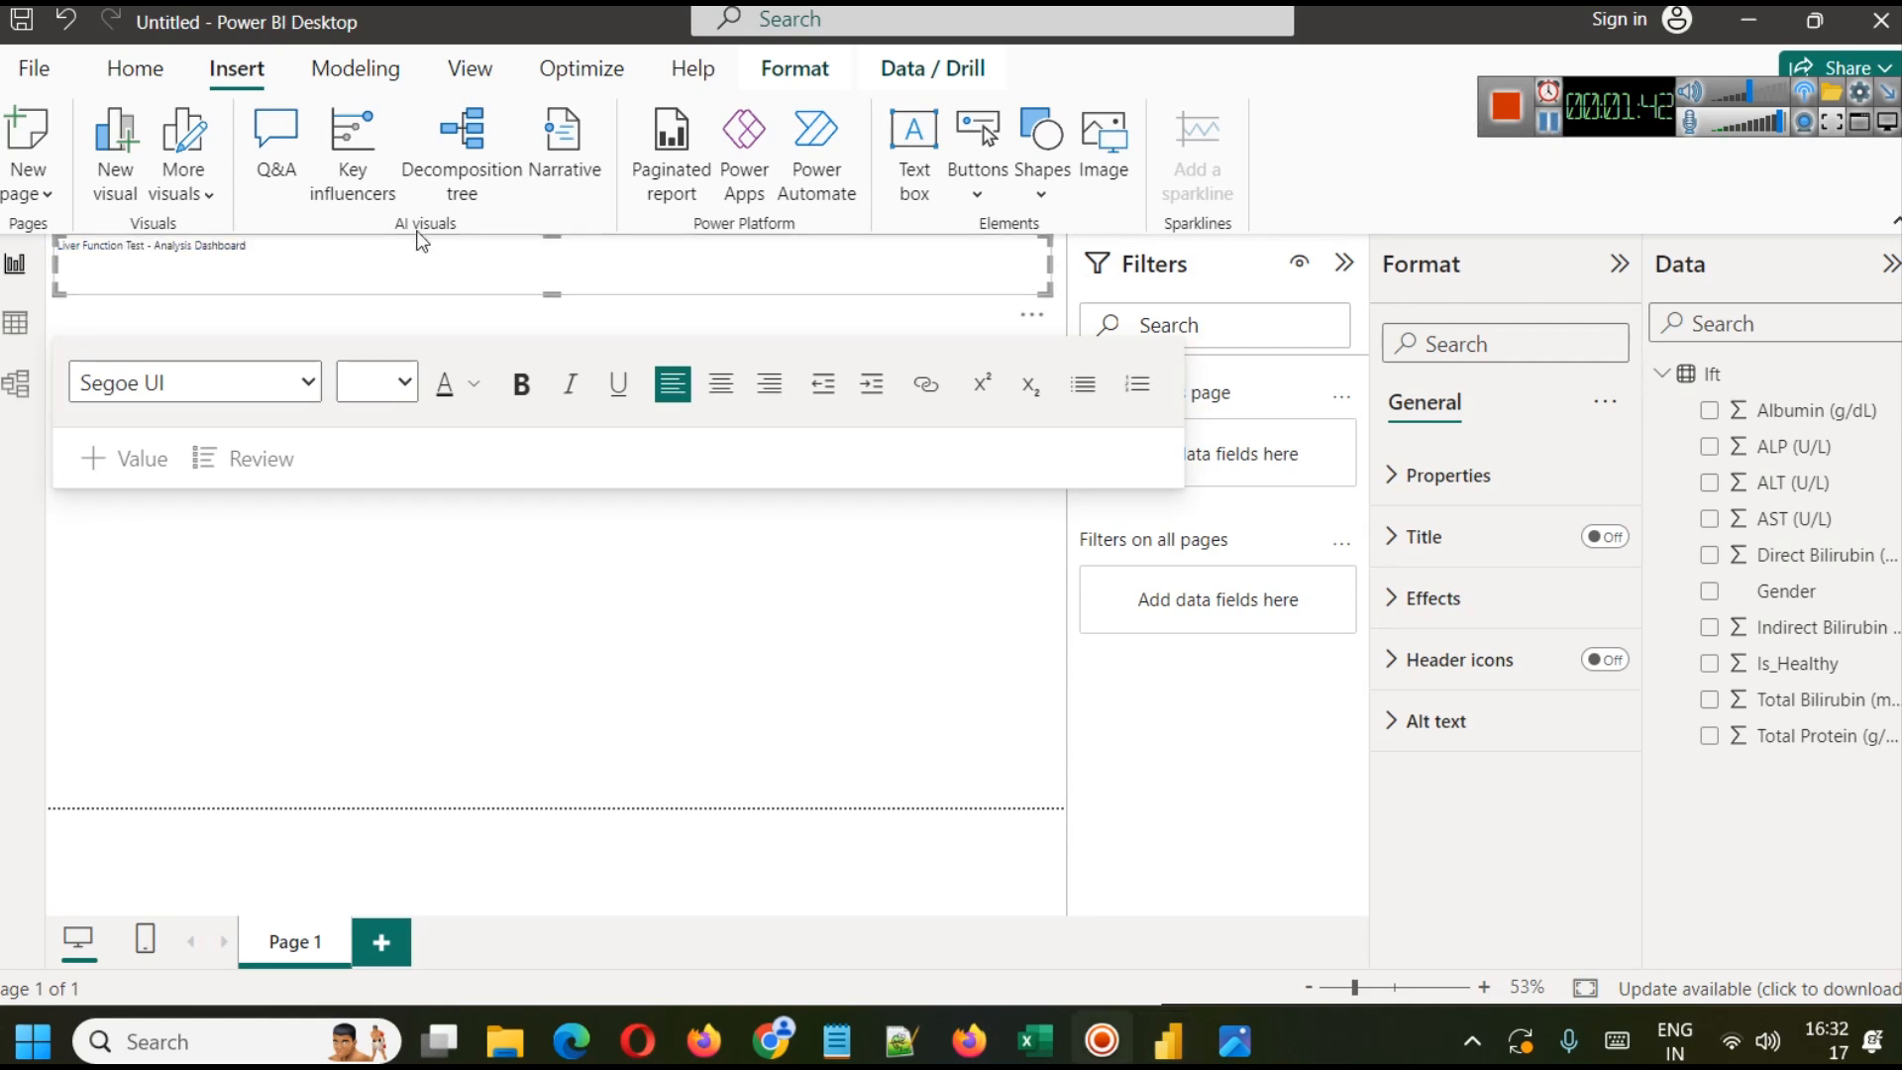
Step: Make the title bold, centred and white
triple_click(148, 246)
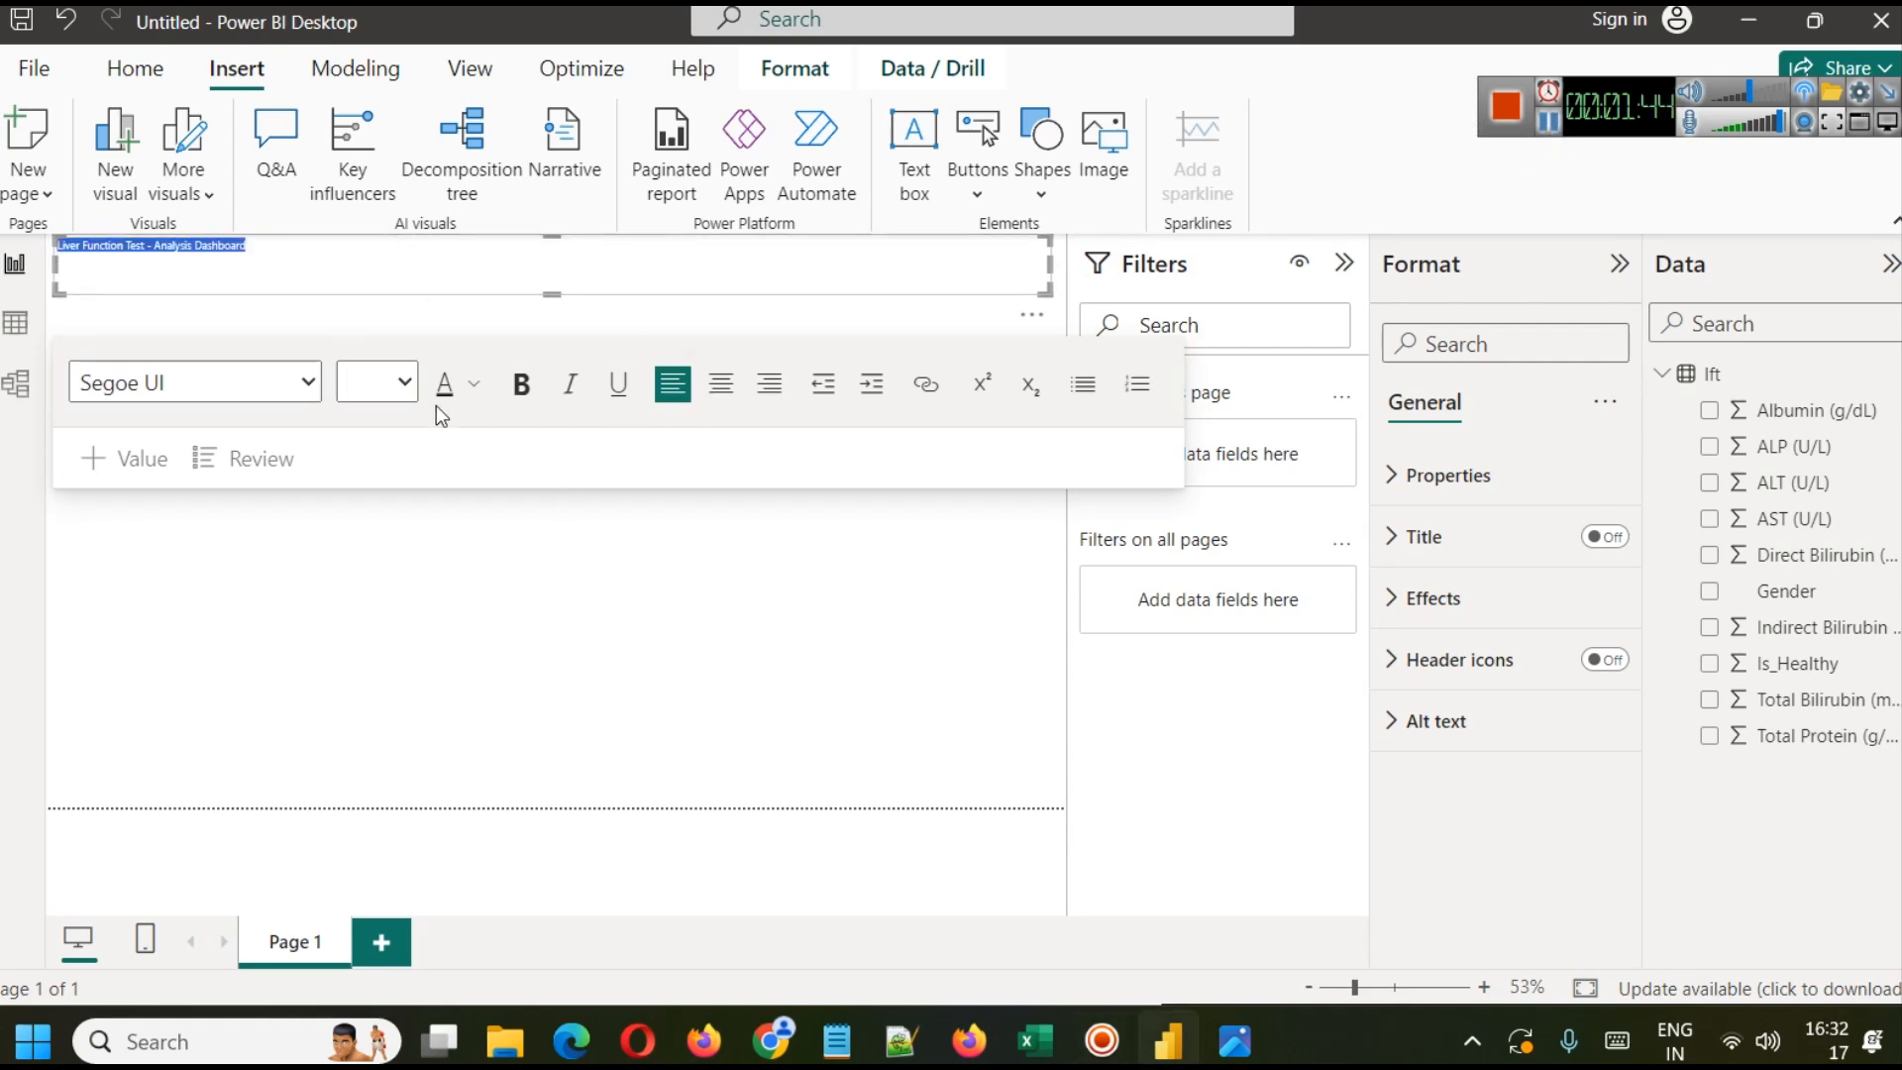
mouse_move(375, 381)
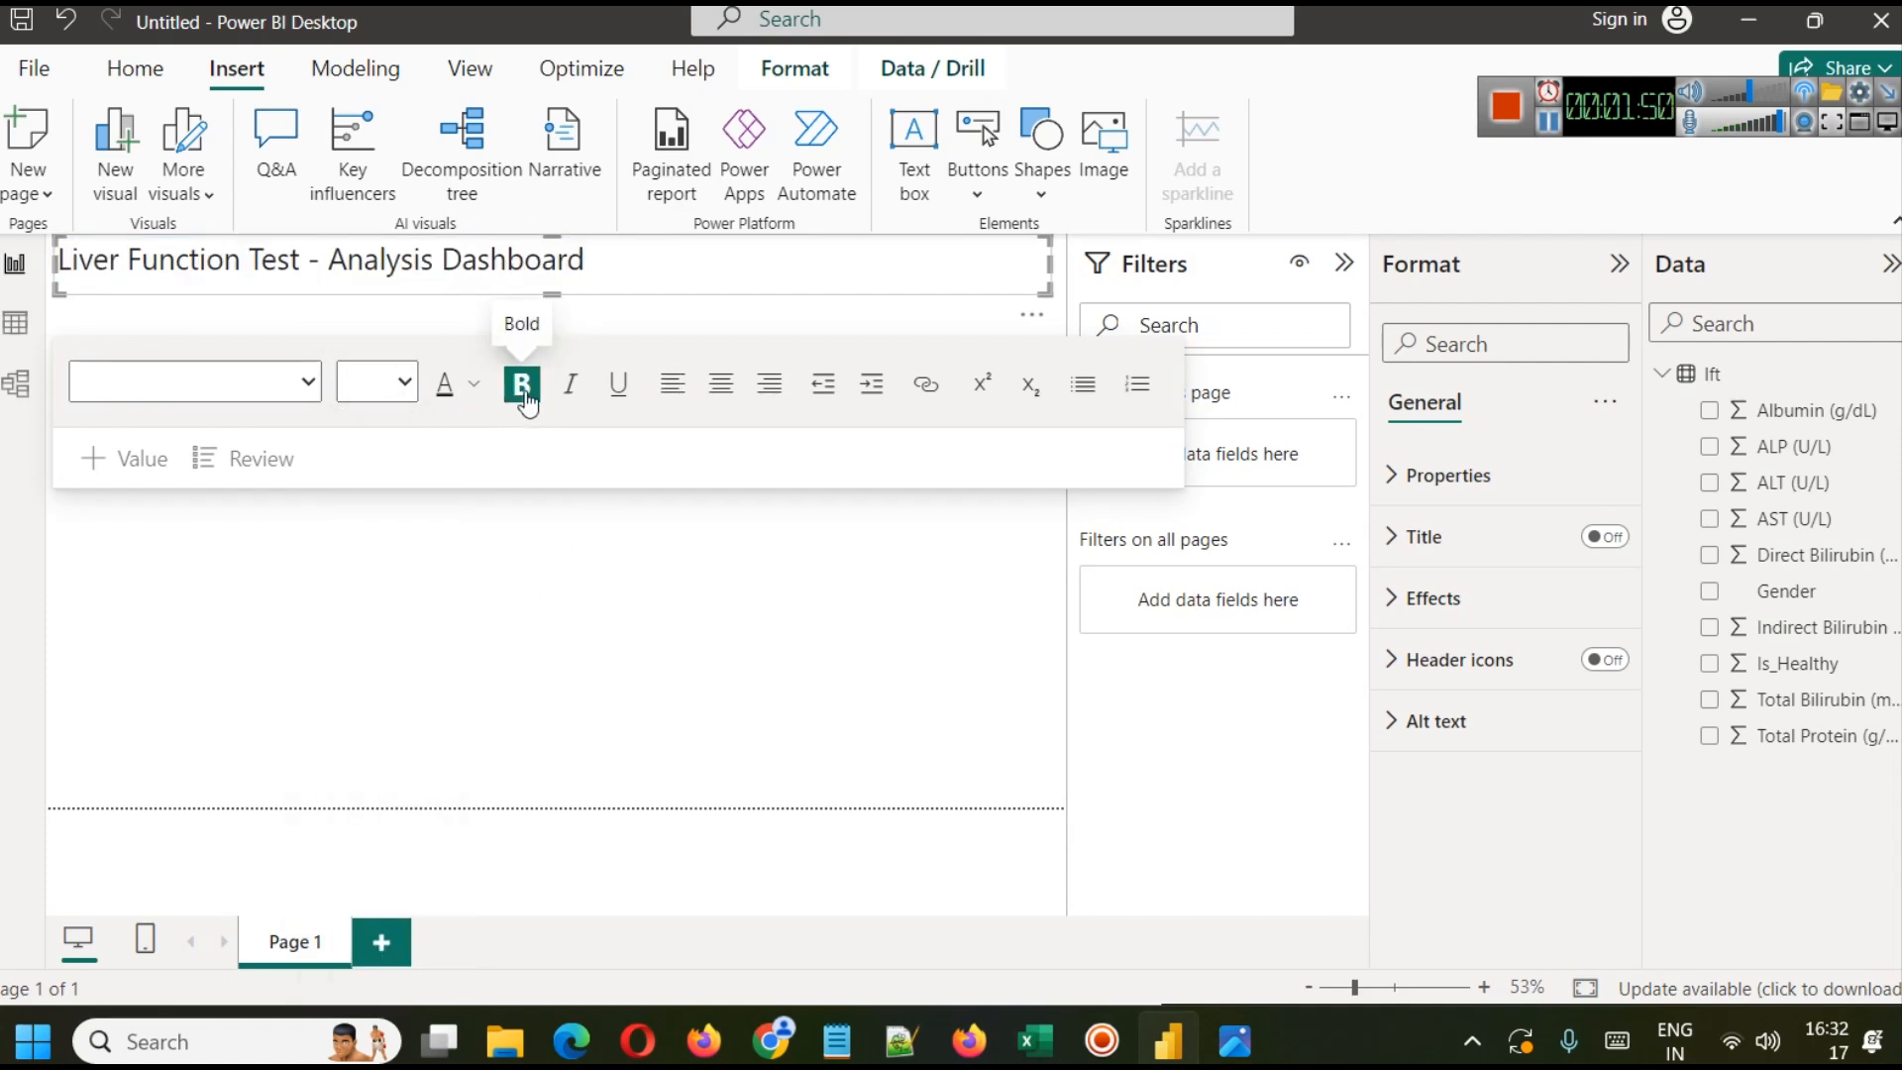
click(521, 382)
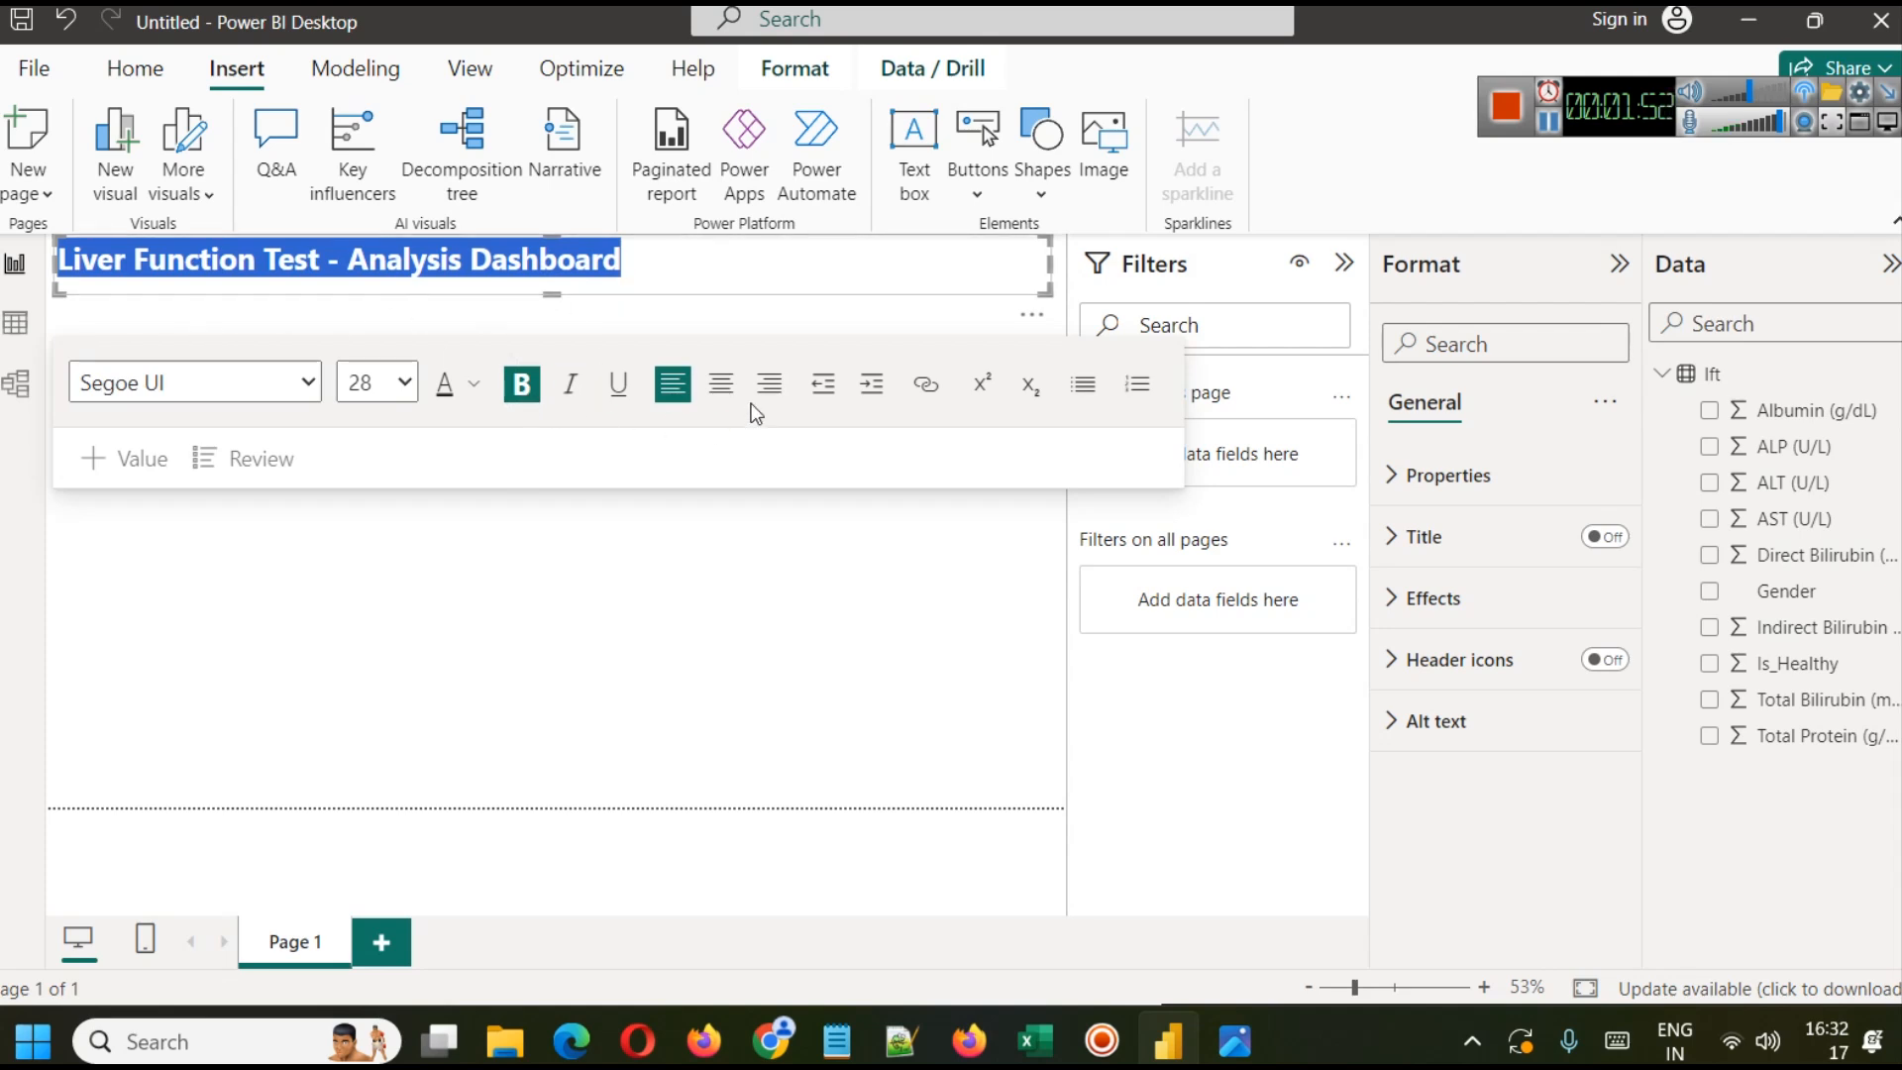
click(721, 382)
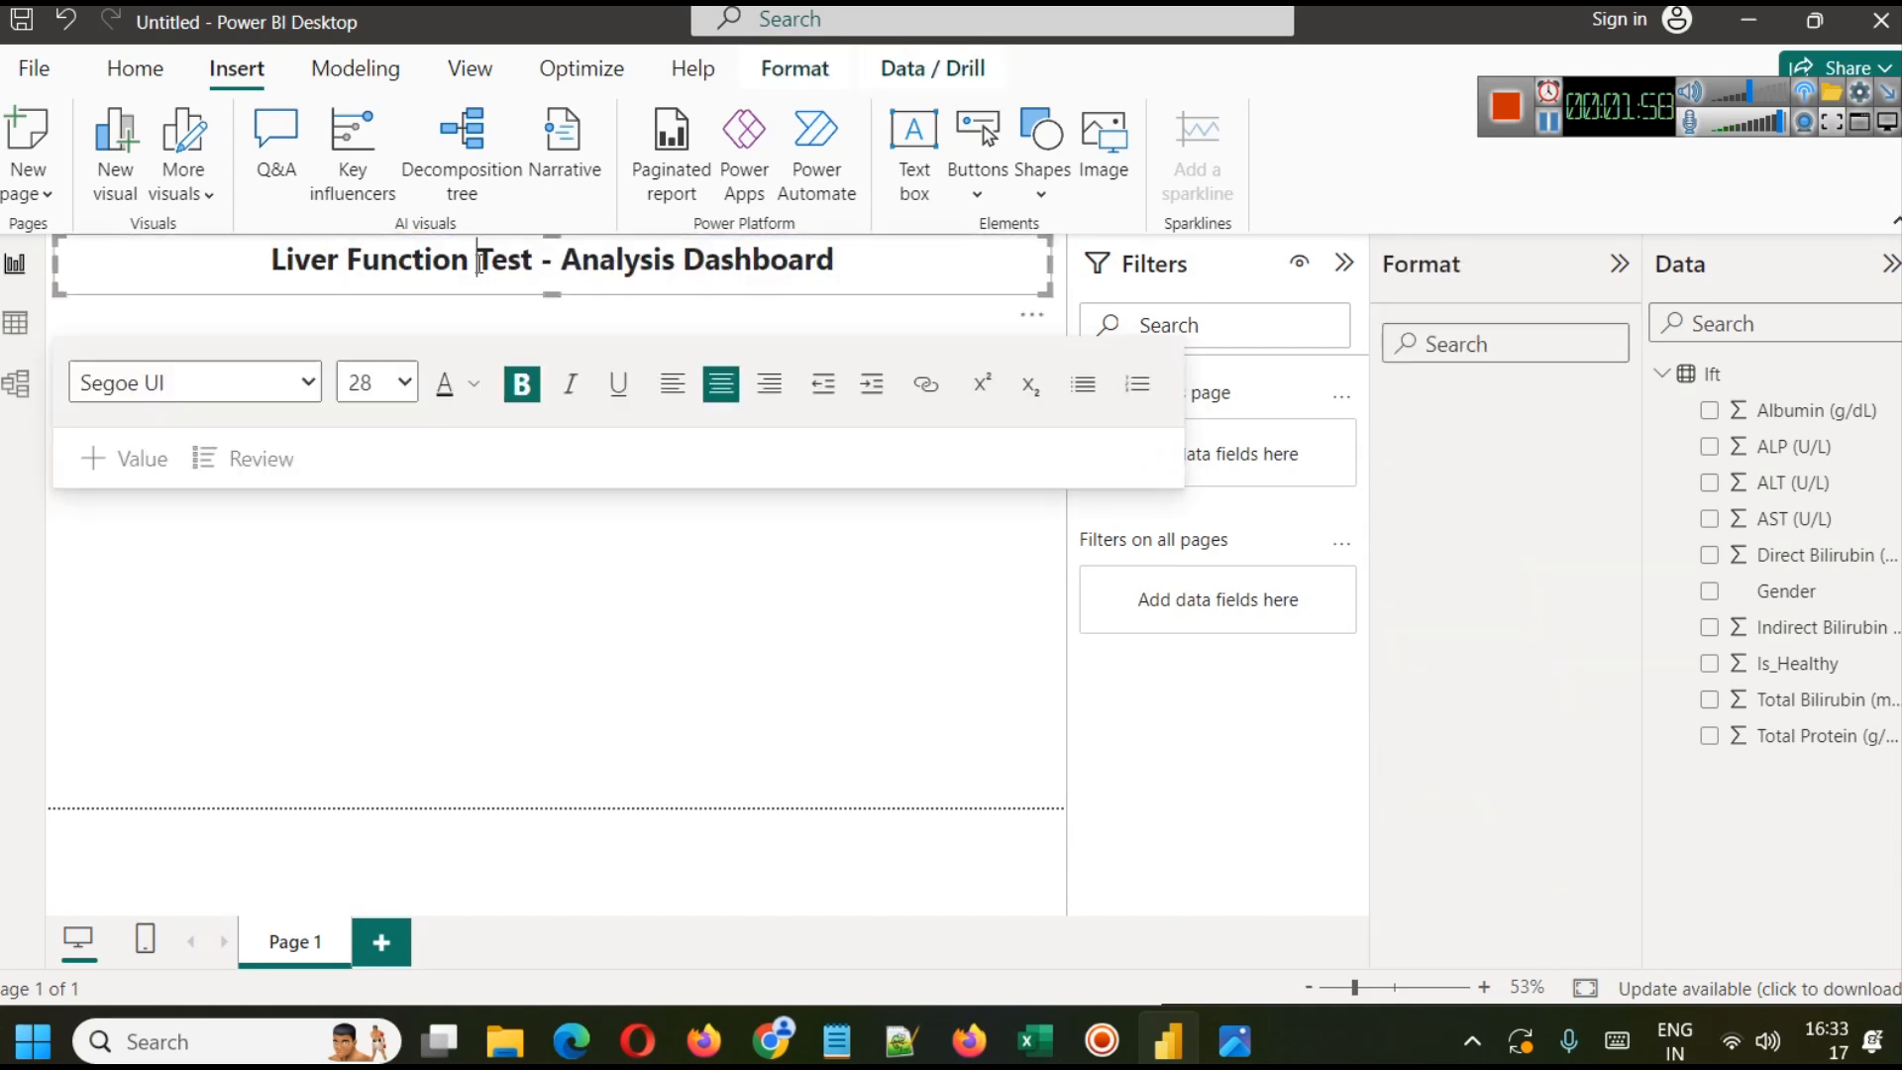
triple_click(553, 258)
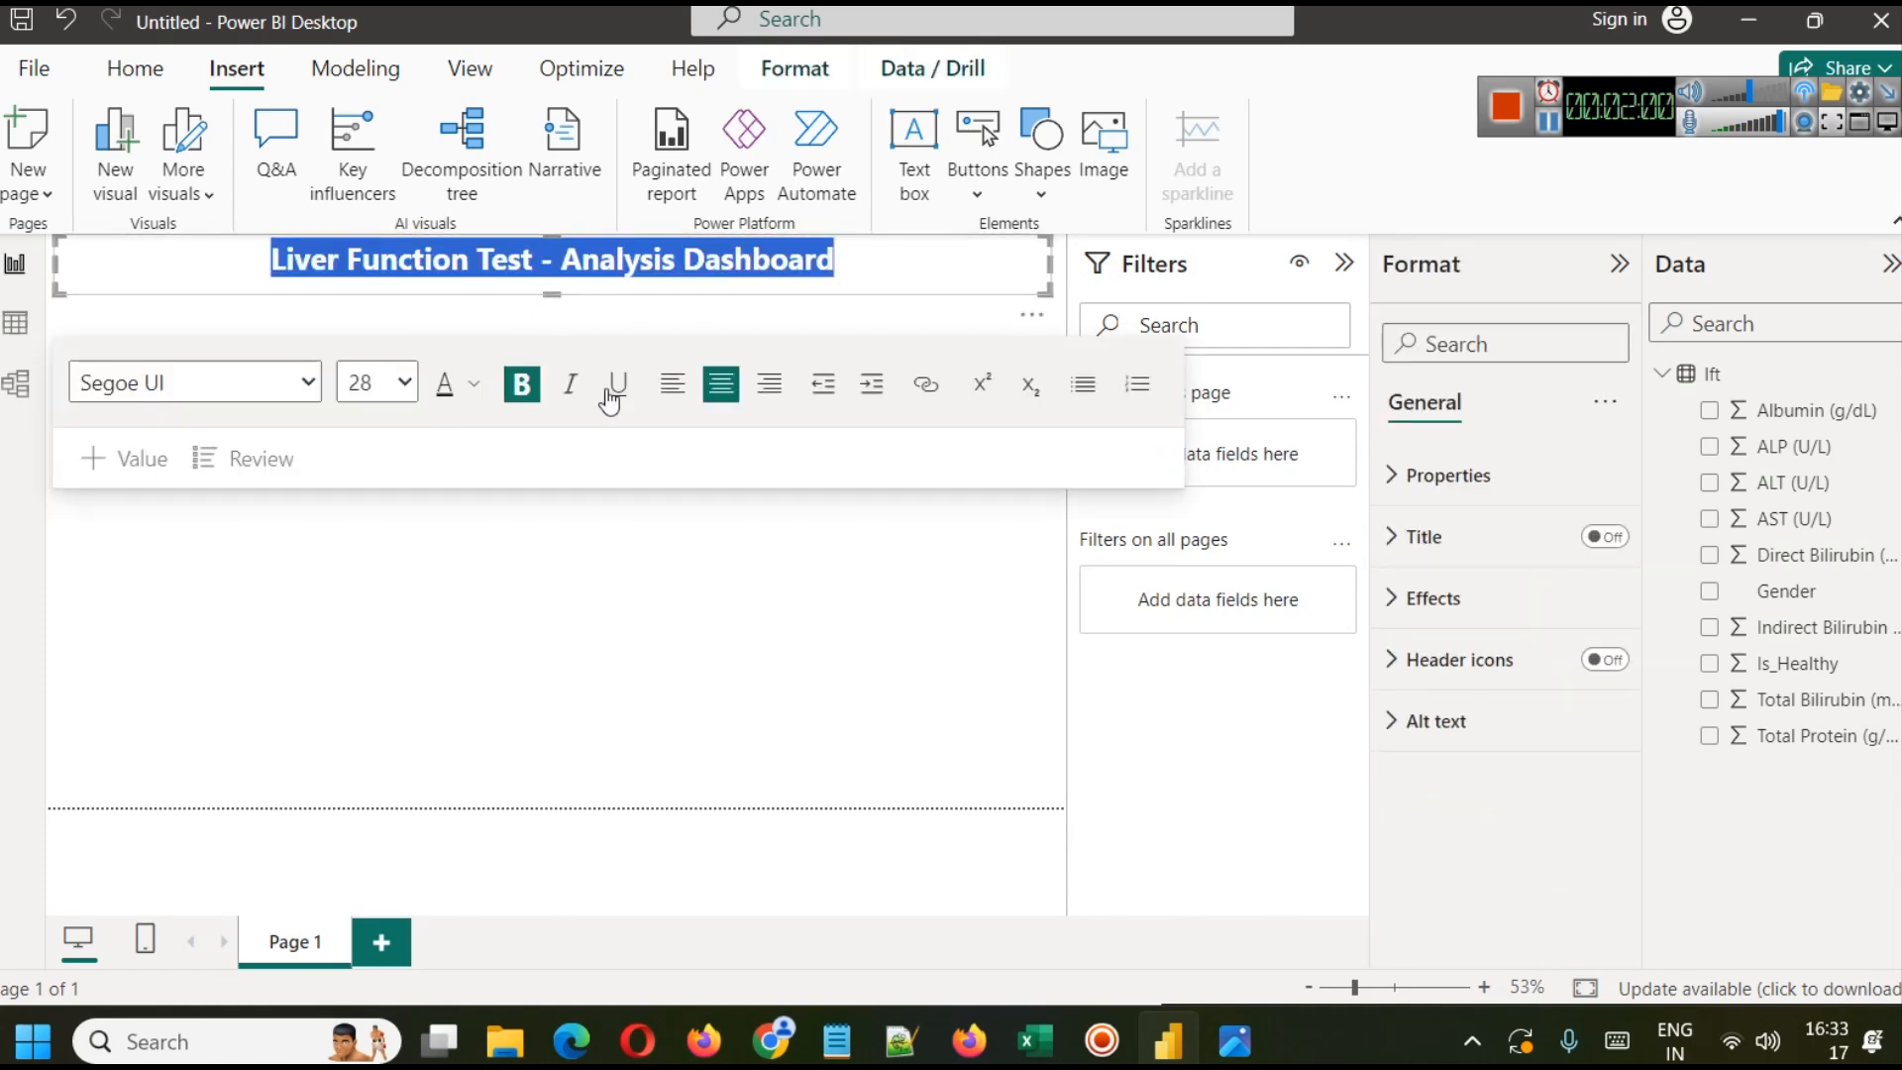
click(473, 383)
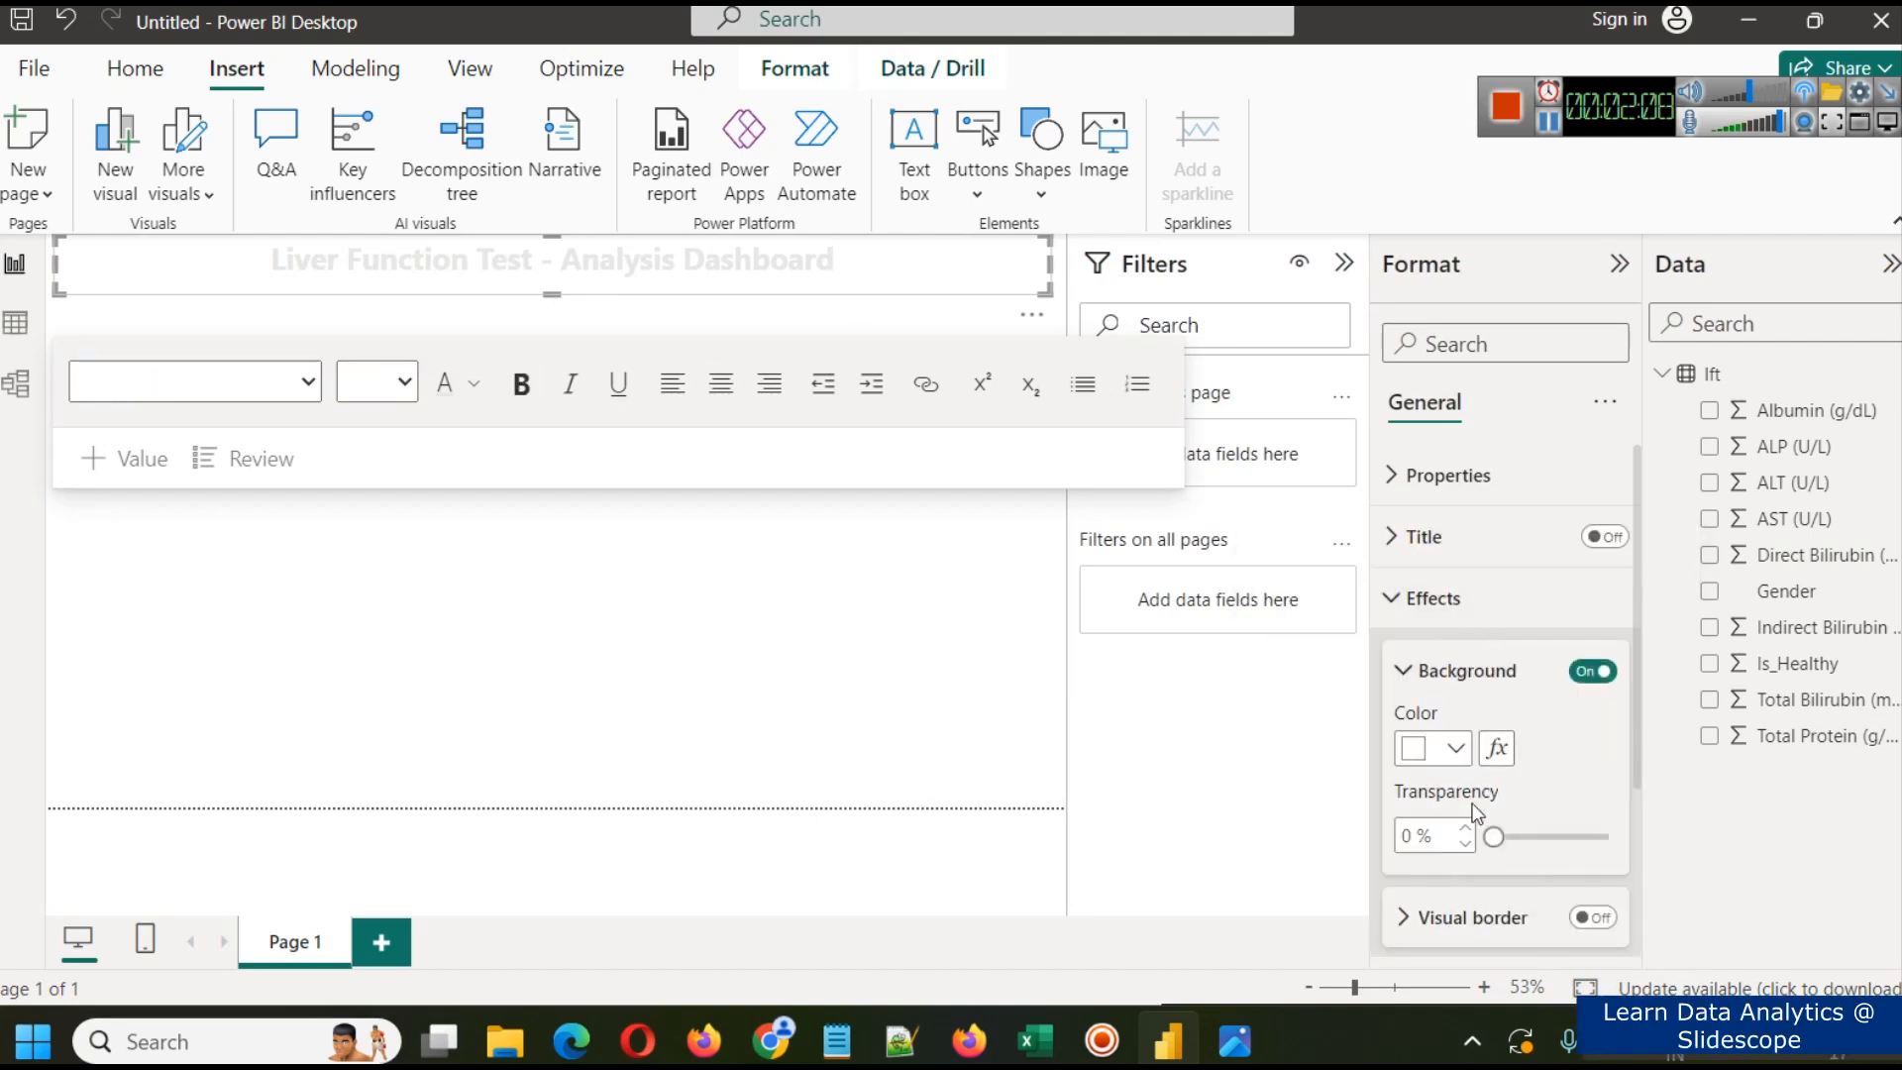
Step: Give the title box a dark red background, check the word 'Test', and stop editing
click(1456, 749)
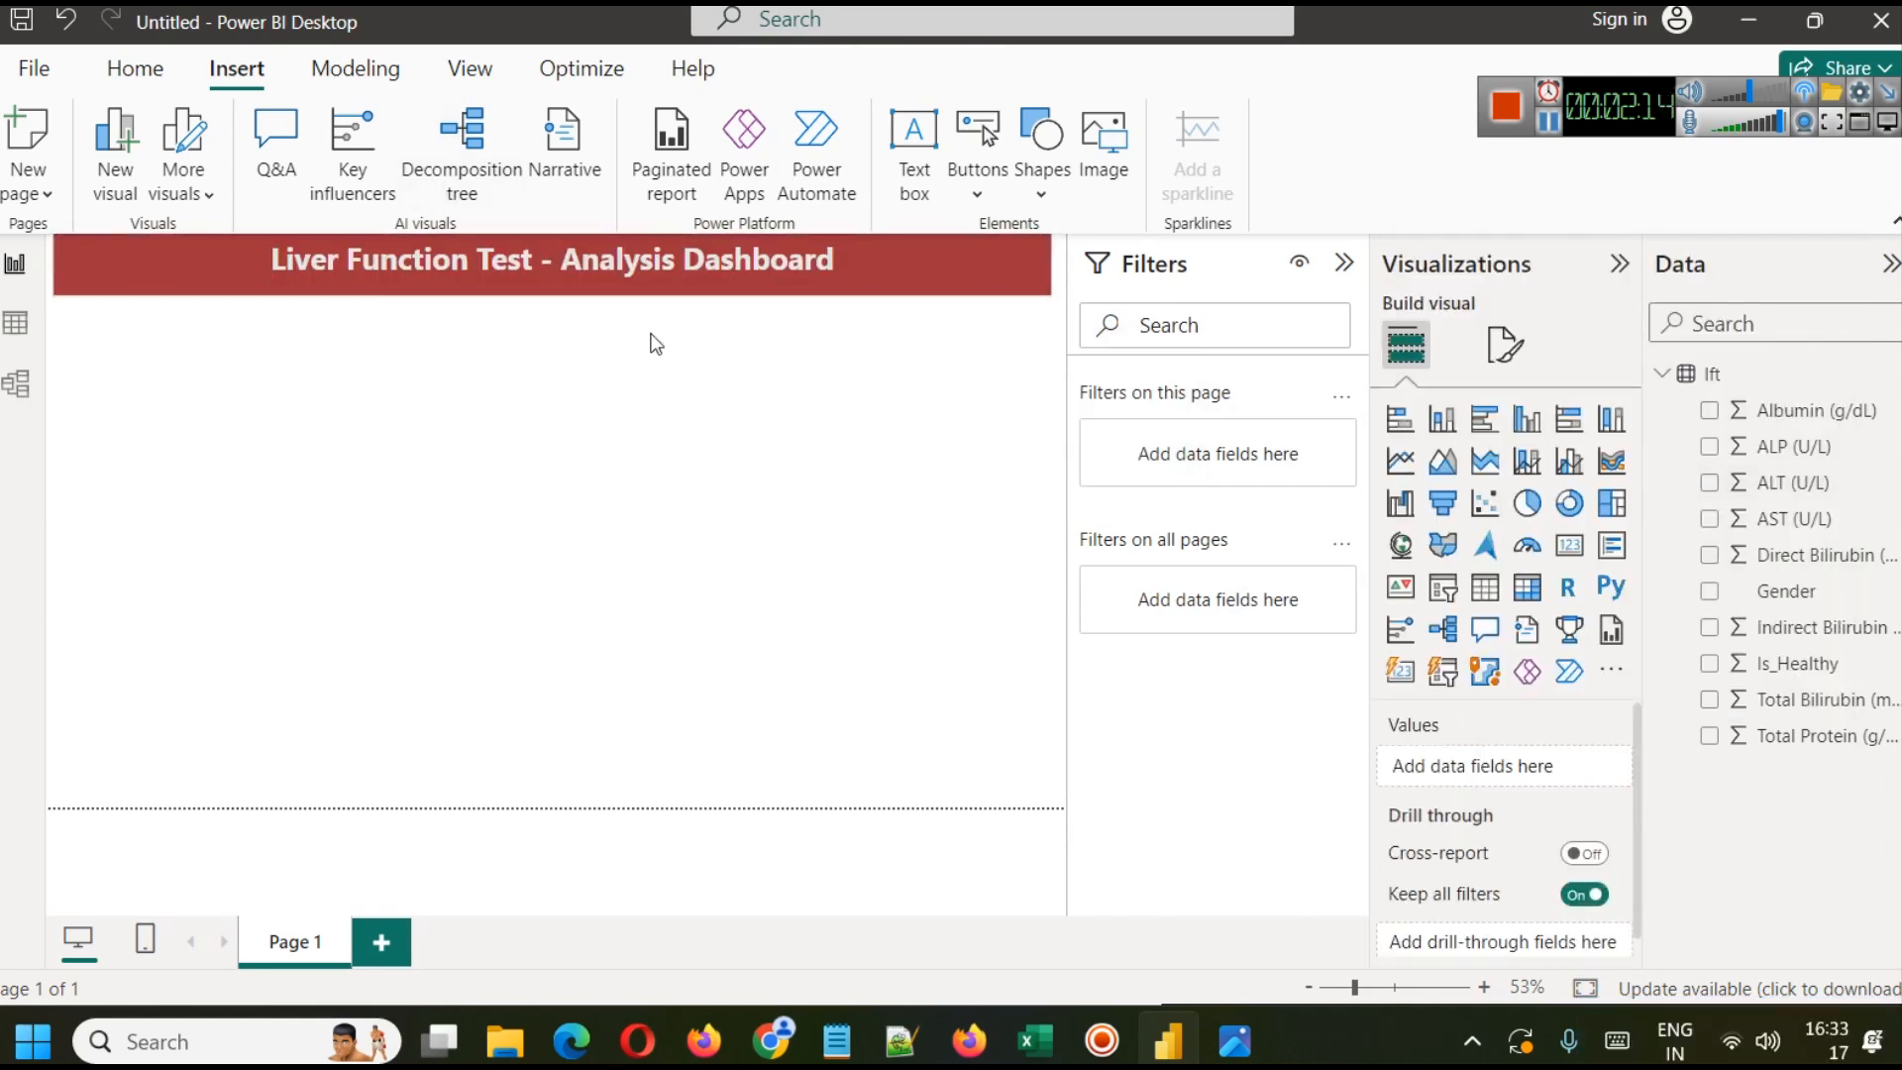
double_click(505, 260)
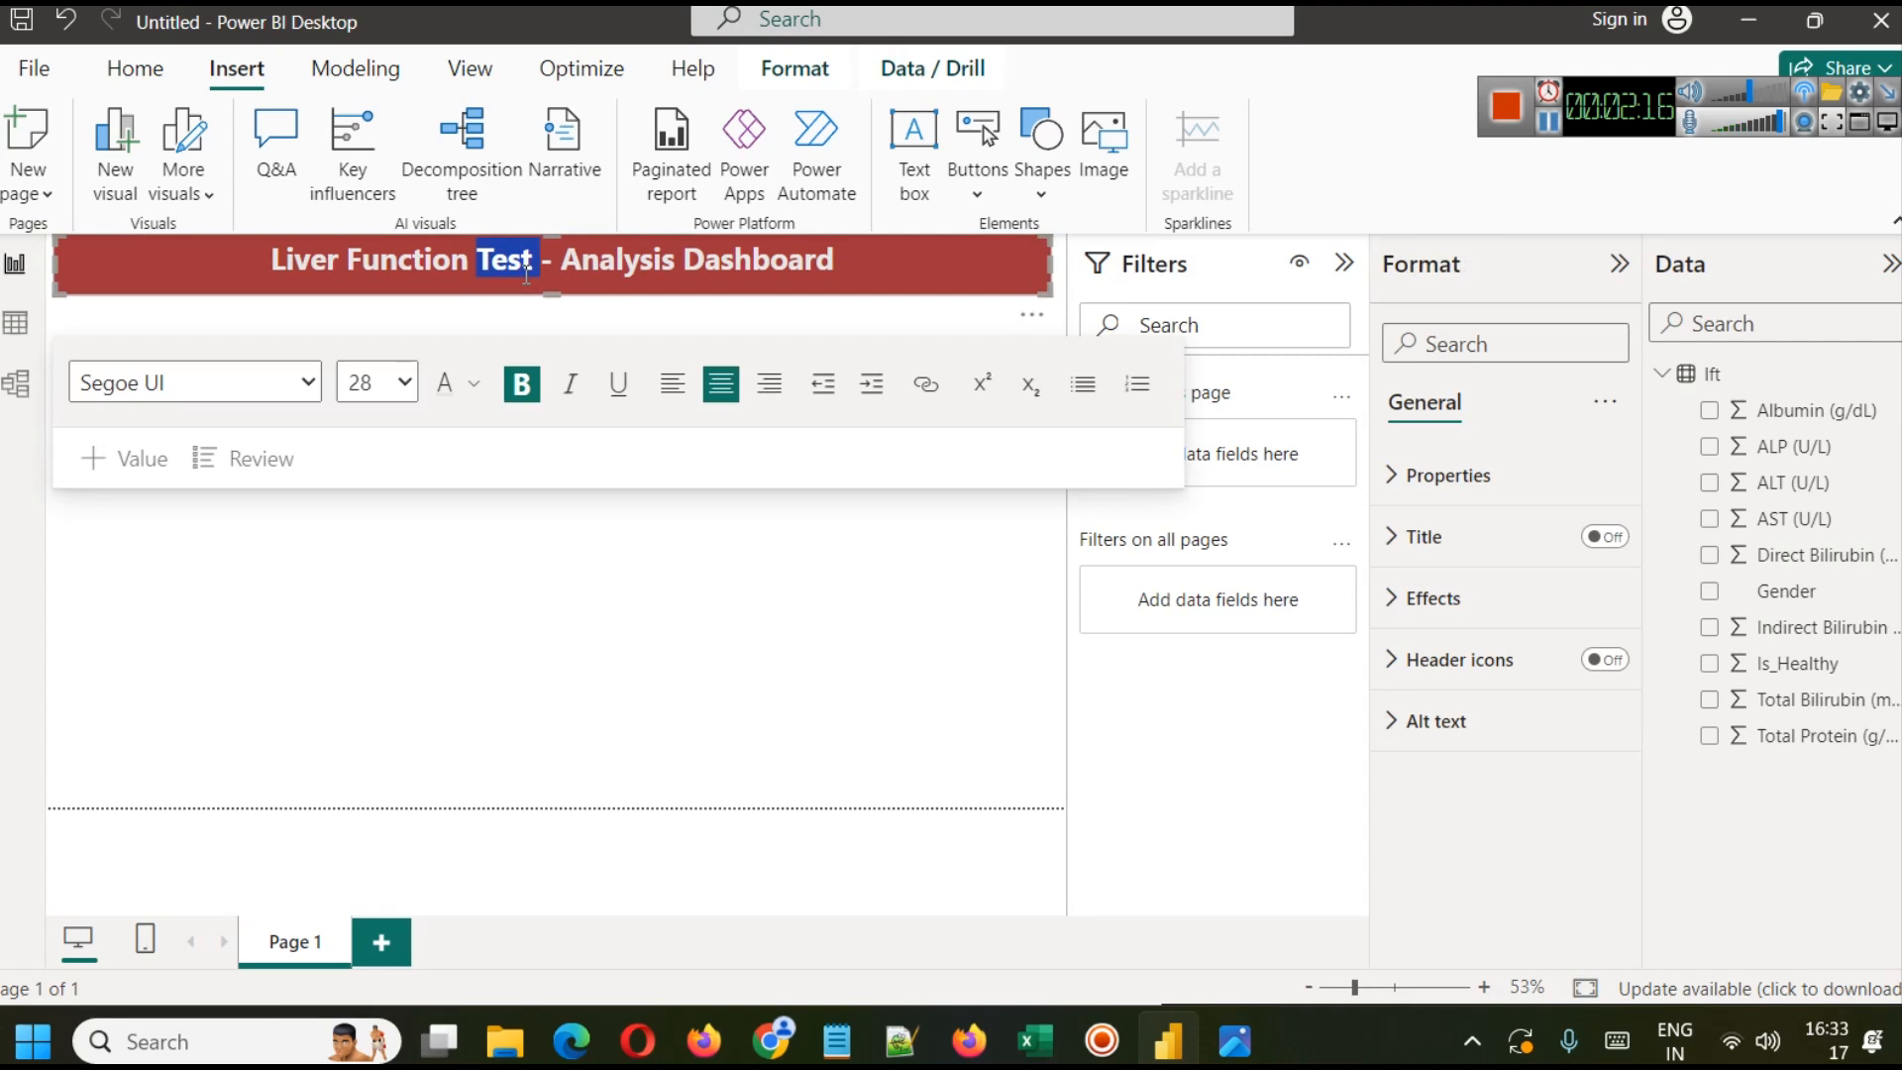
click(418, 382)
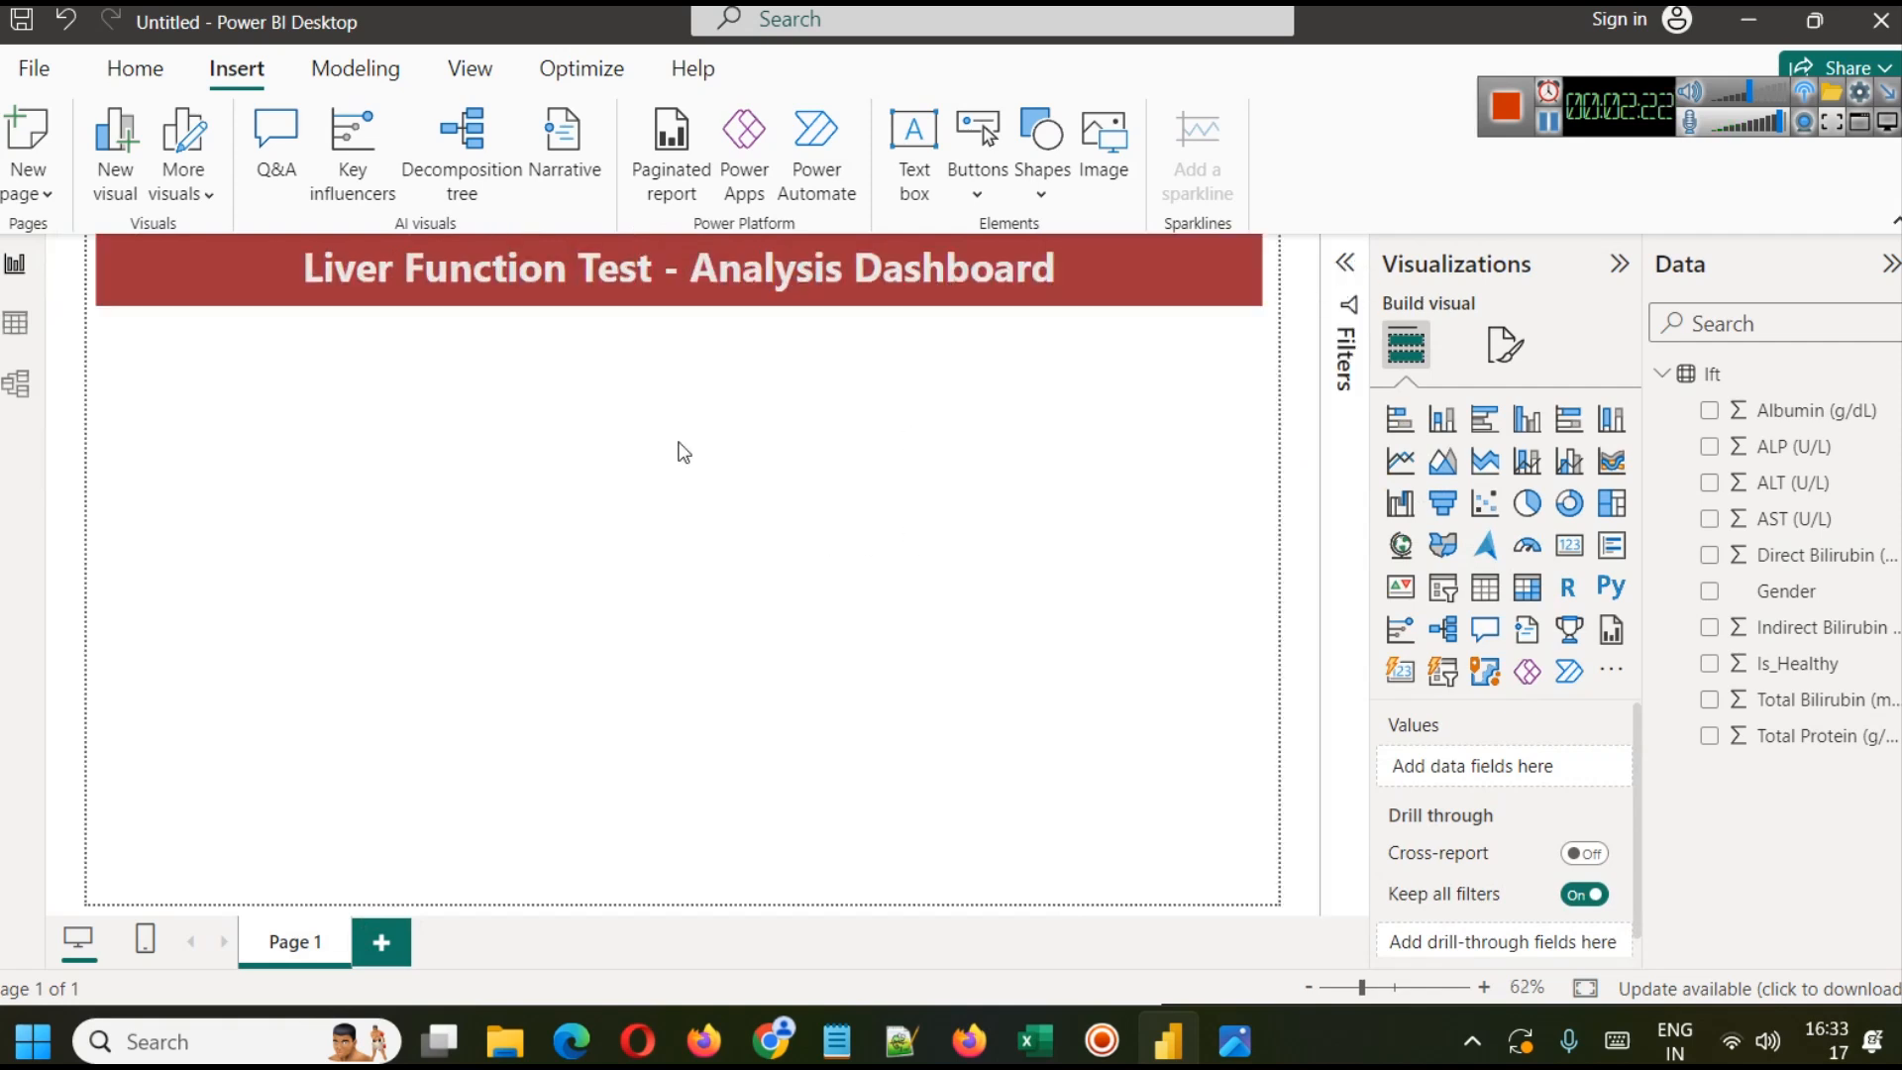
mouse_move(1103, 133)
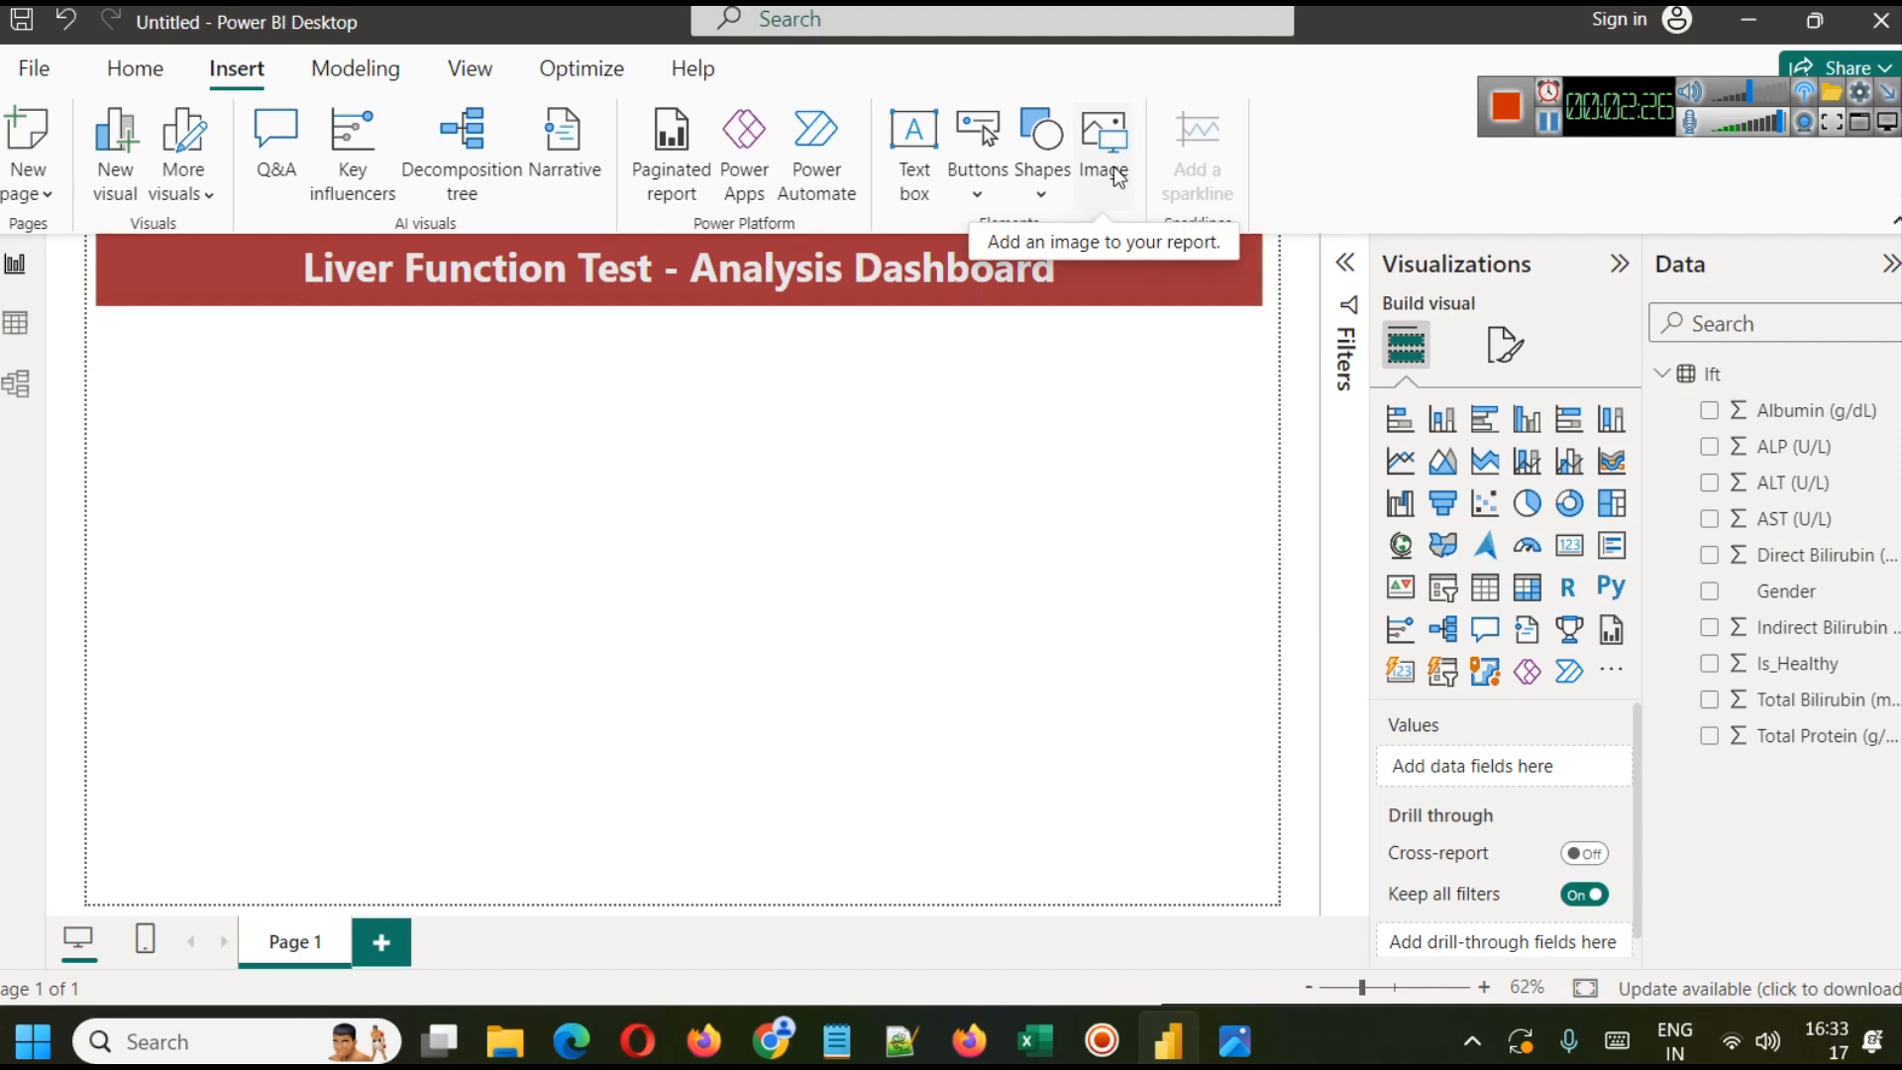
Step: Insert the liver illustration, shrink it to a small square at the banner's left end, with a shadow effect
click(1104, 133)
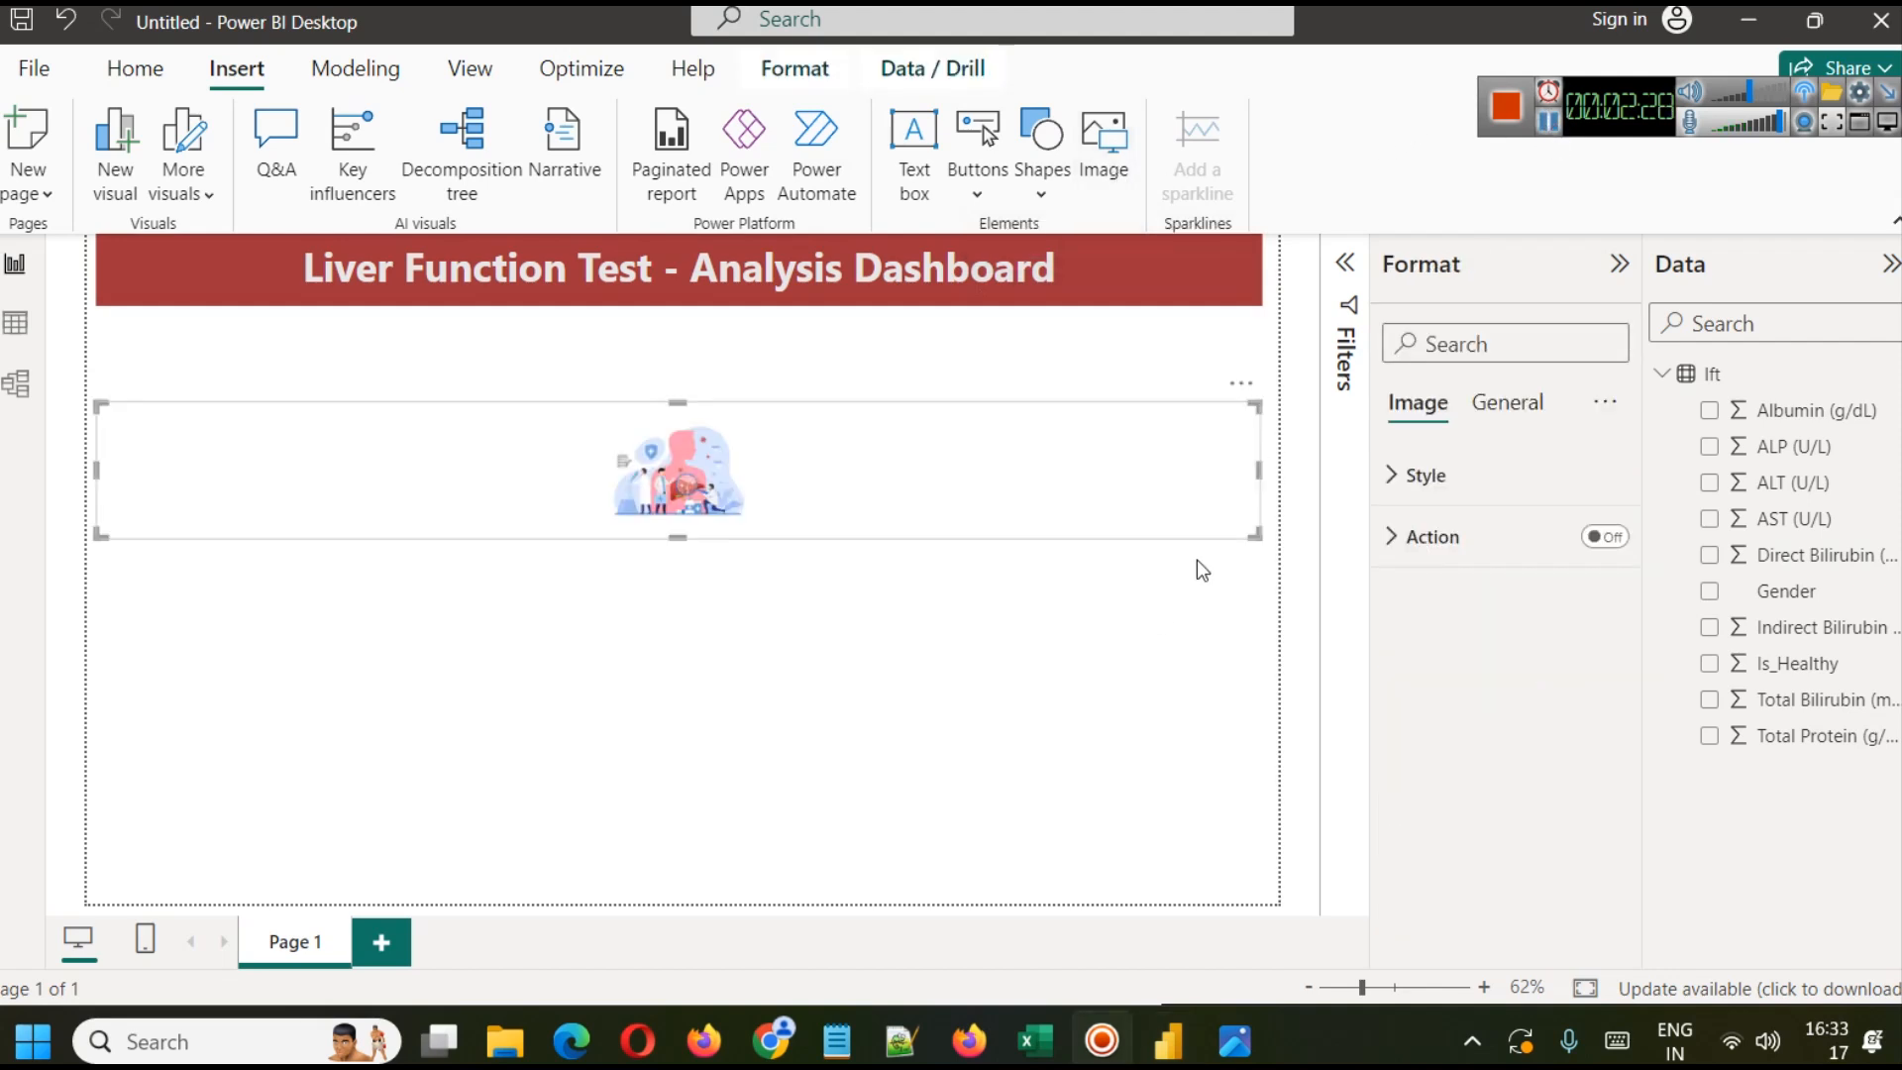
drag(678, 471, 190, 471)
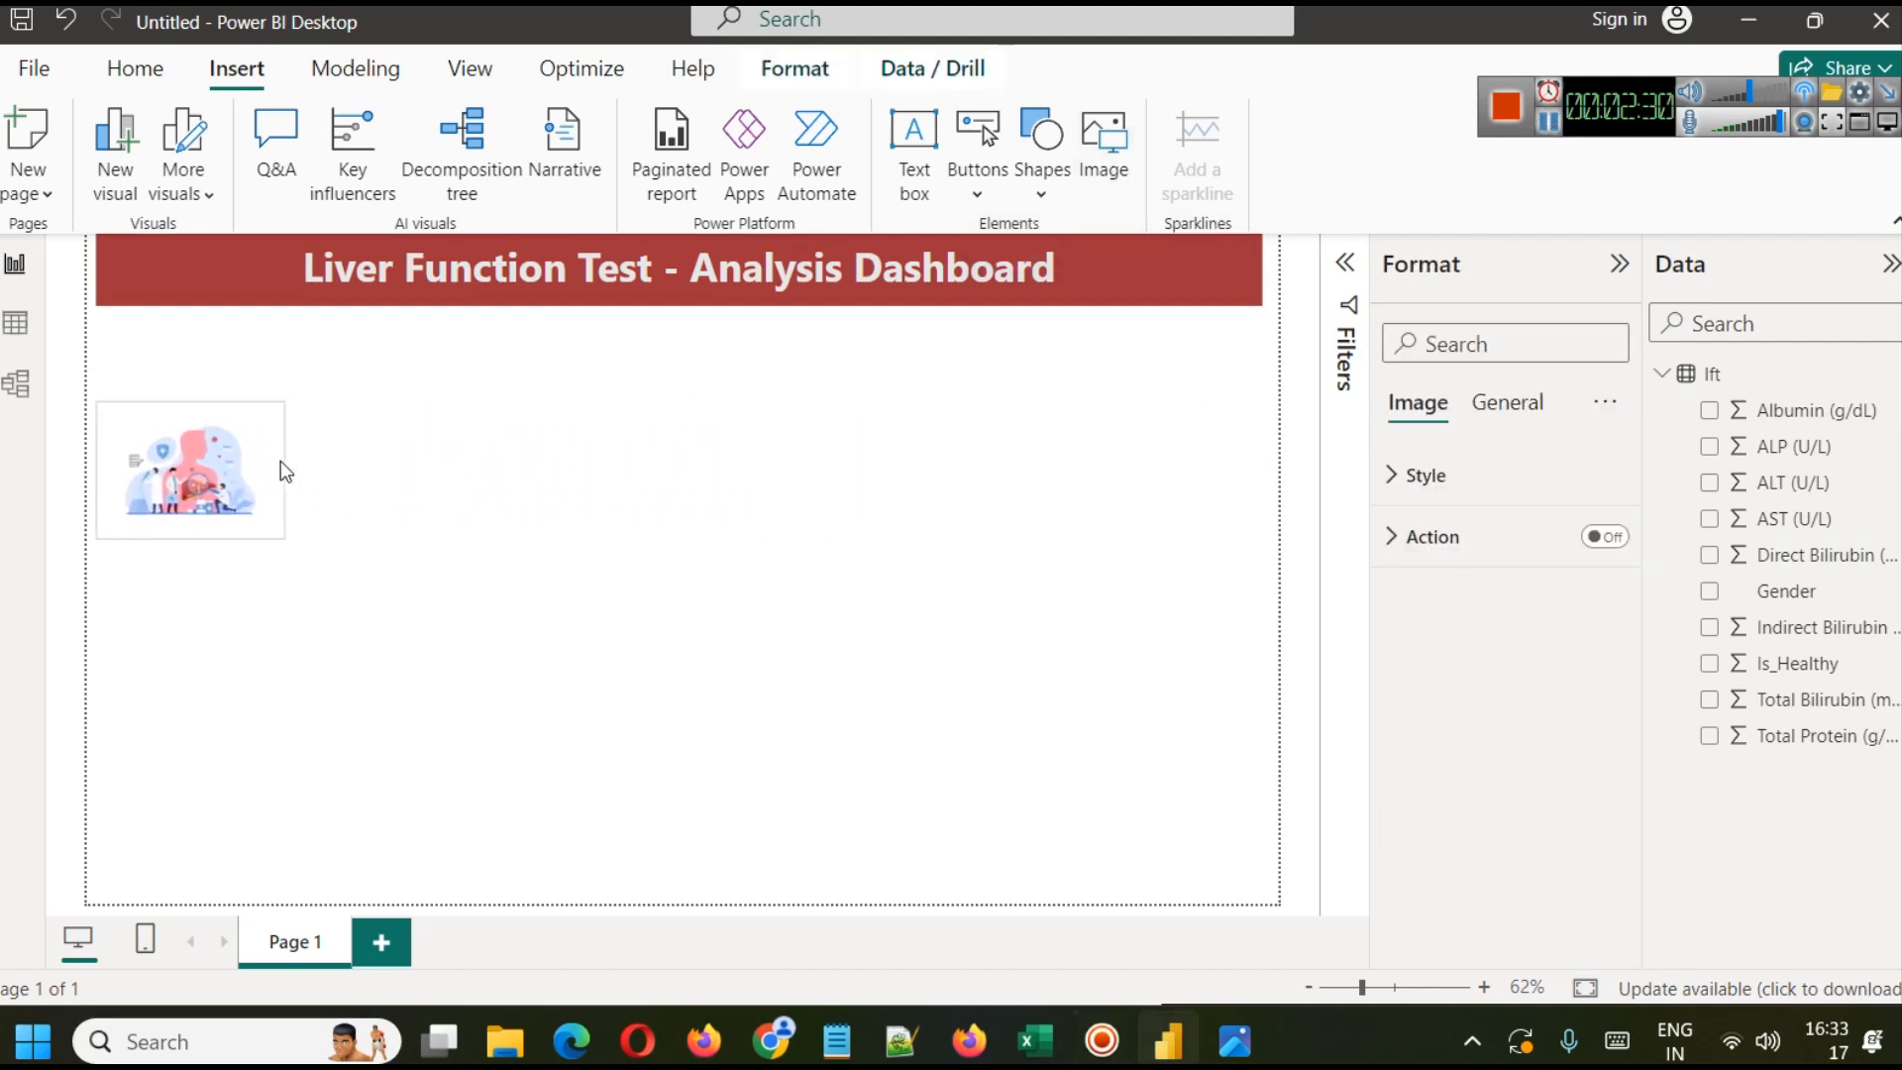
drag(190, 472, 190, 309)
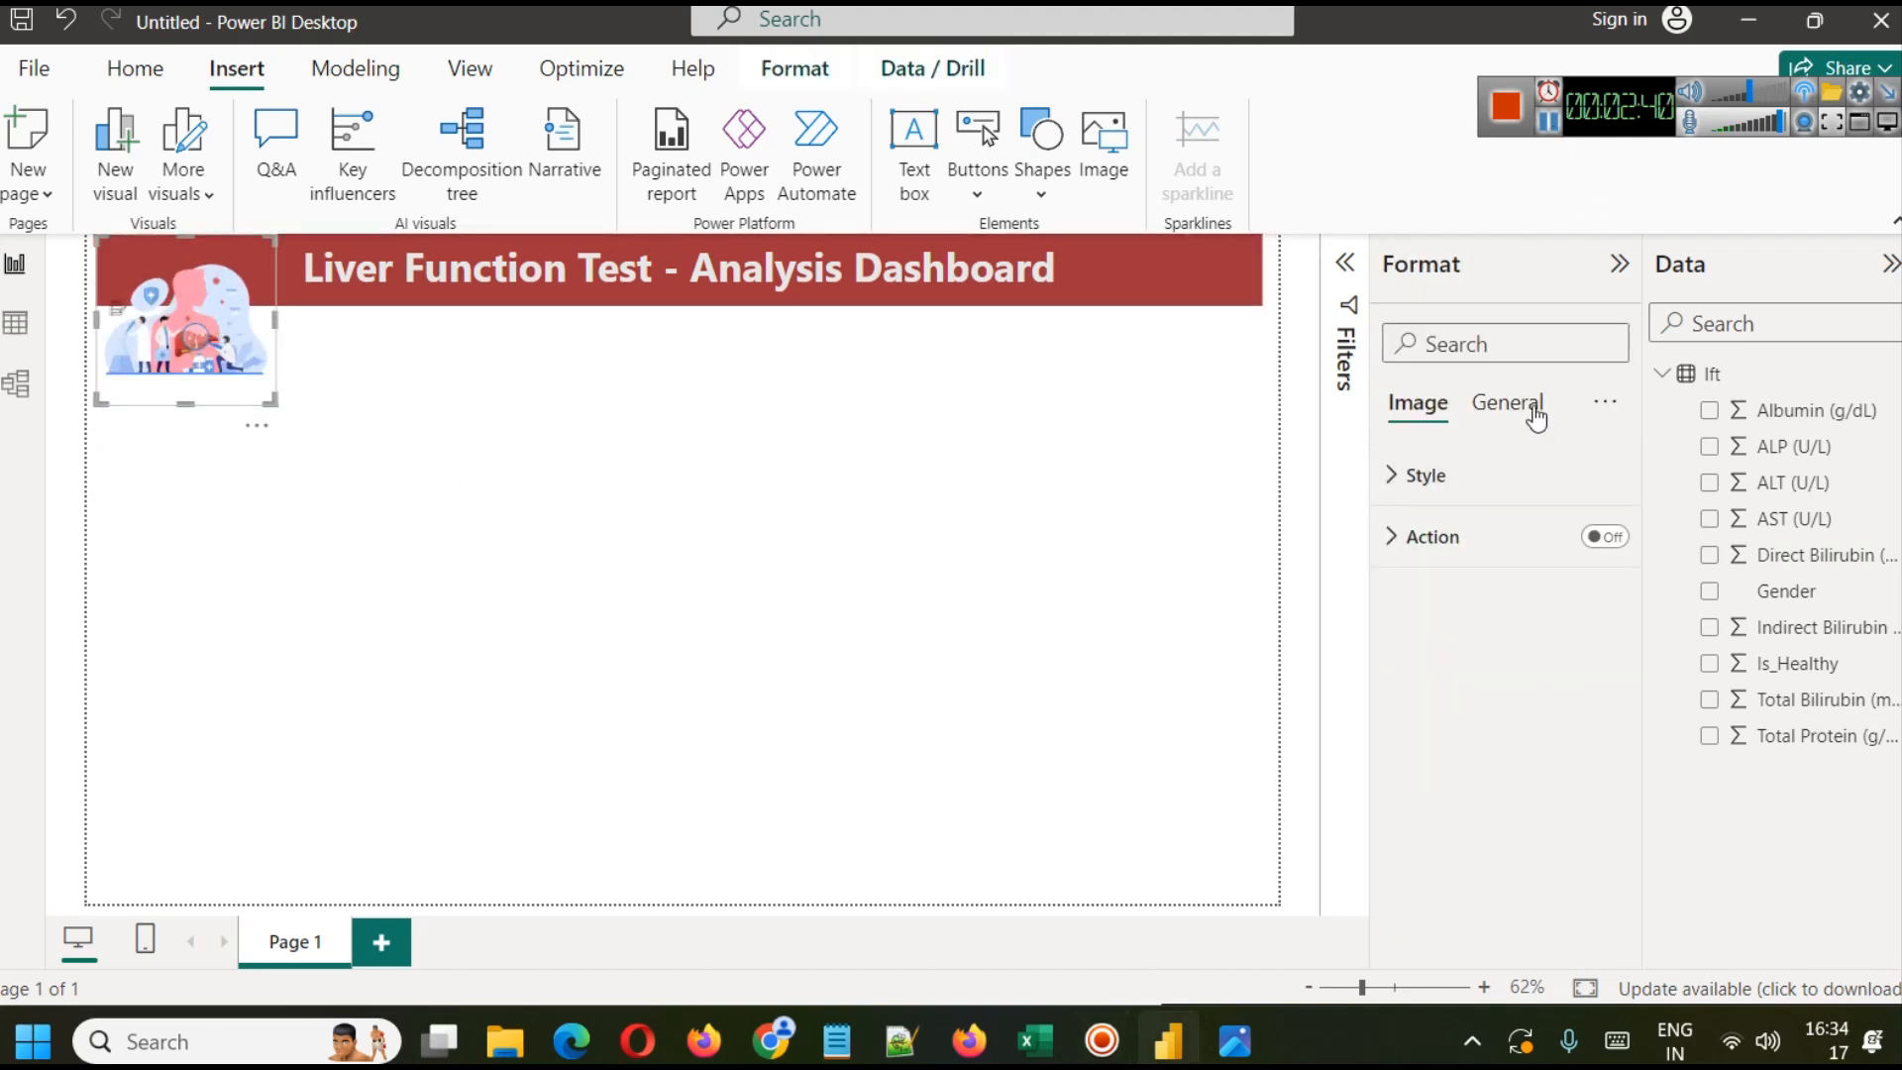
click(1505, 402)
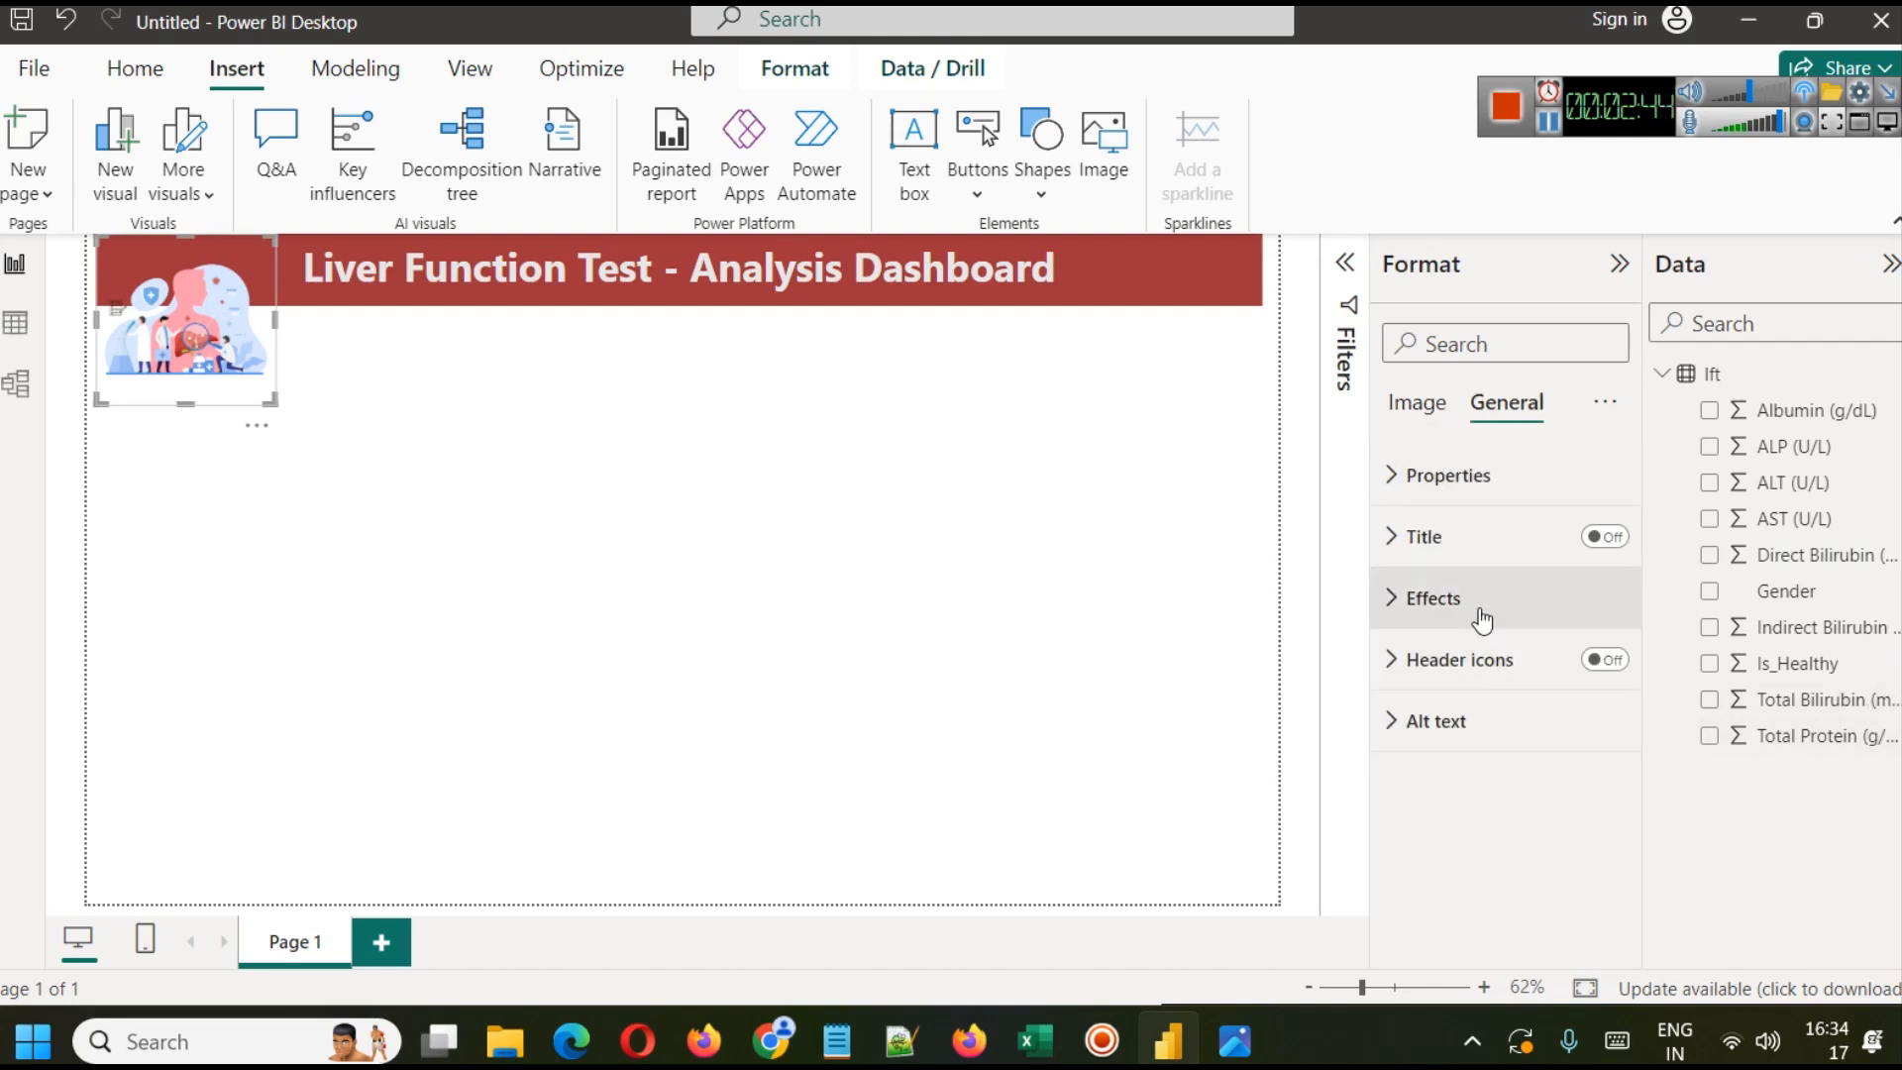
click(1431, 596)
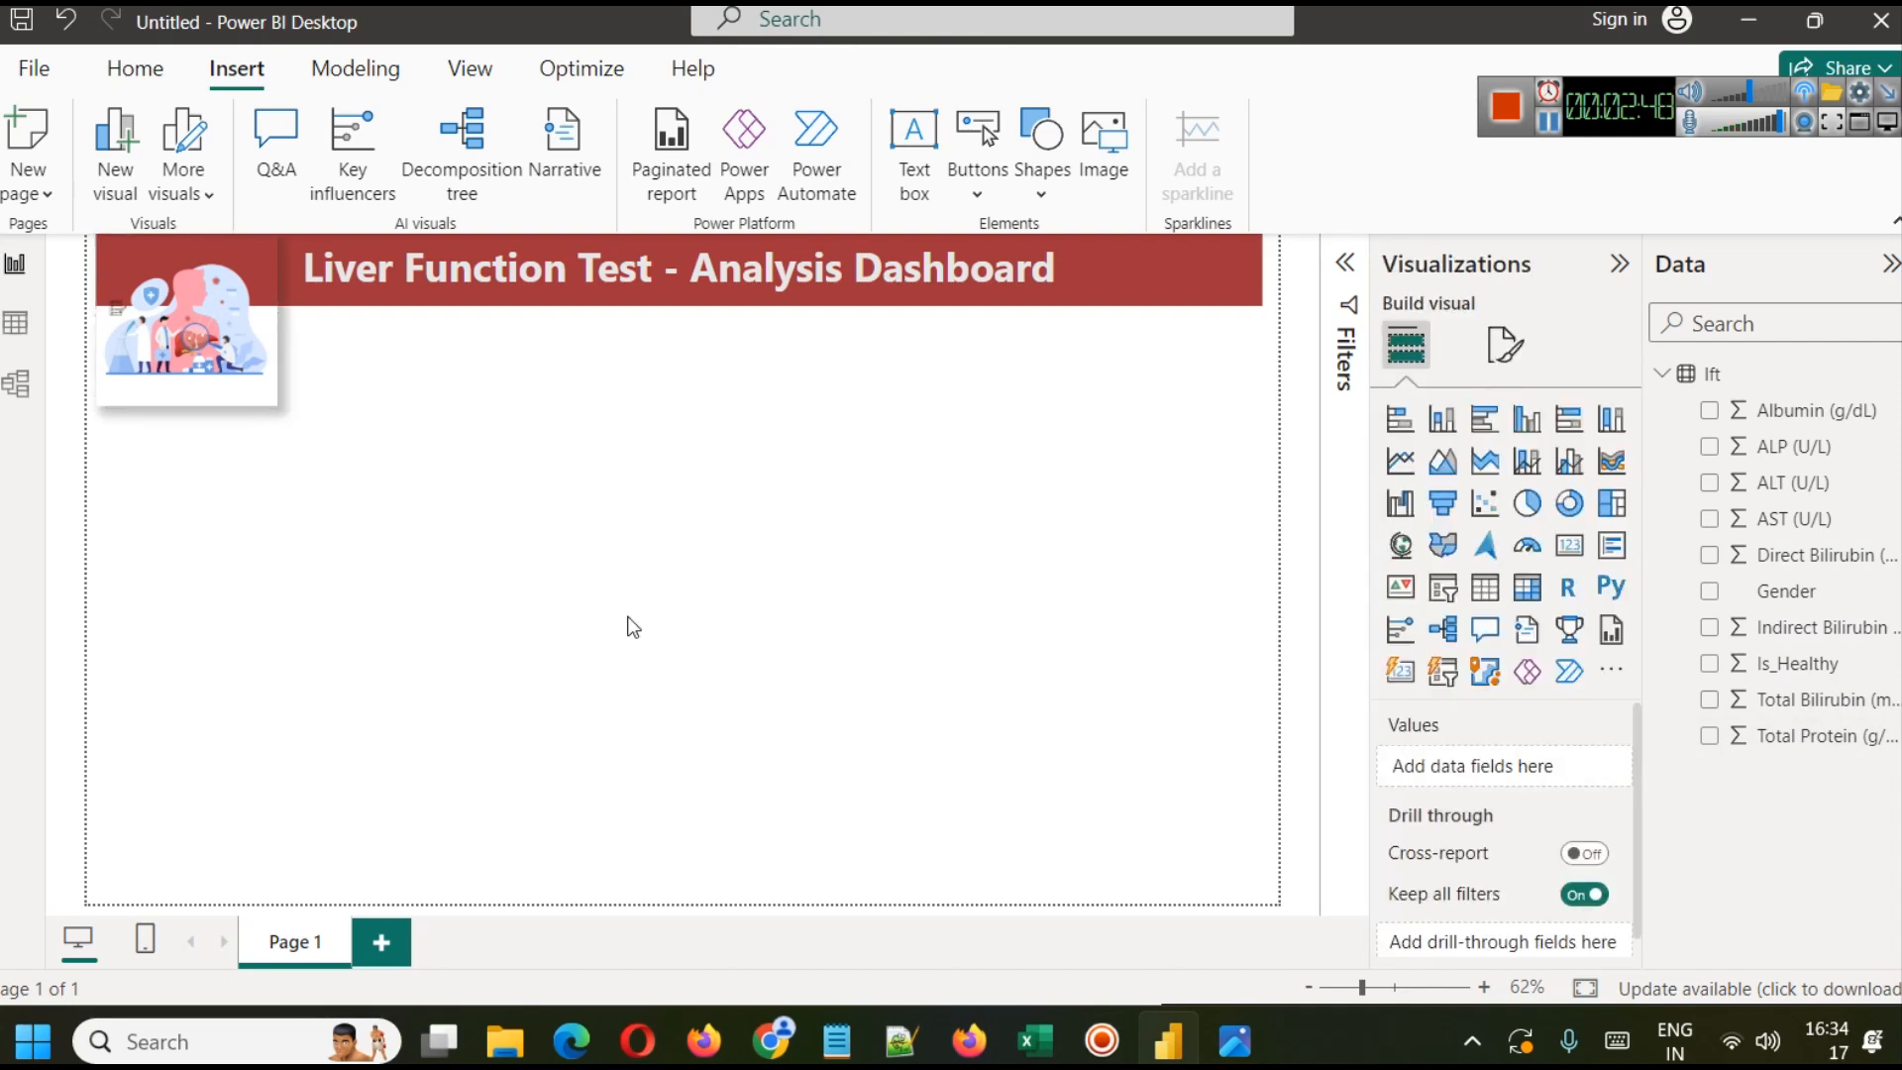
Step: Reselect the title banner, check its background settings, and show the lft table's rows
click(1052, 269)
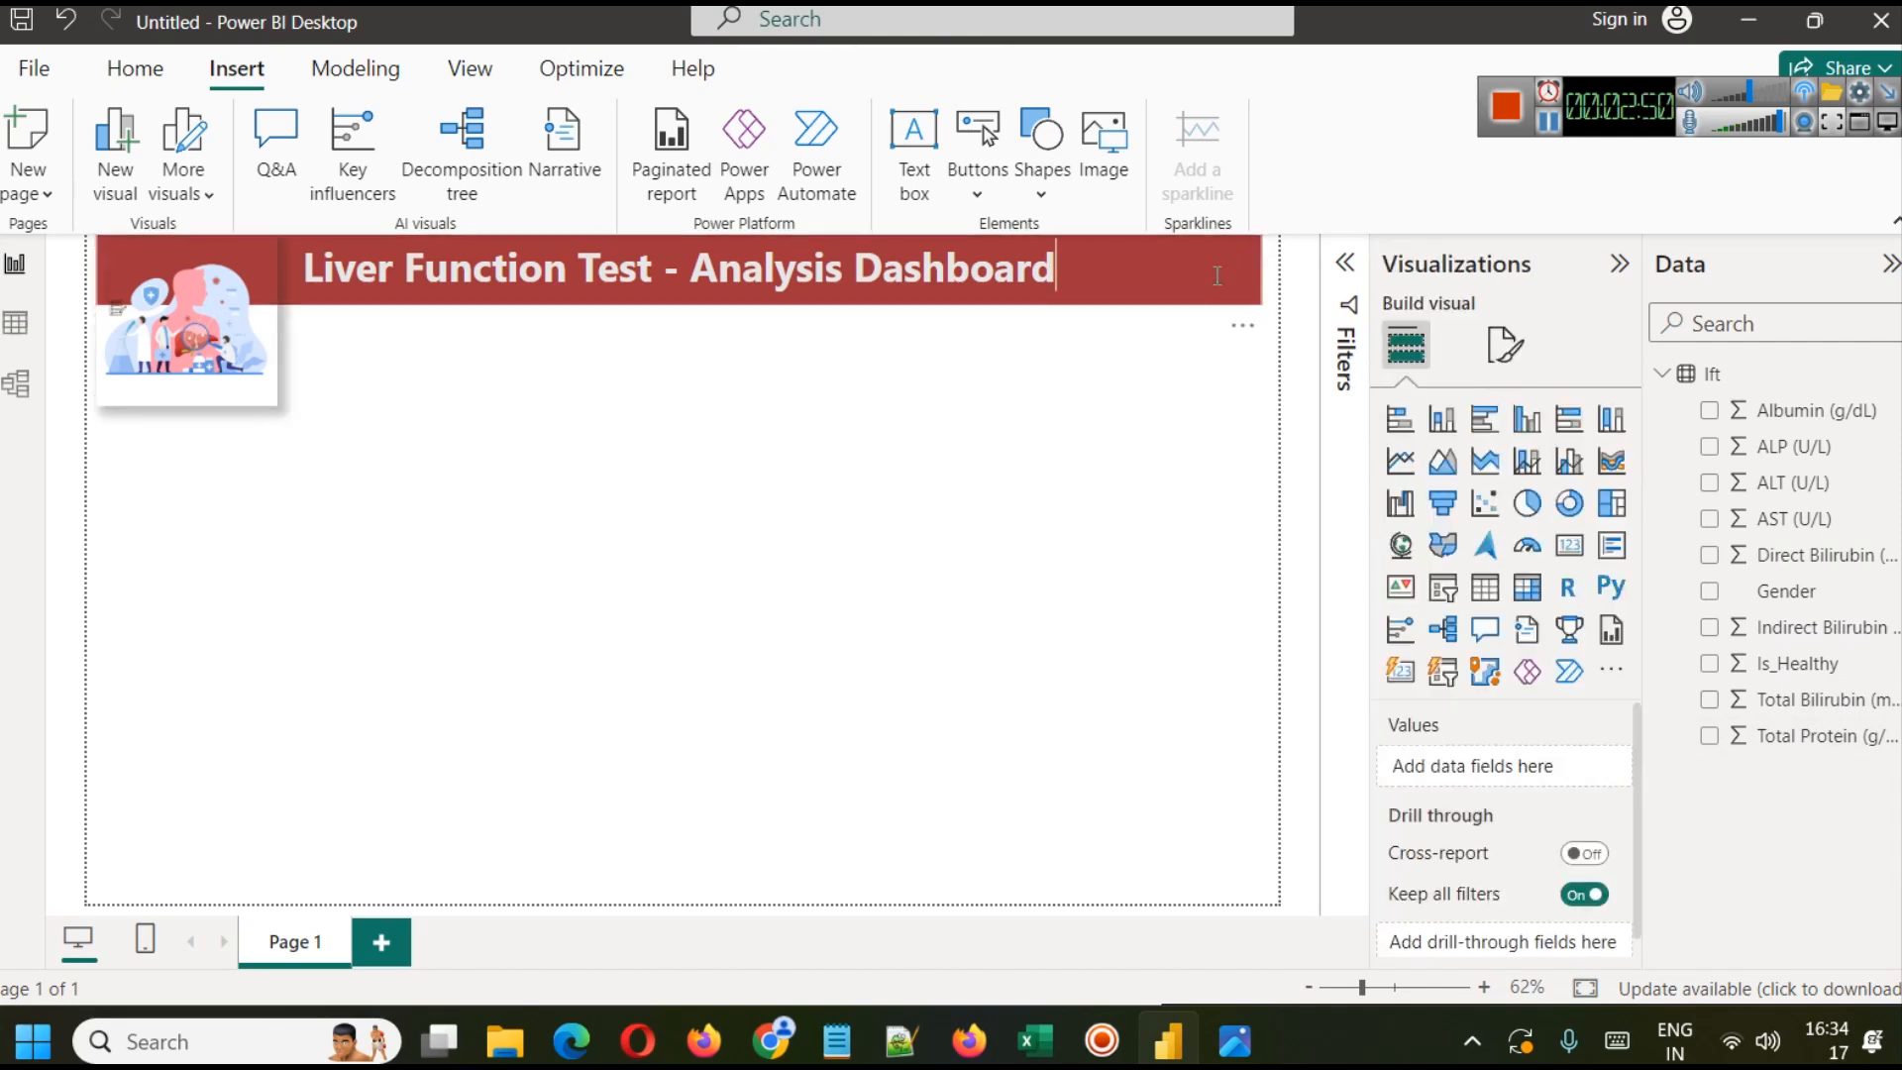
click(673, 268)
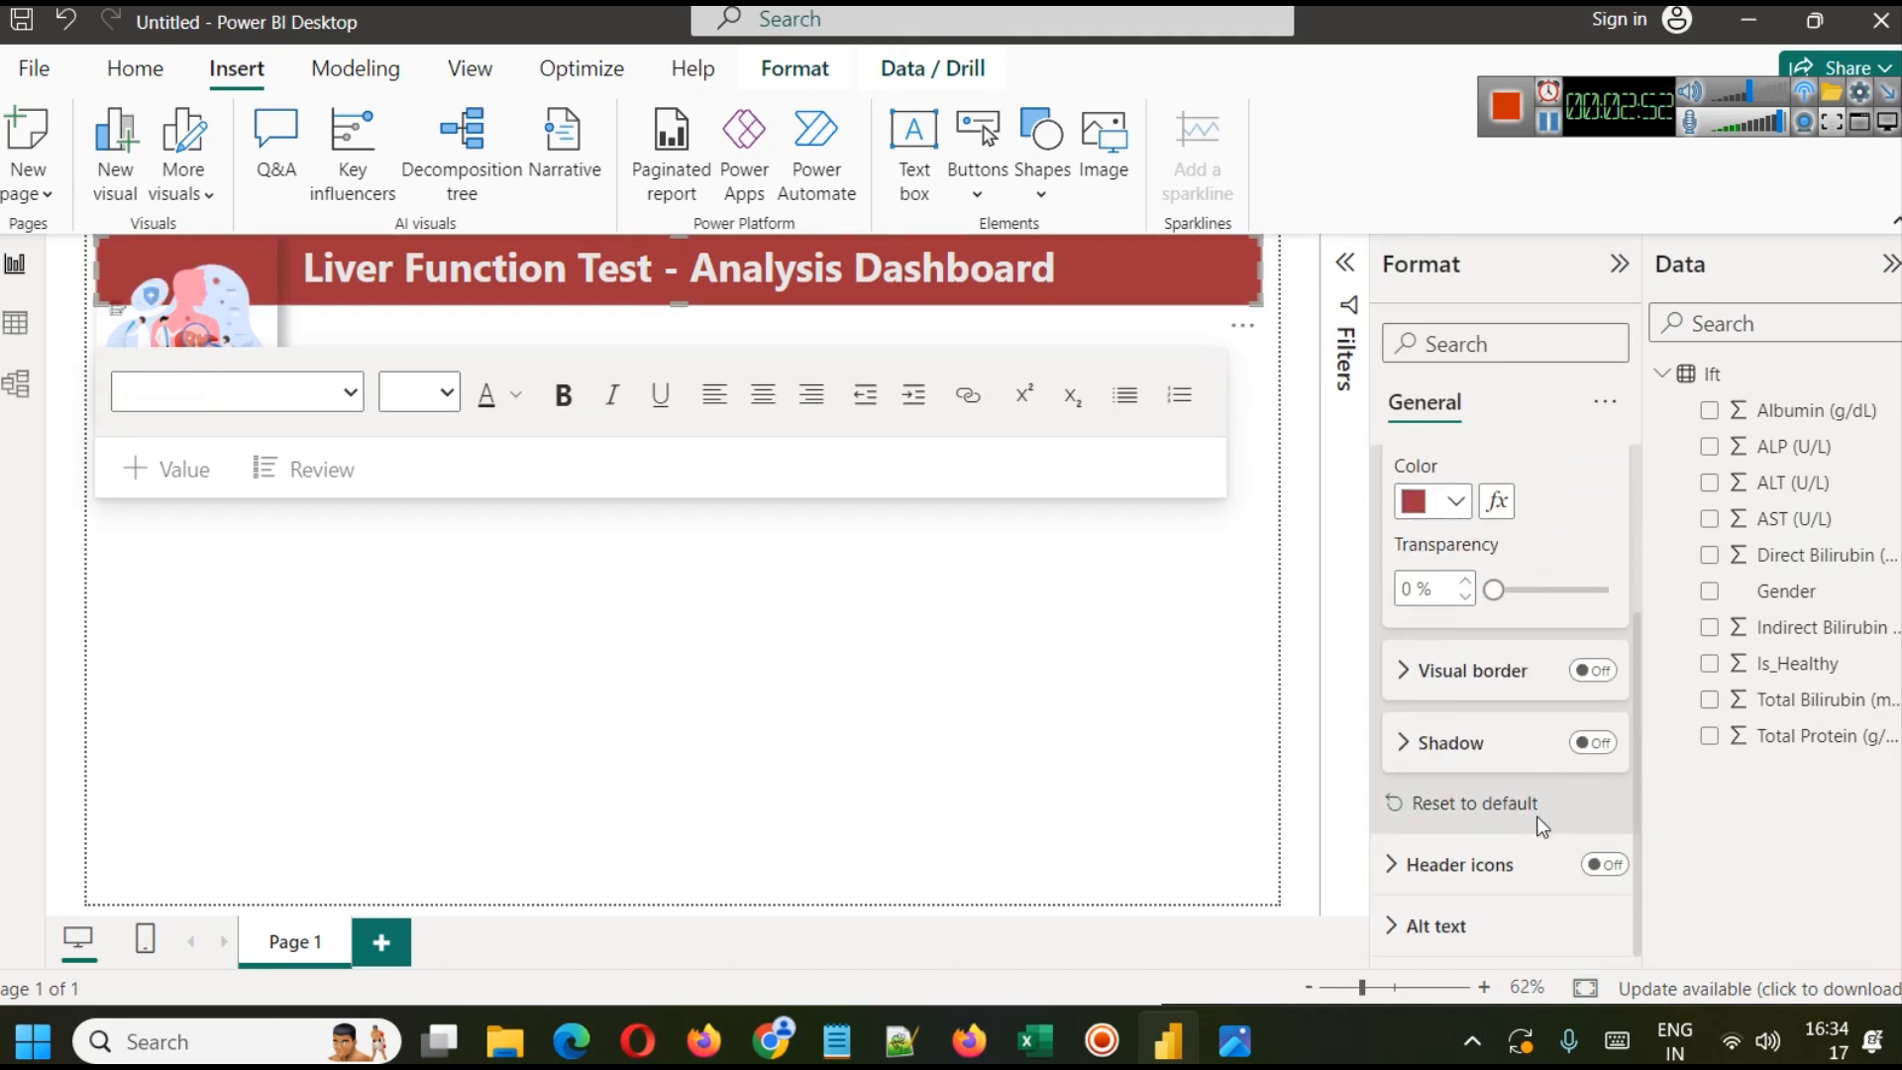
click(1593, 743)
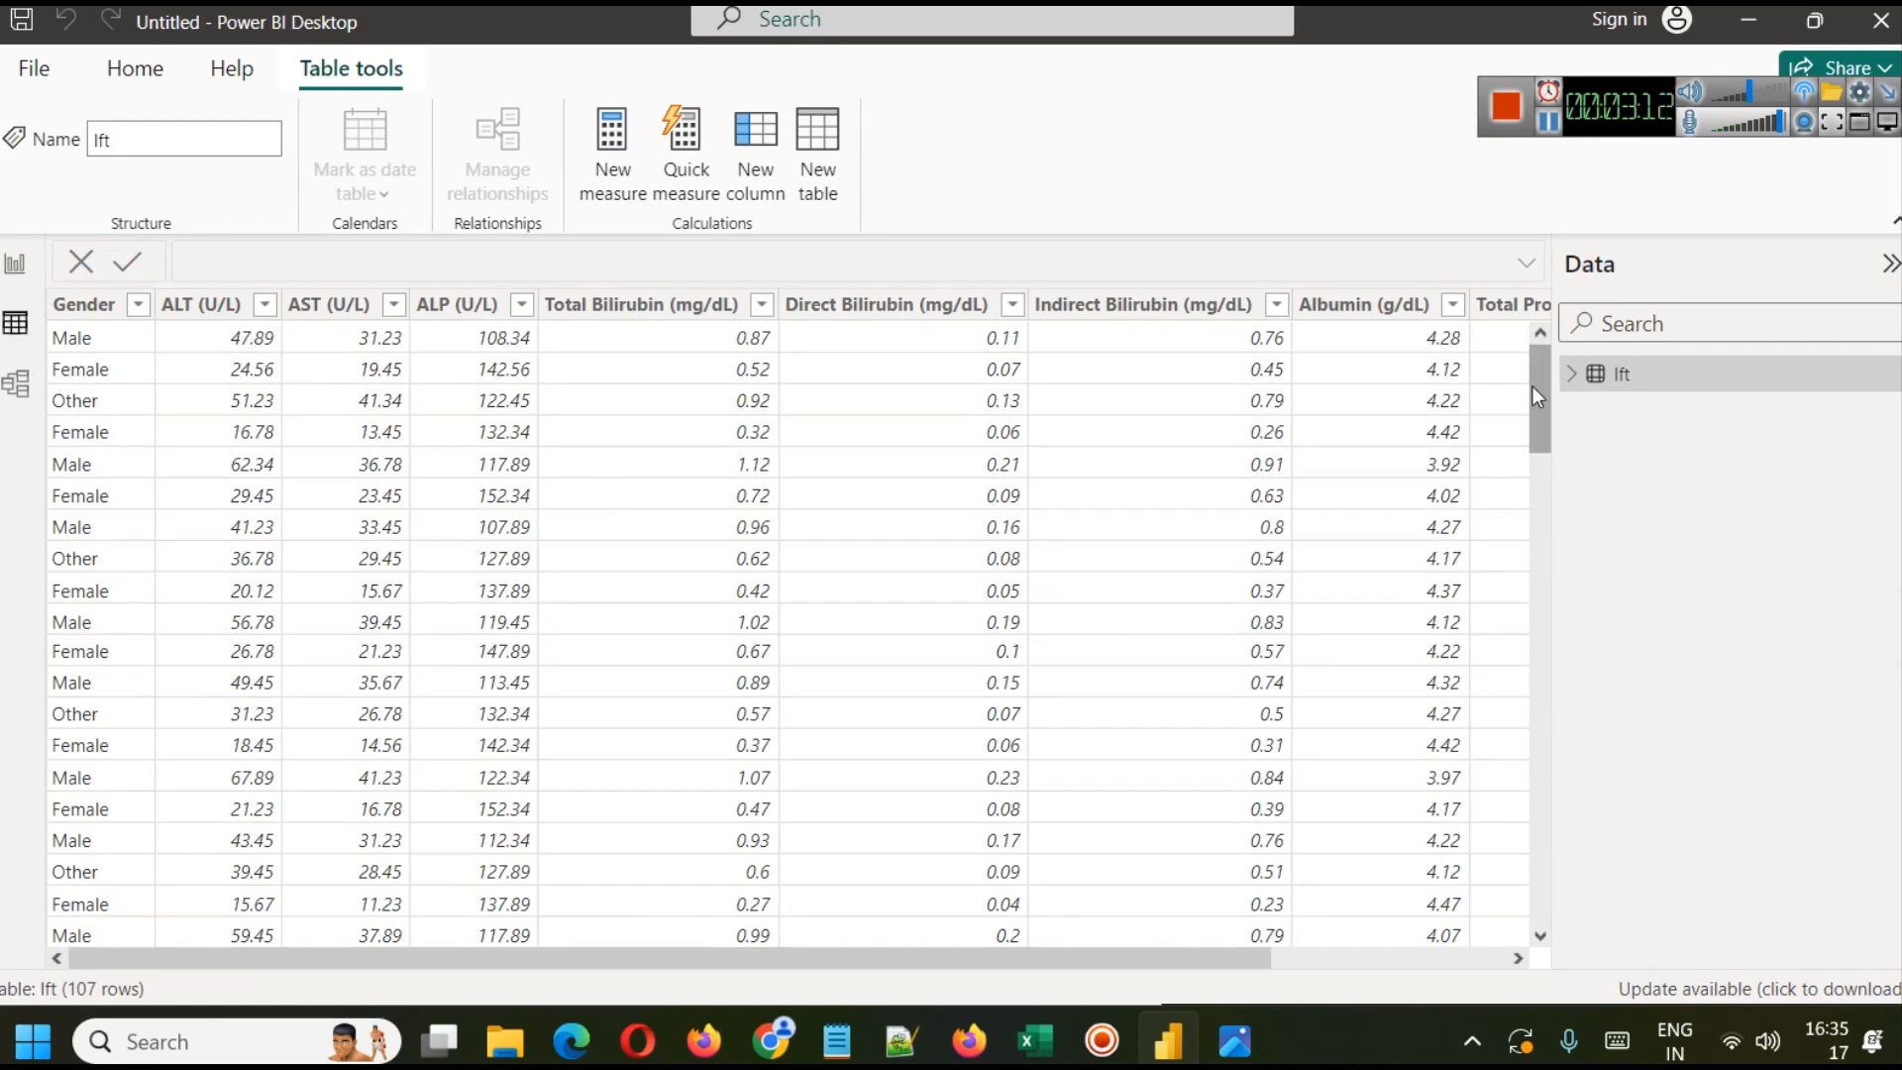
Step: Inspect the lft table's Gender column and its sort/filter list without changing anything
scroll(down, 3)
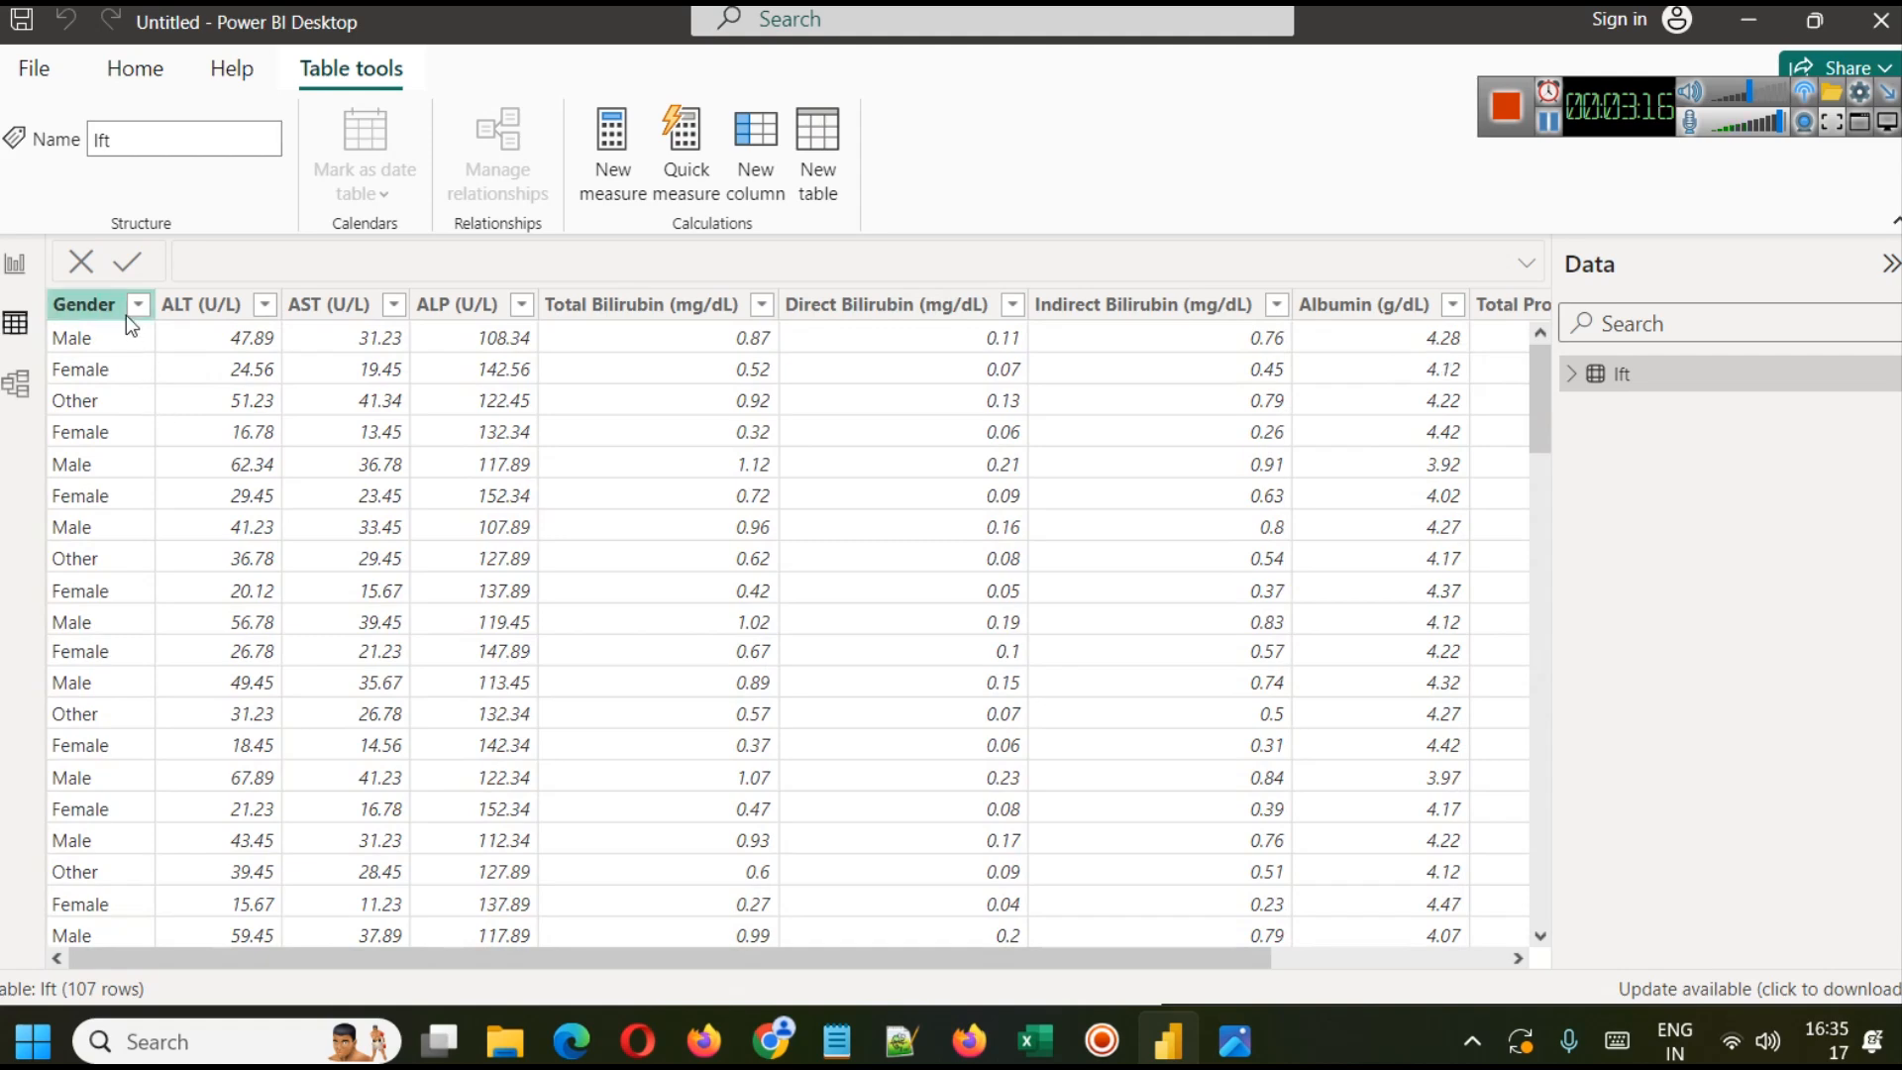
click(640, 305)
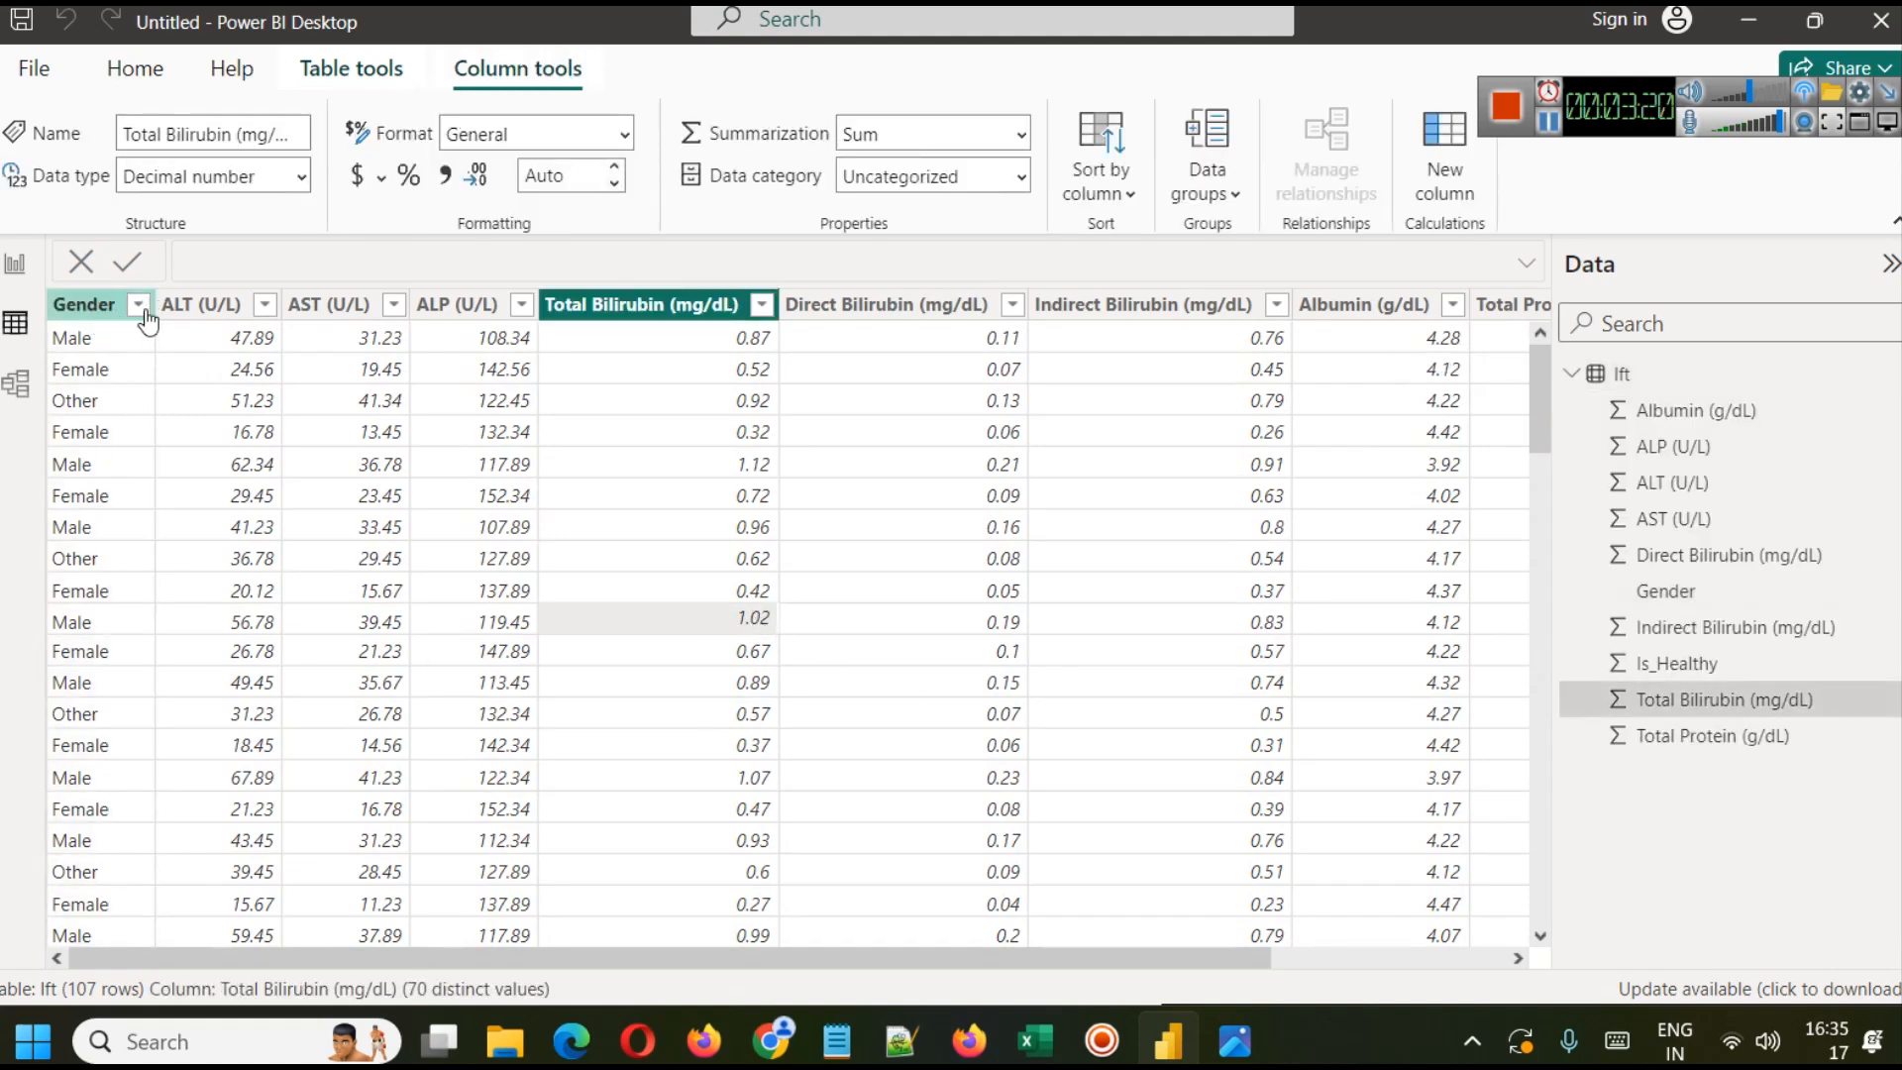
click(137, 305)
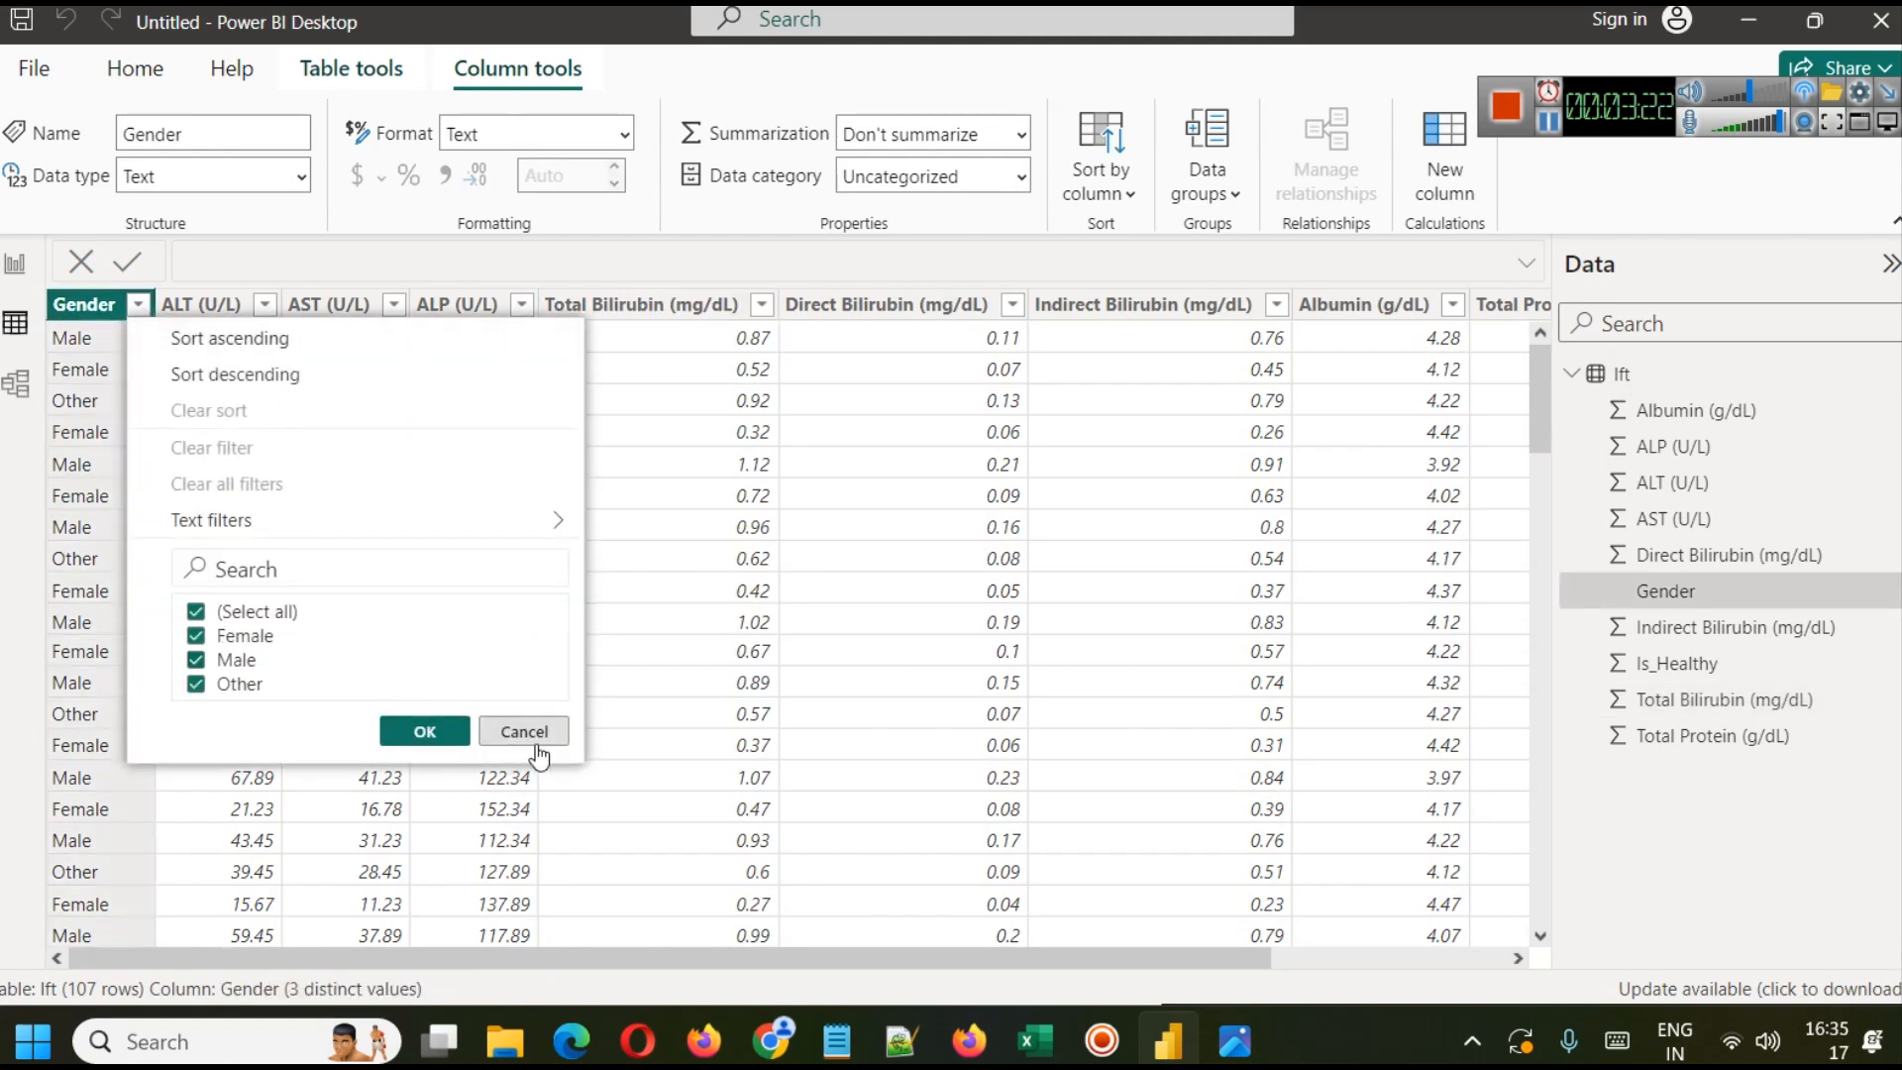
click(523, 731)
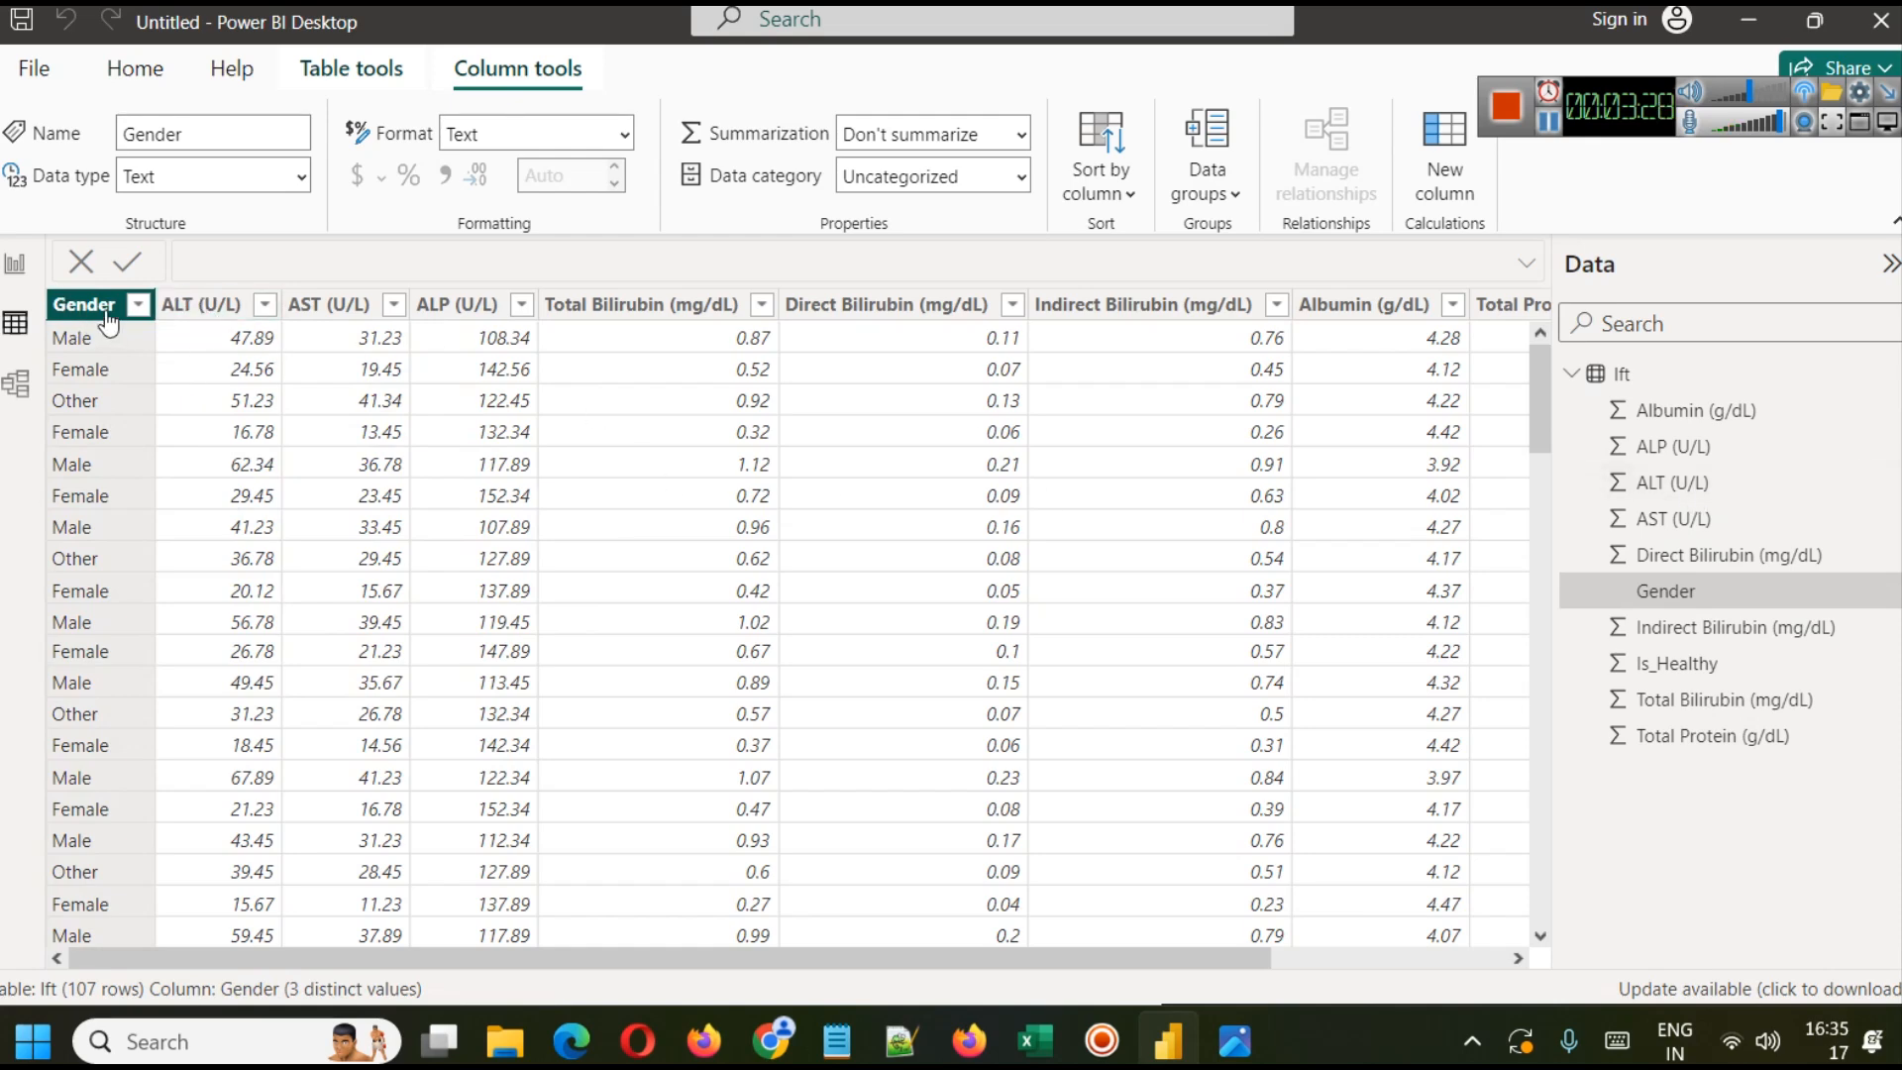
Step: Look over the Is_Healthy, ALP (U/L) and Total Bilirubin columns, then return to the report page
scroll(right, 3)
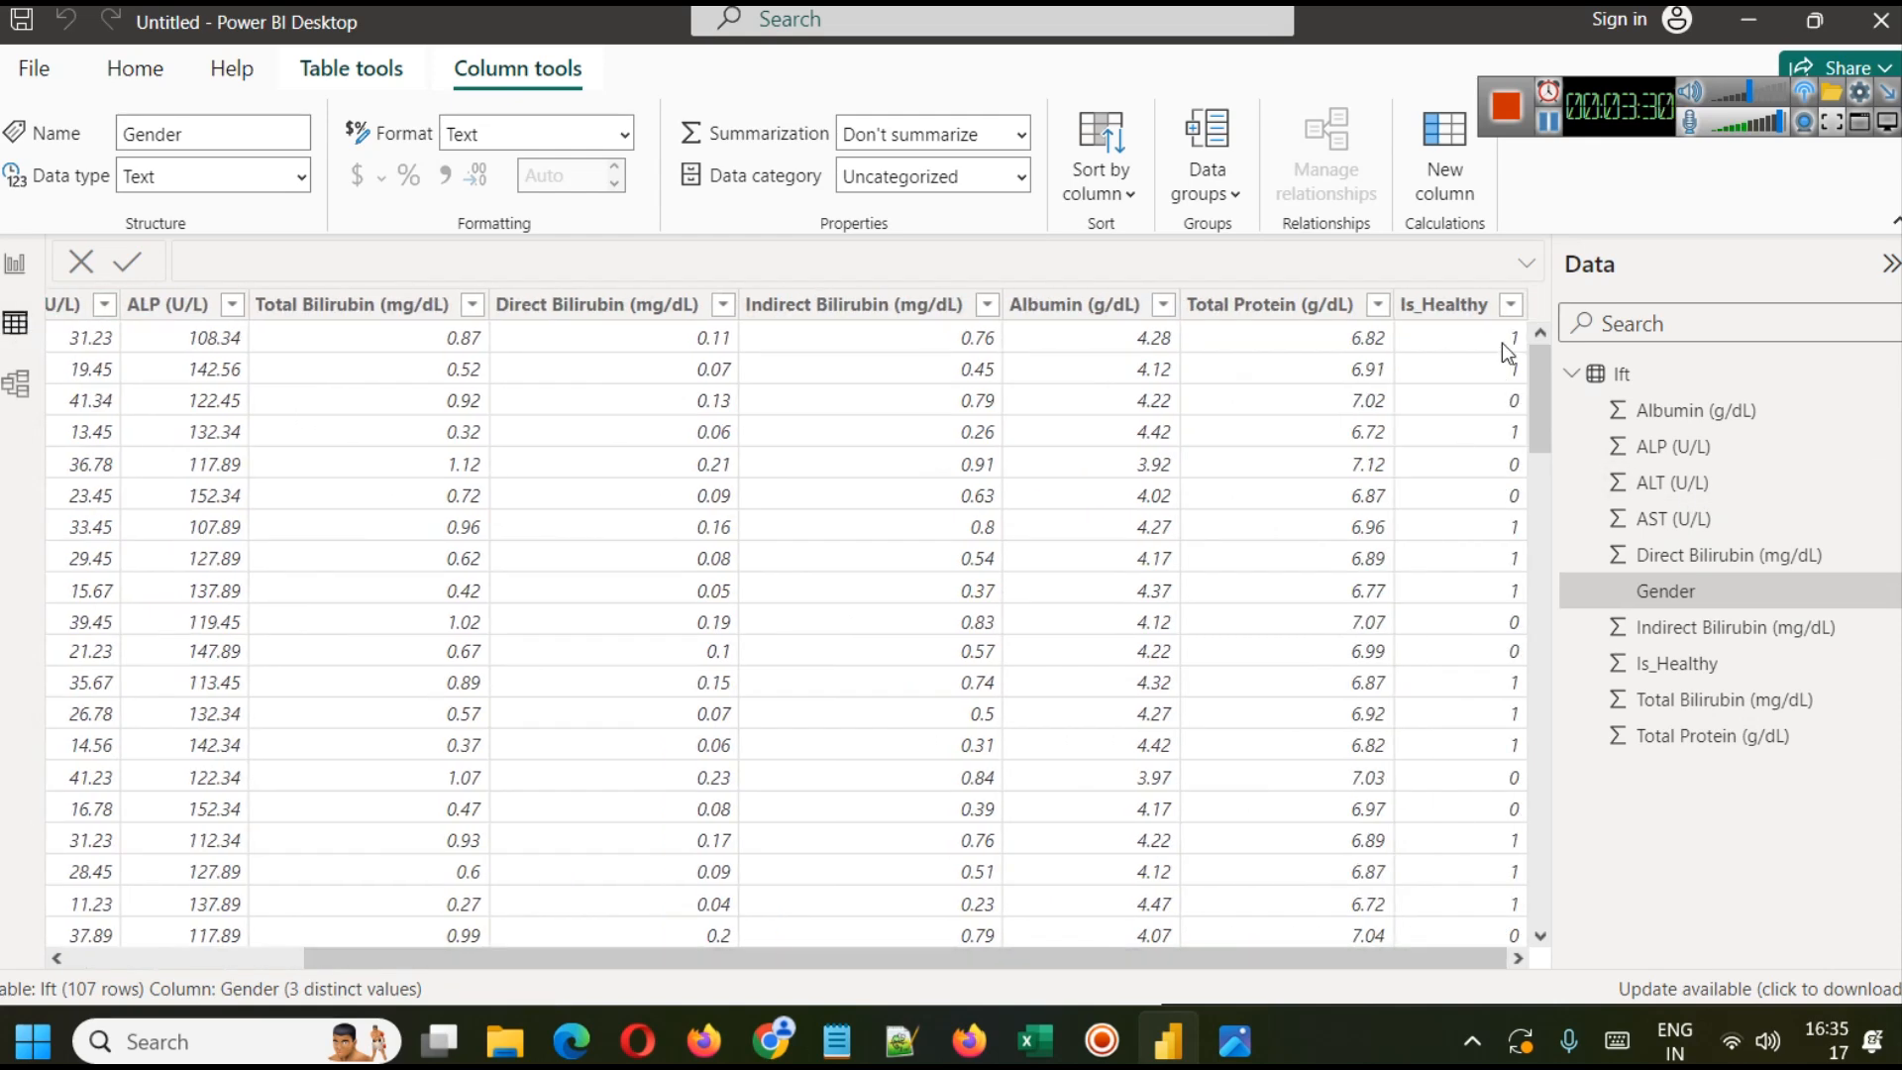
click(1445, 305)
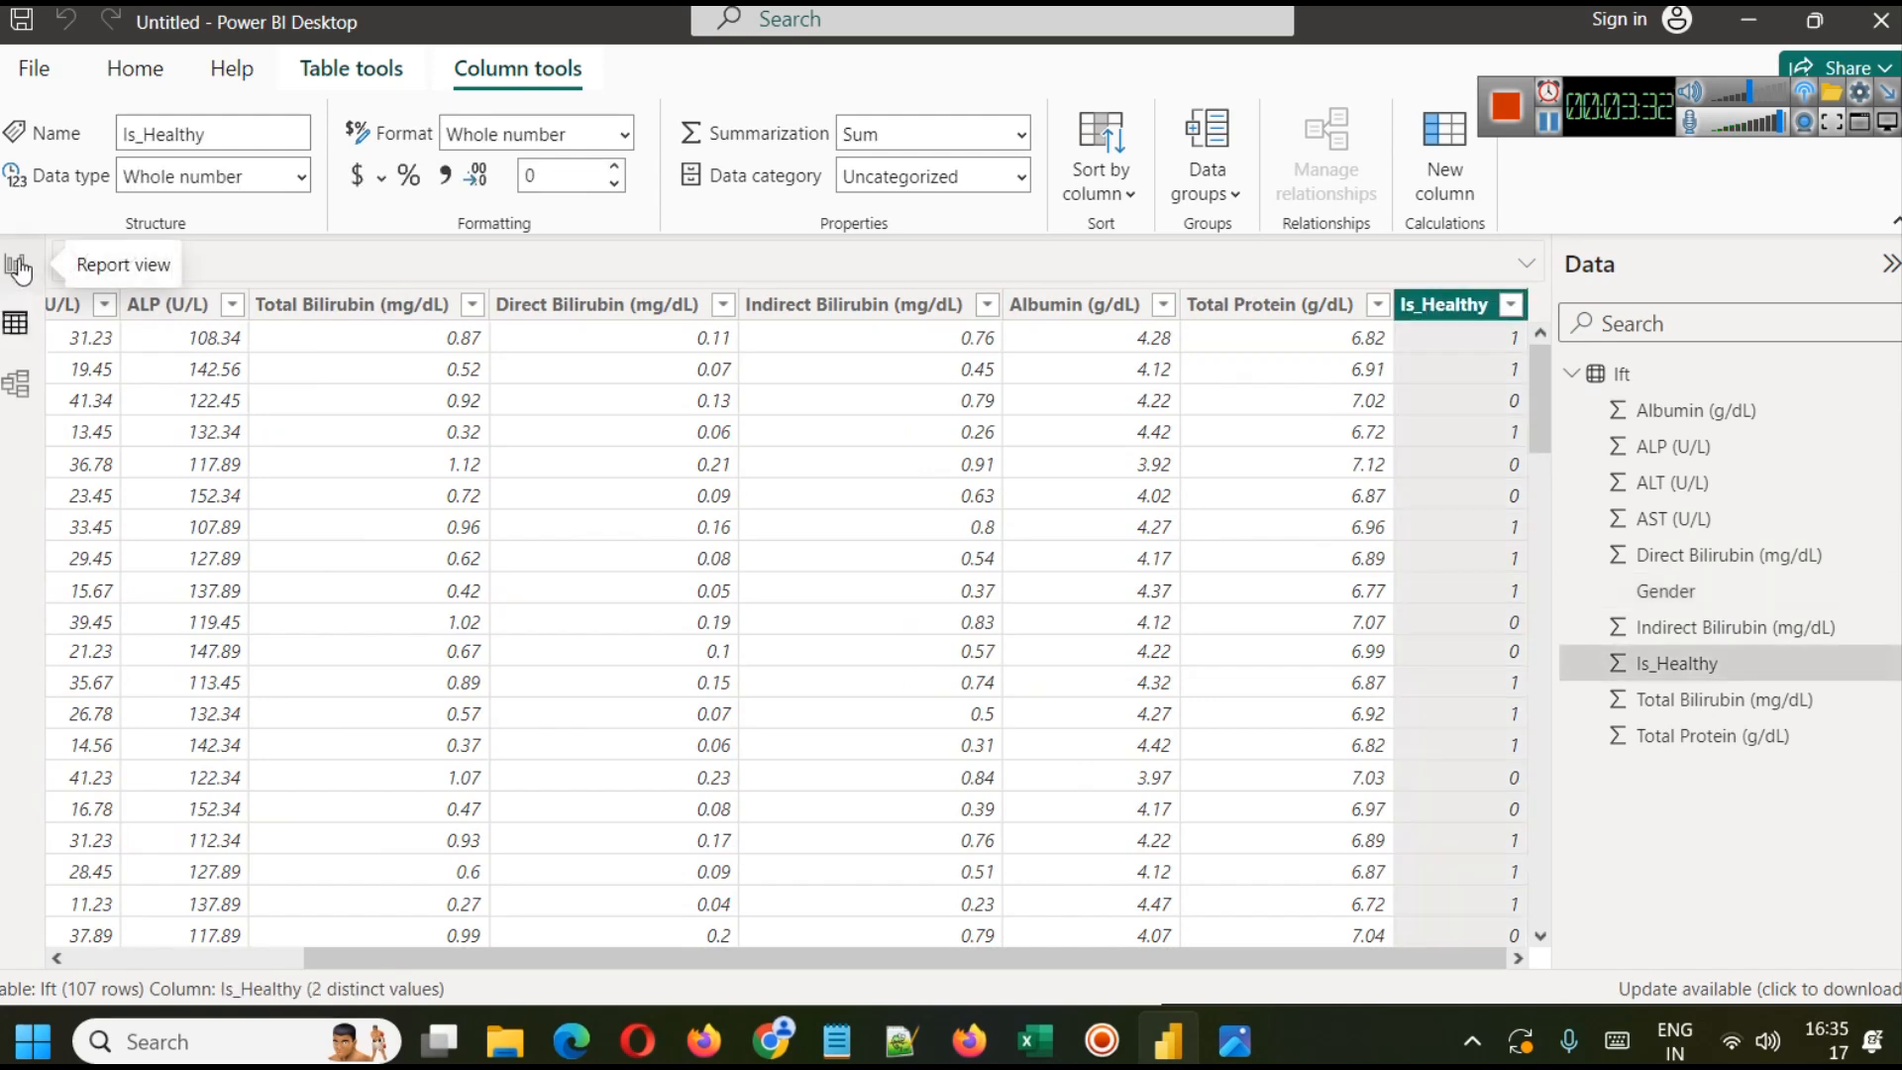
click(18, 268)
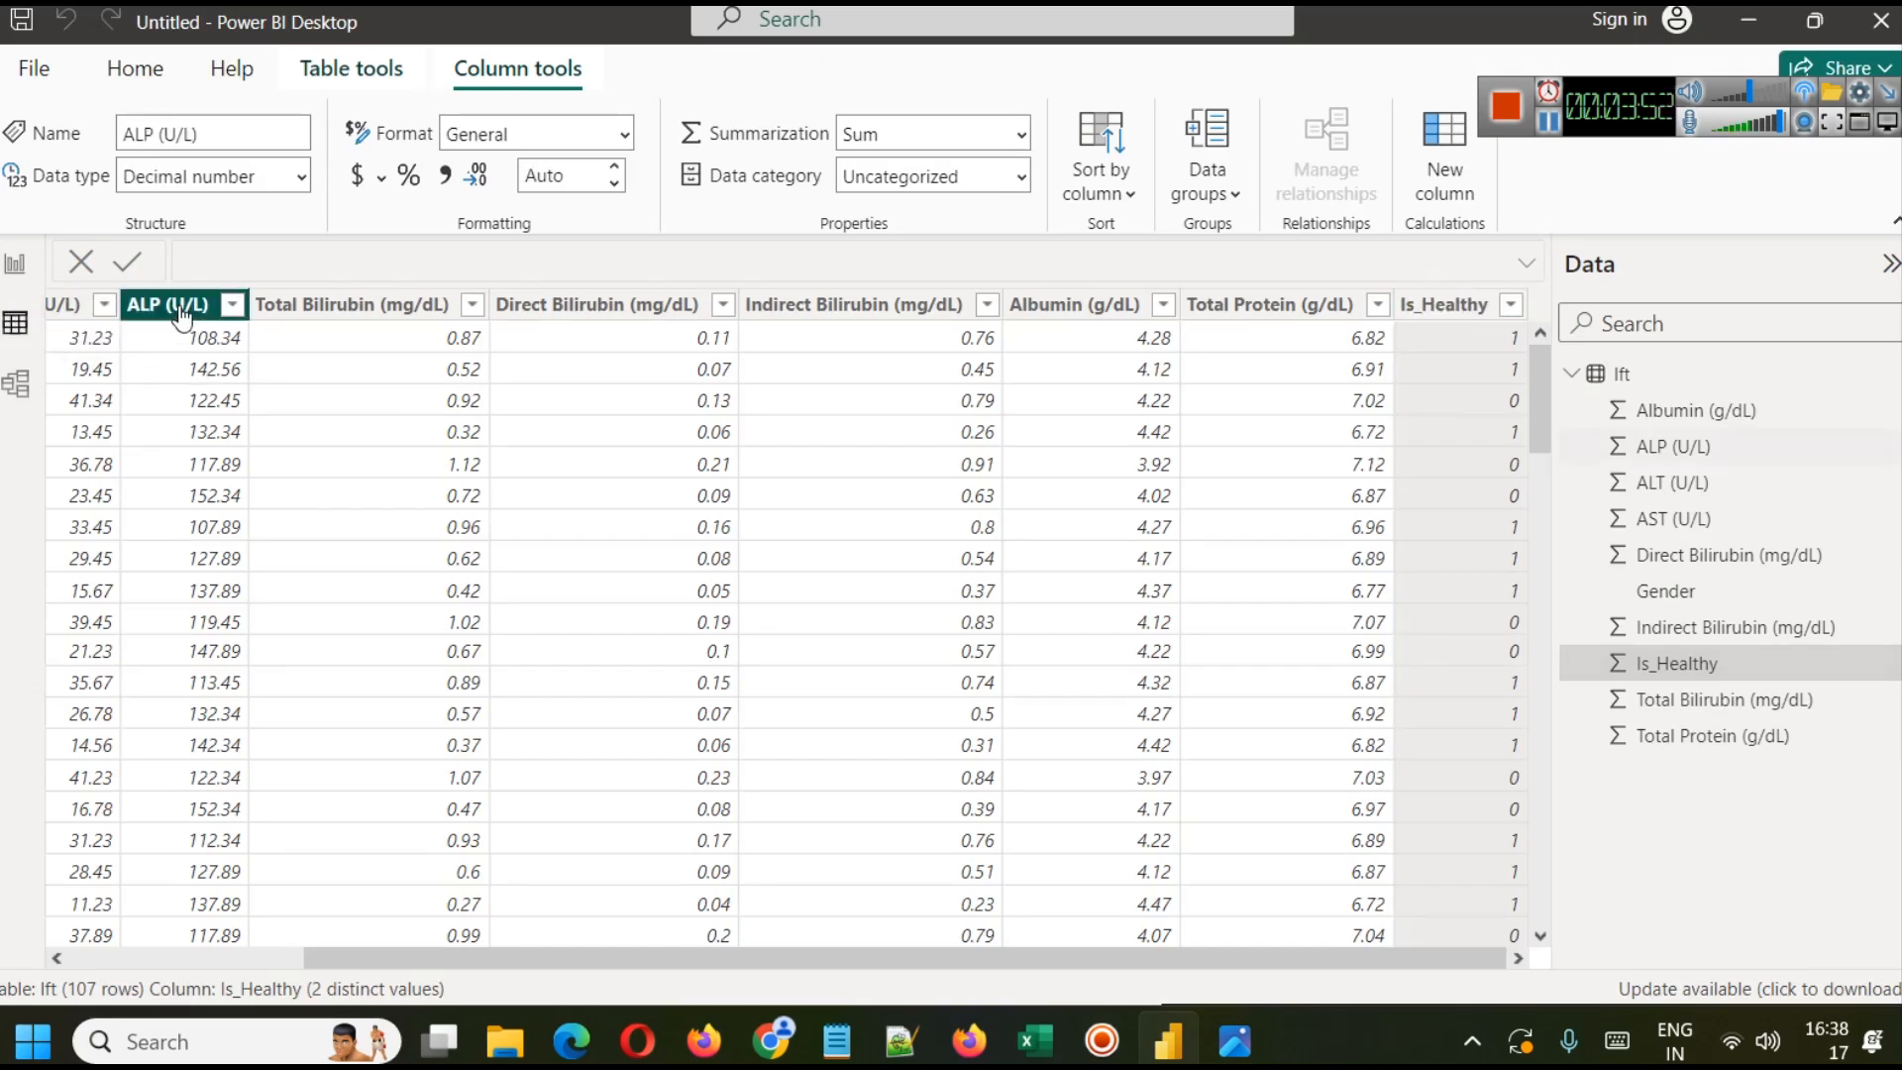
click(352, 305)
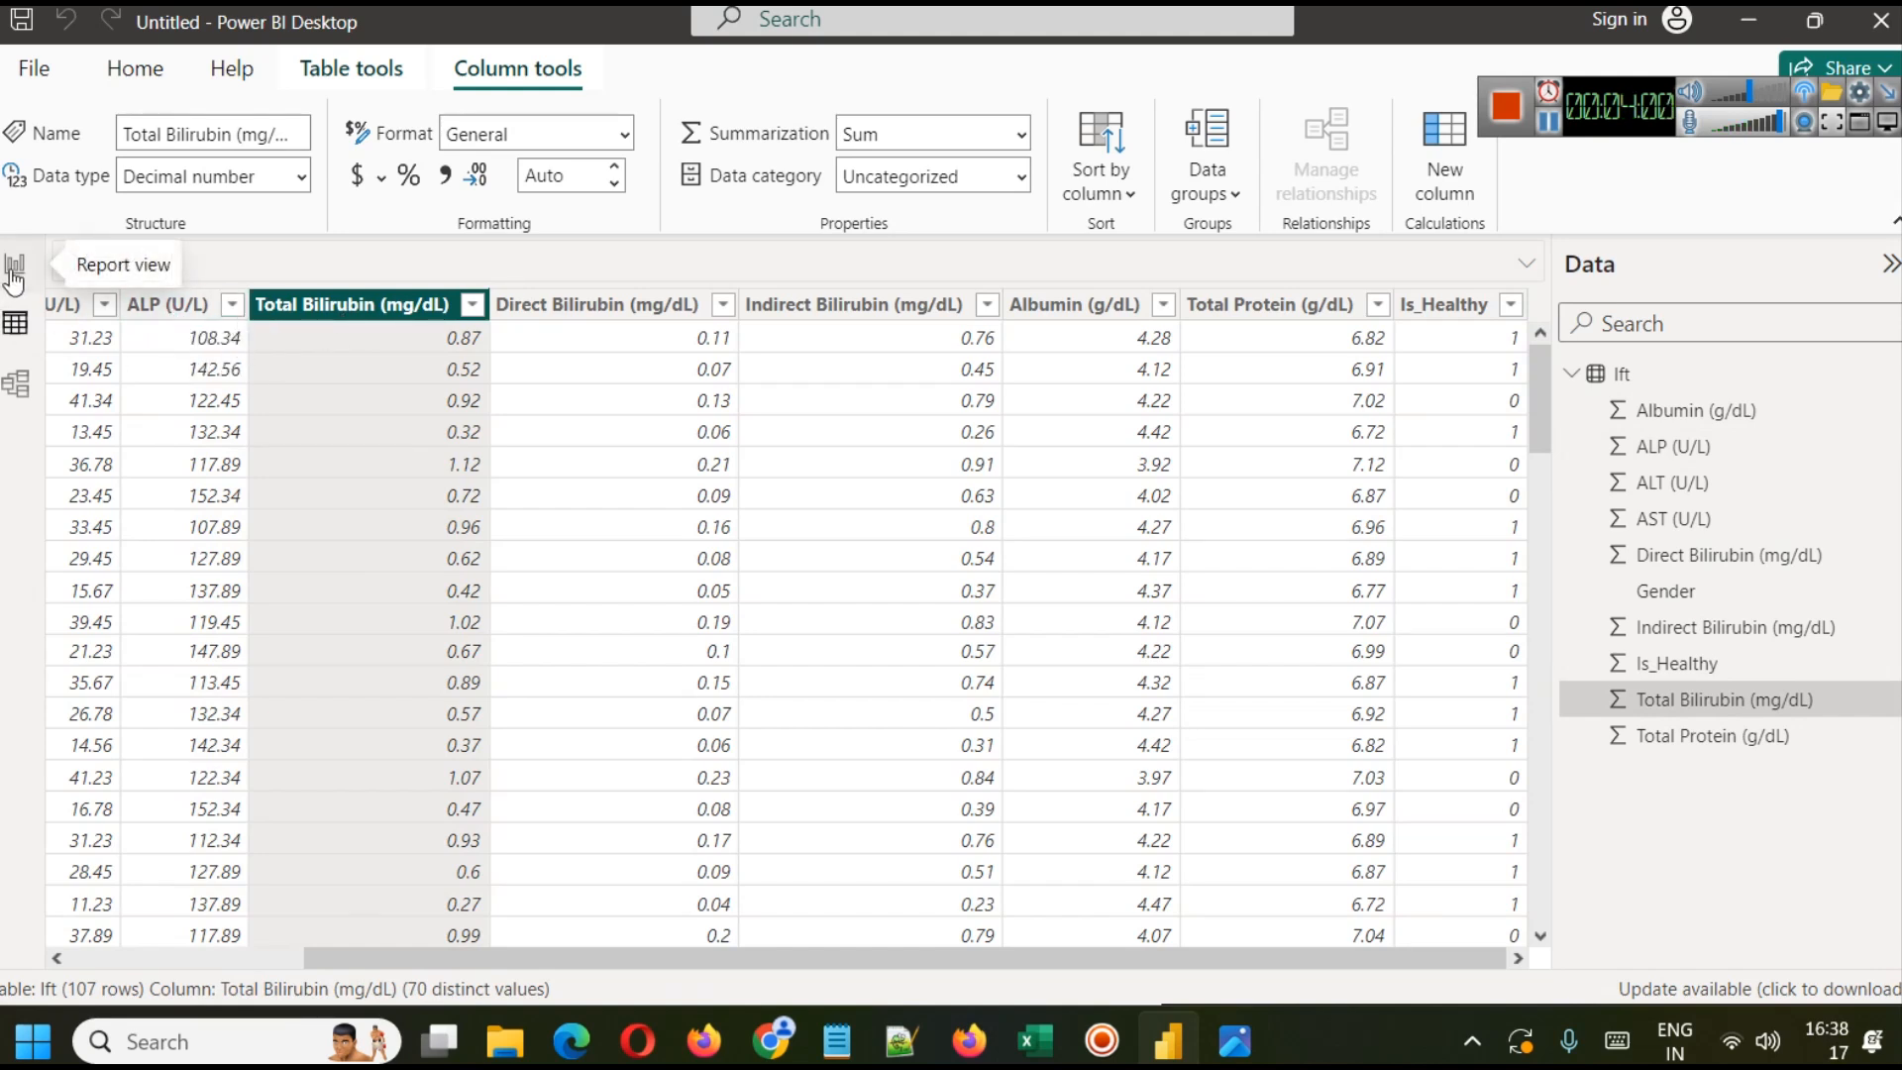
click(15, 263)
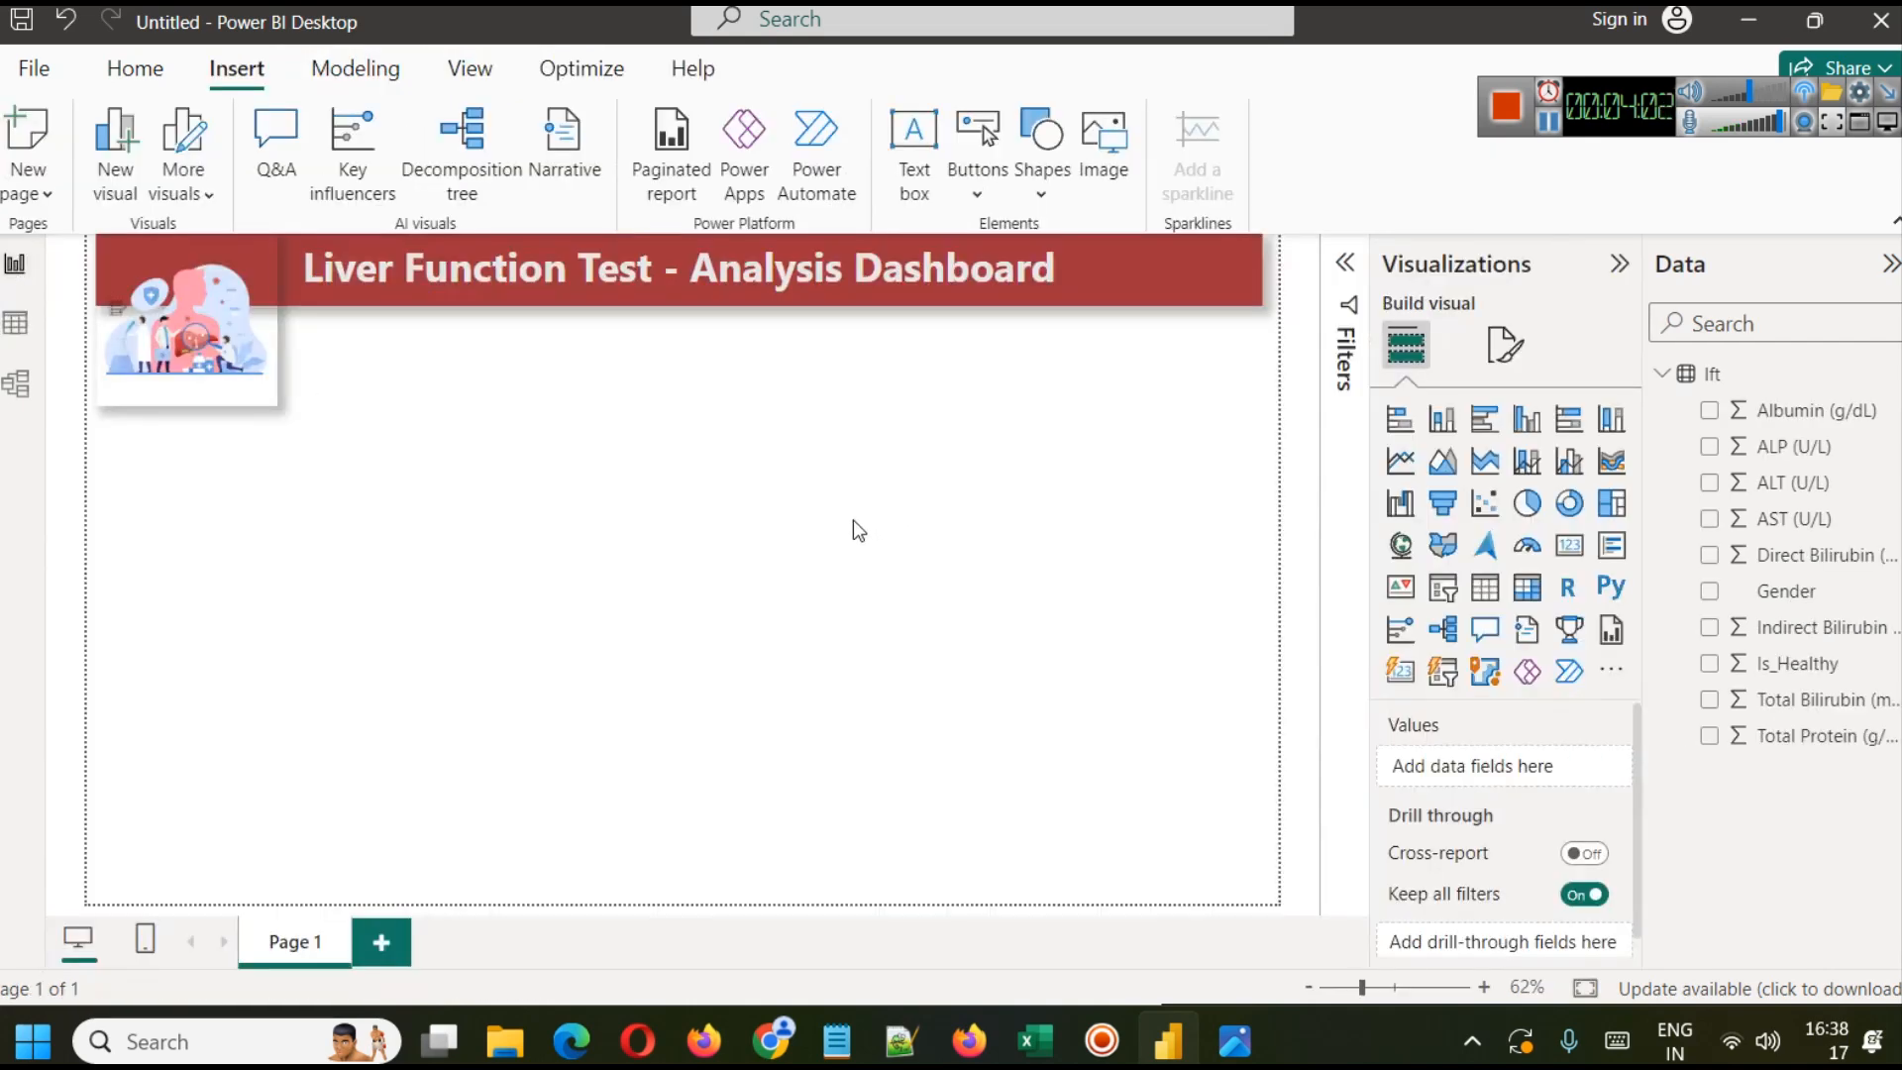
mouse_move(1331, 622)
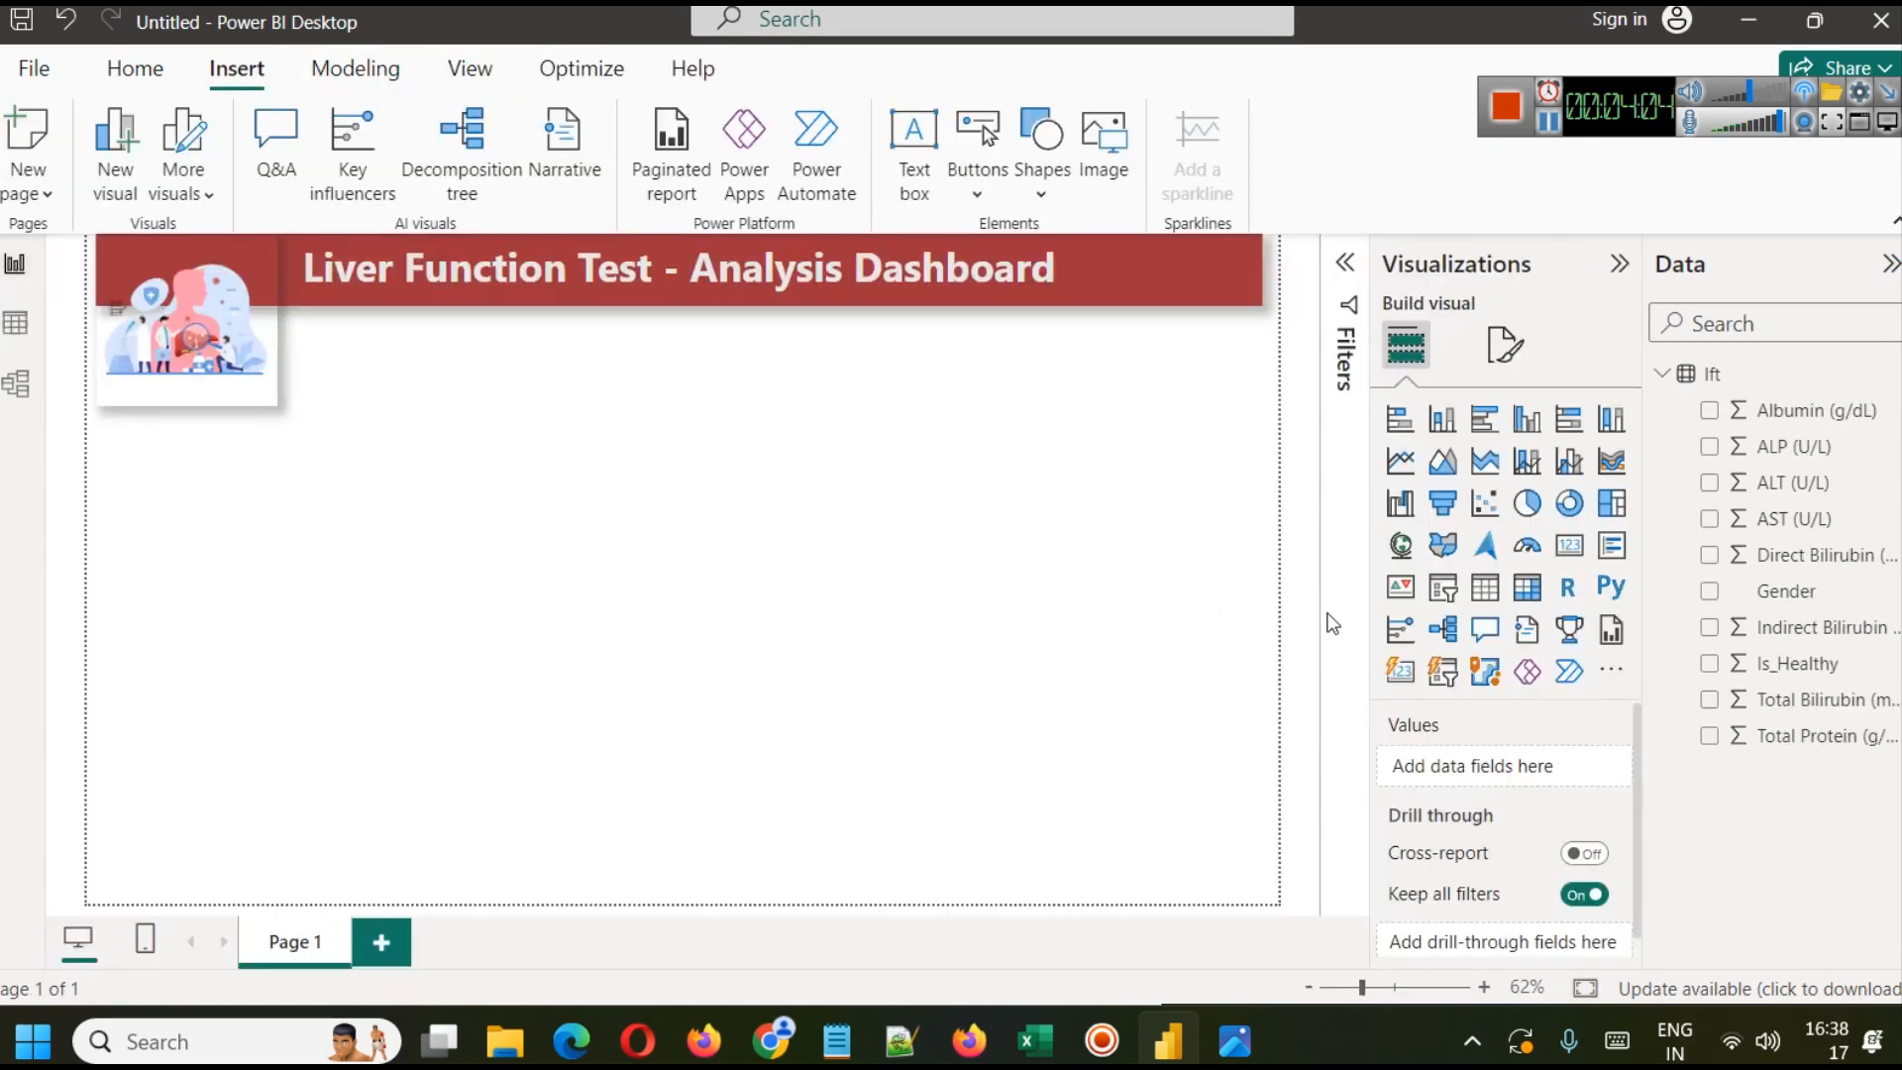
mouse_move(1484, 503)
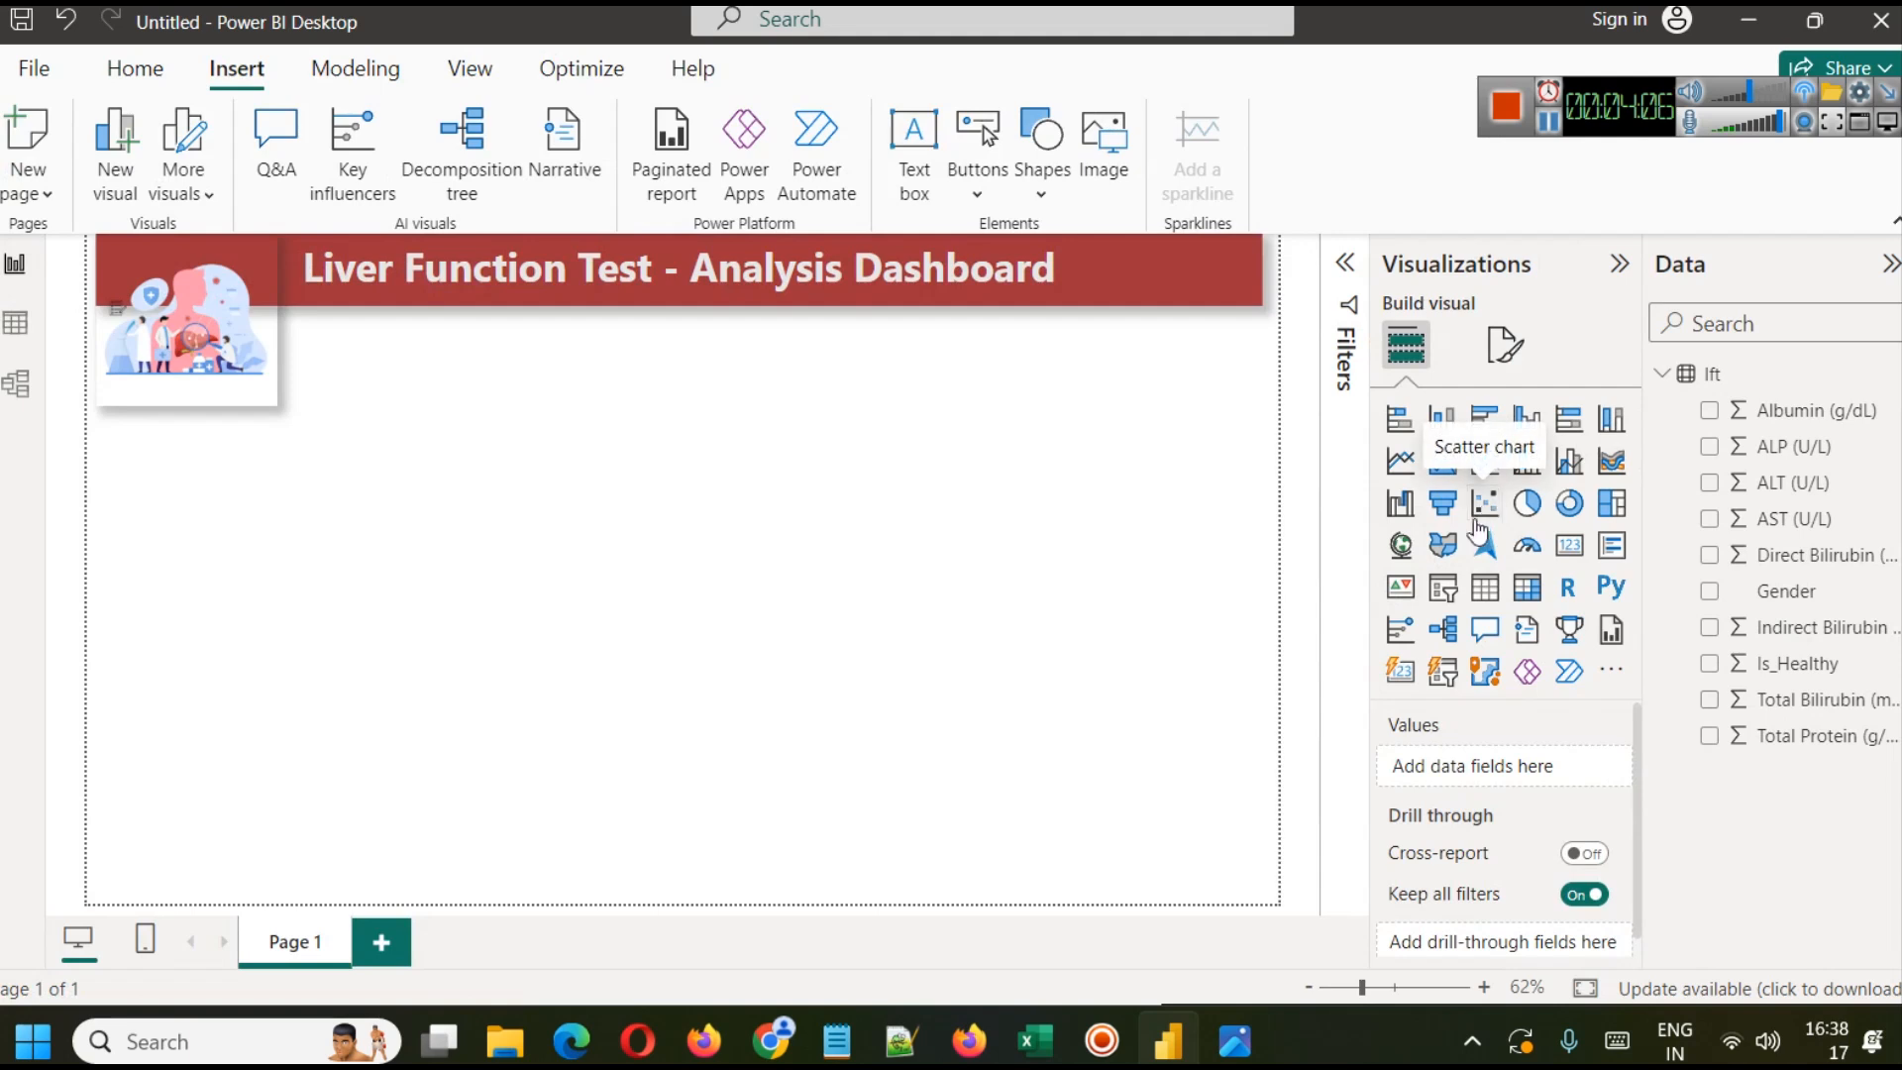
Step: Add a scatter chart beside the illustration with Albumin (g/dL) on X and ALP (U/L) on Y
click(1484, 501)
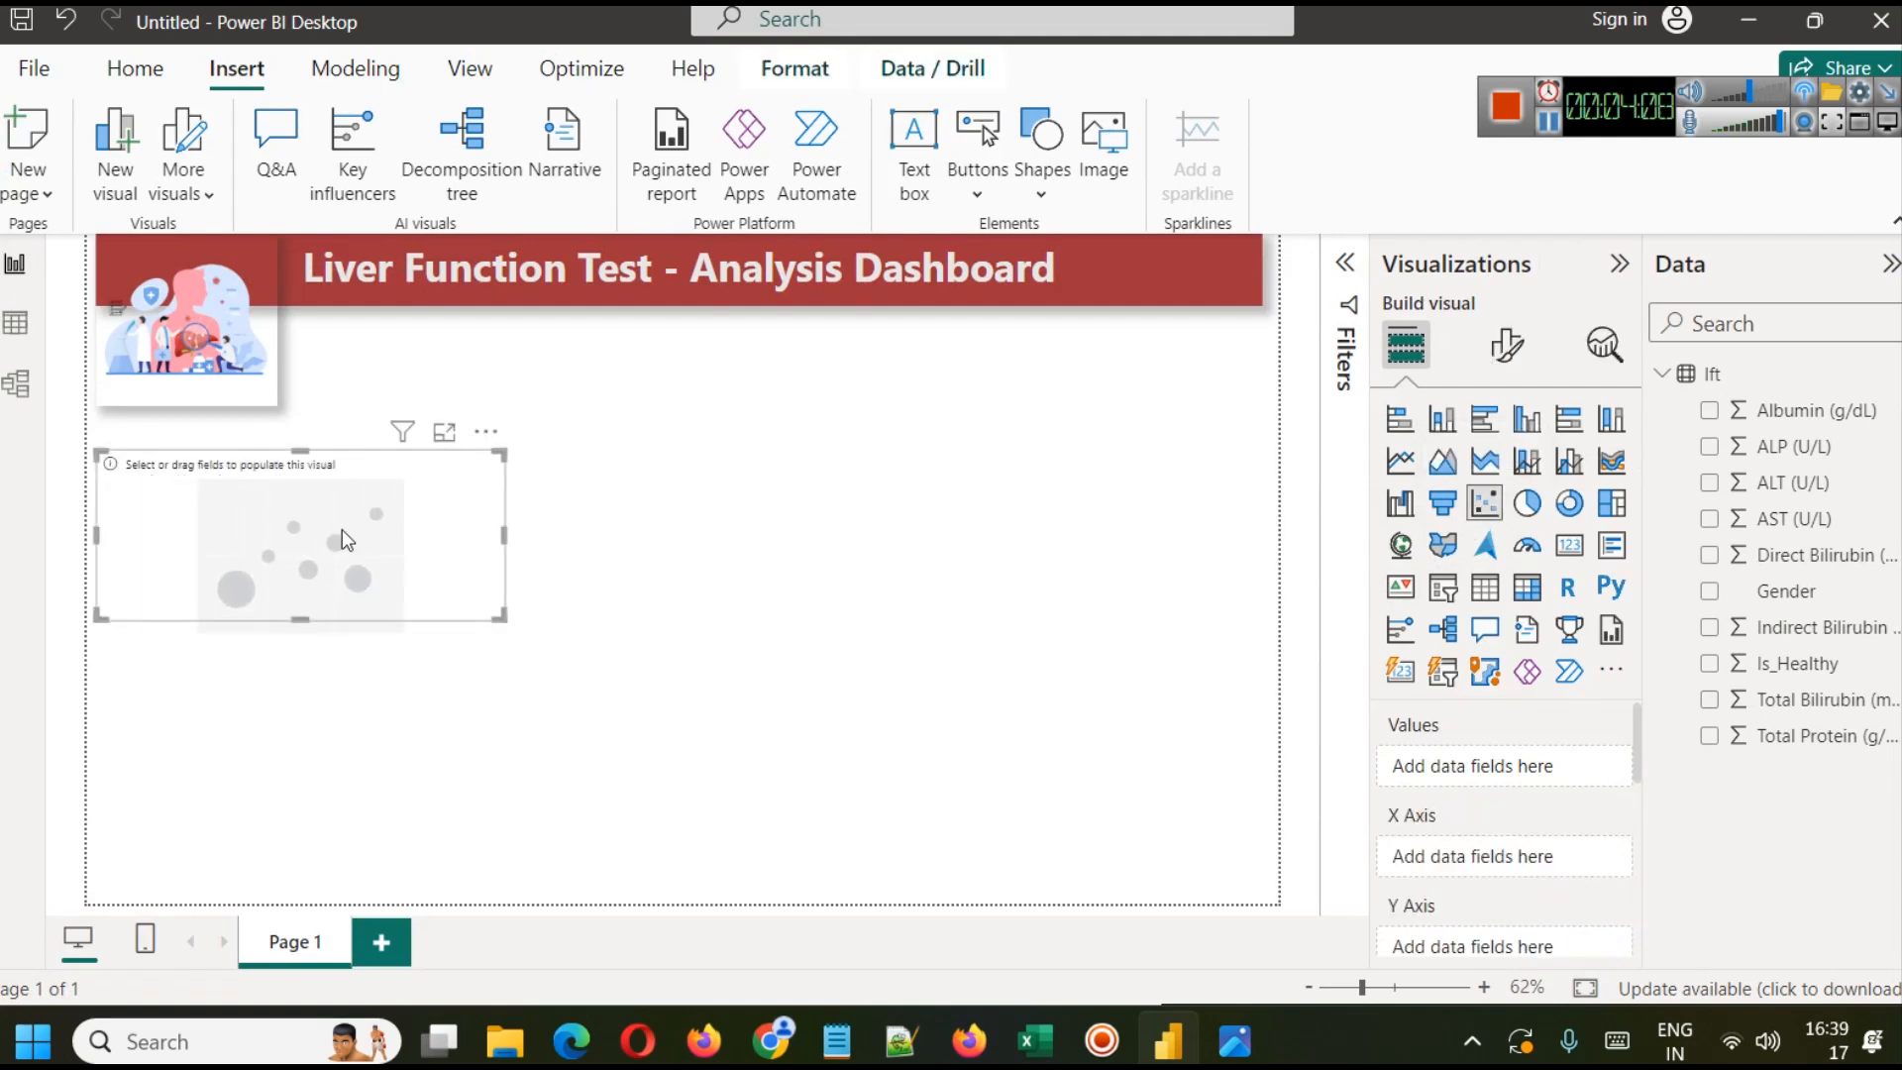
drag(345, 539, 709, 418)
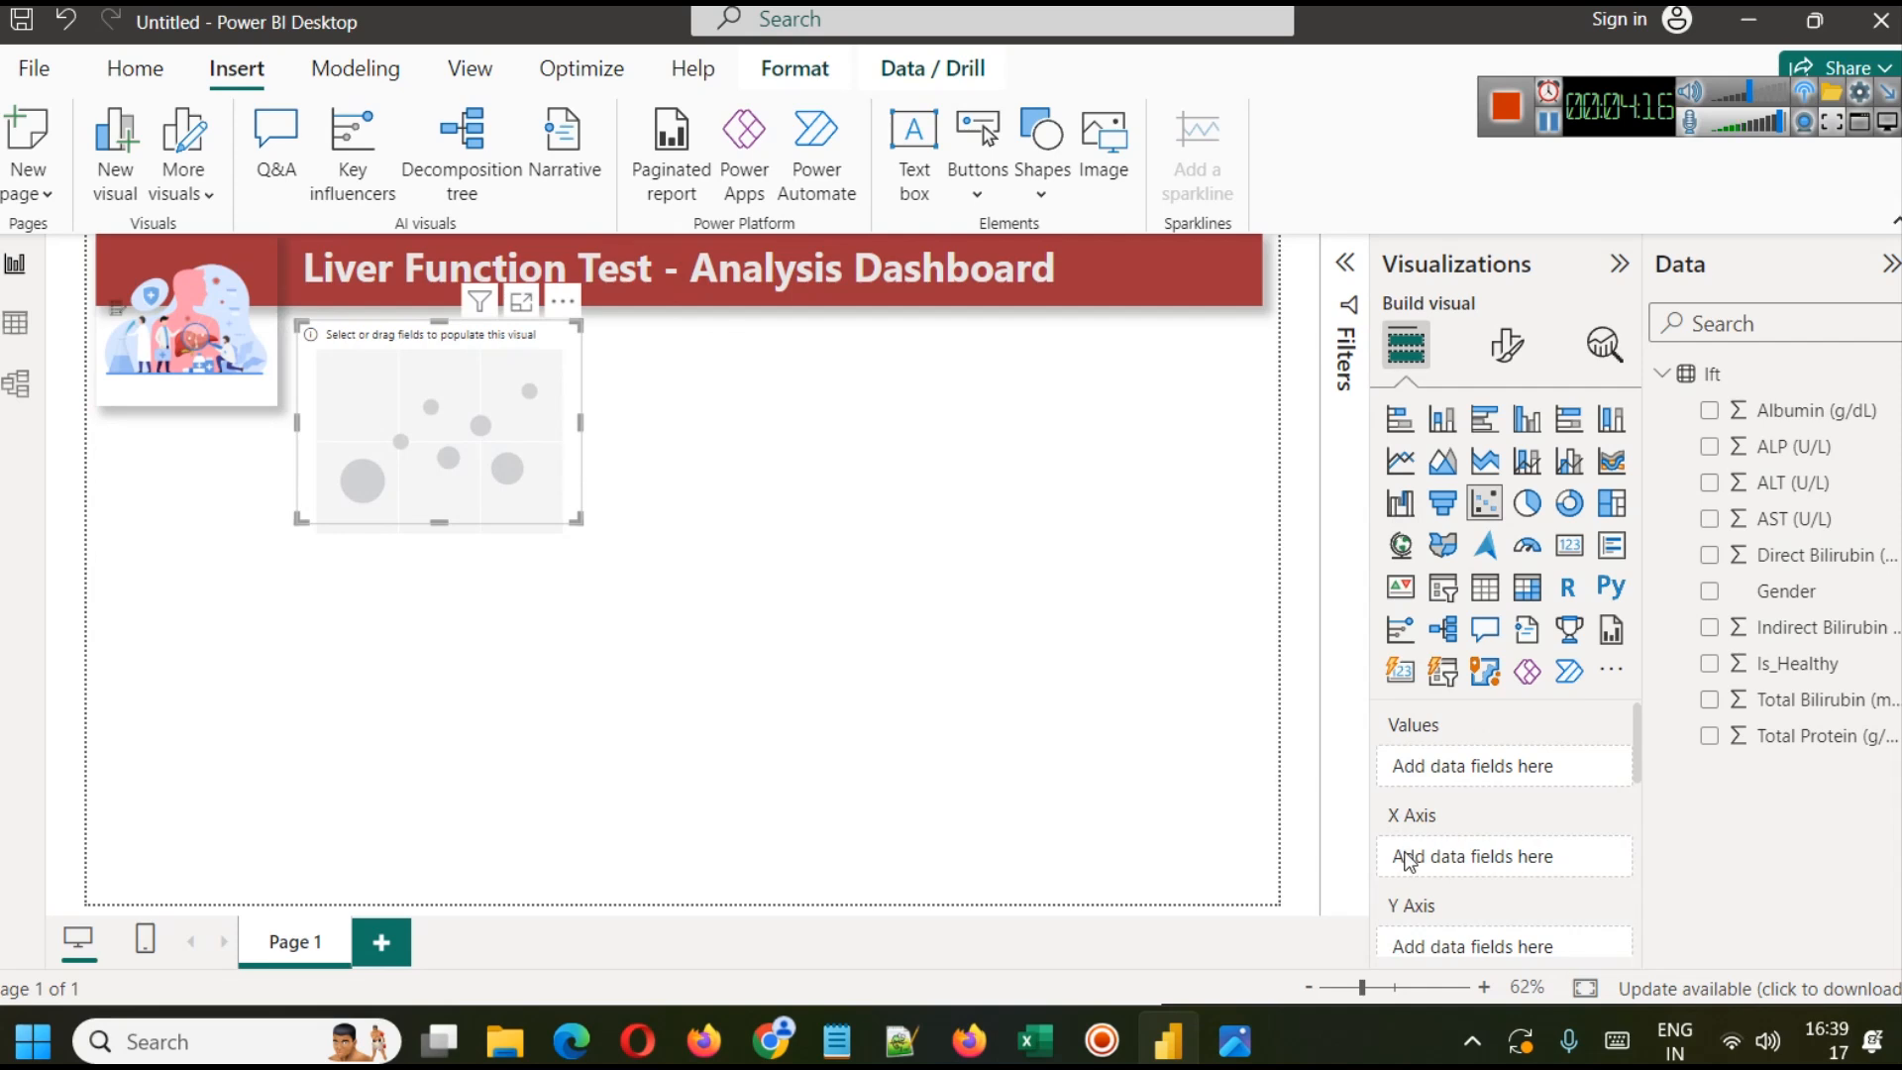
mouse_move(1635, 739)
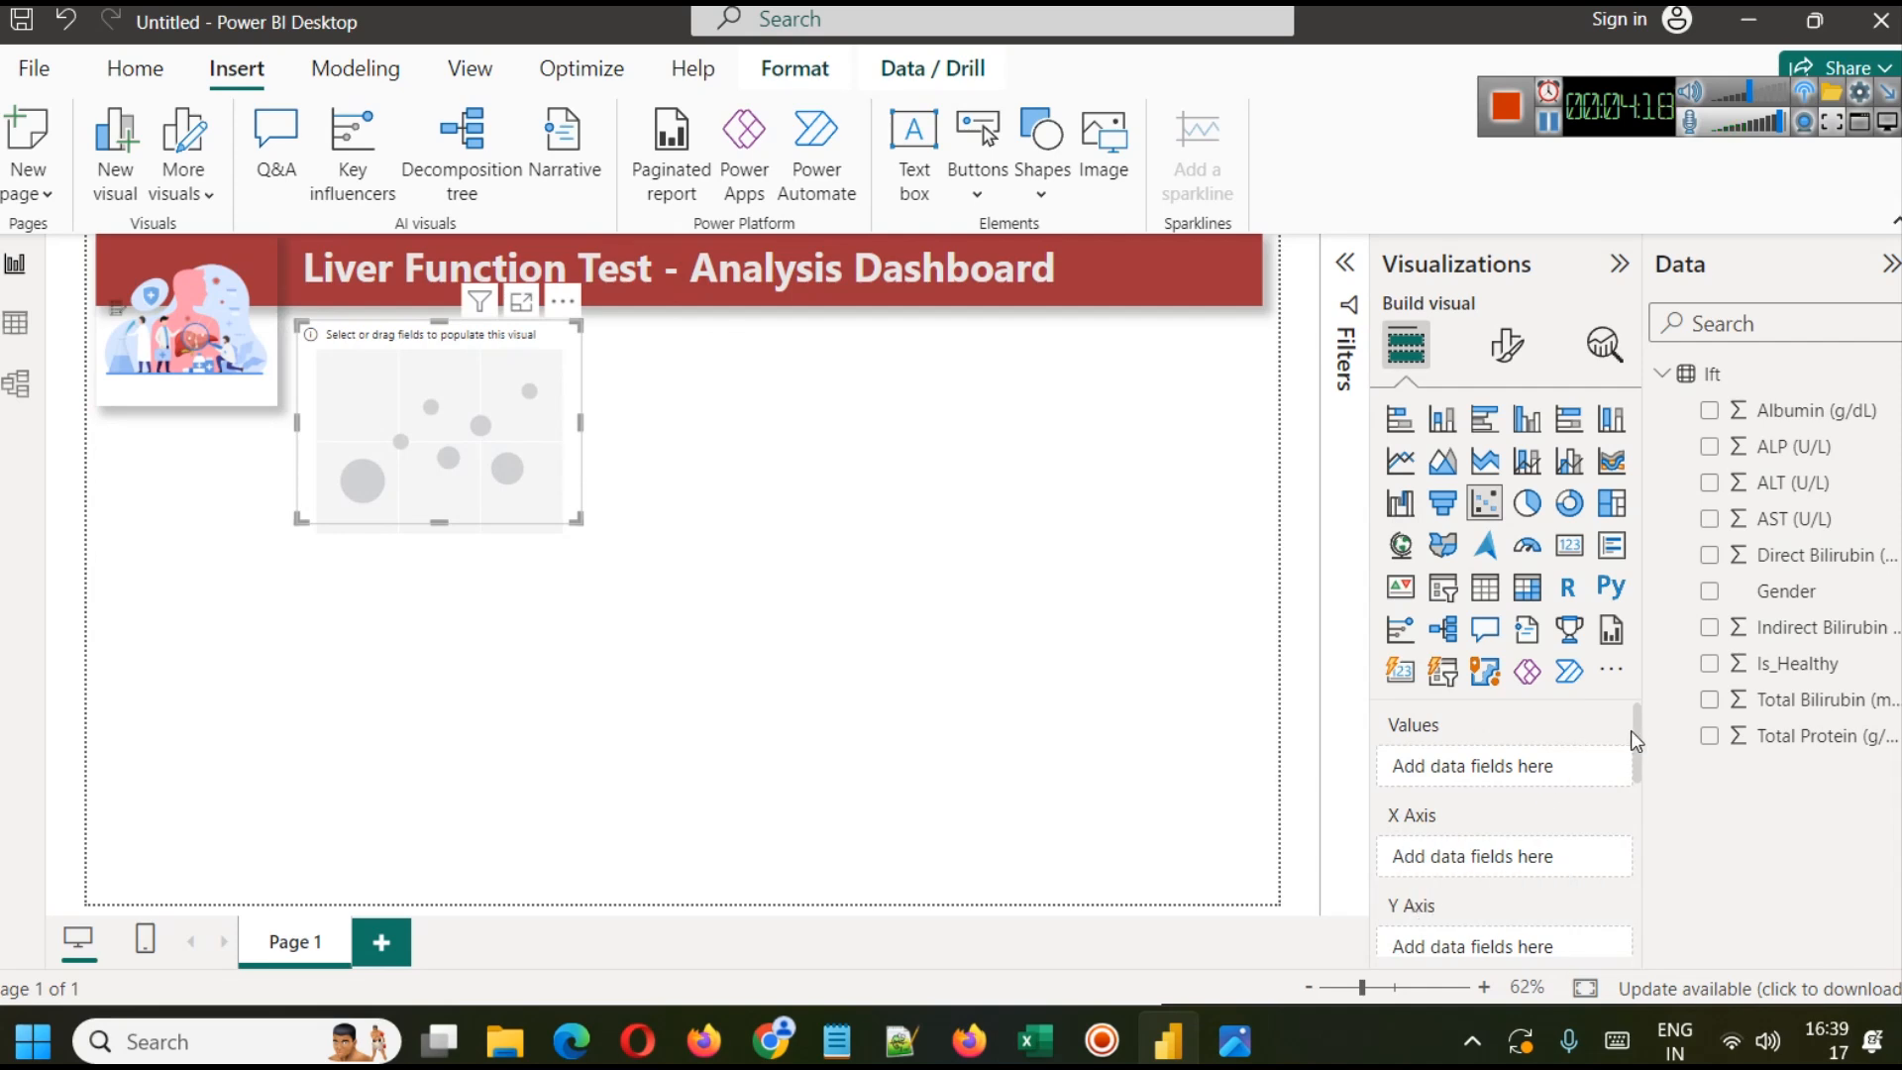
scroll(down, 3)
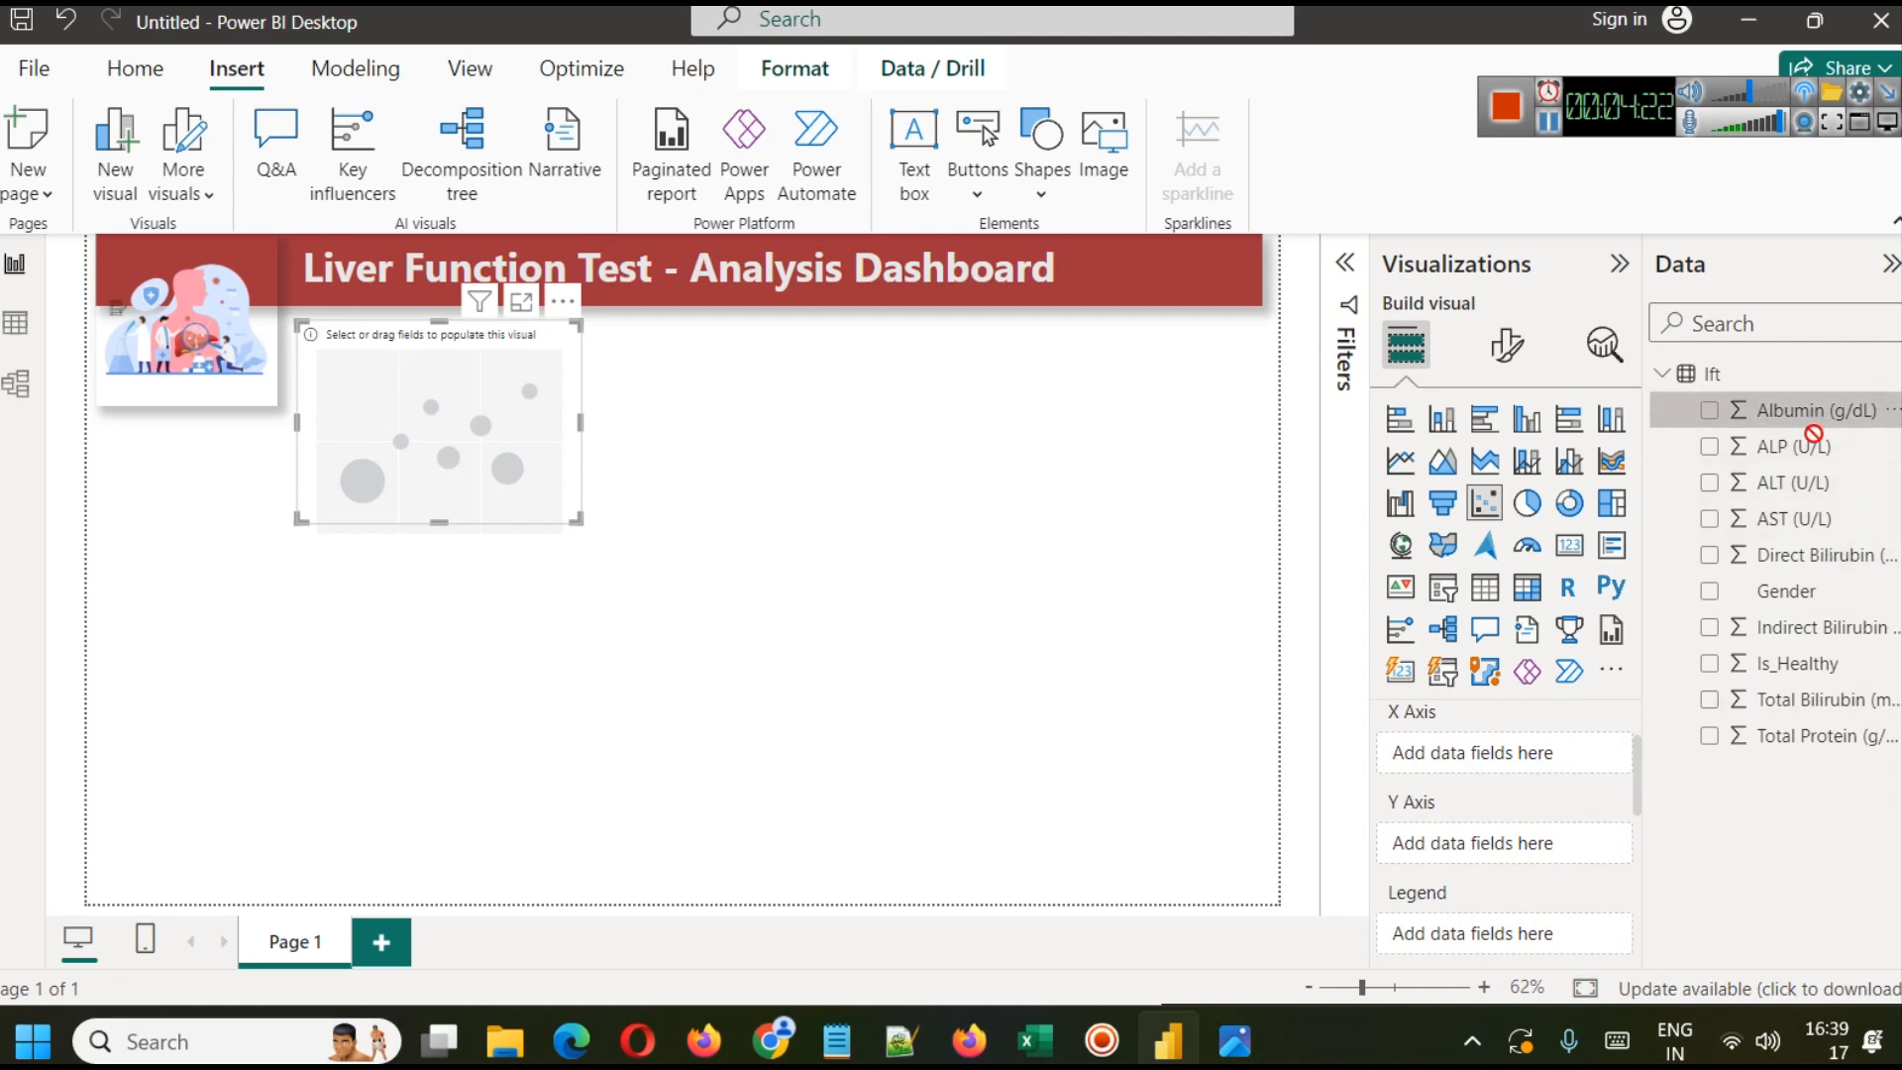
click(1801, 410)
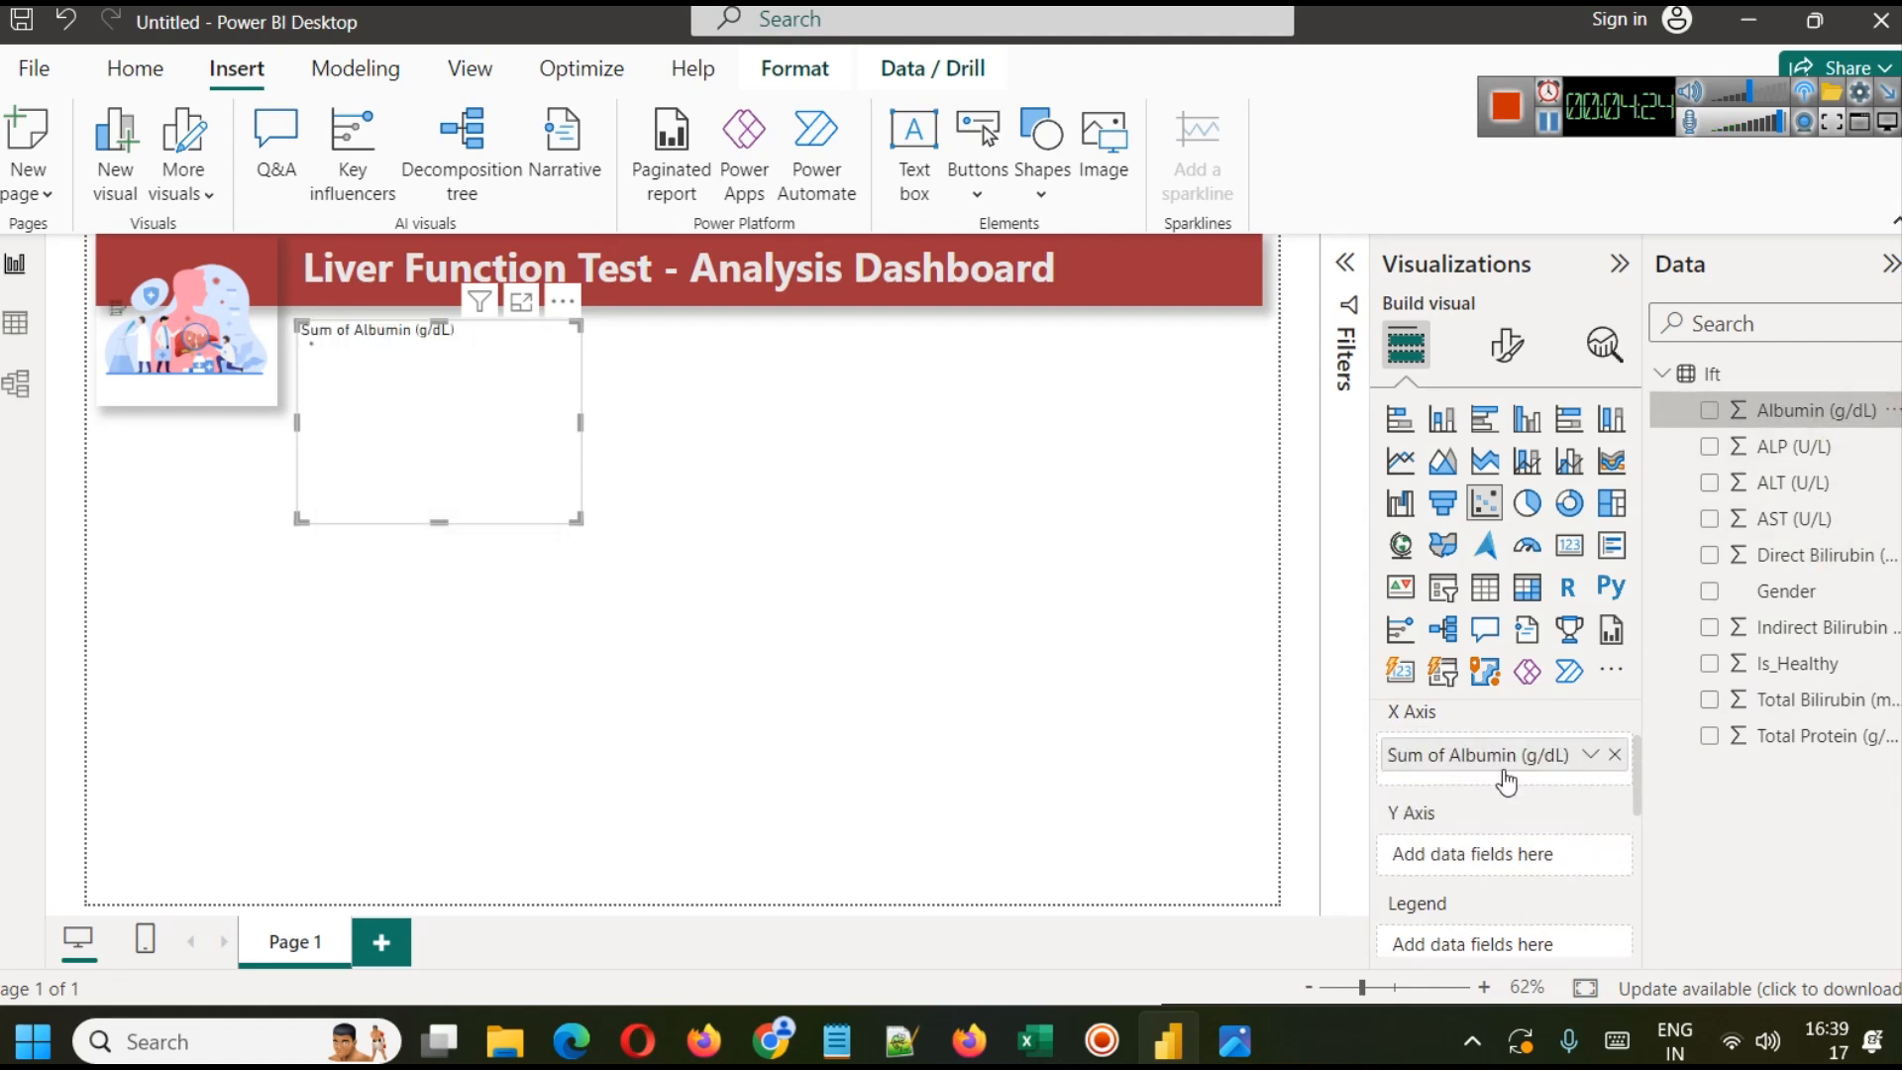
click(1710, 410)
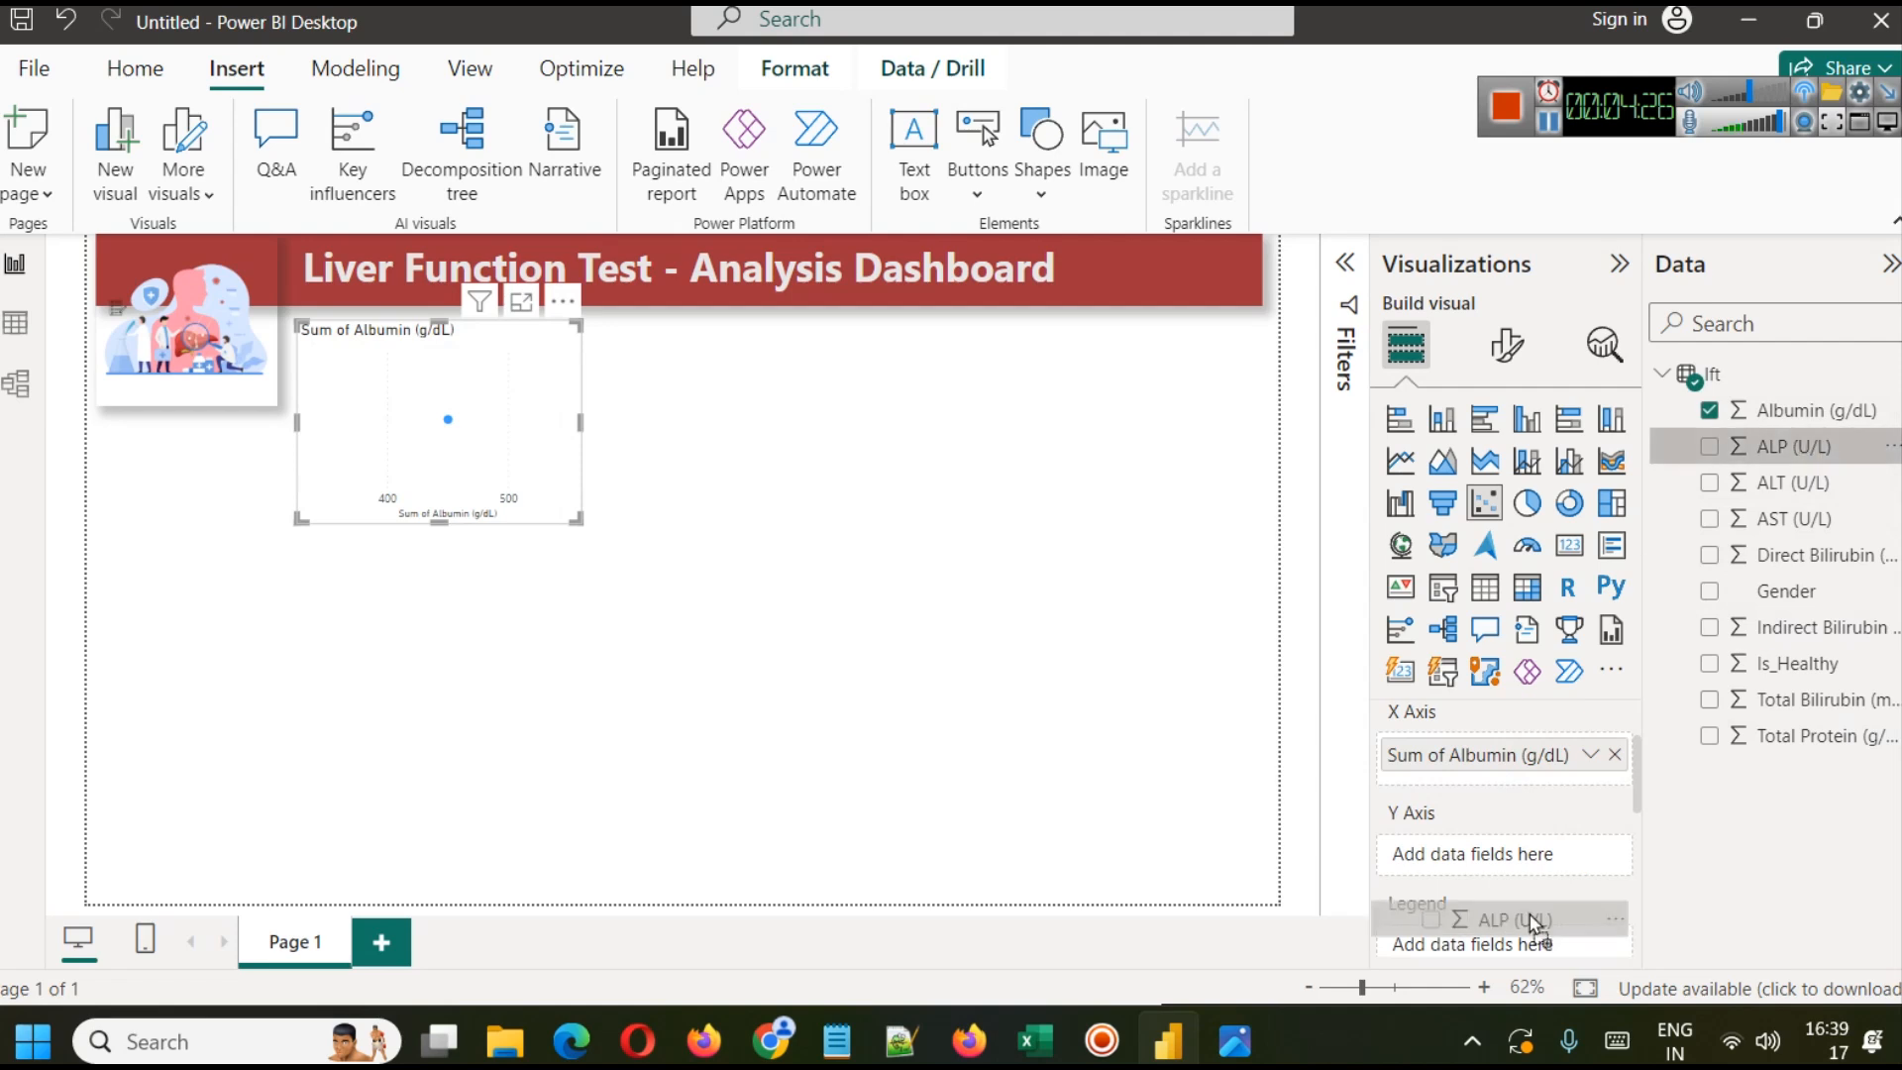
click(1708, 446)
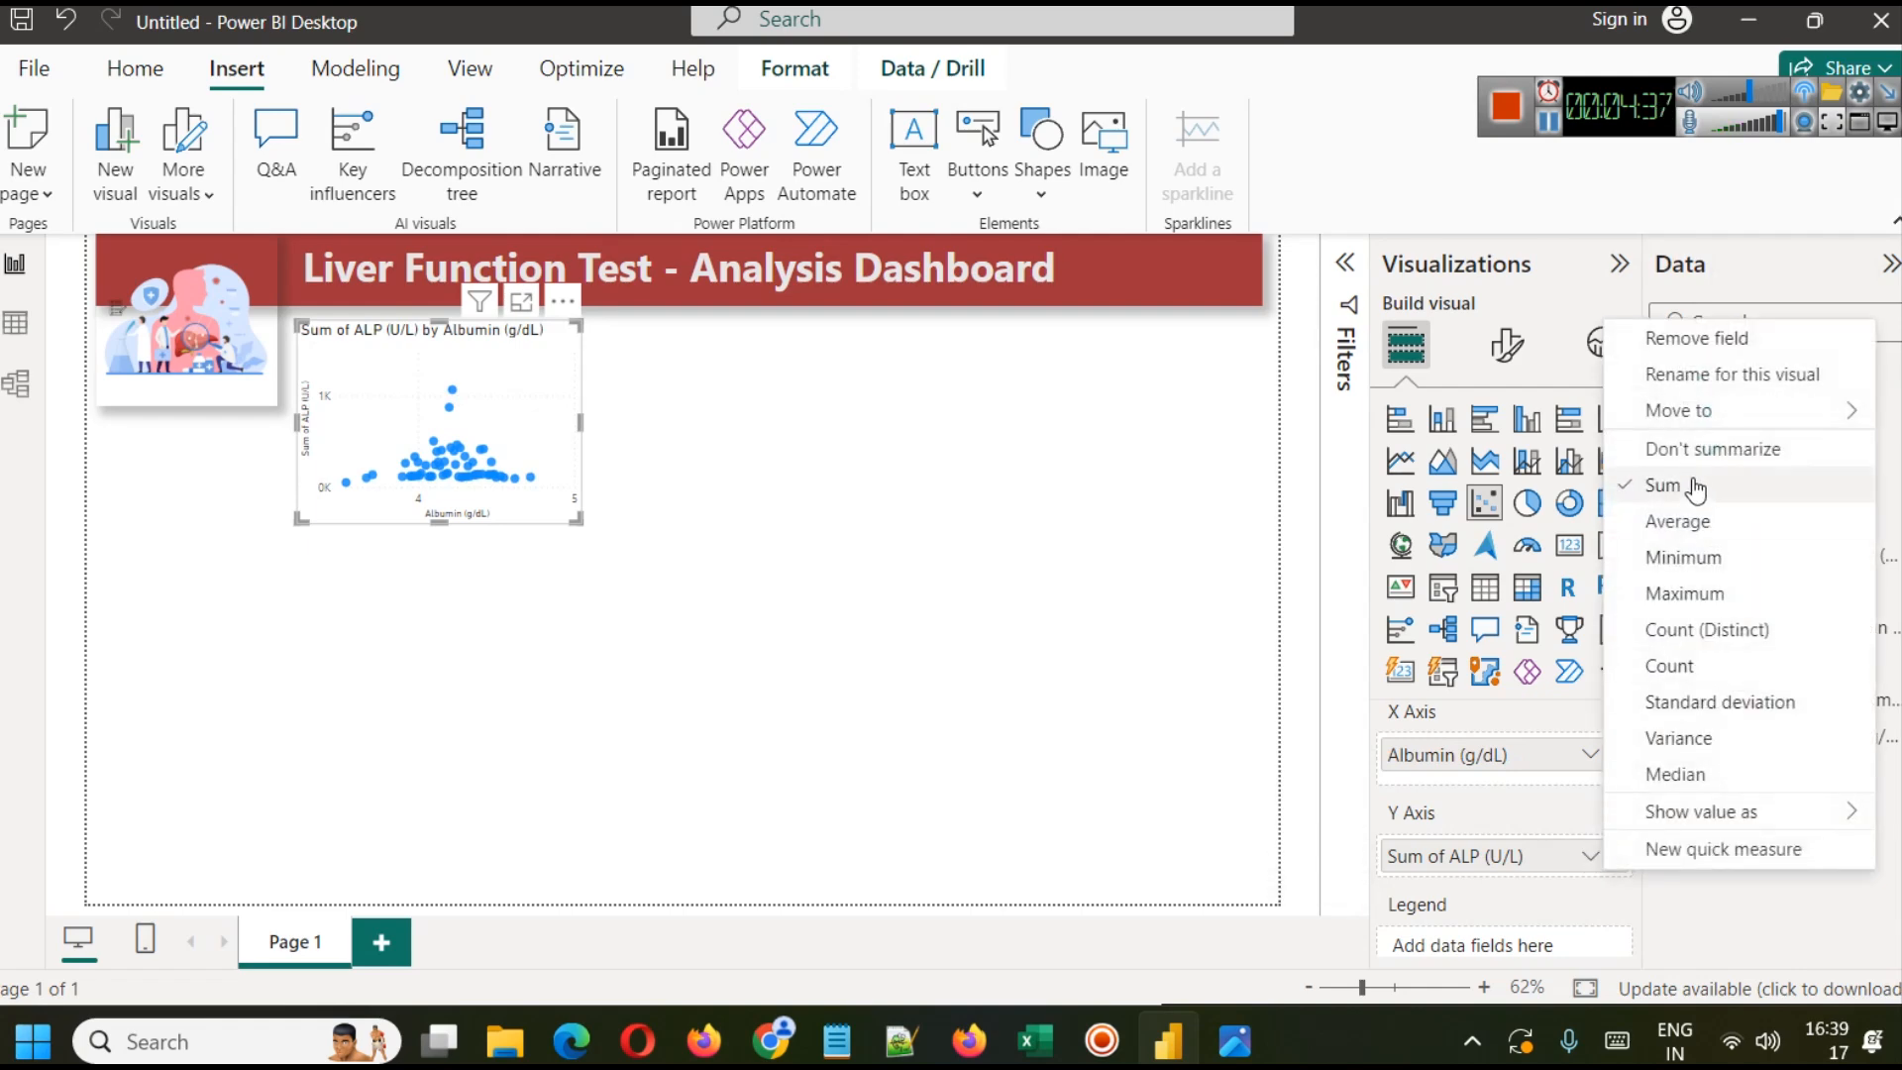
Step: Set ALP to Don't summarize and try Gender as the chart legend
click(1712, 450)
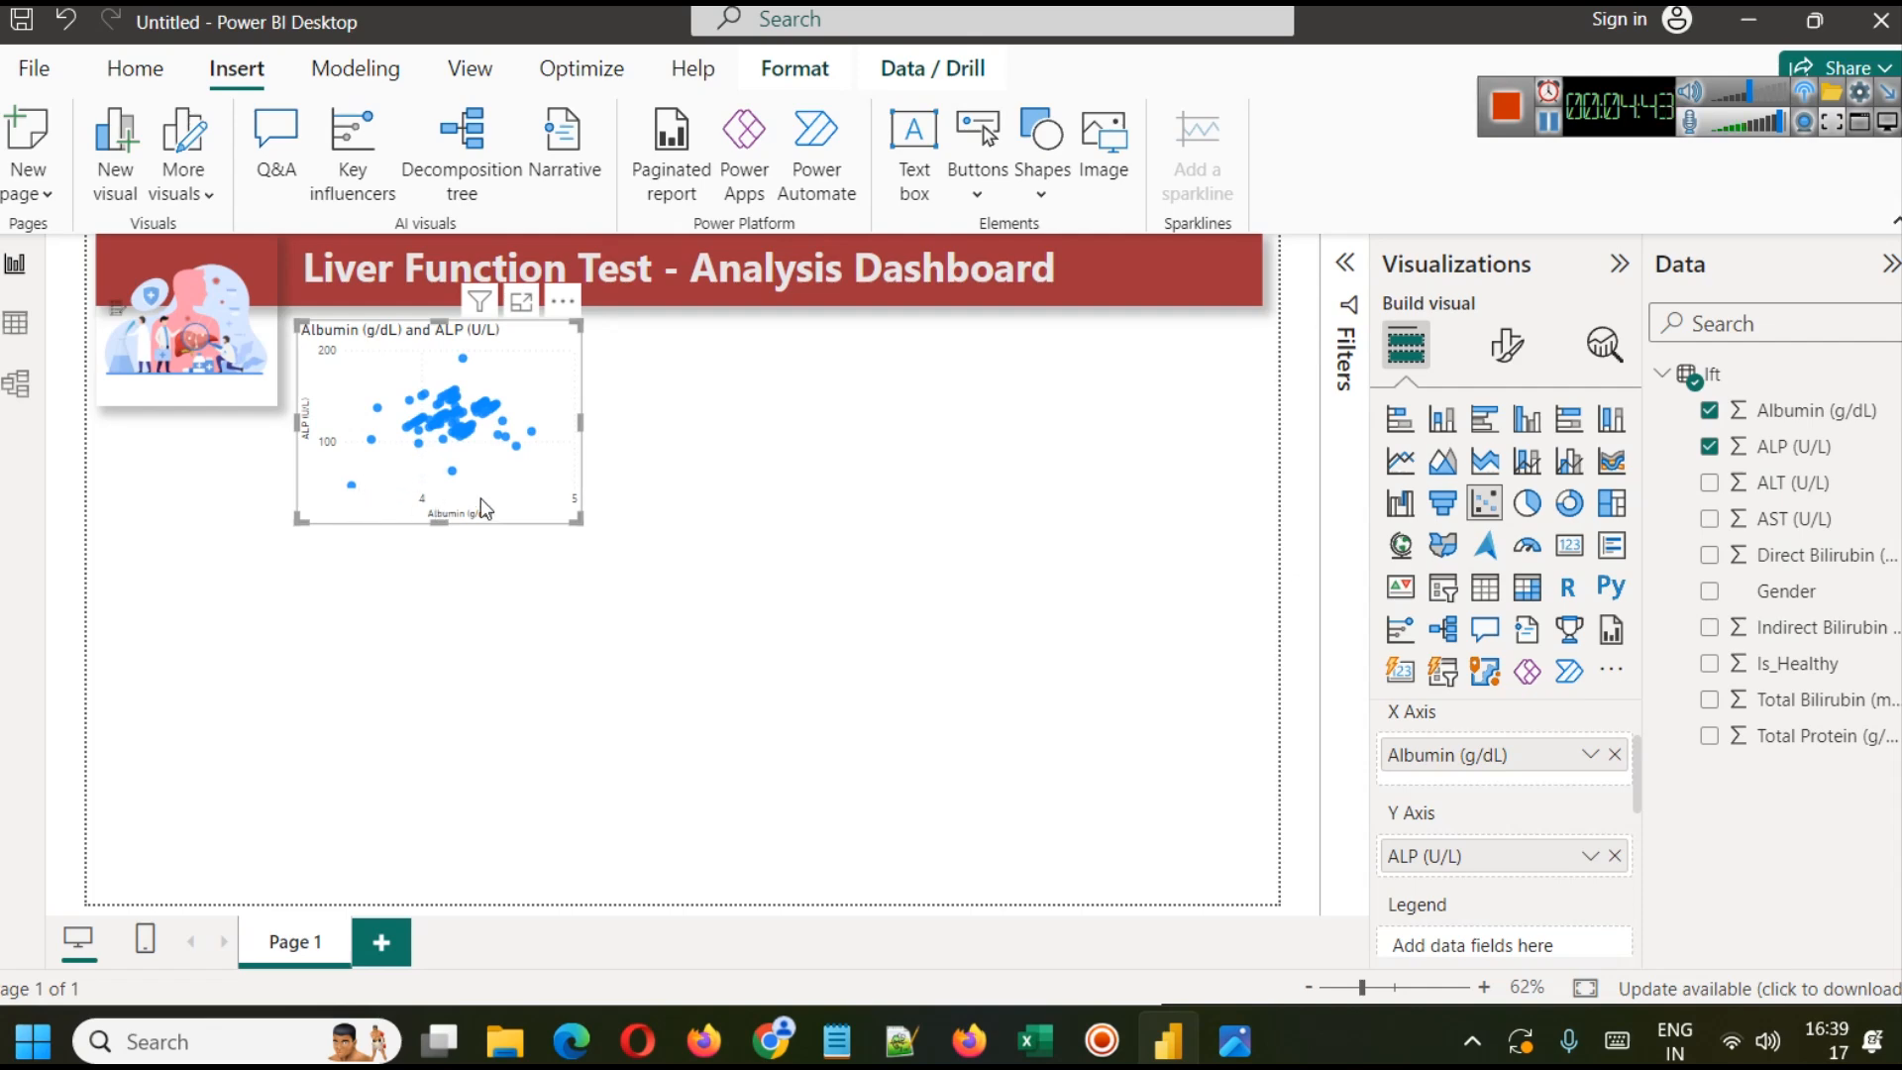
mouse_move(382, 509)
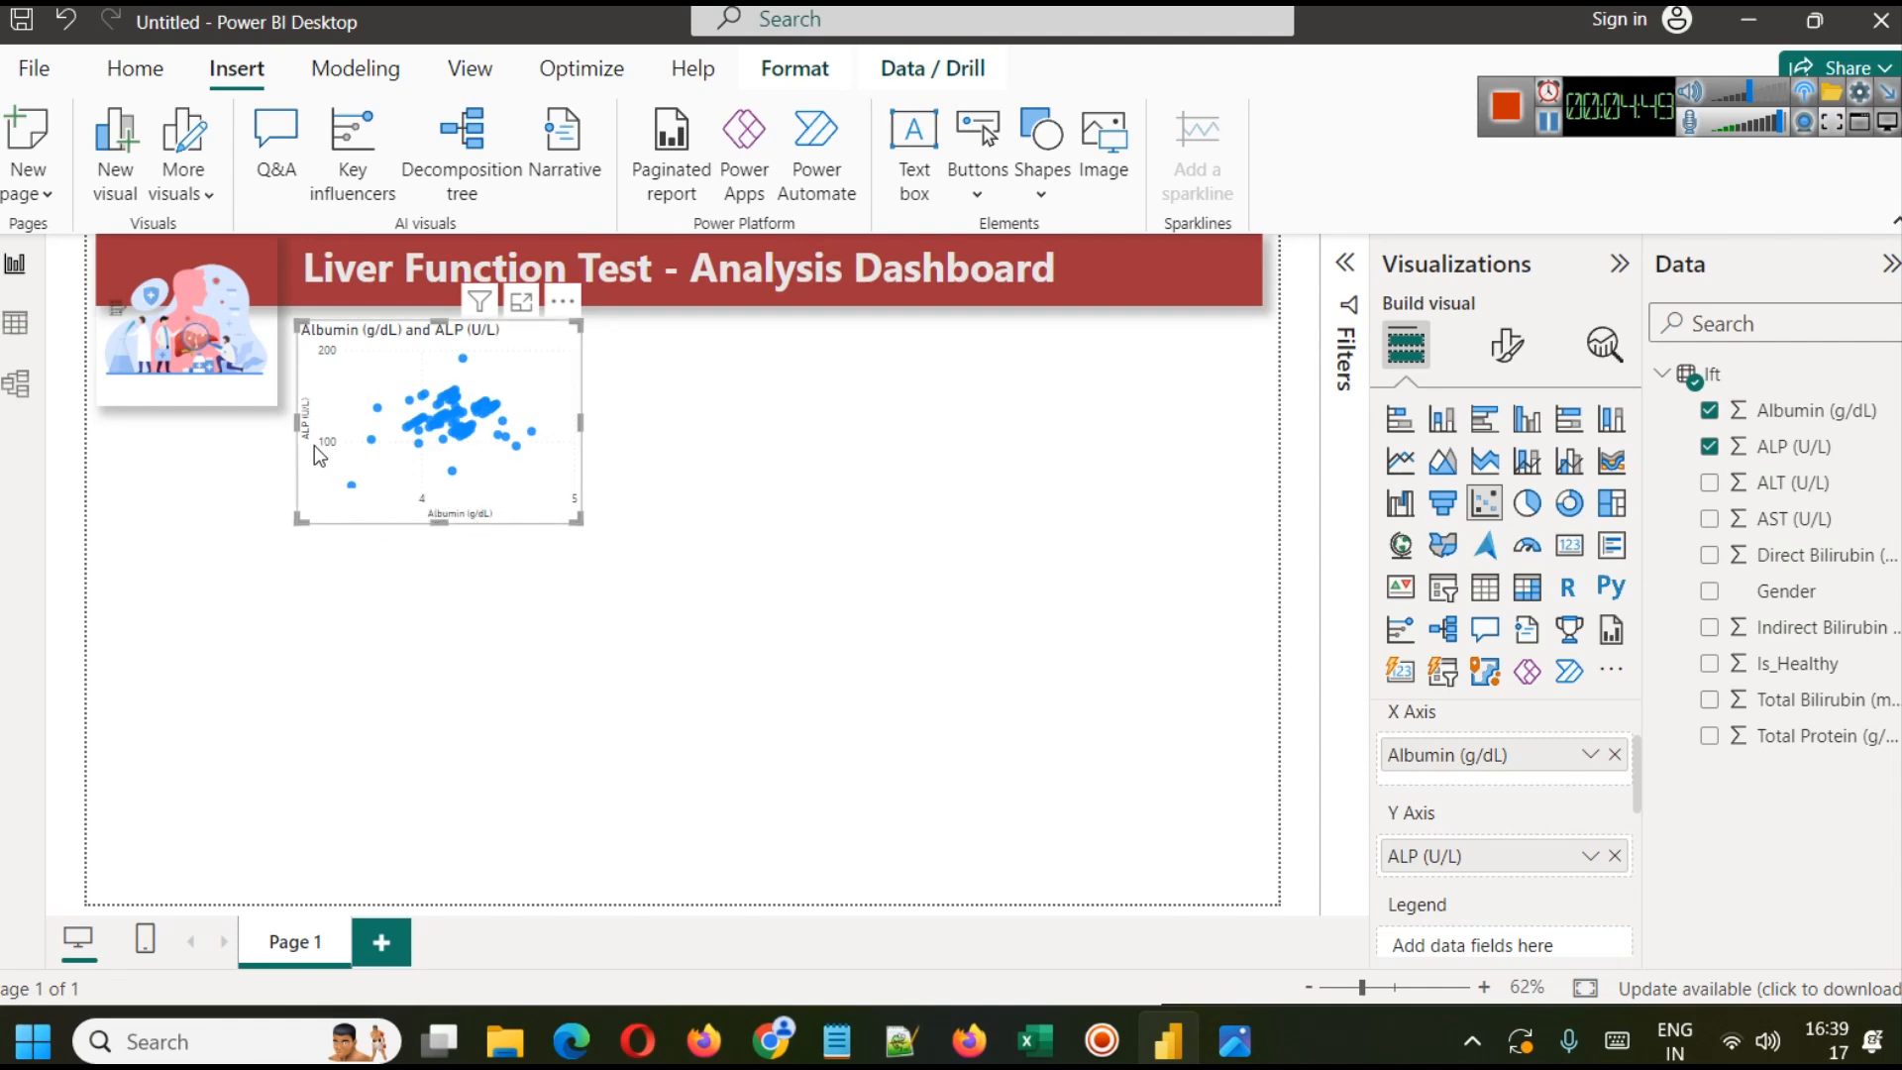
mouse_move(434, 474)
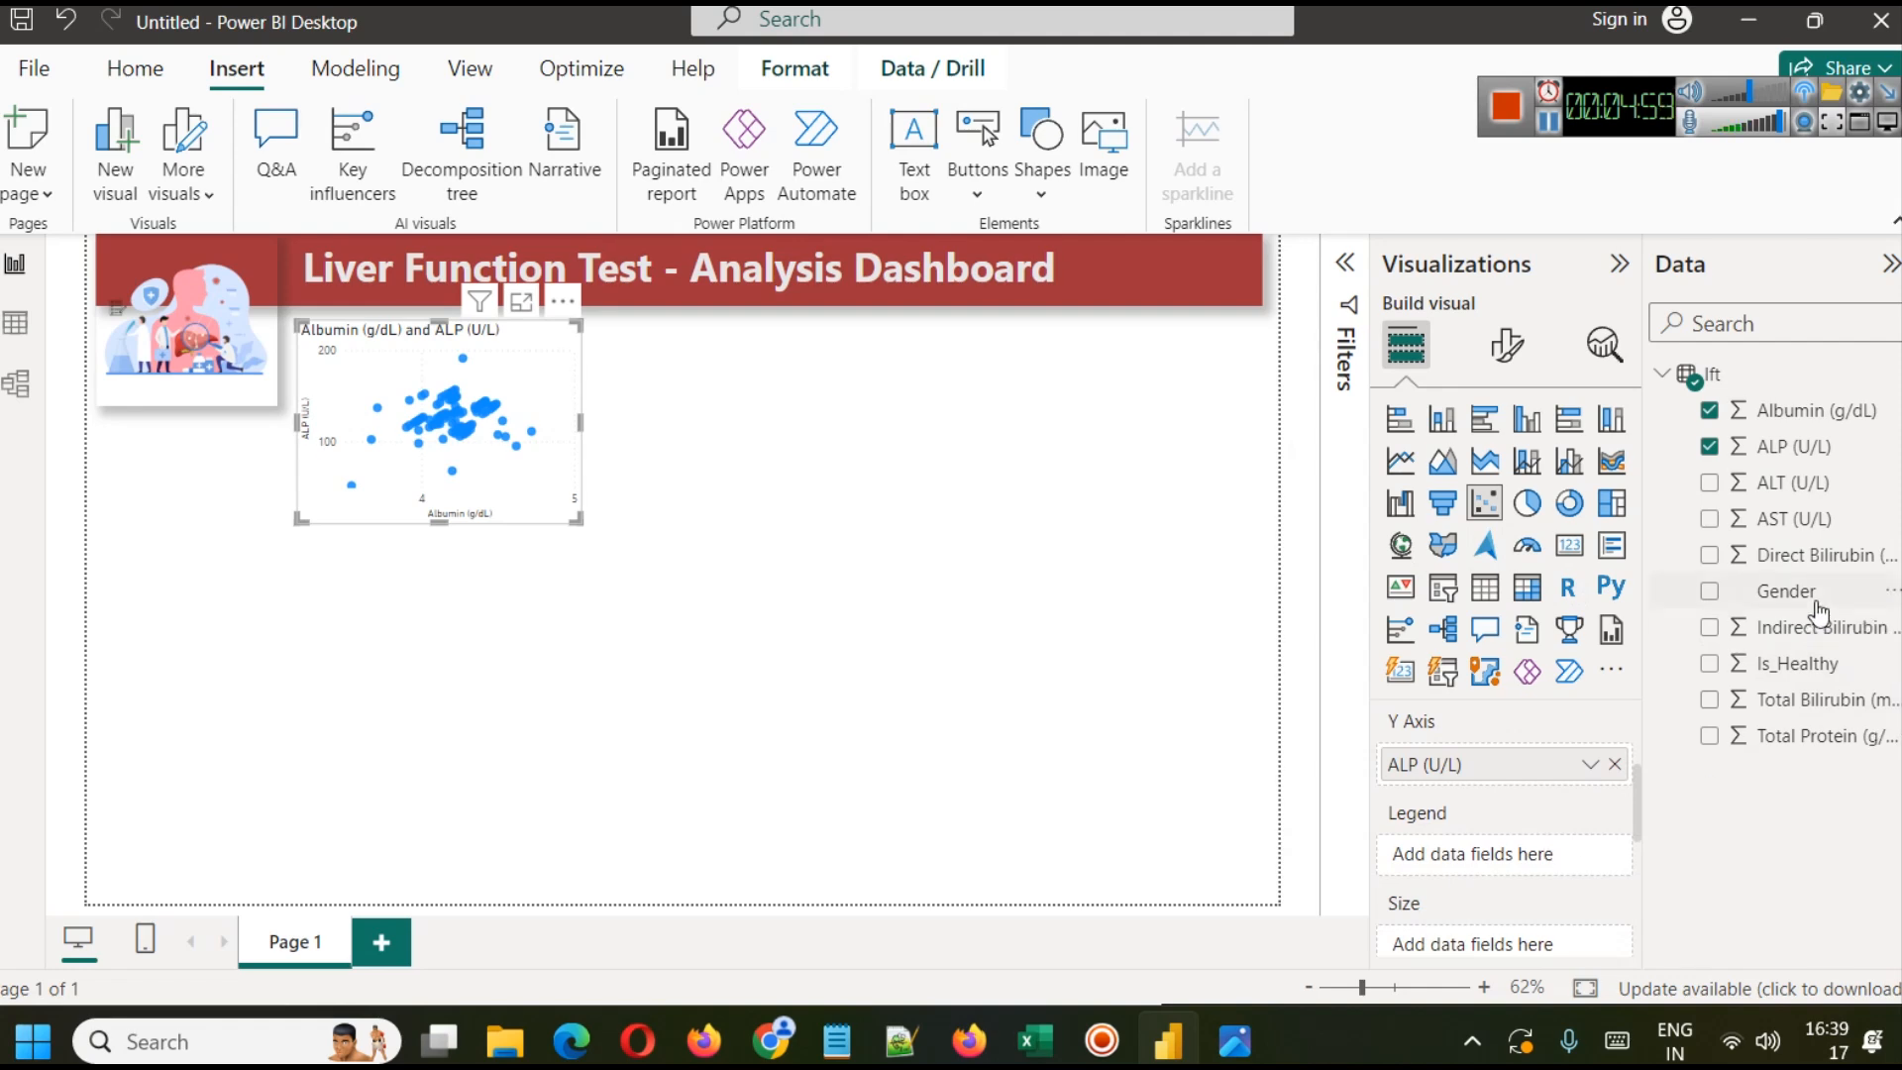
click(1710, 590)
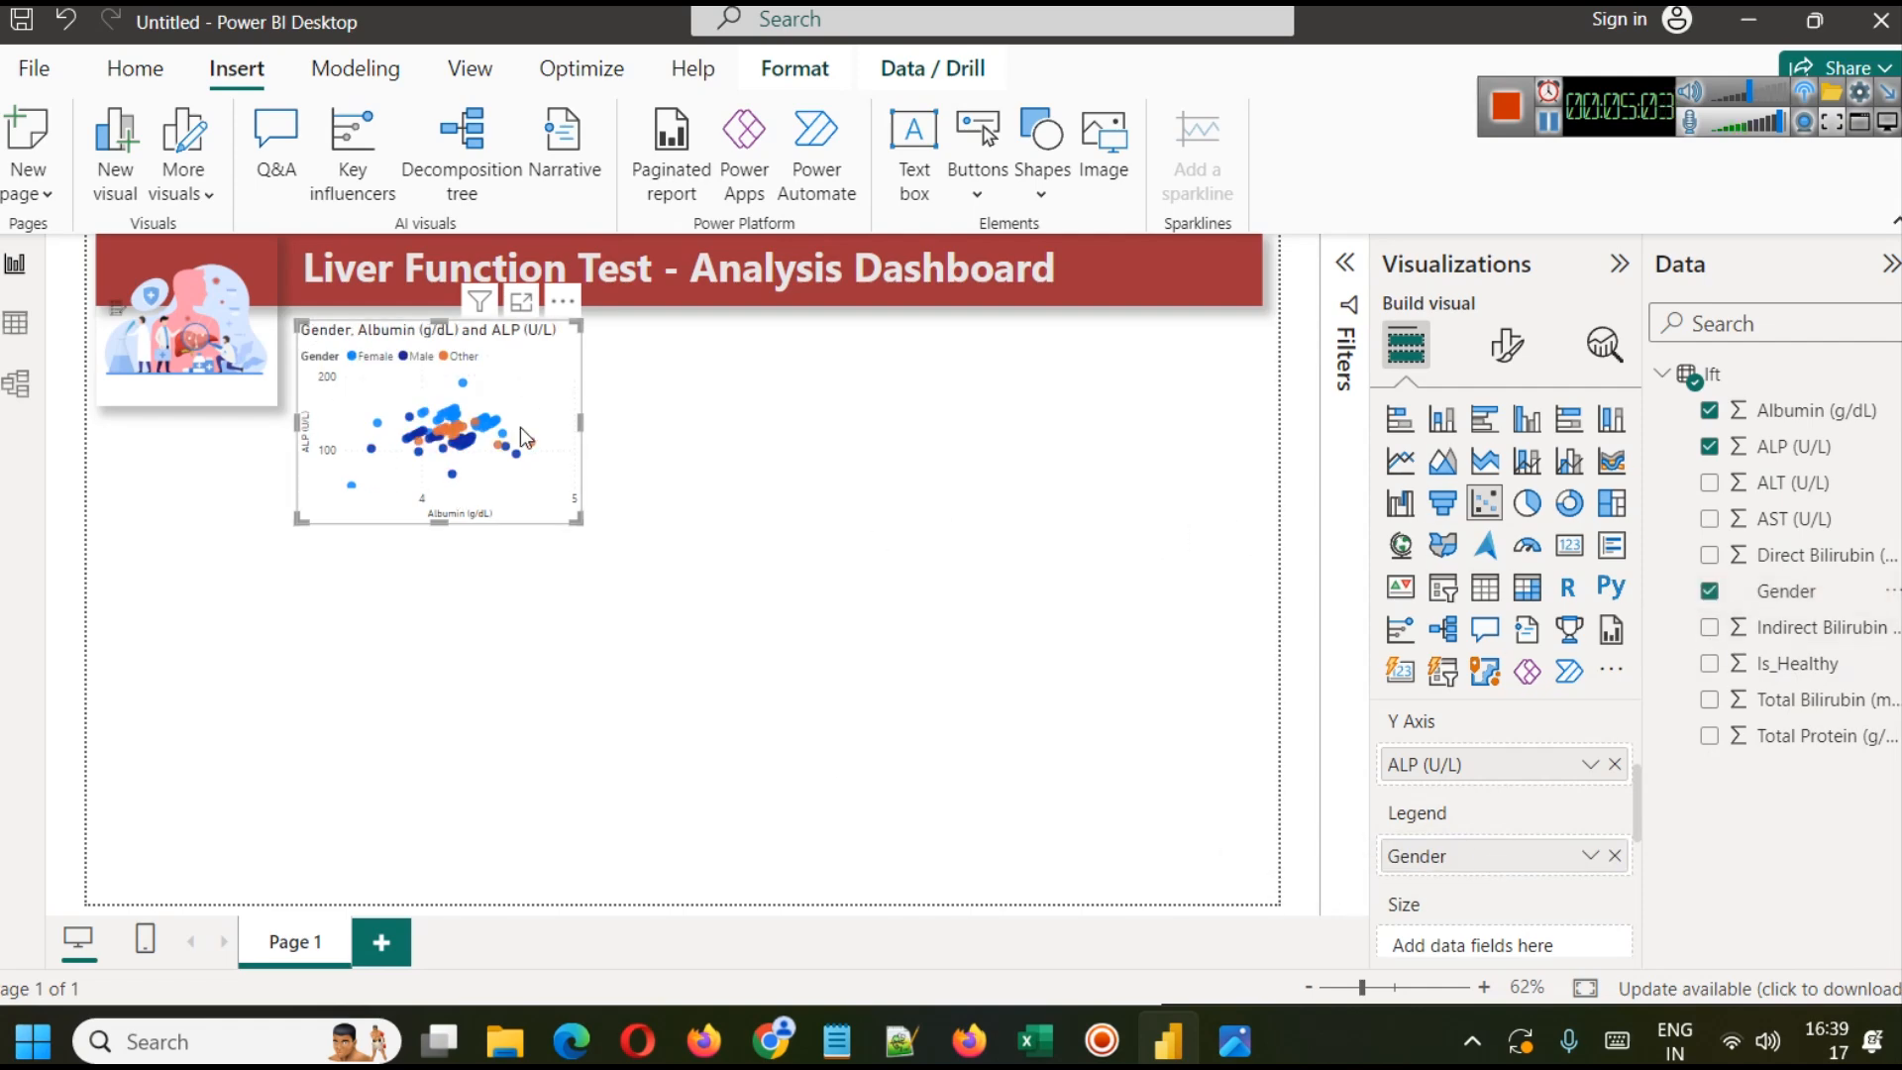
mouse_move(430, 404)
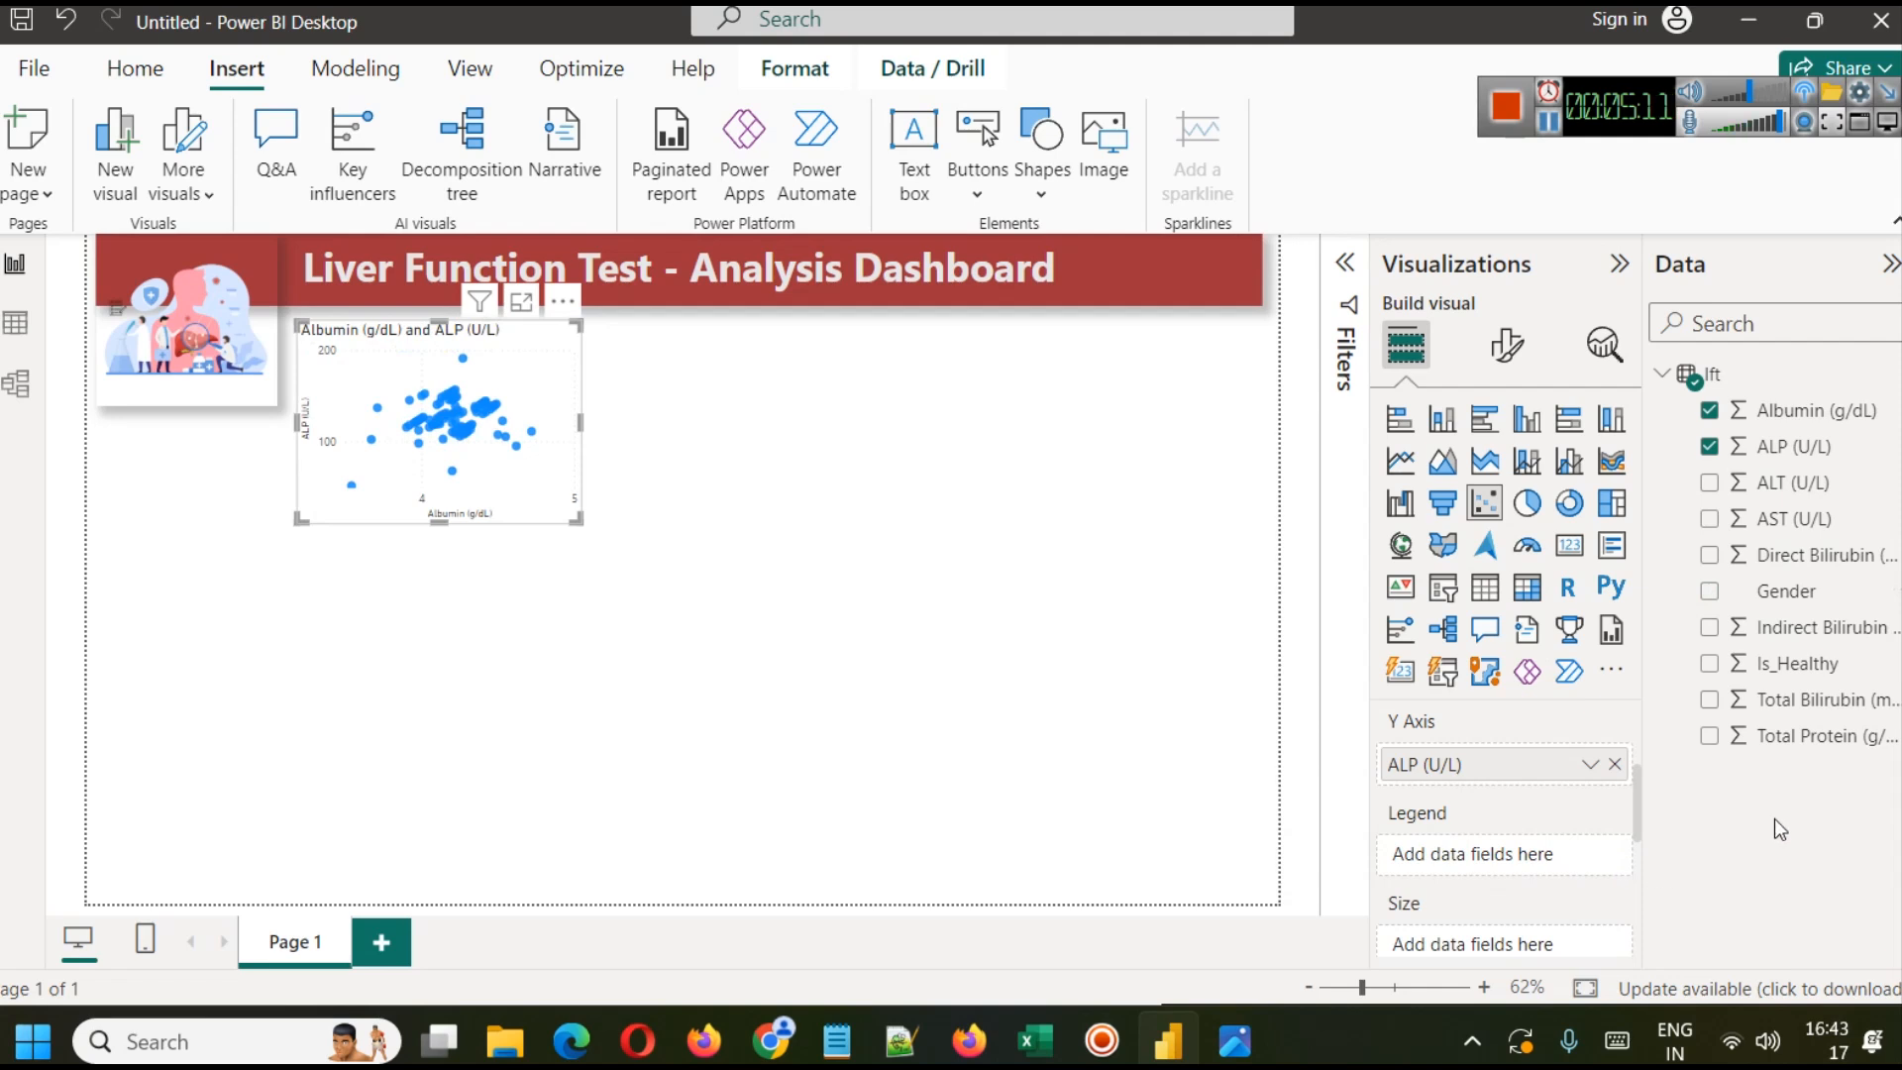
mouse_move(1852, 677)
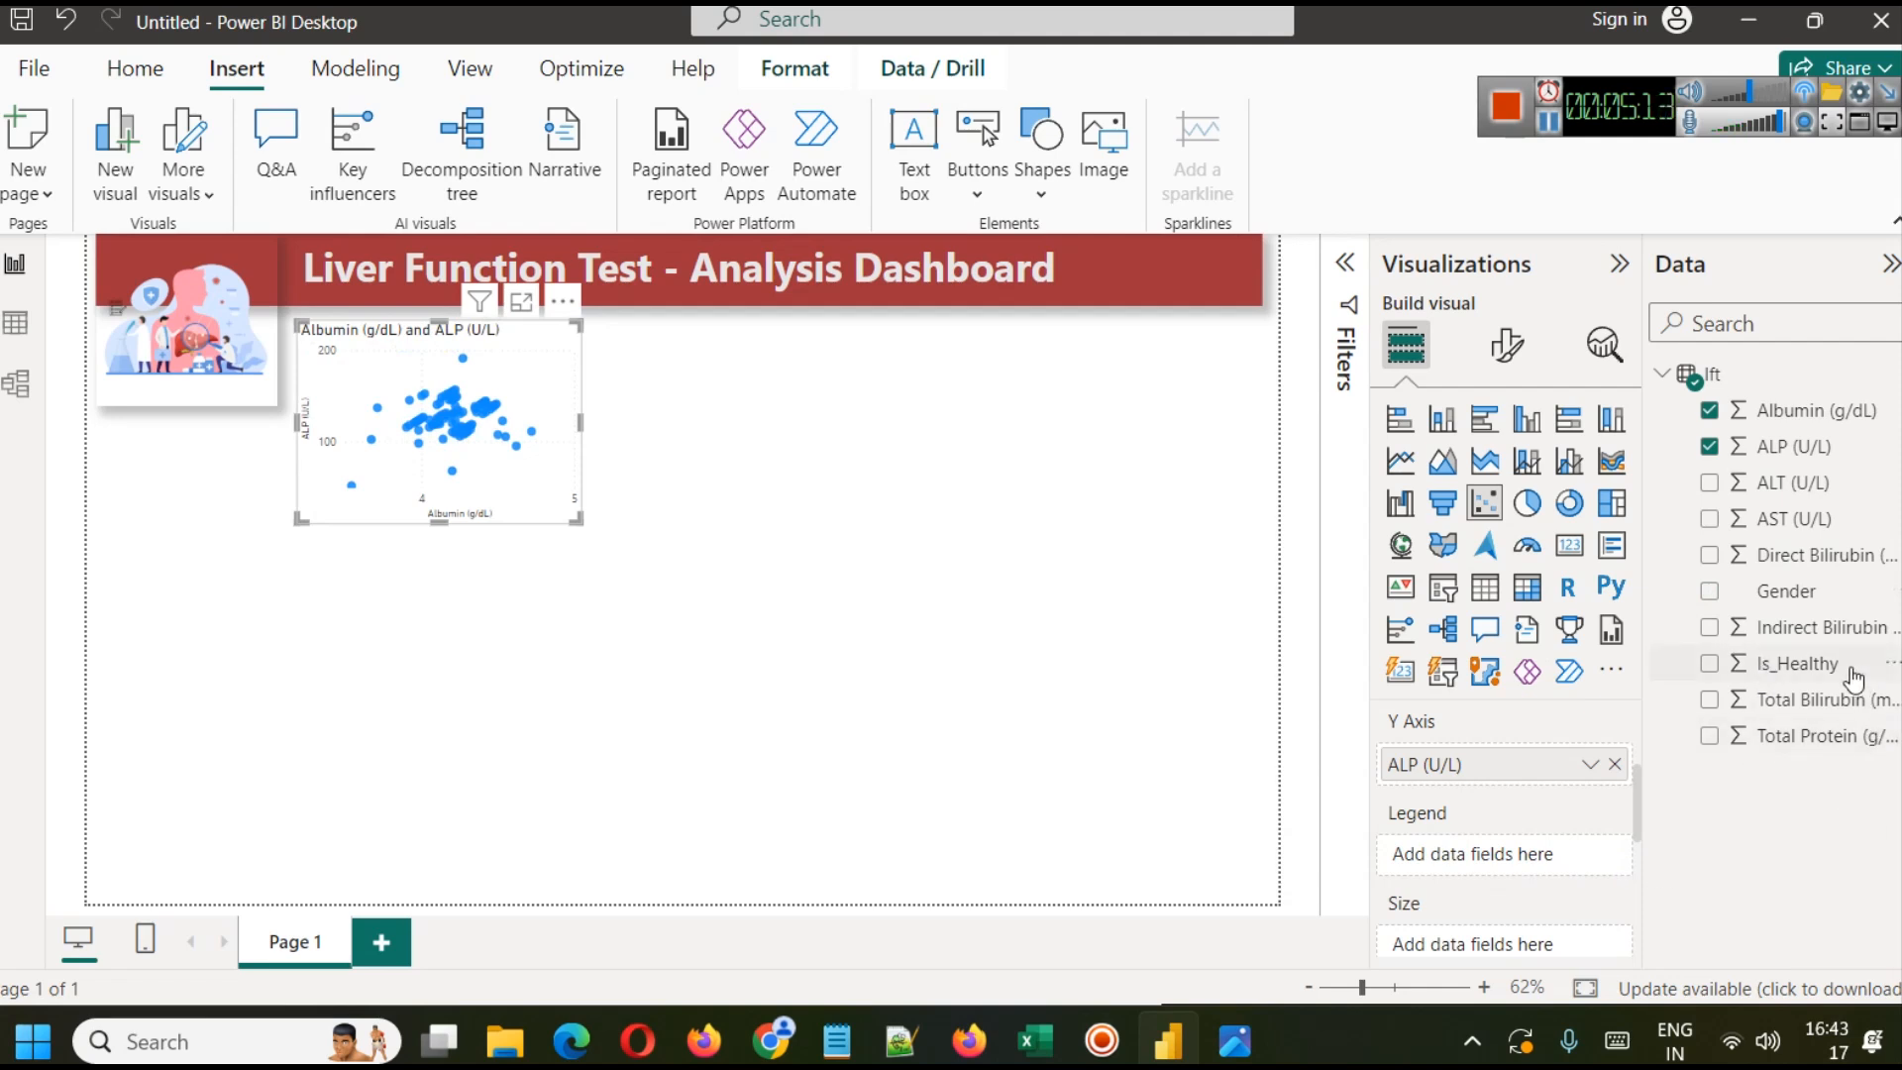
Step: Colour the points by Is_Healthy instead and enlarge the chart in focus mode
click(1709, 661)
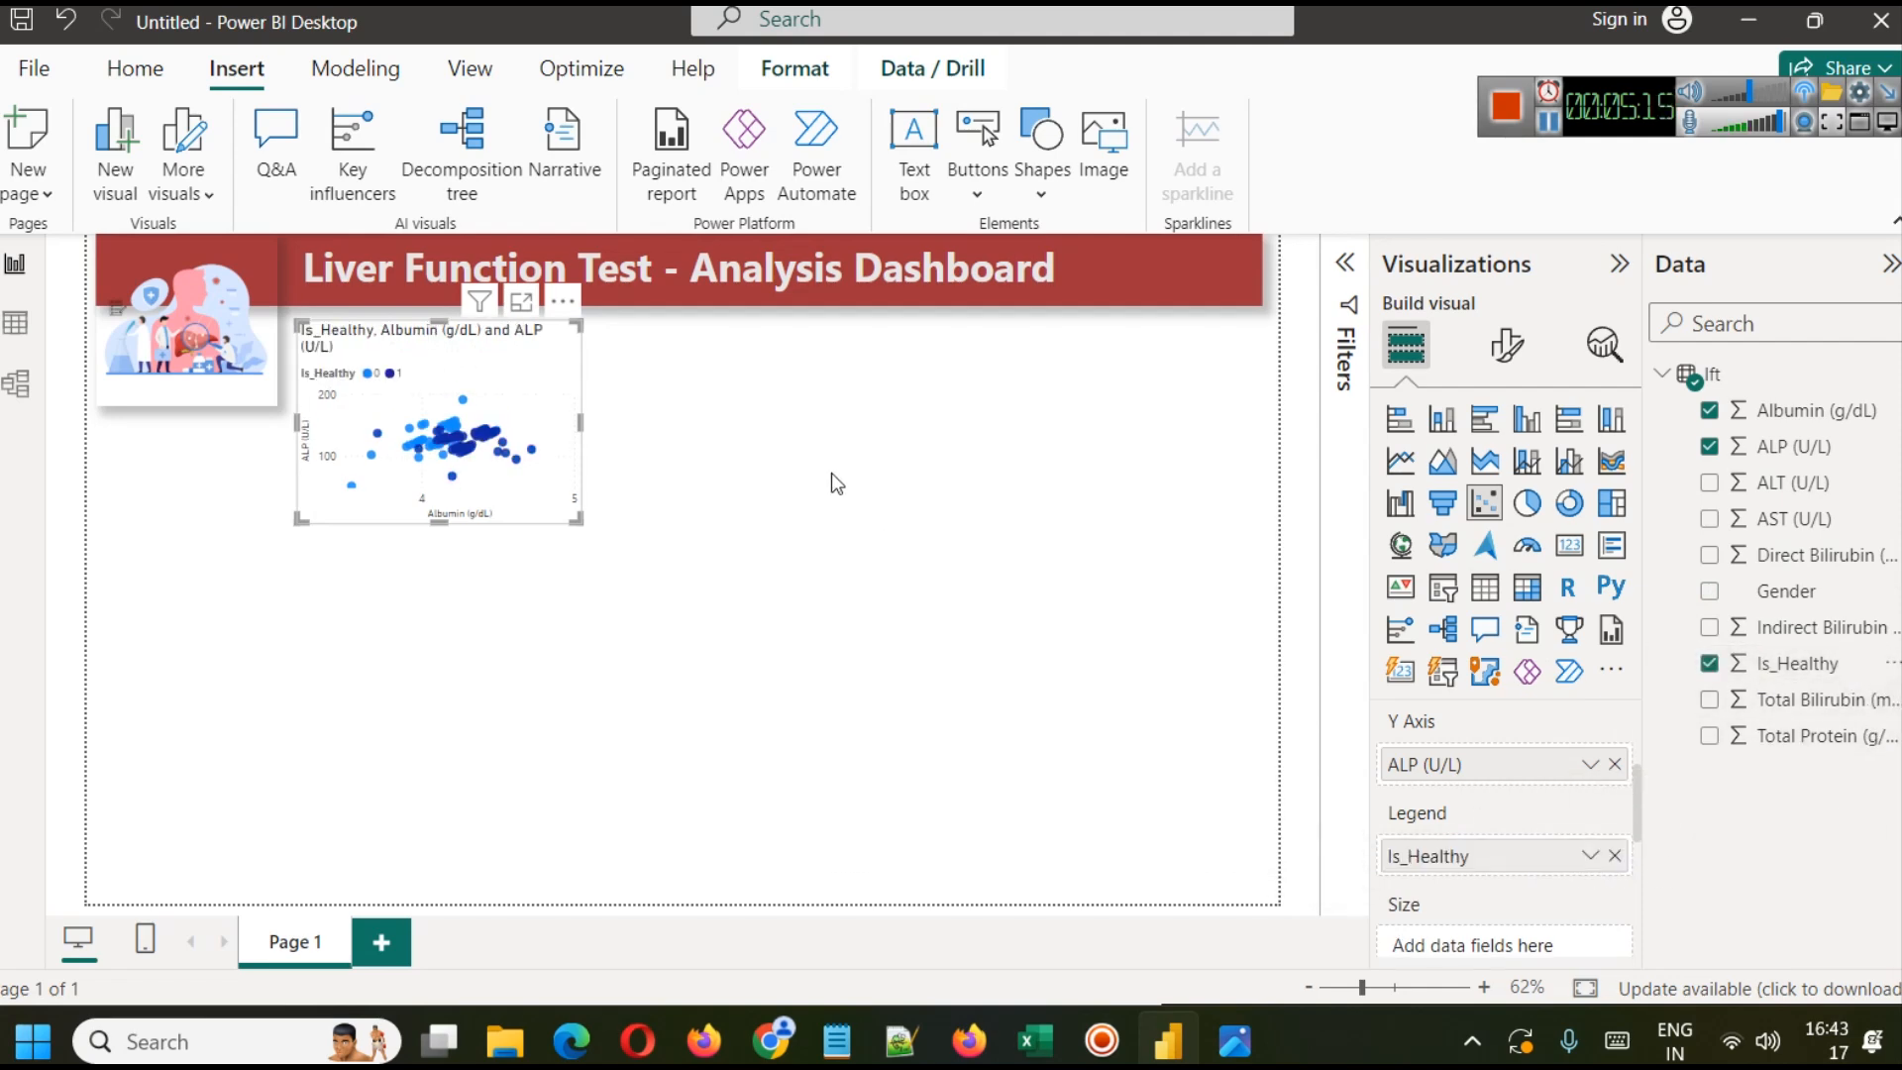
click(521, 301)
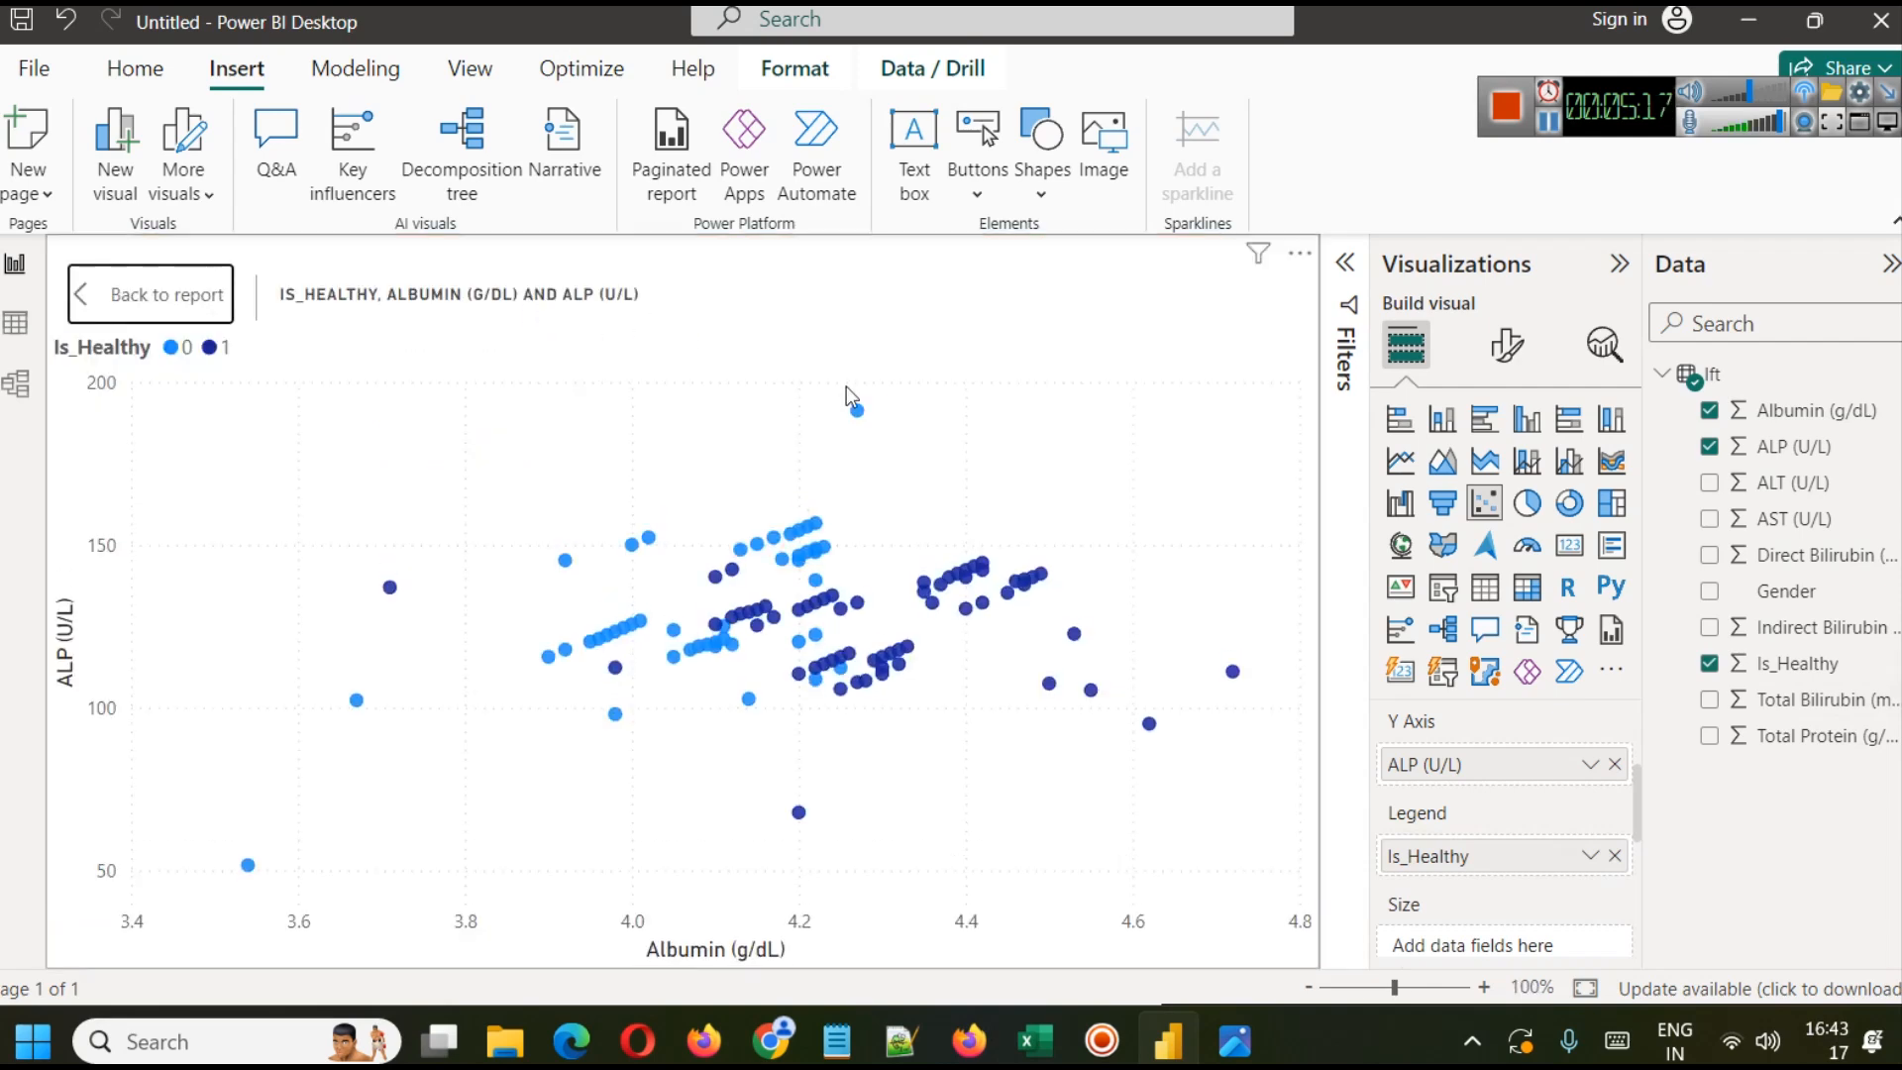
mouse_move(224, 355)
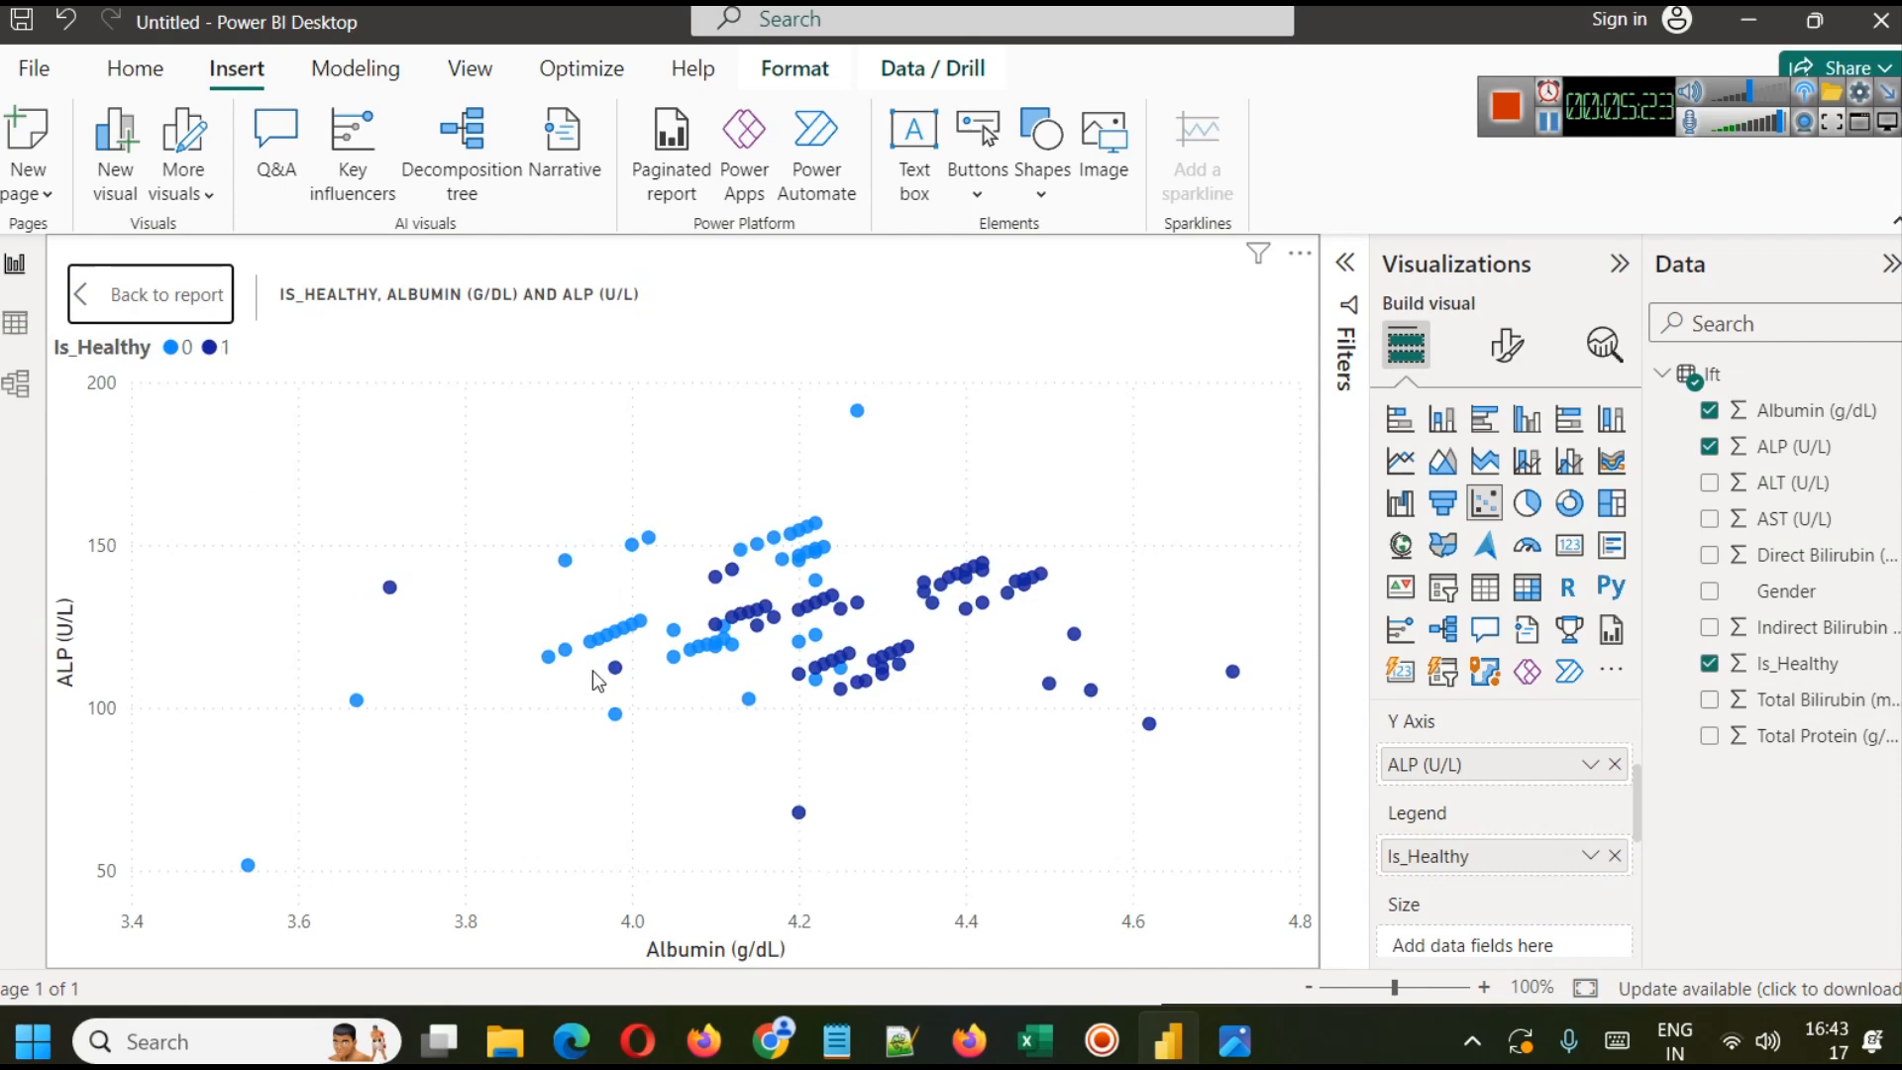
mouse_move(811, 737)
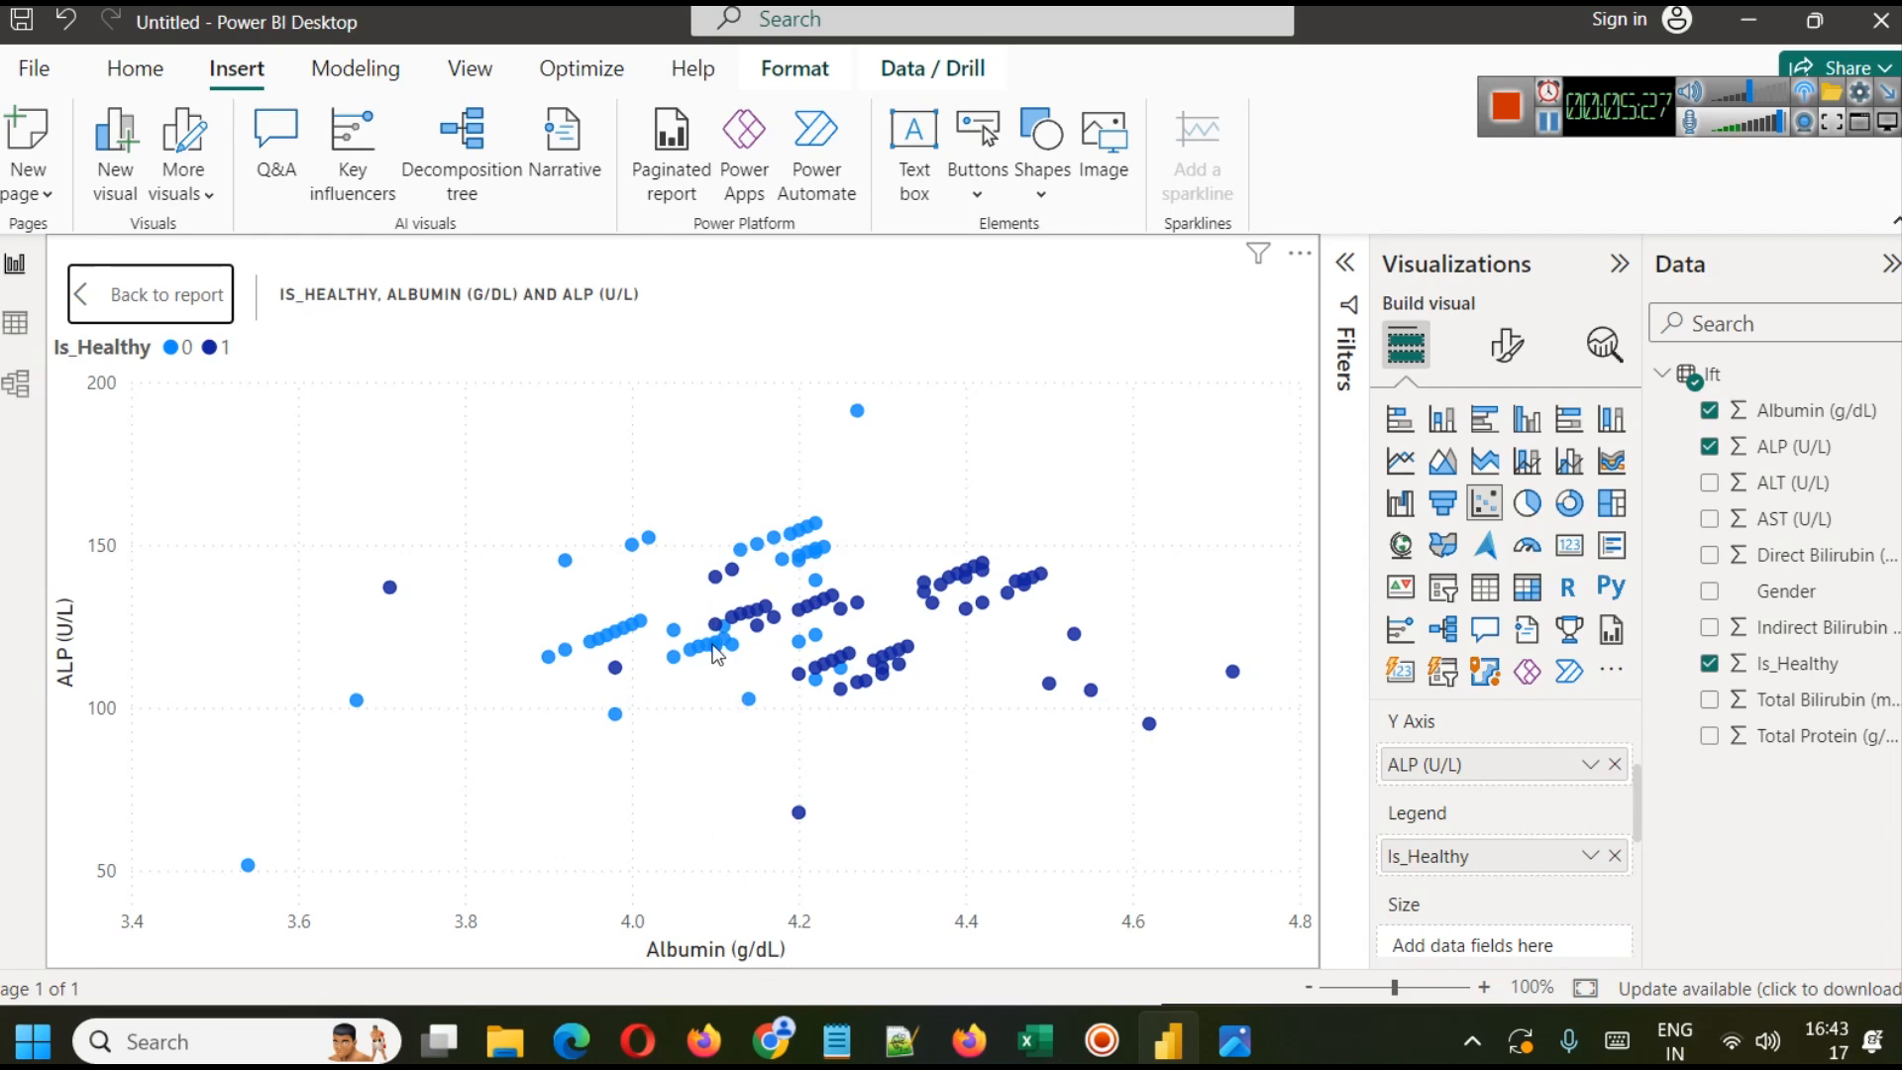
mouse_move(717, 582)
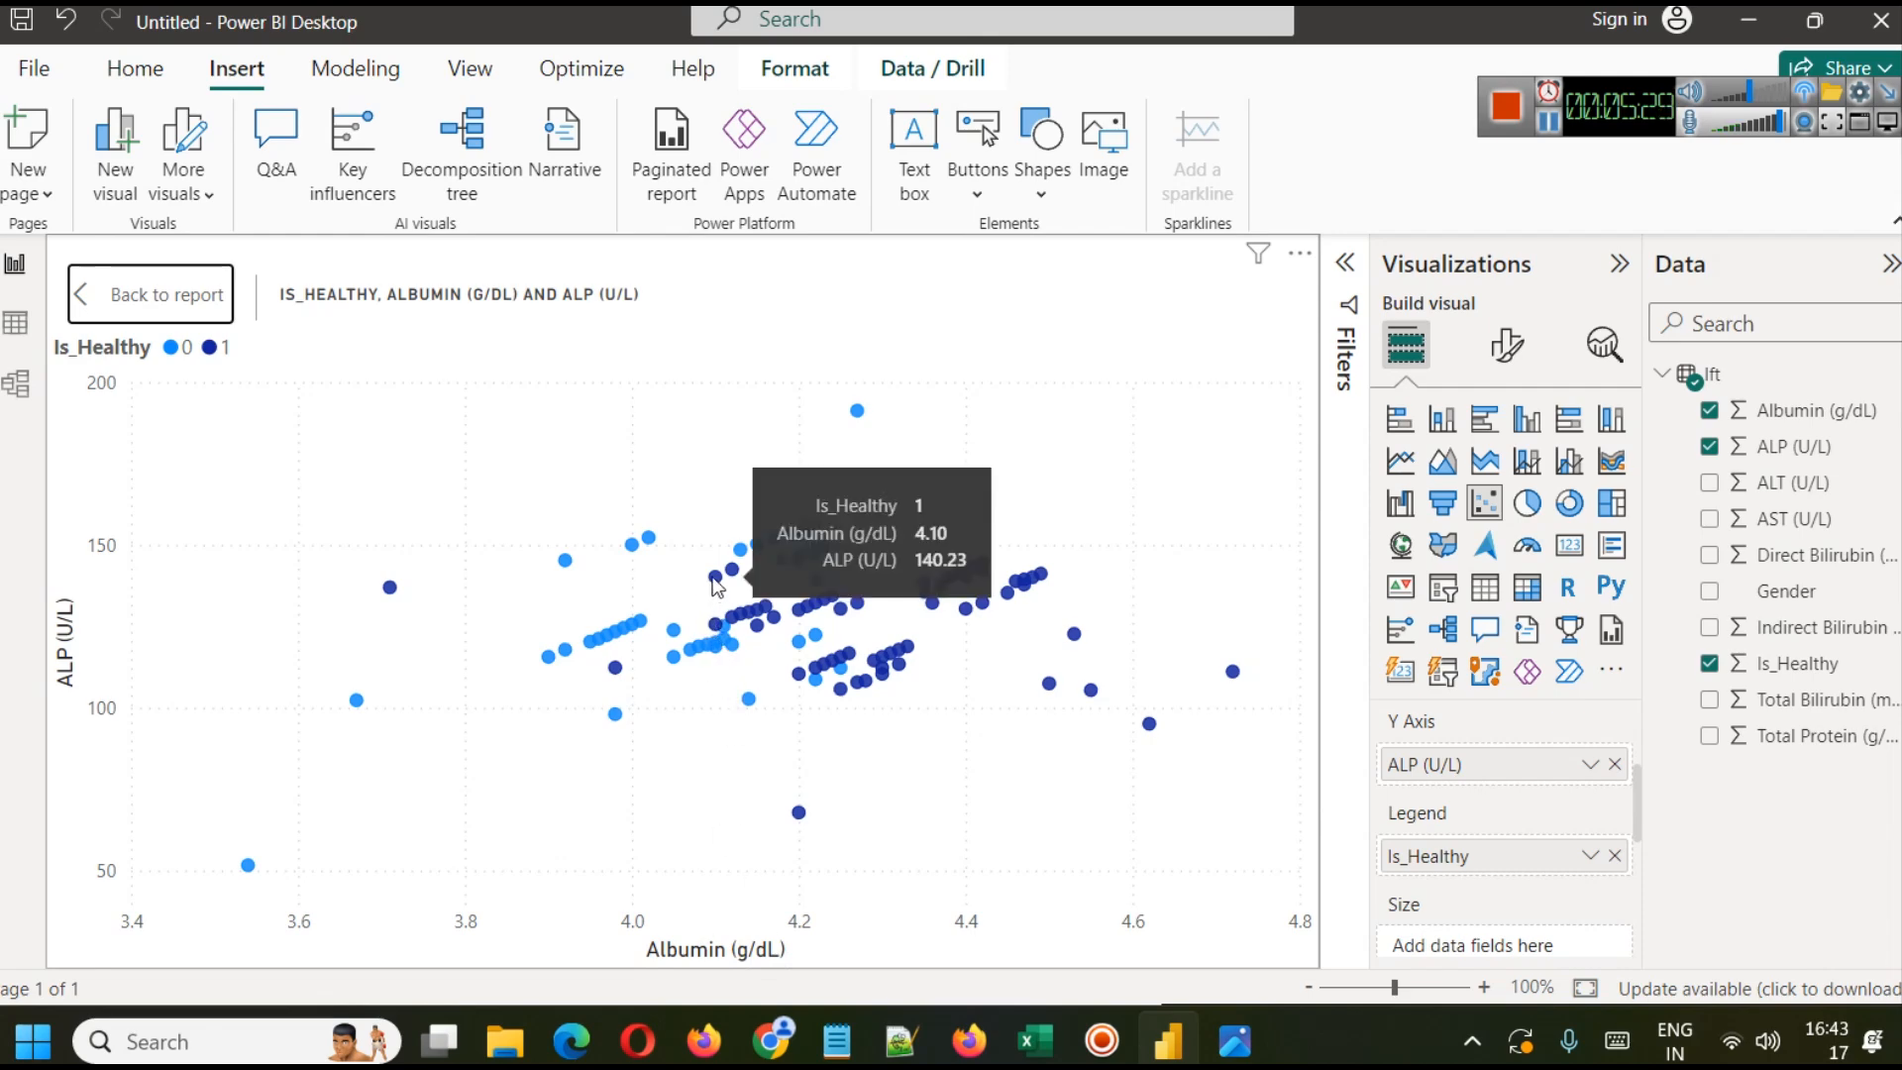
mouse_move(1494, 725)
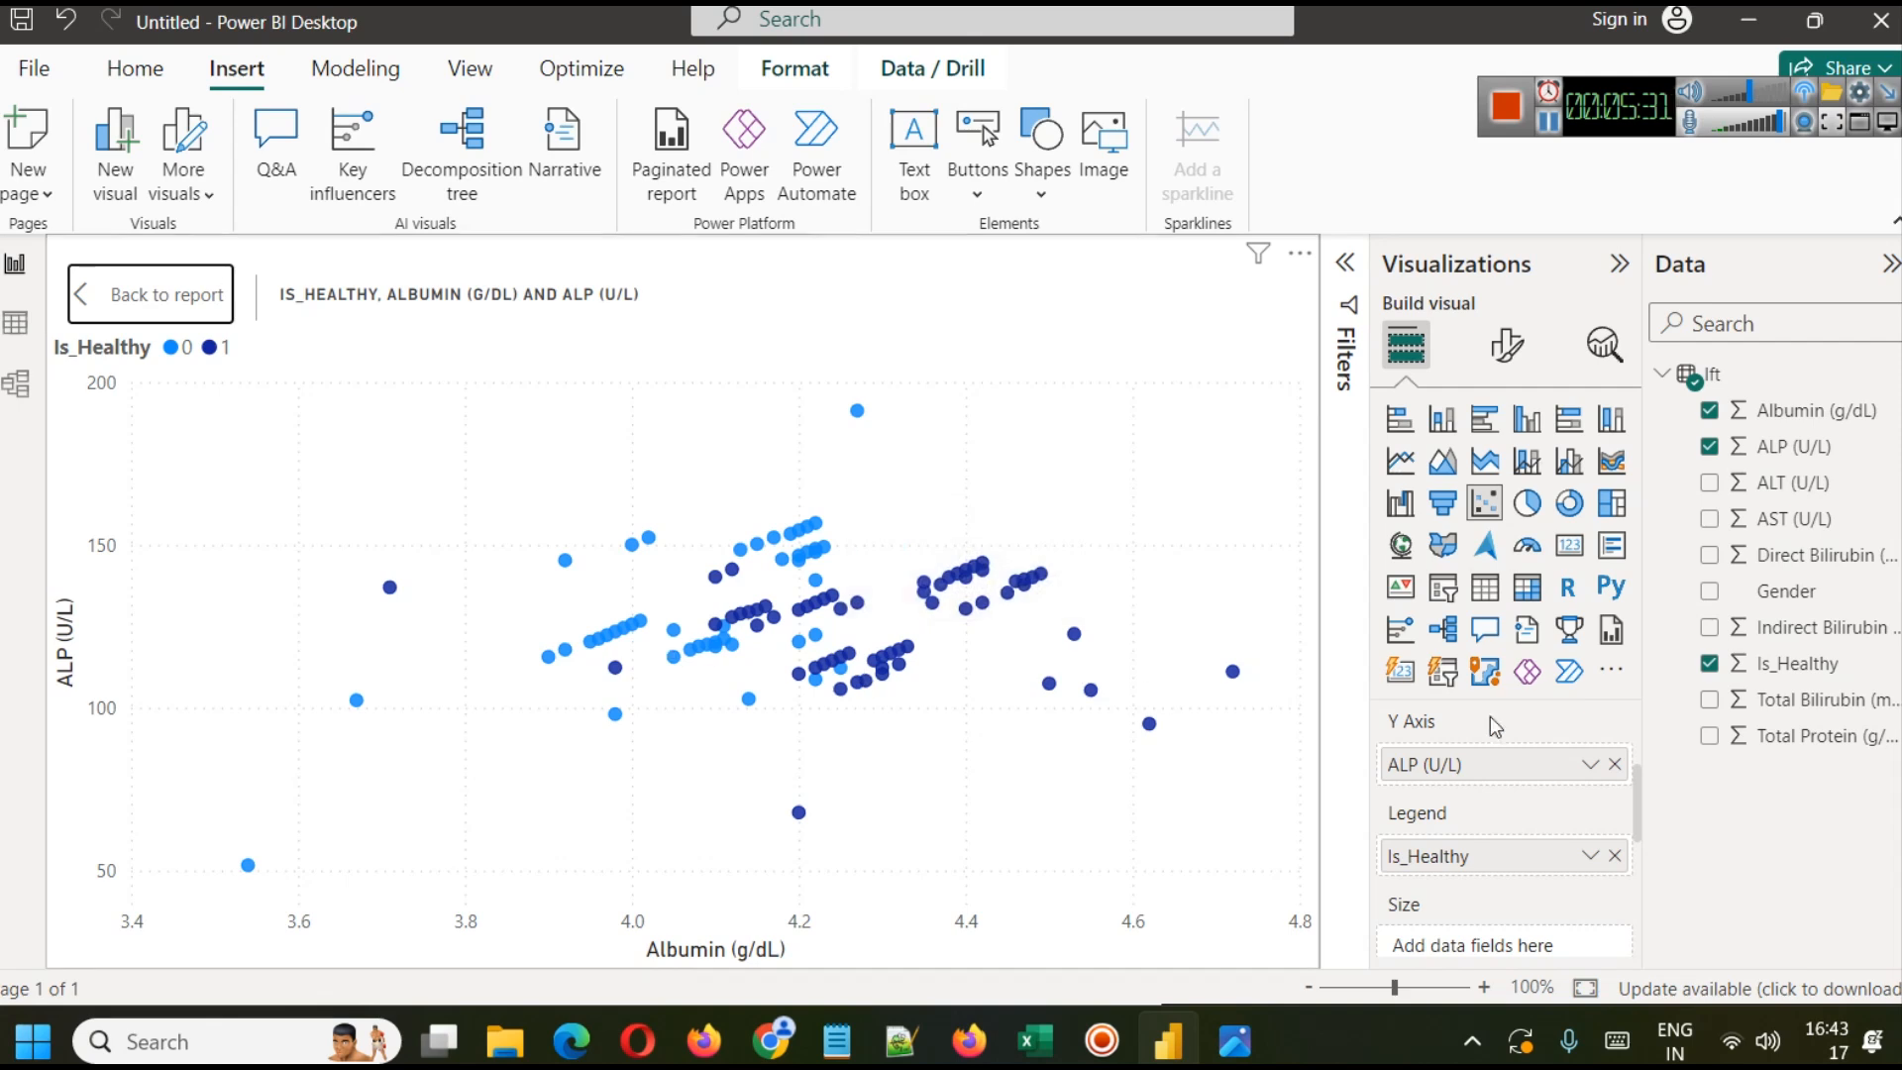
mouse_move(1235, 675)
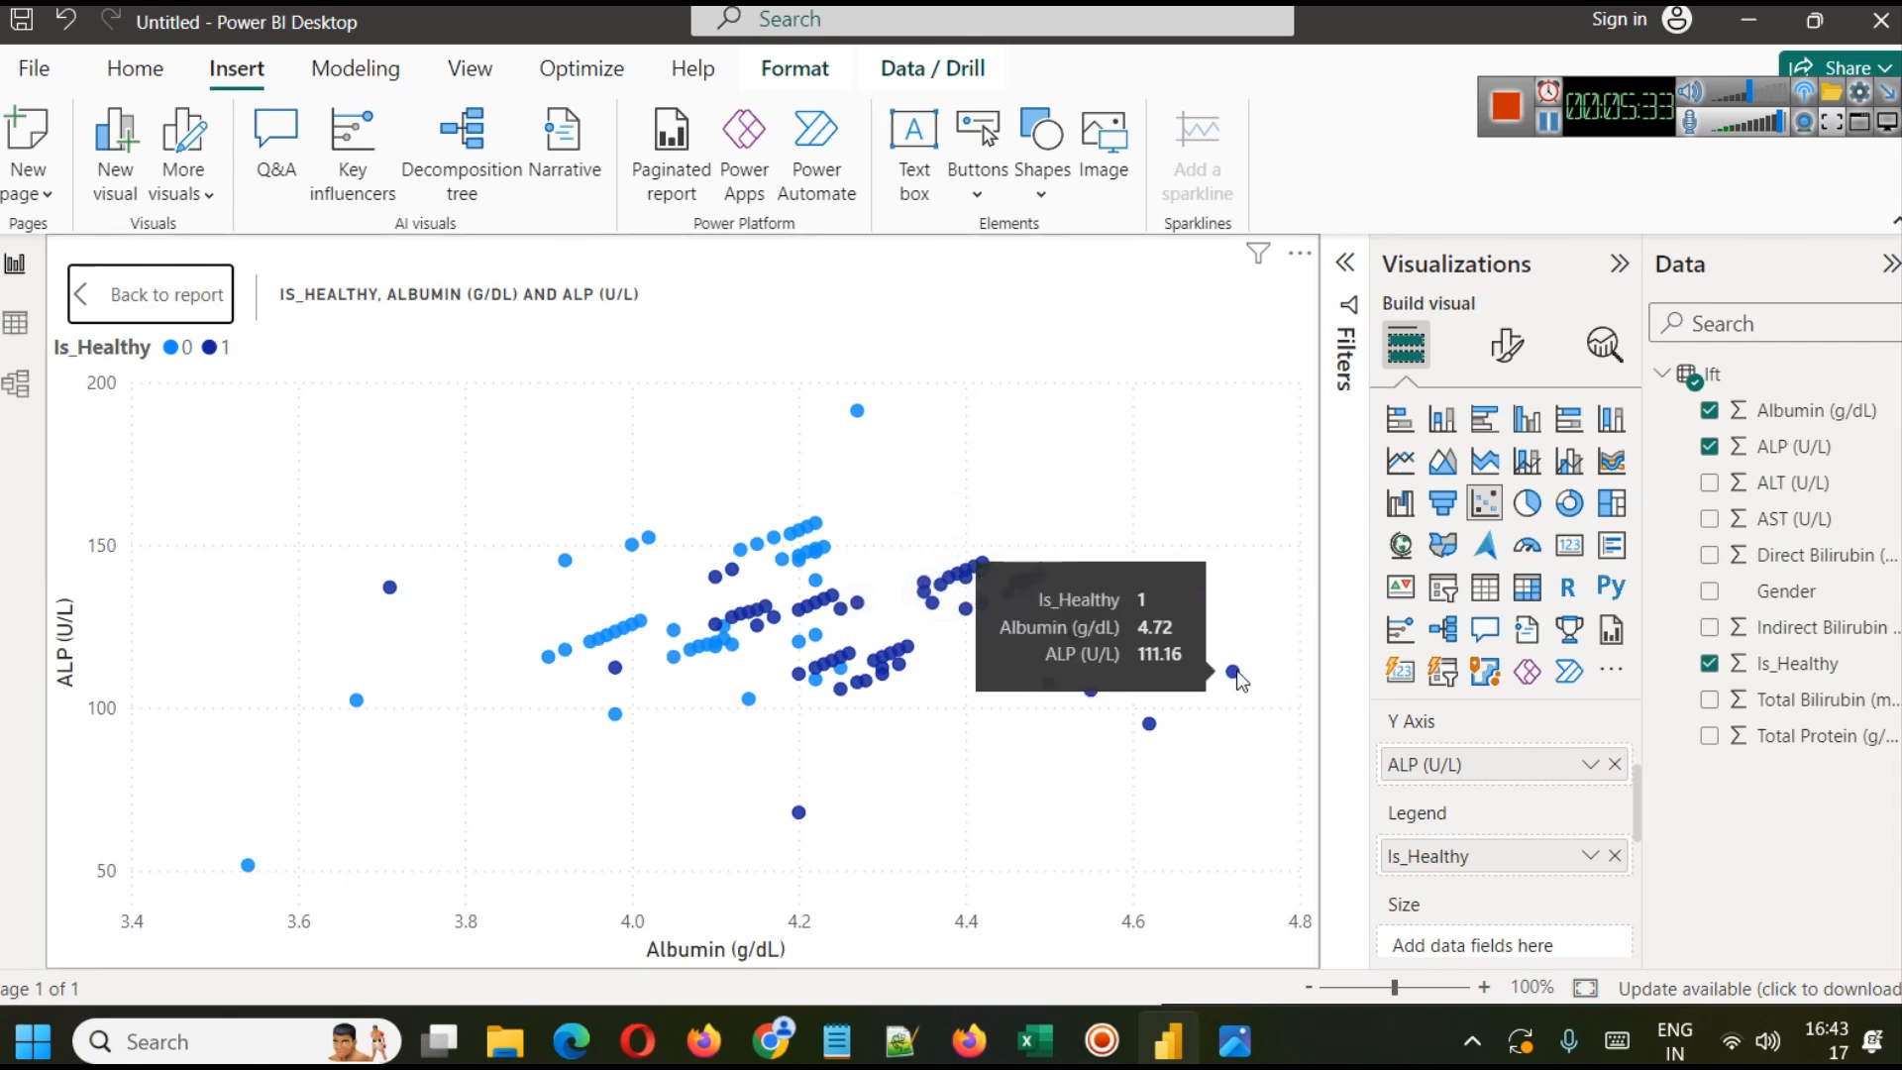
mouse_move(873, 734)
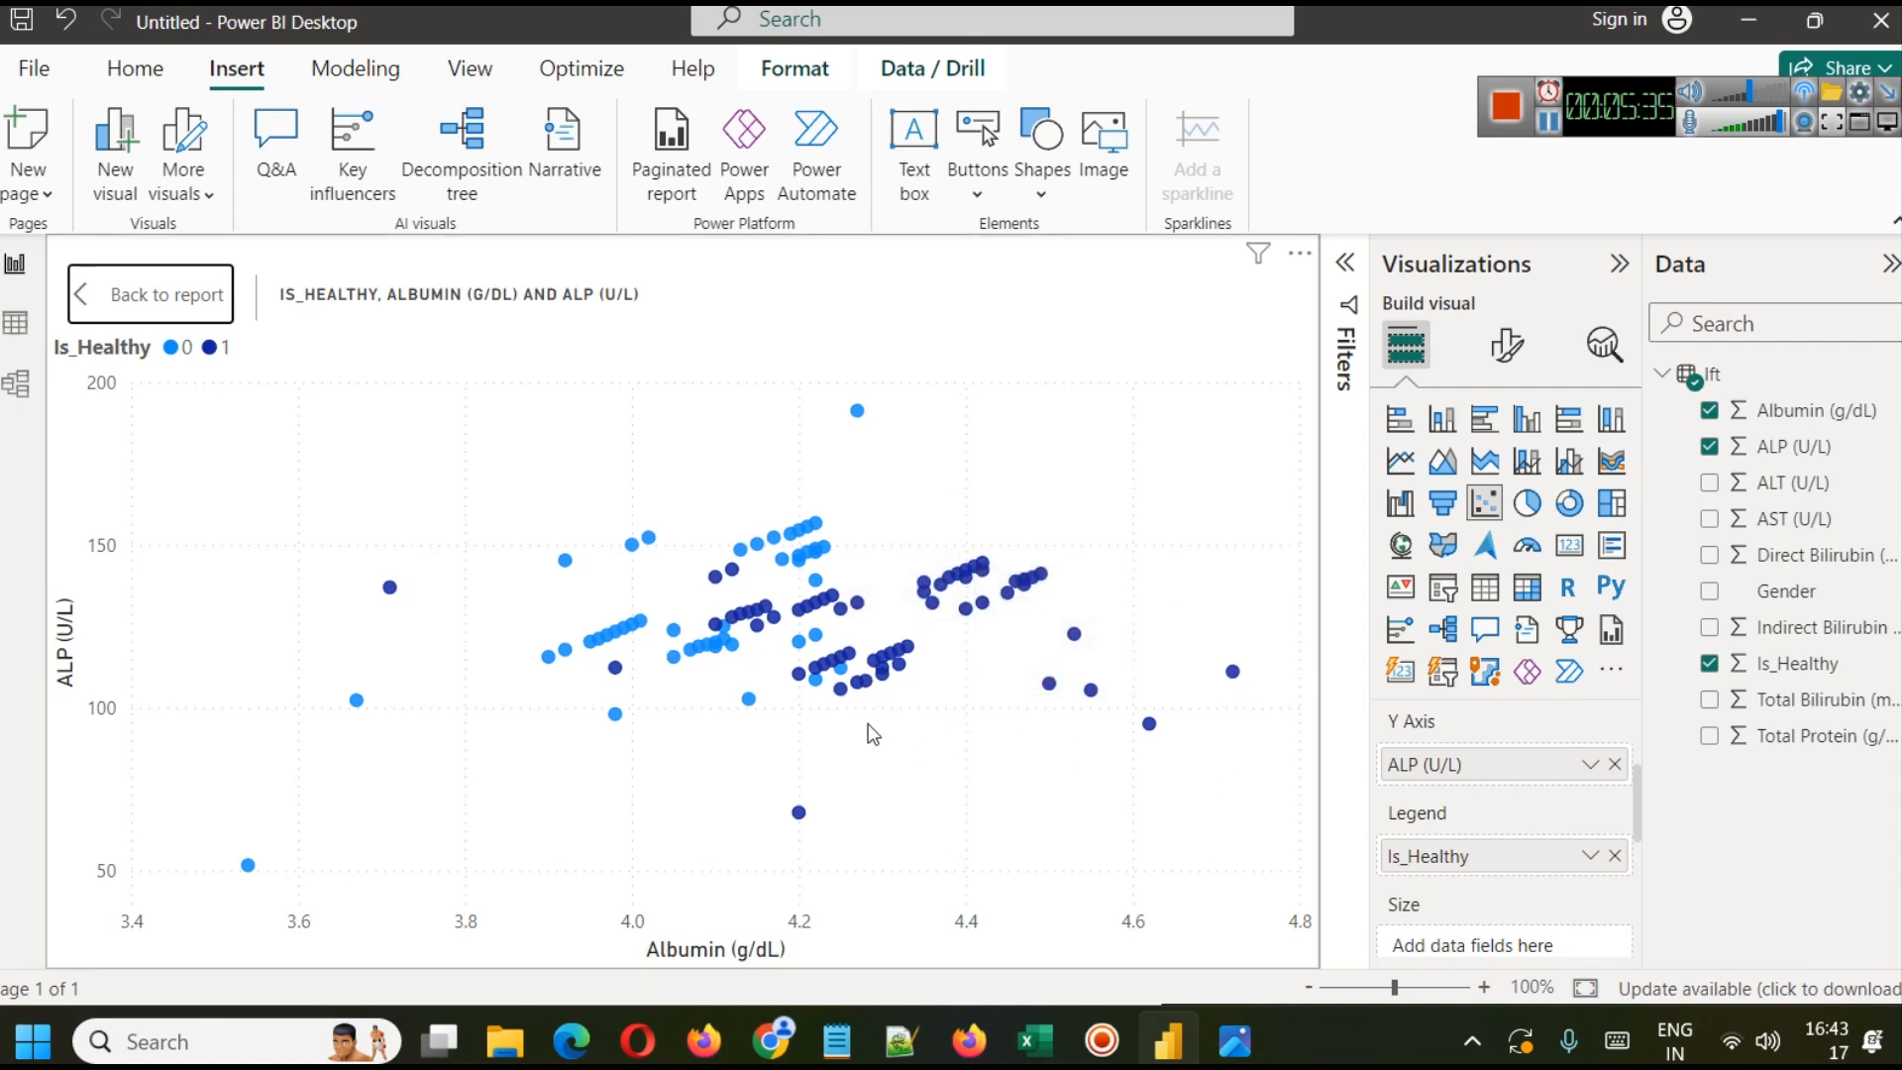
mouse_move(858, 729)
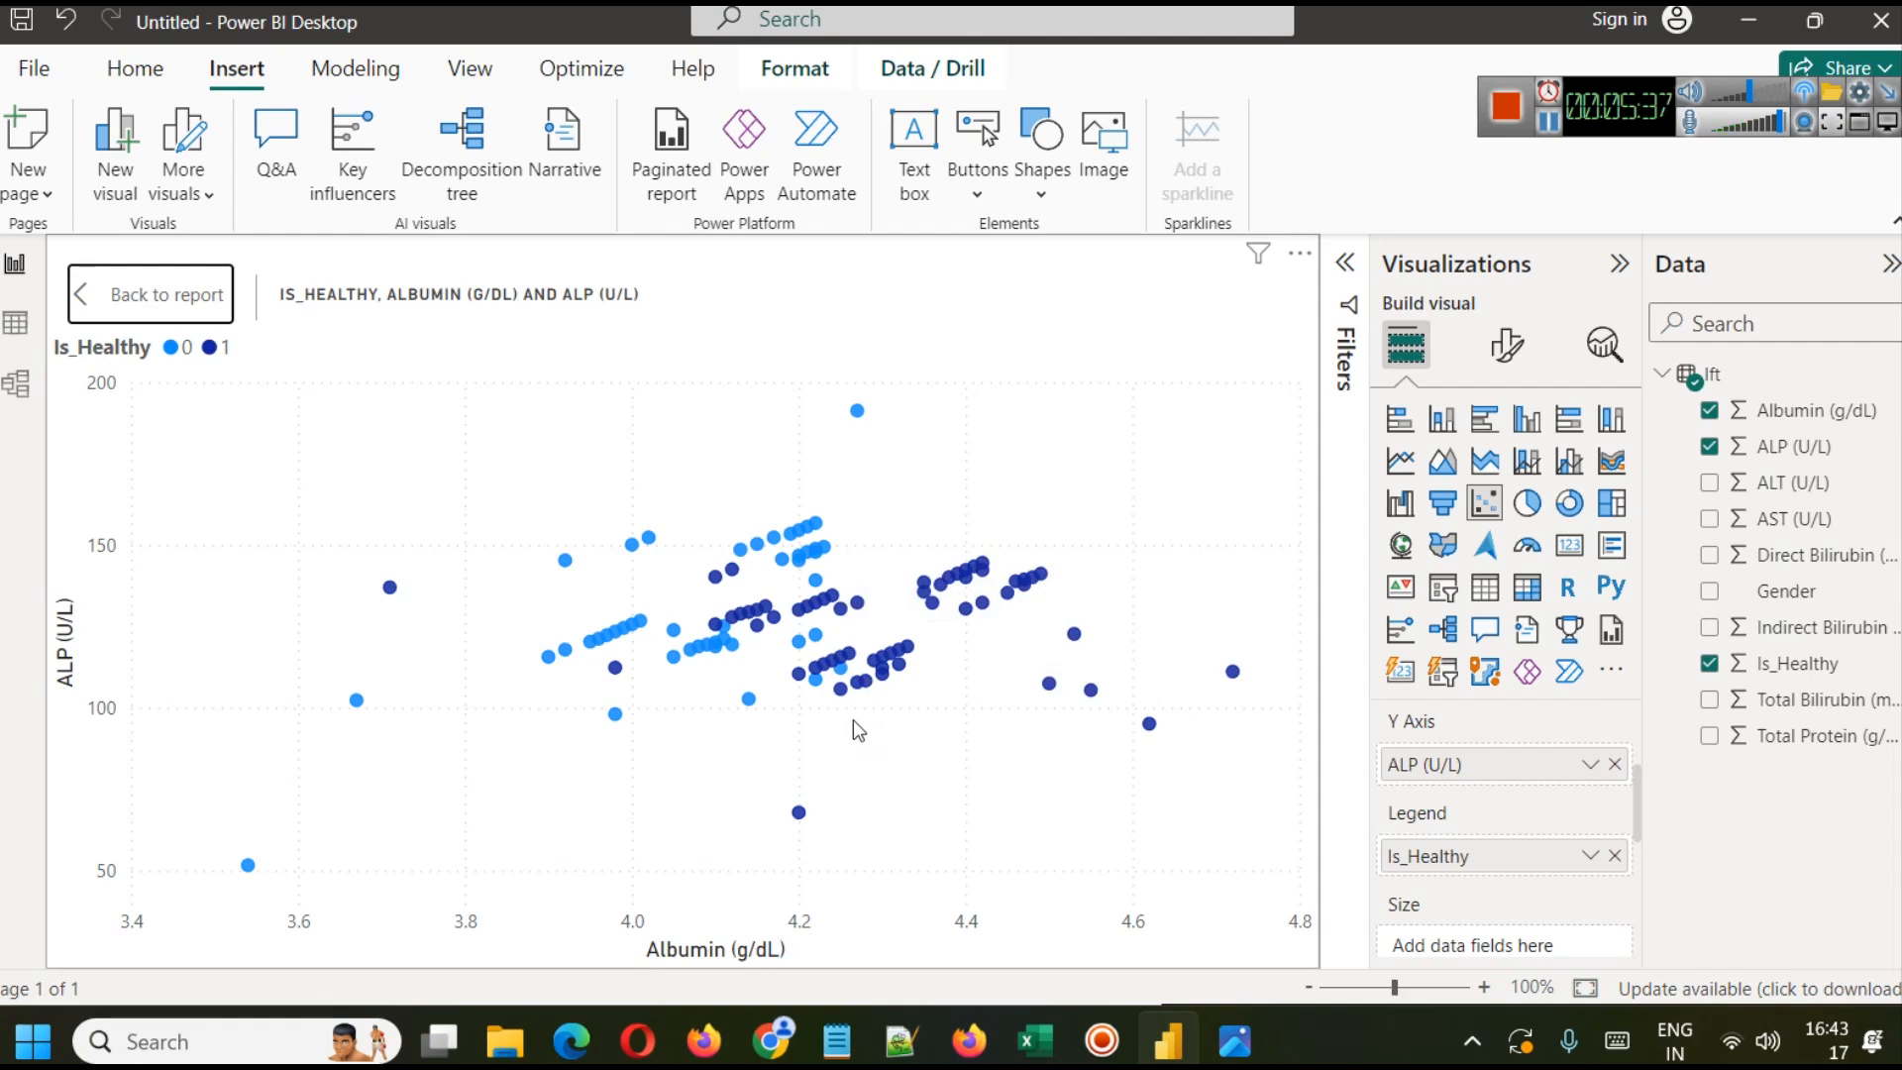
mouse_move(580, 640)
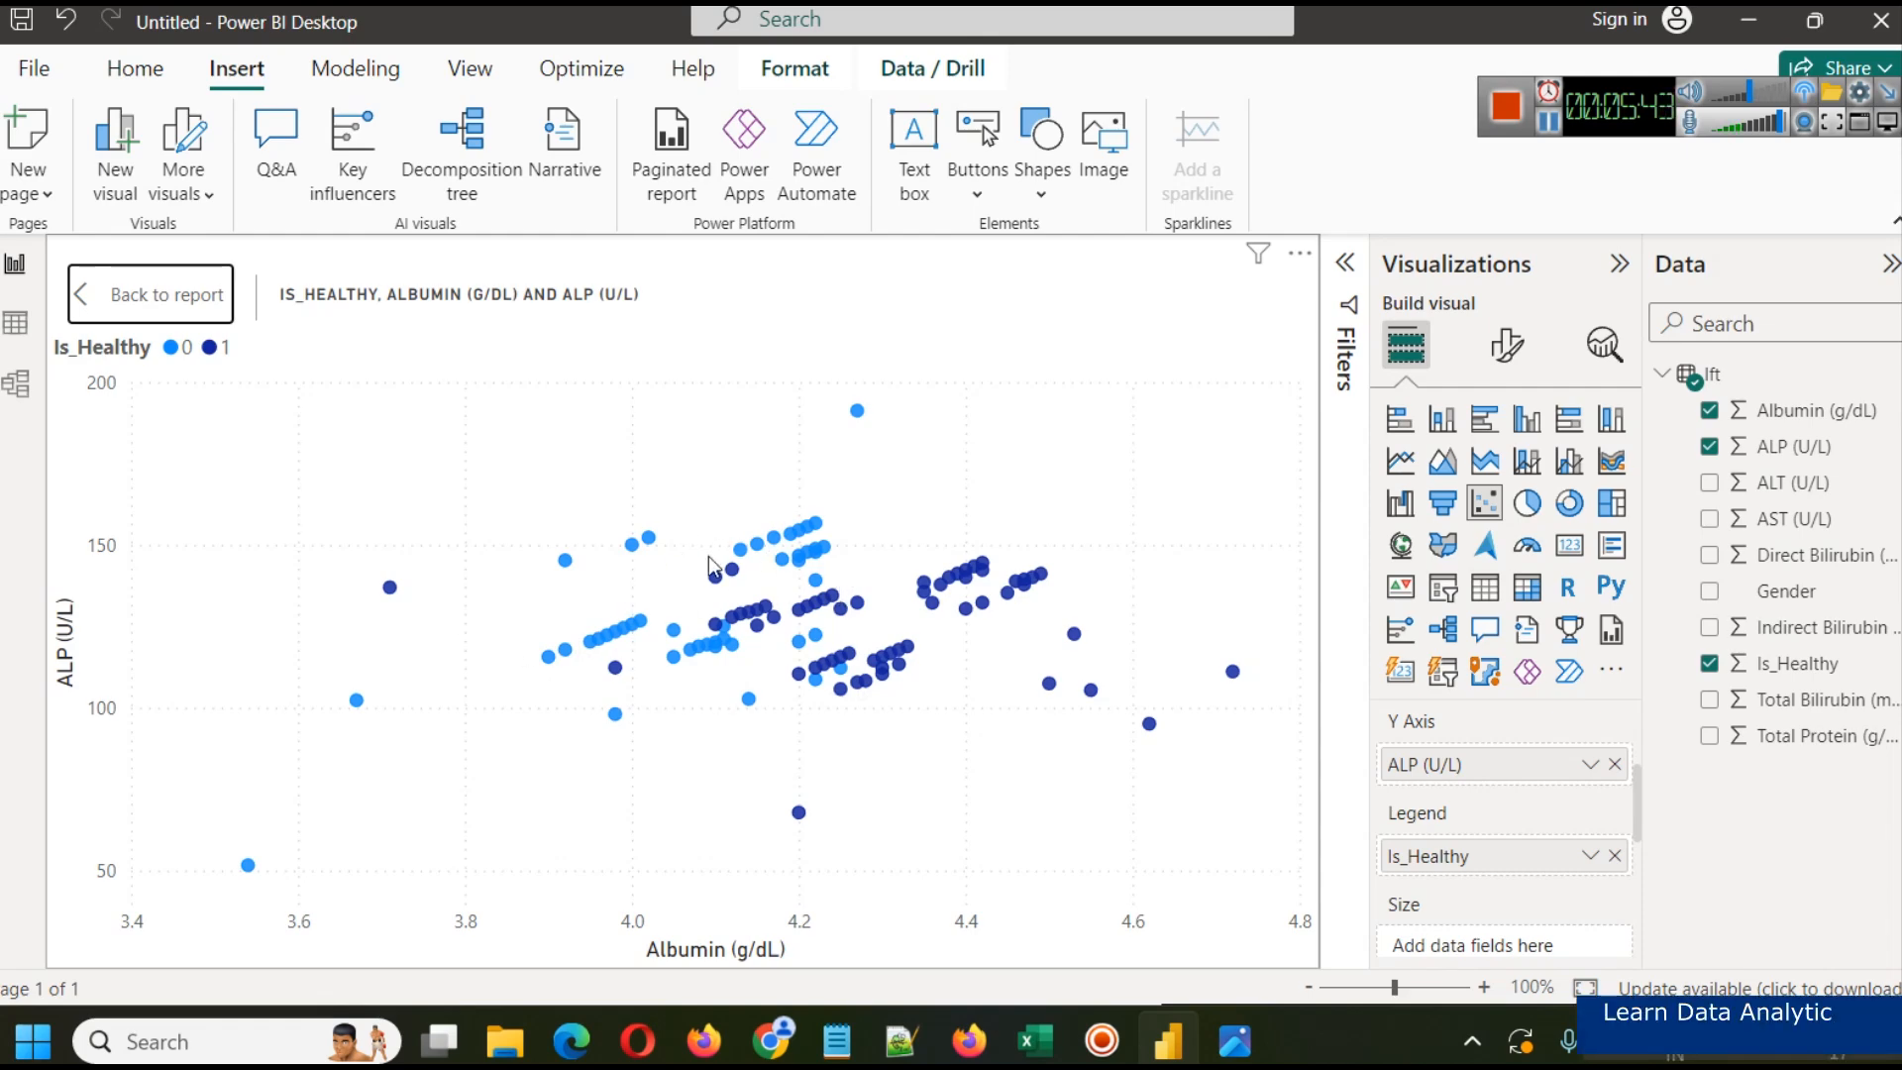
mouse_move(777, 584)
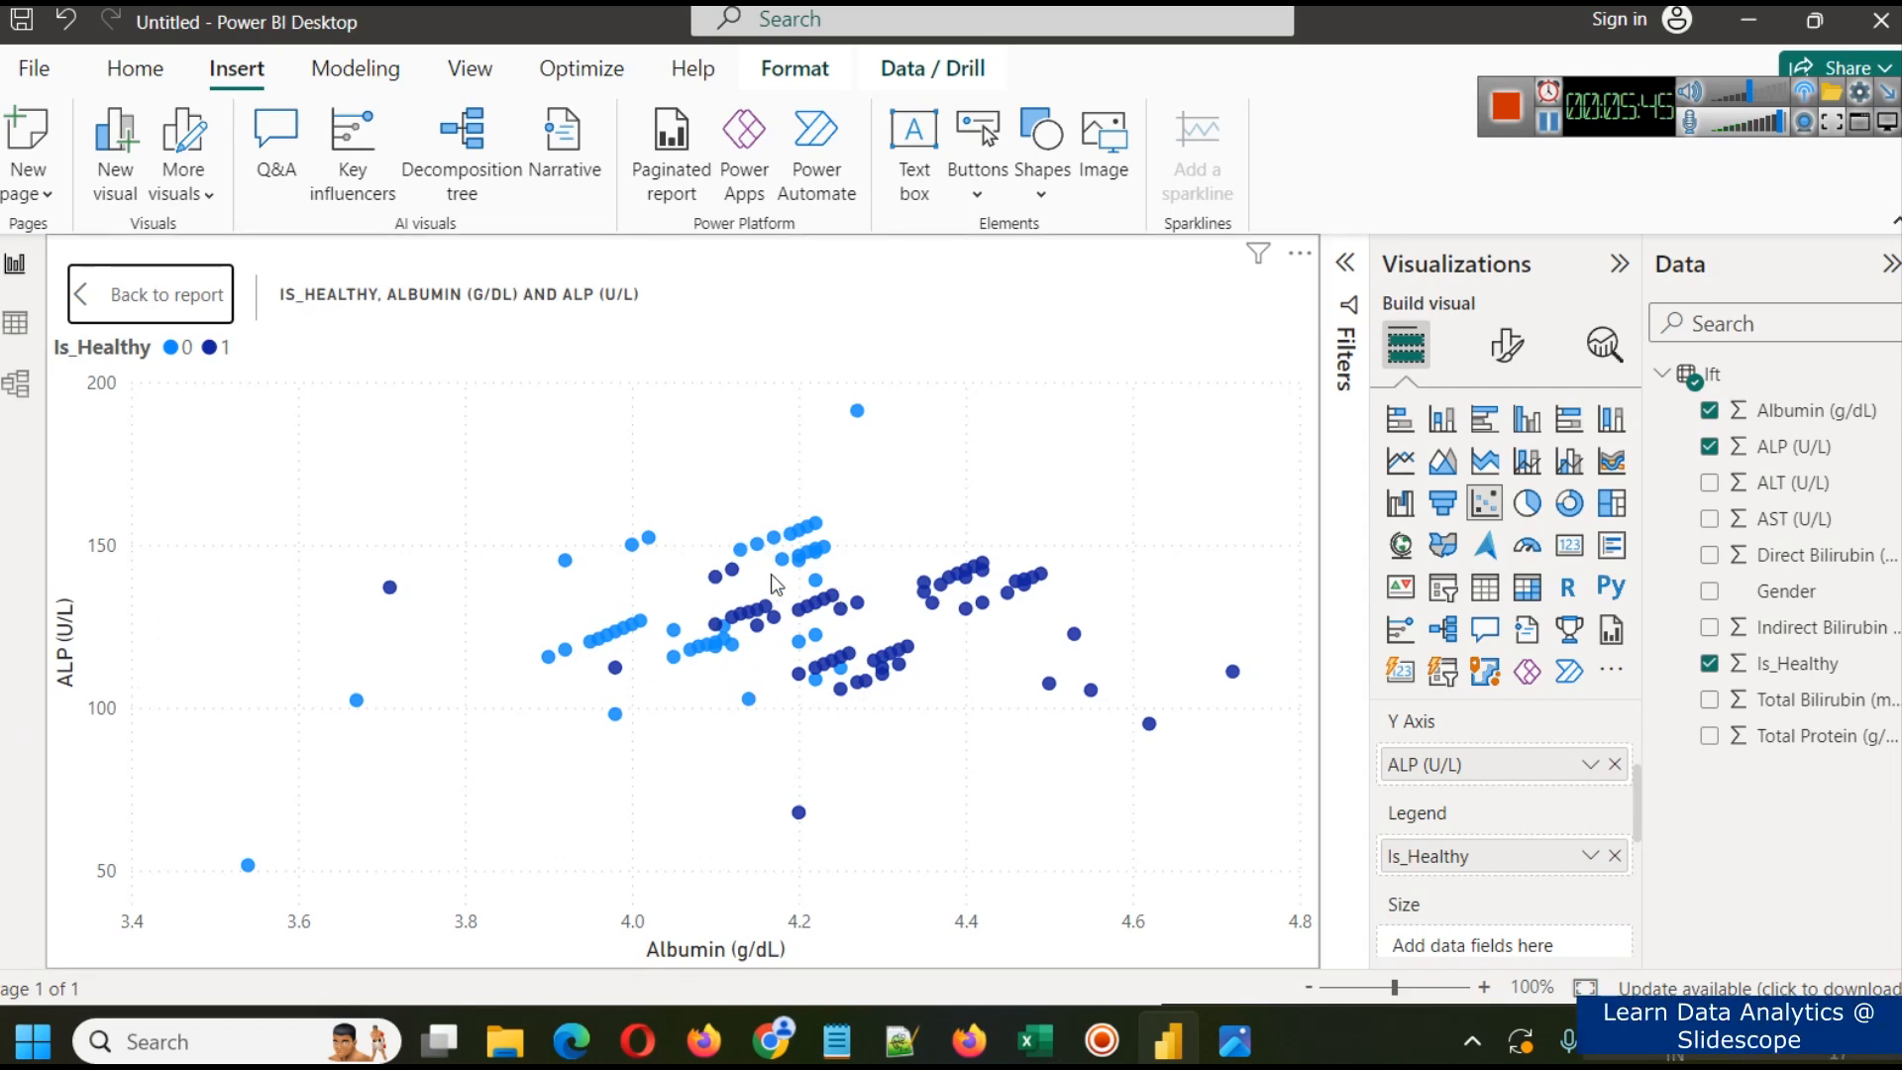
mouse_move(783, 524)
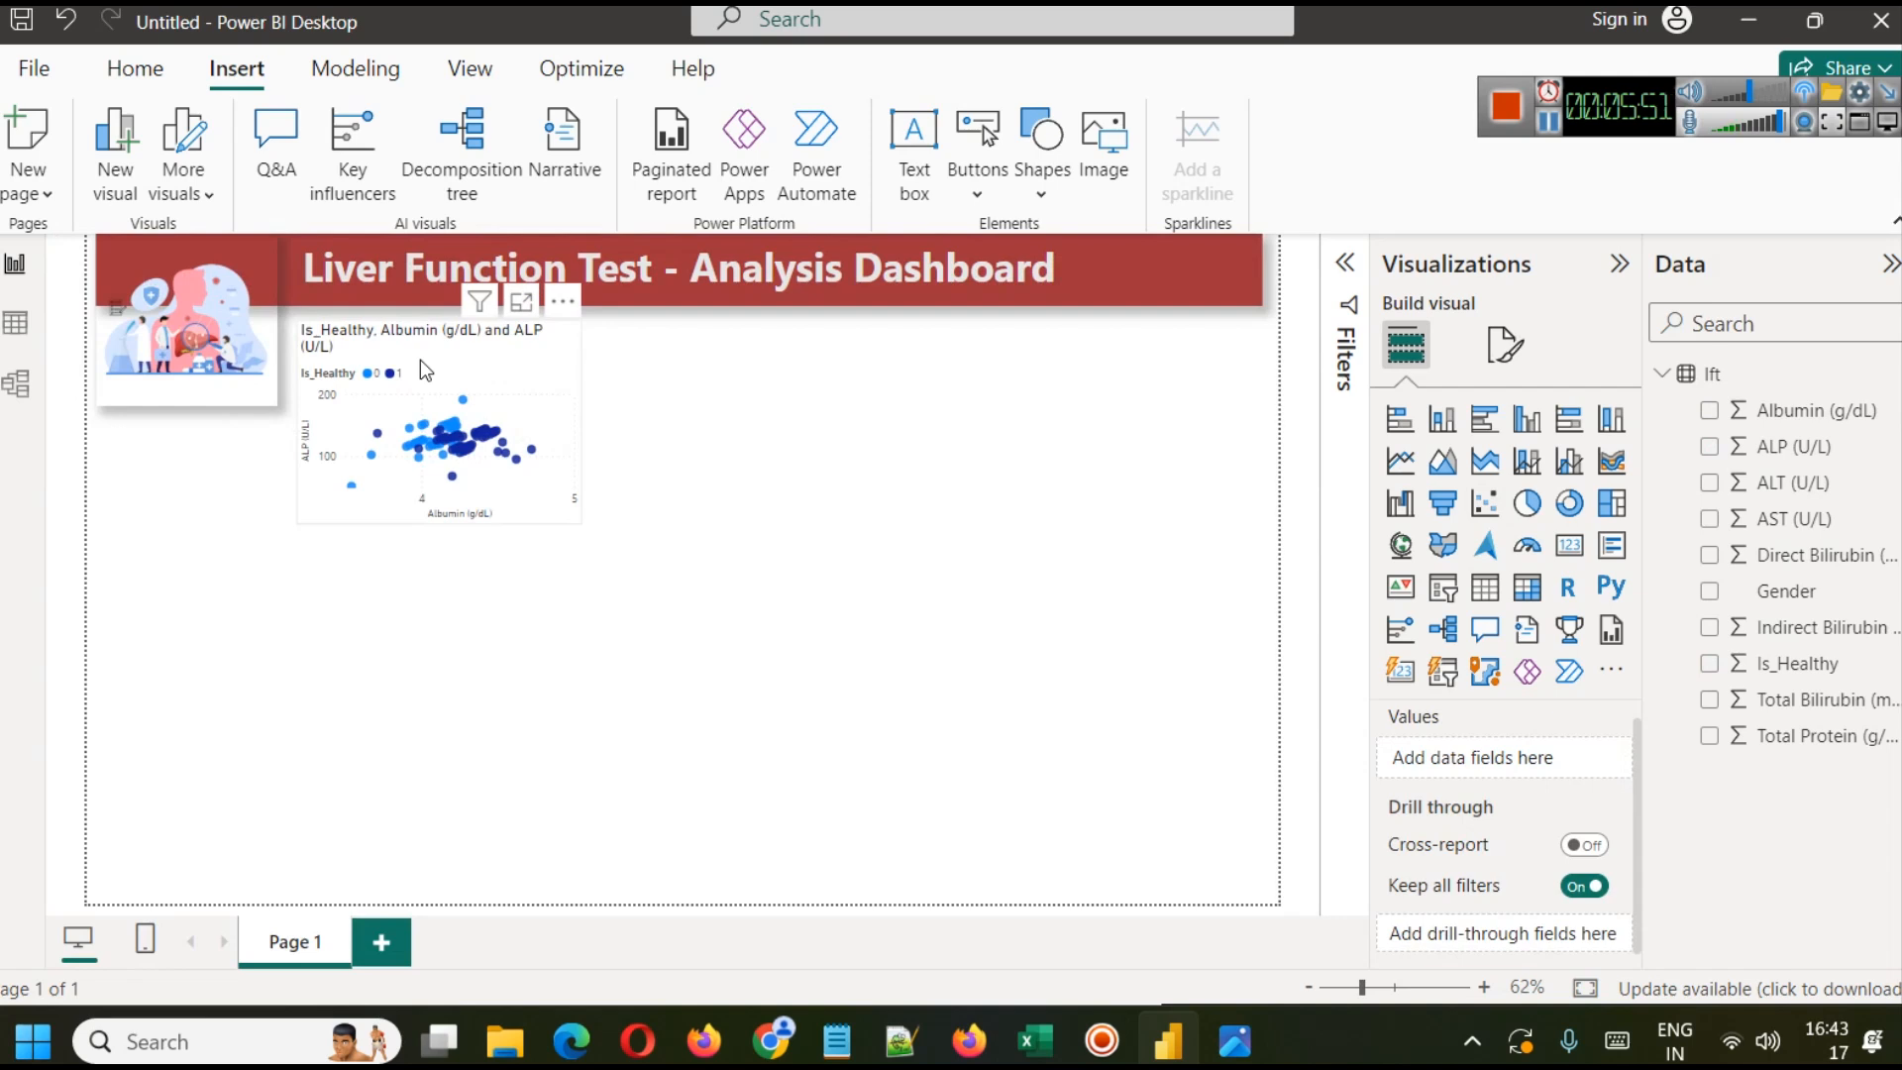
mouse_move(388, 381)
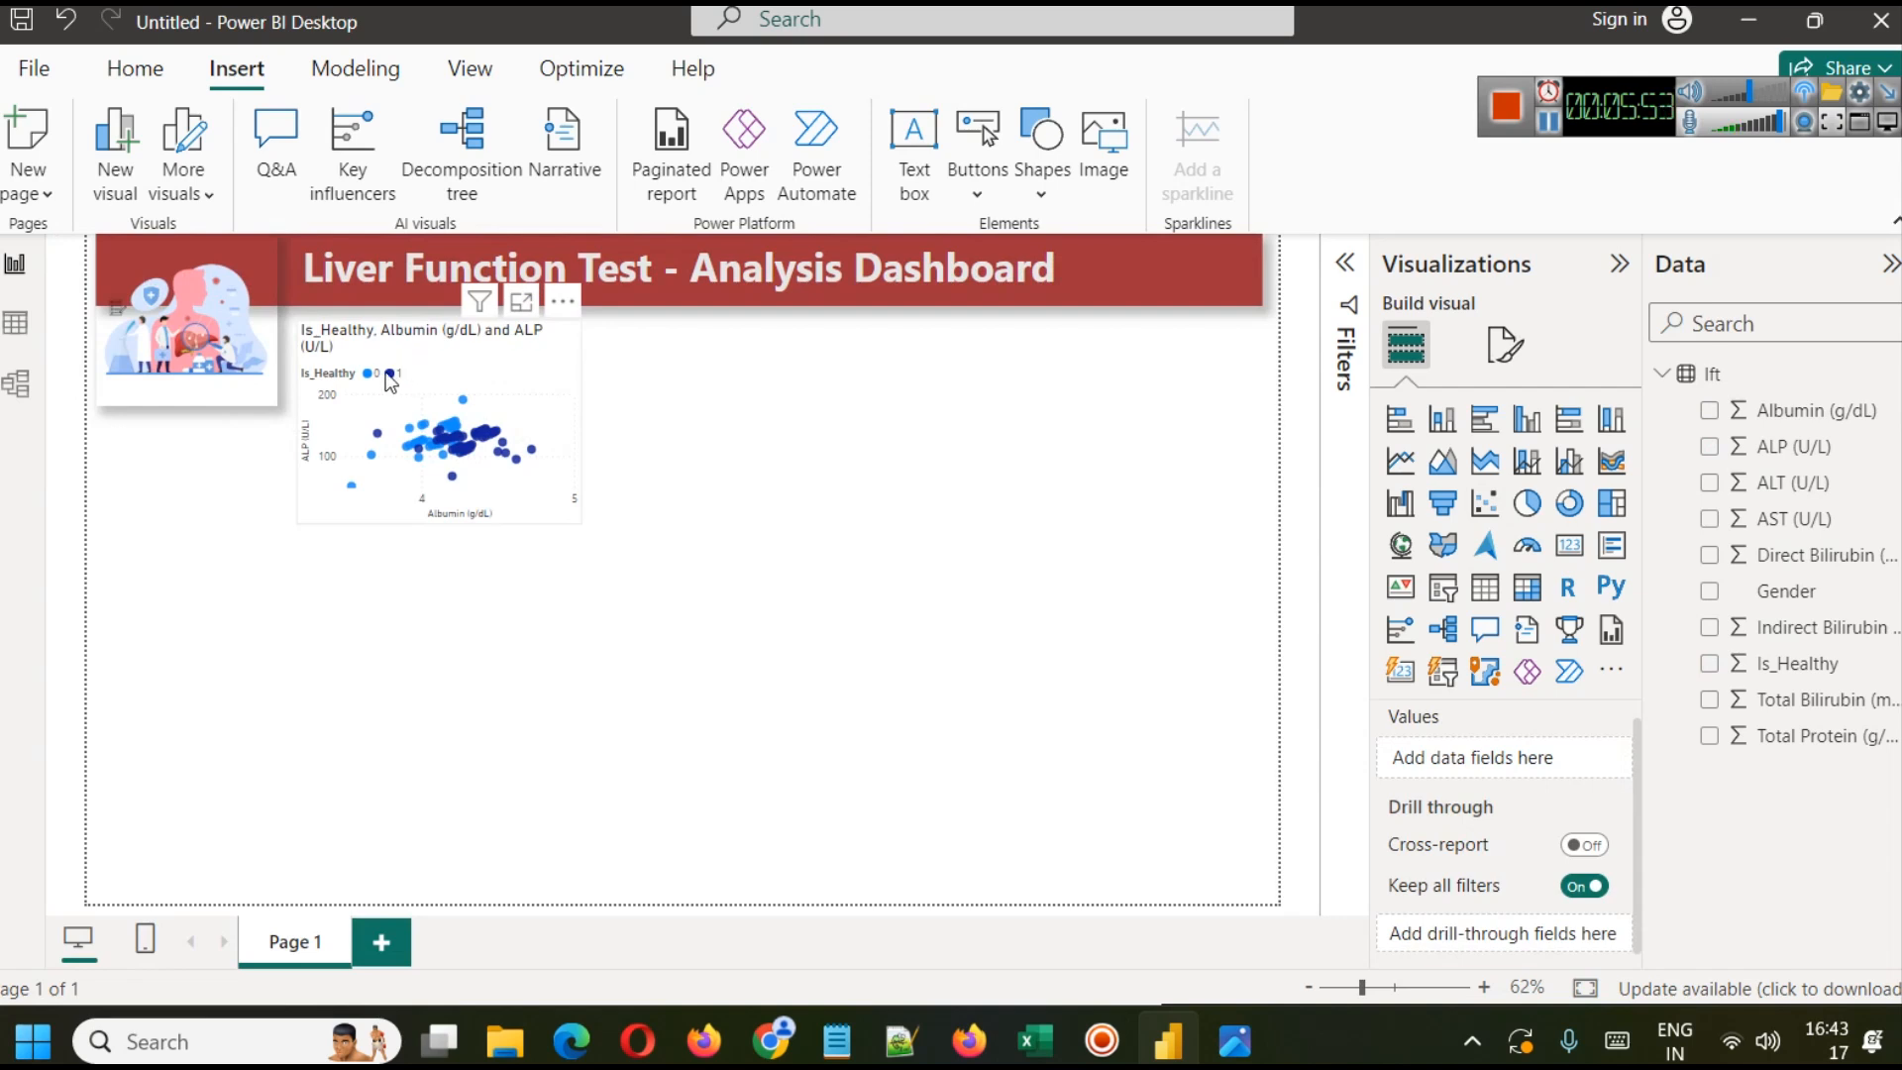
mouse_move(432, 380)
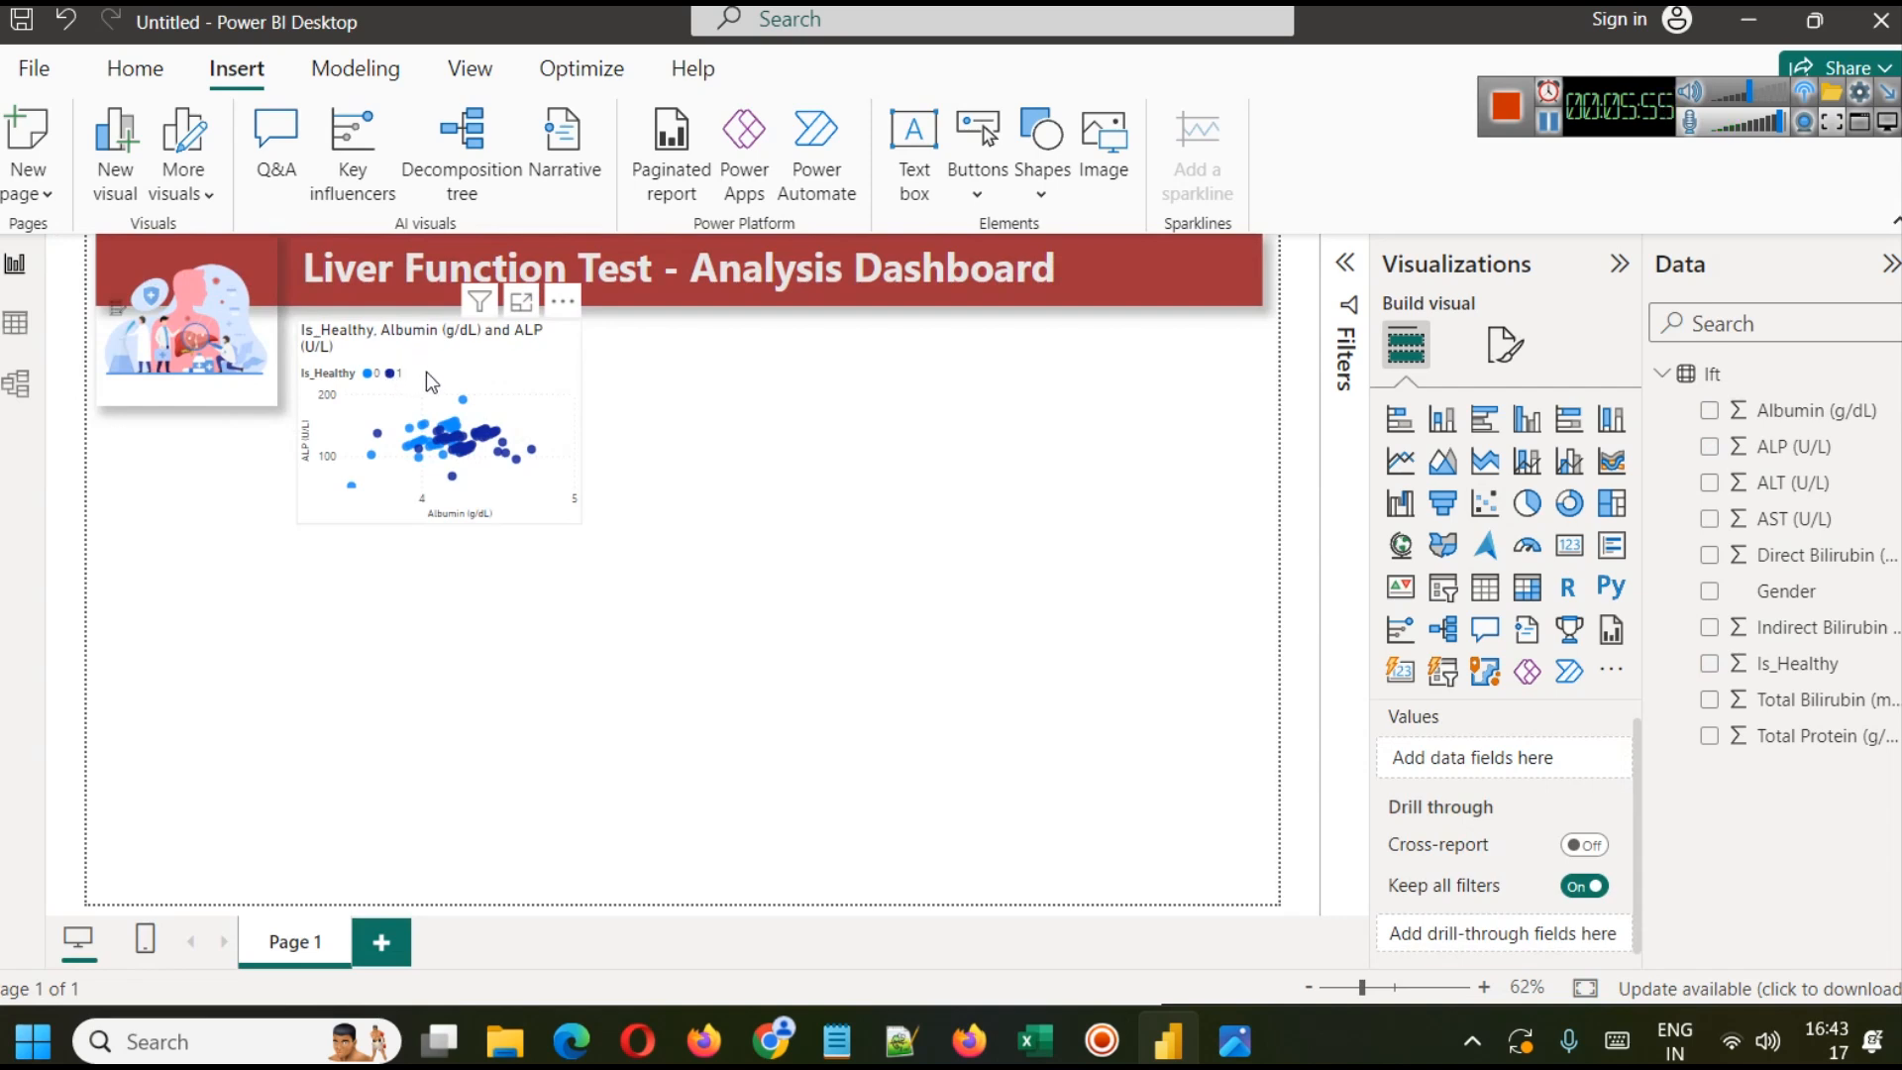
mouse_move(452, 398)
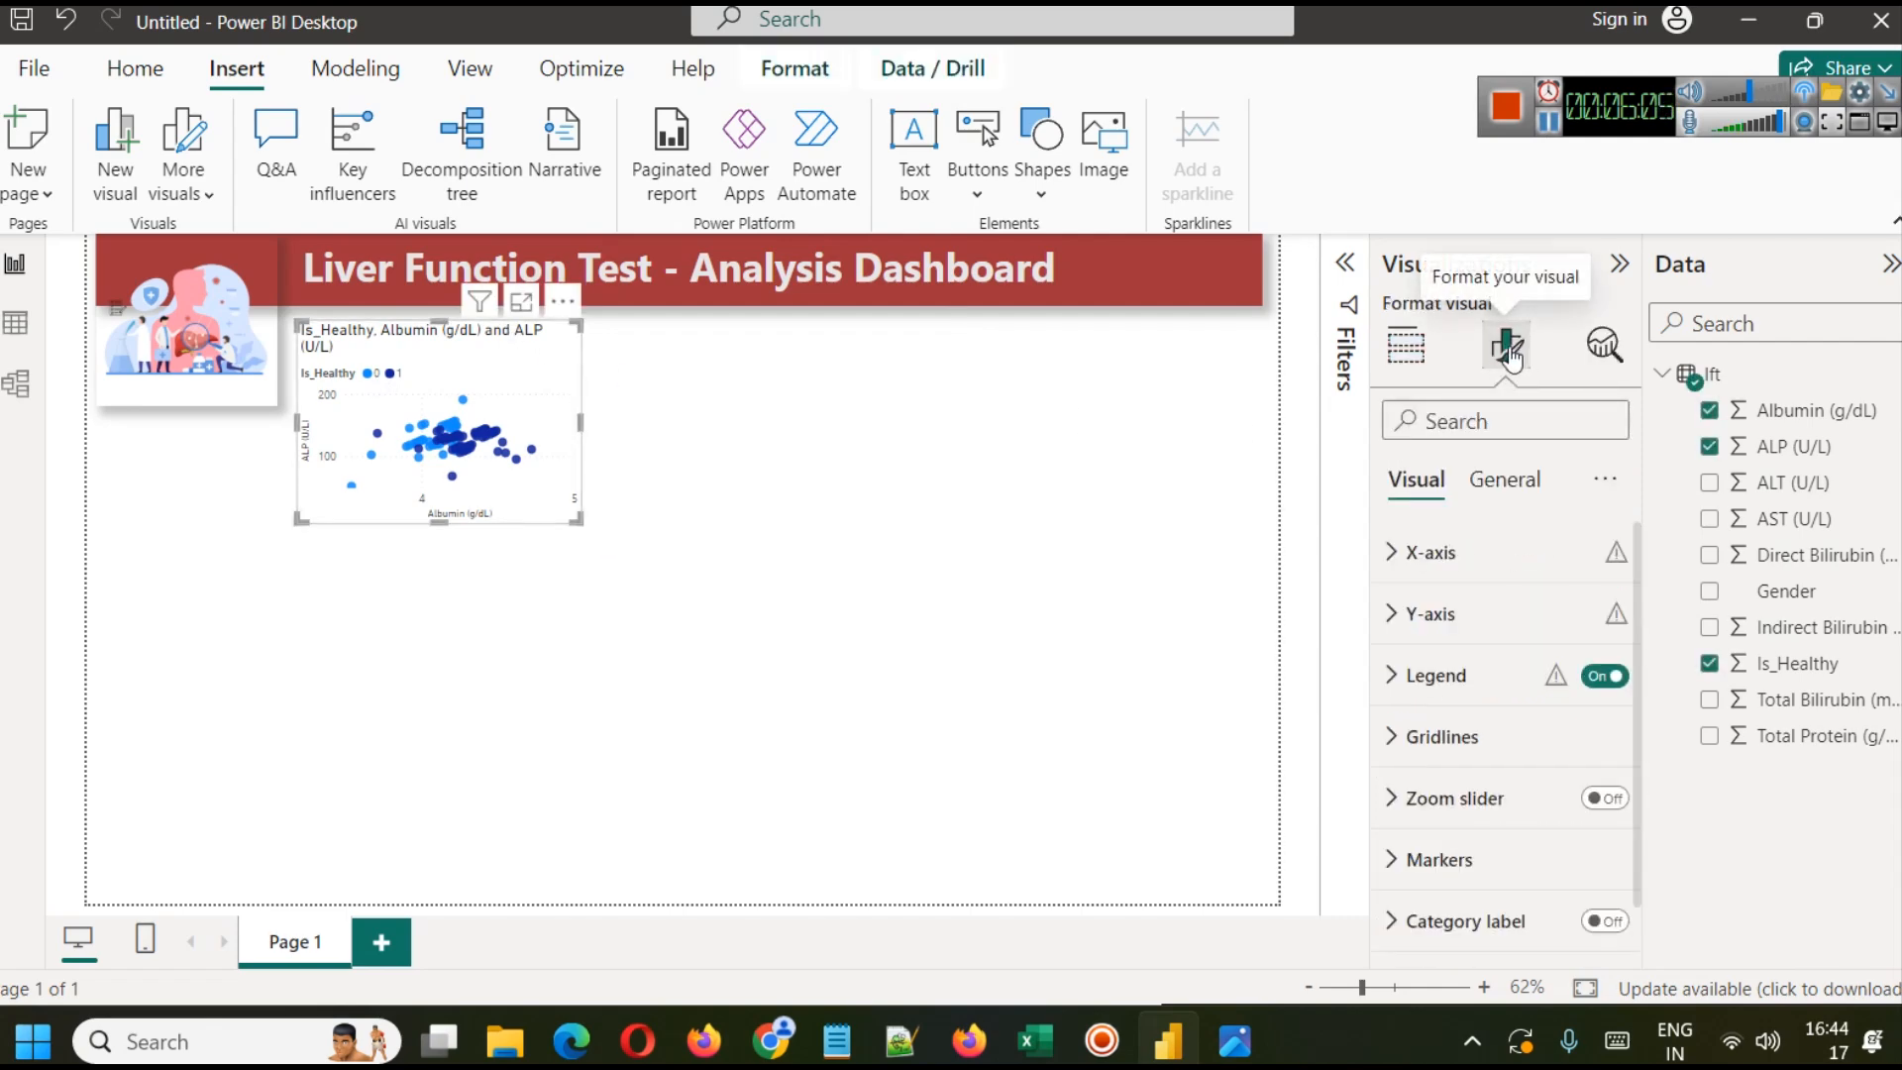
Step: Replace the scatter chart's title text with 'Albumin vs App'
click(1504, 478)
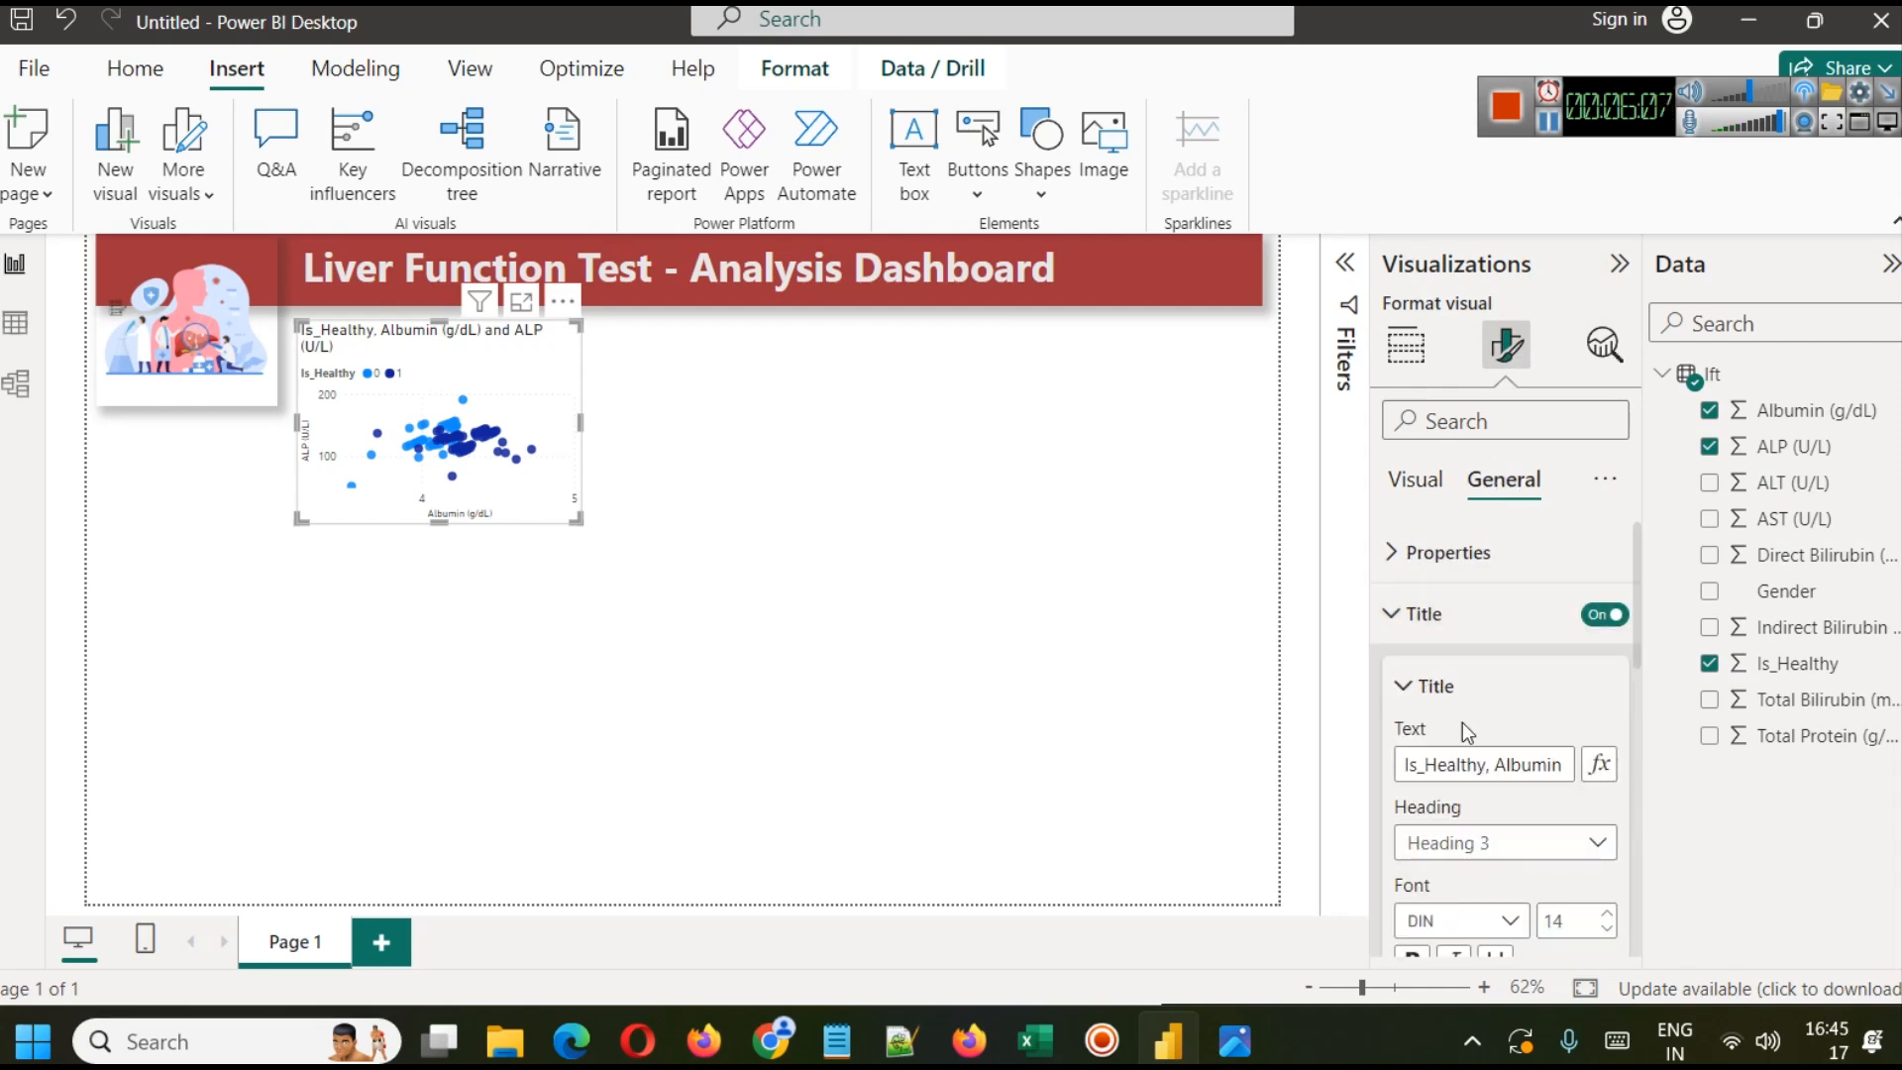
click(1482, 765)
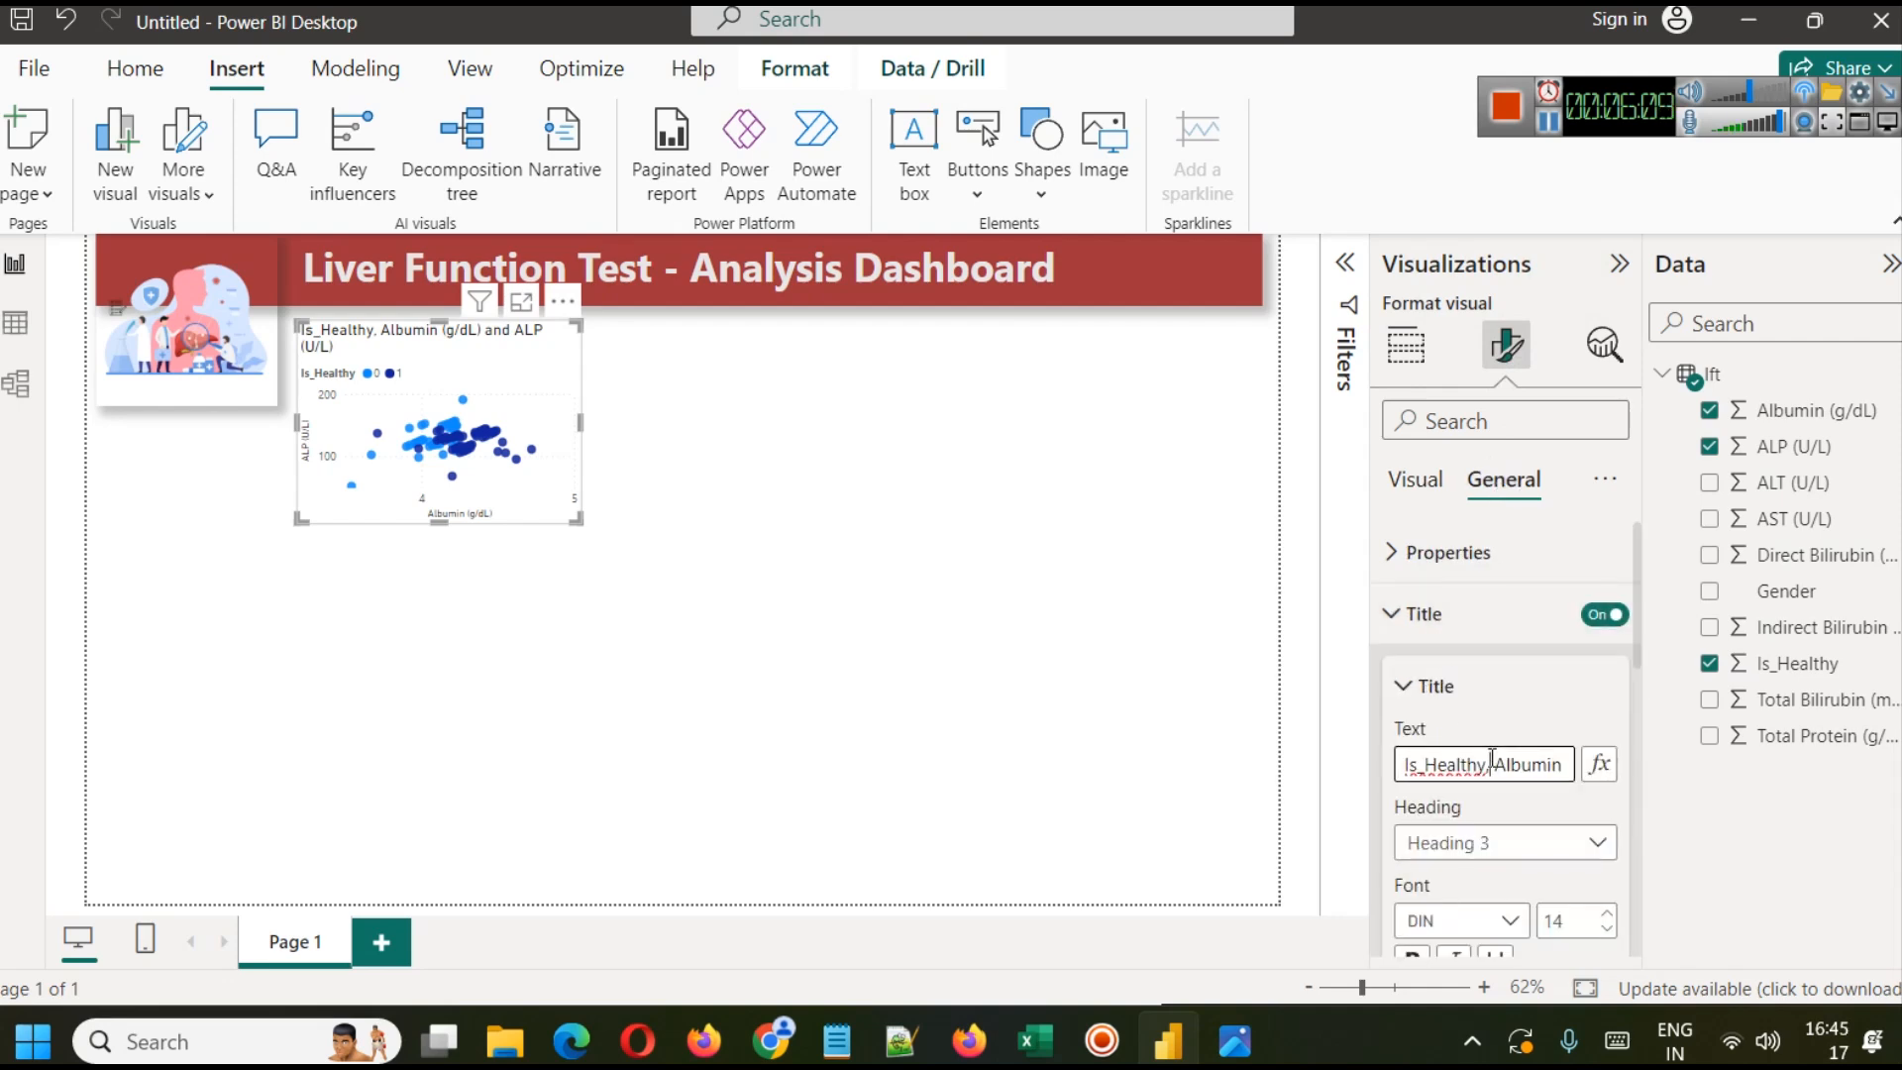
text(a)
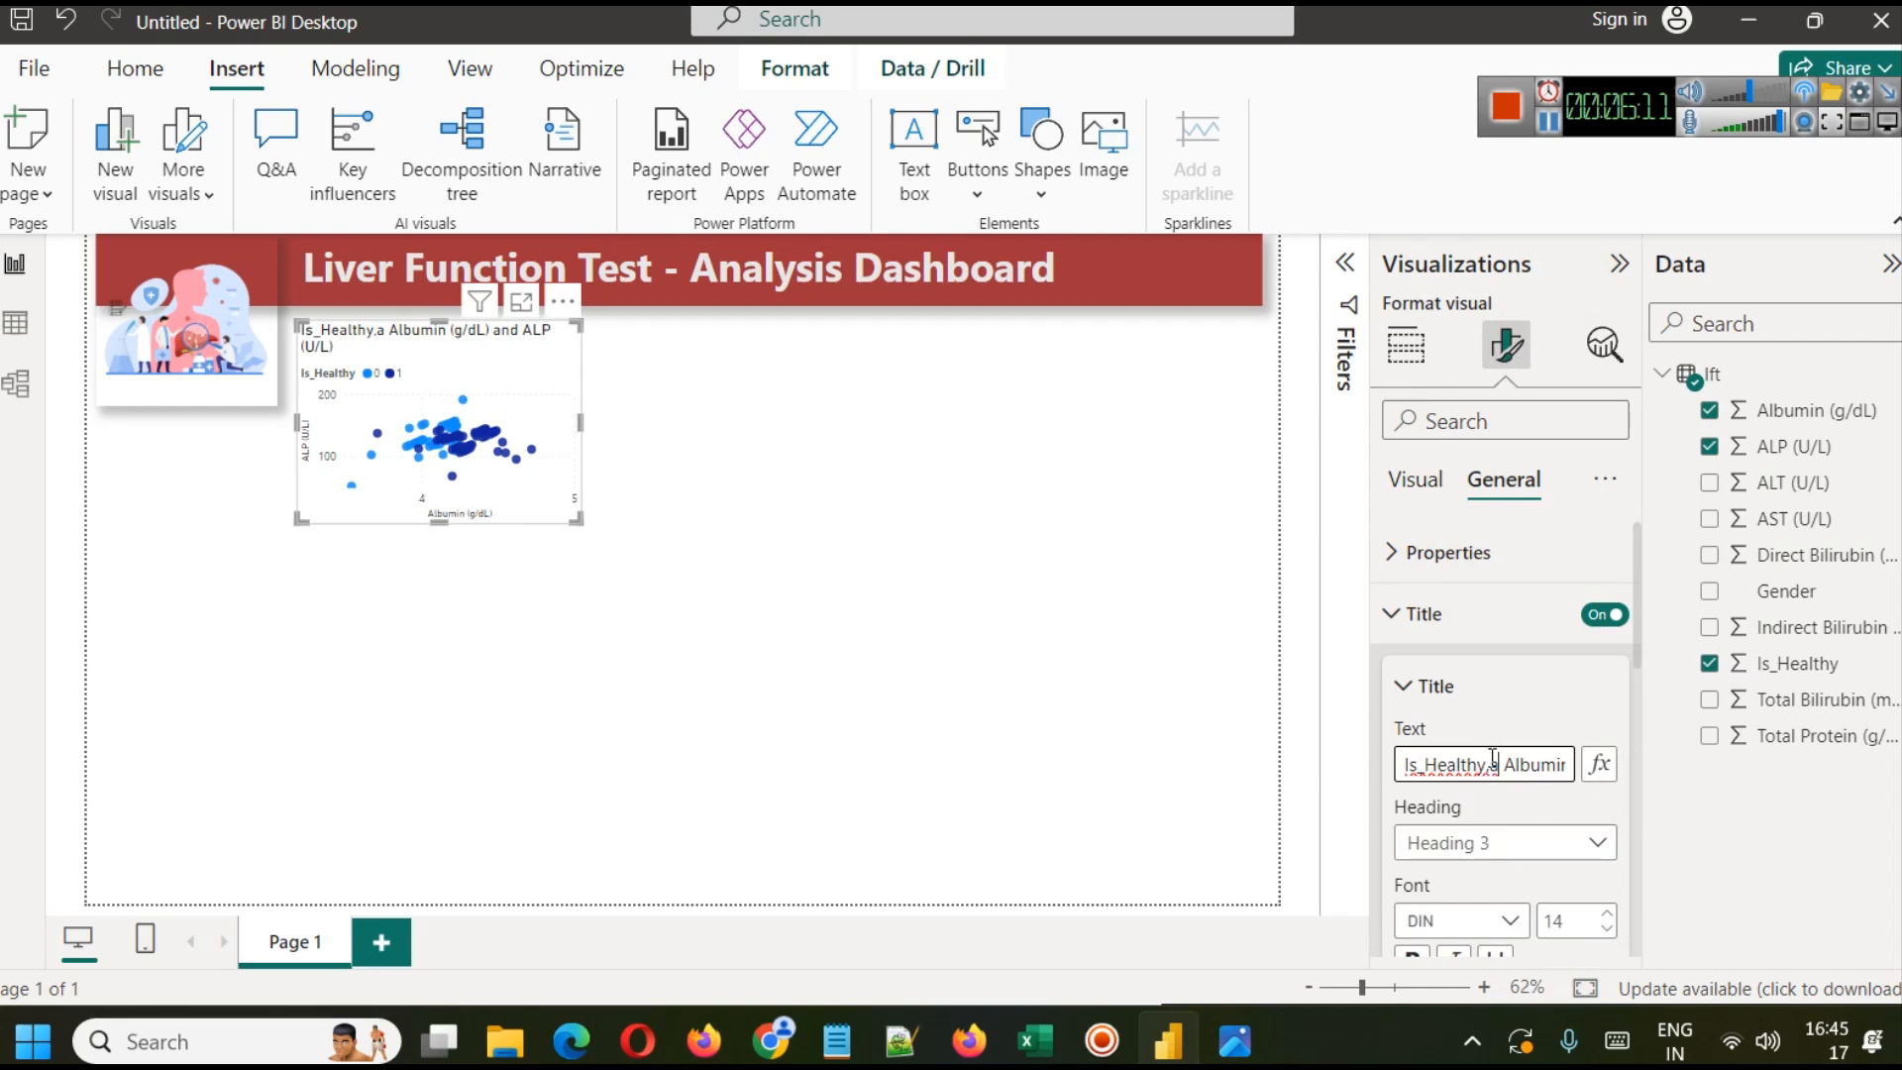
triple_click(1484, 765)
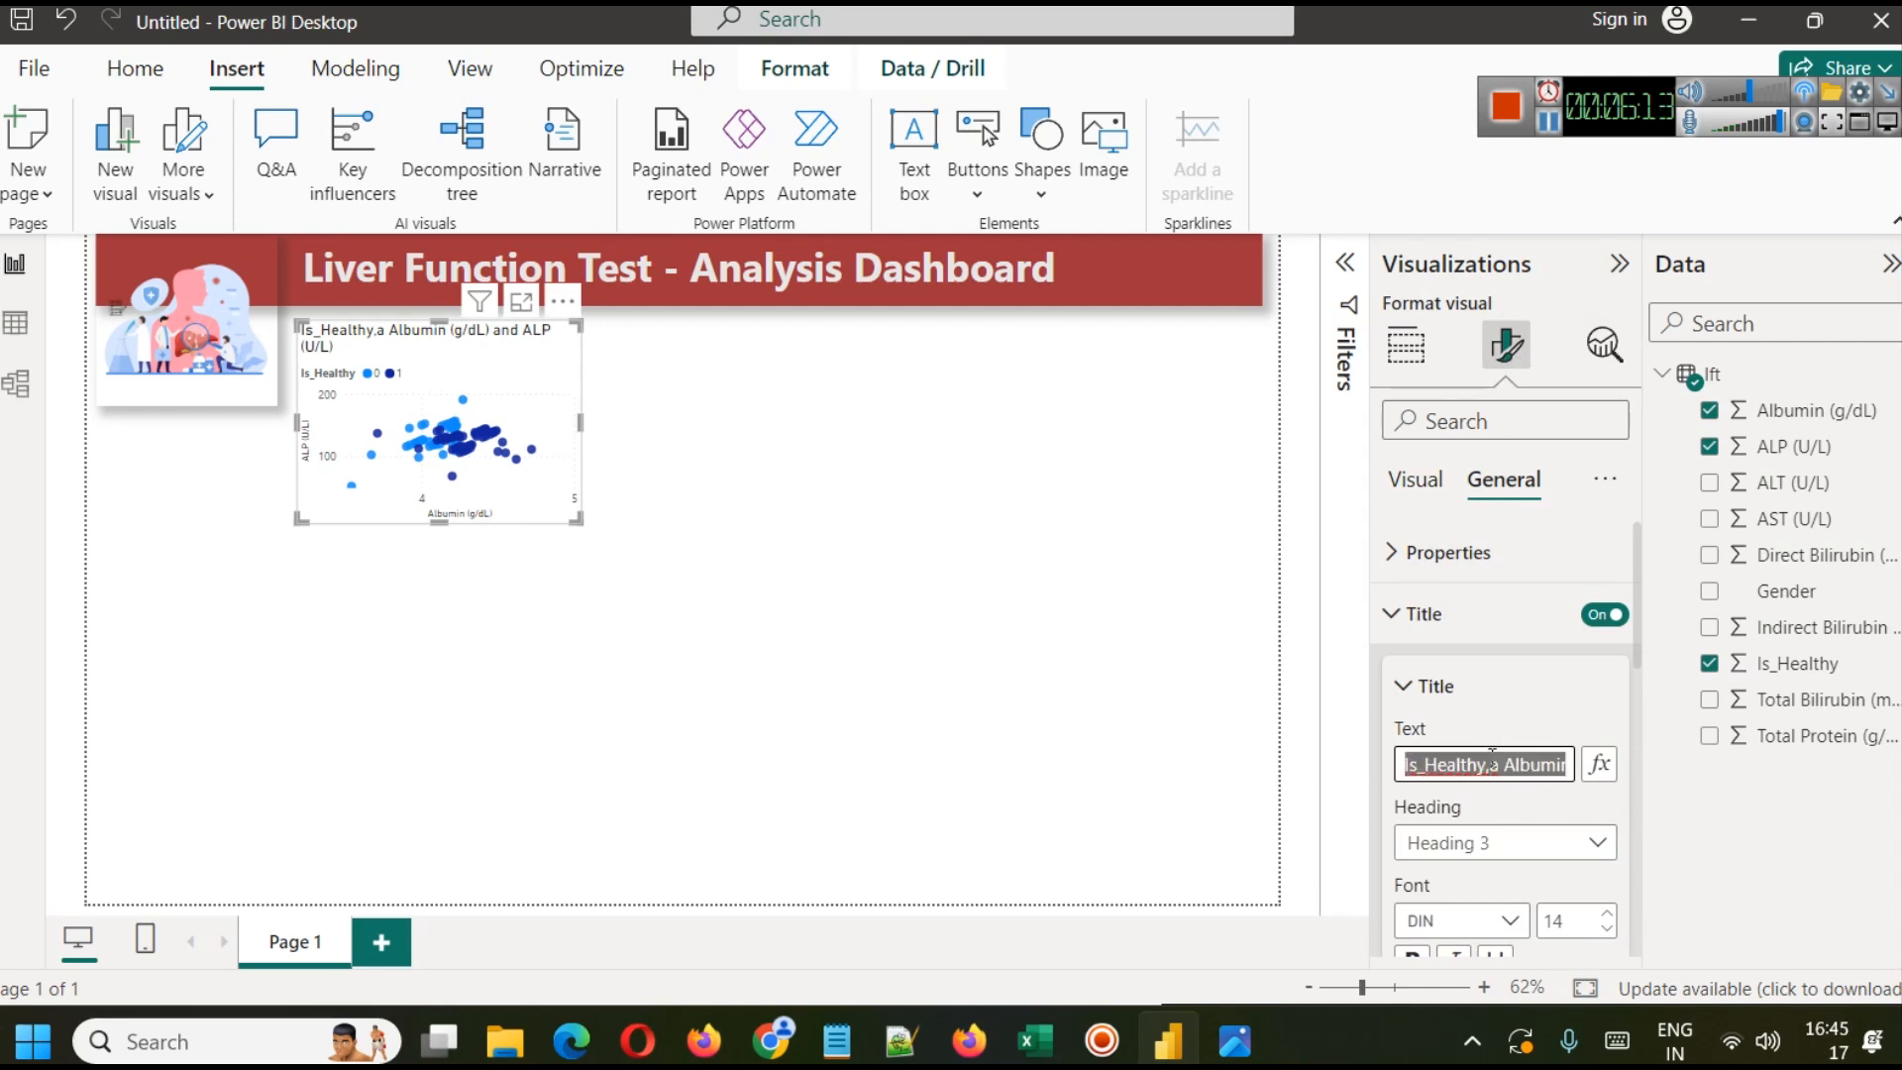
text(Albumin vs App)
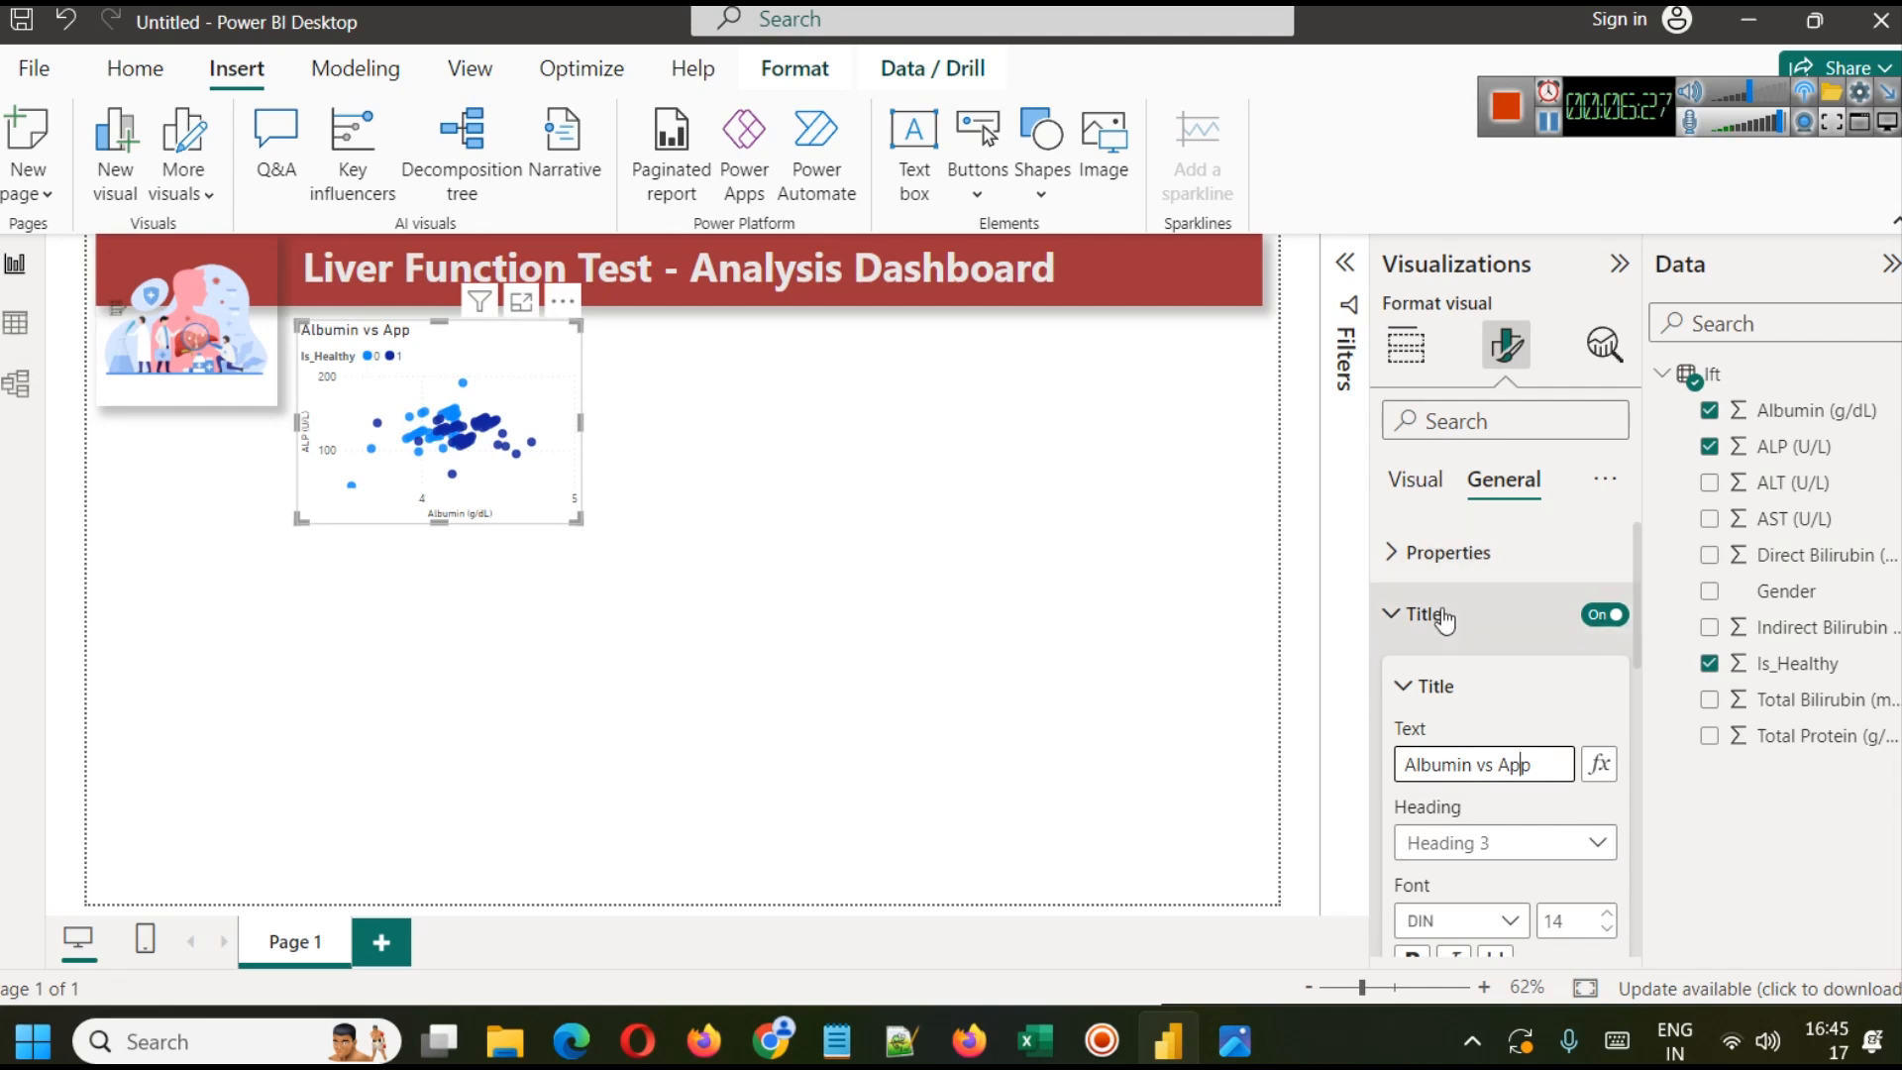
Step: Make the chart title bold in DIN at size 14
scroll(down, 3)
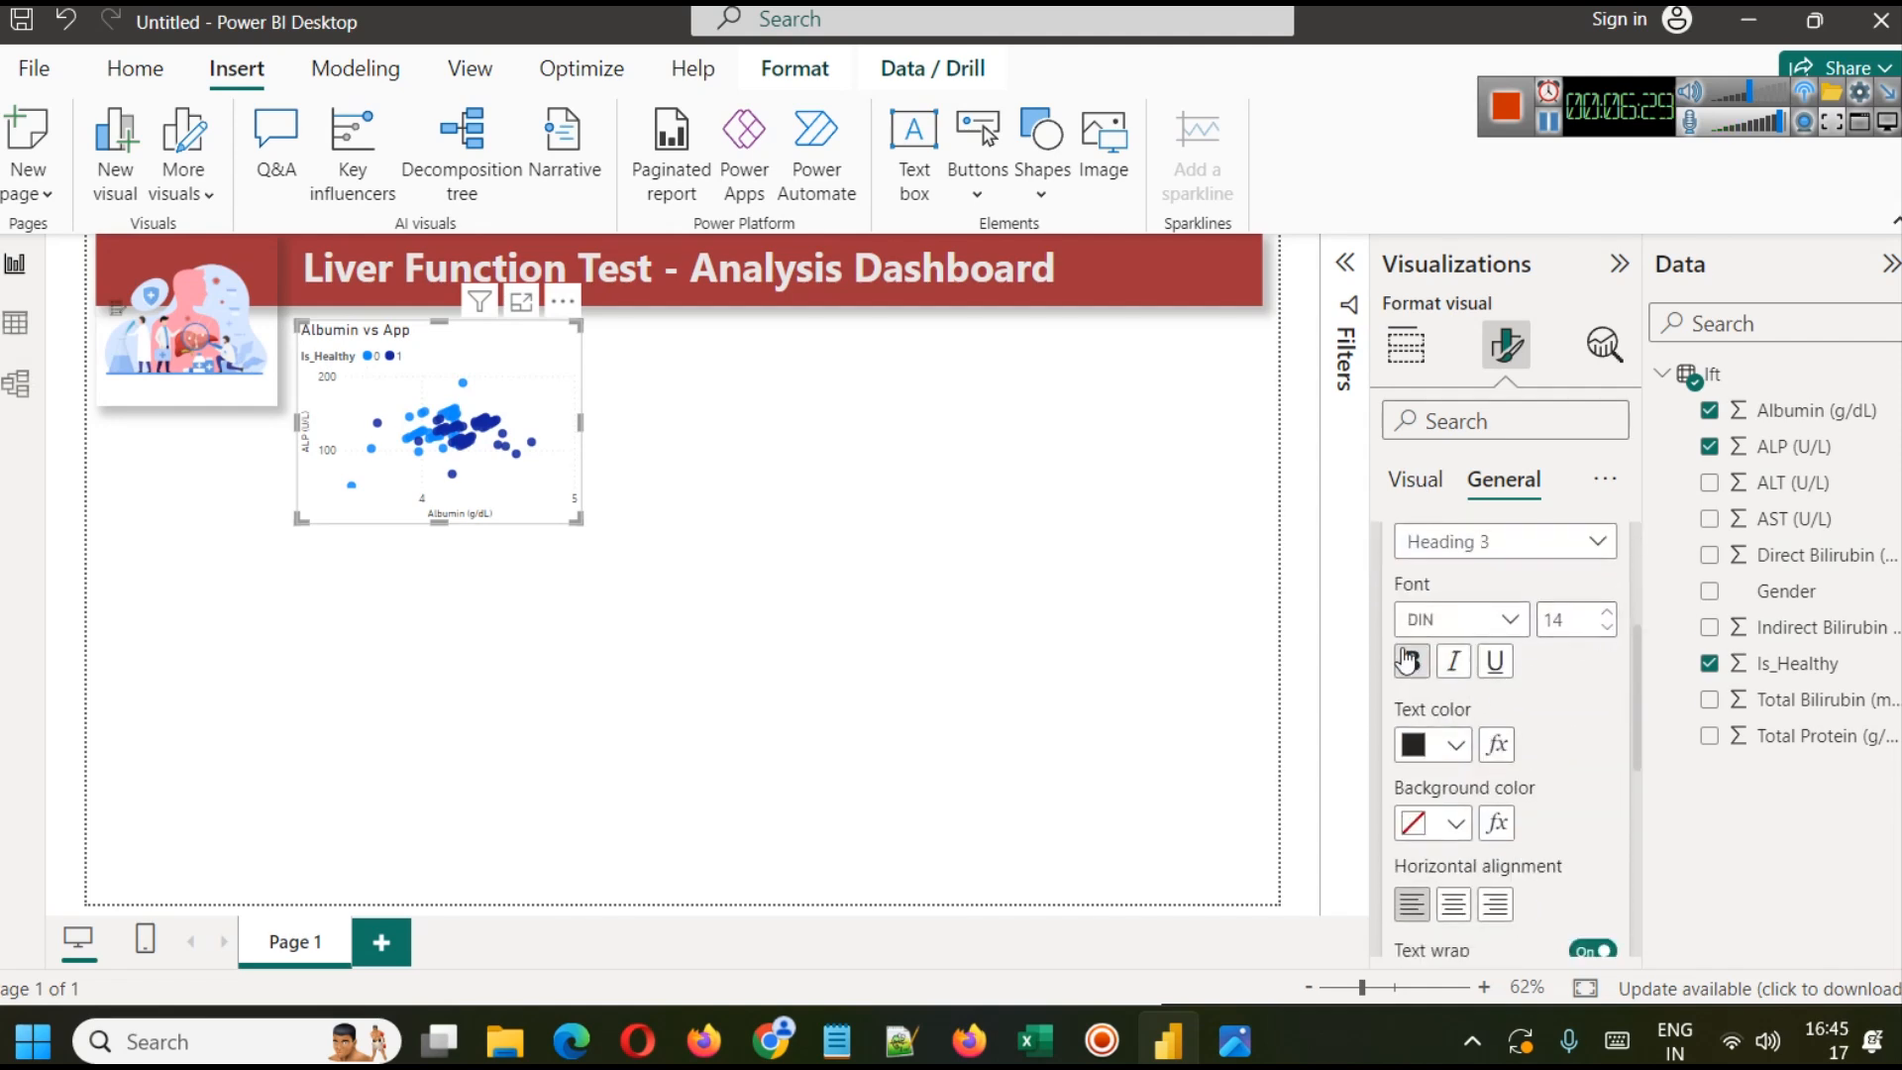
click(1411, 662)
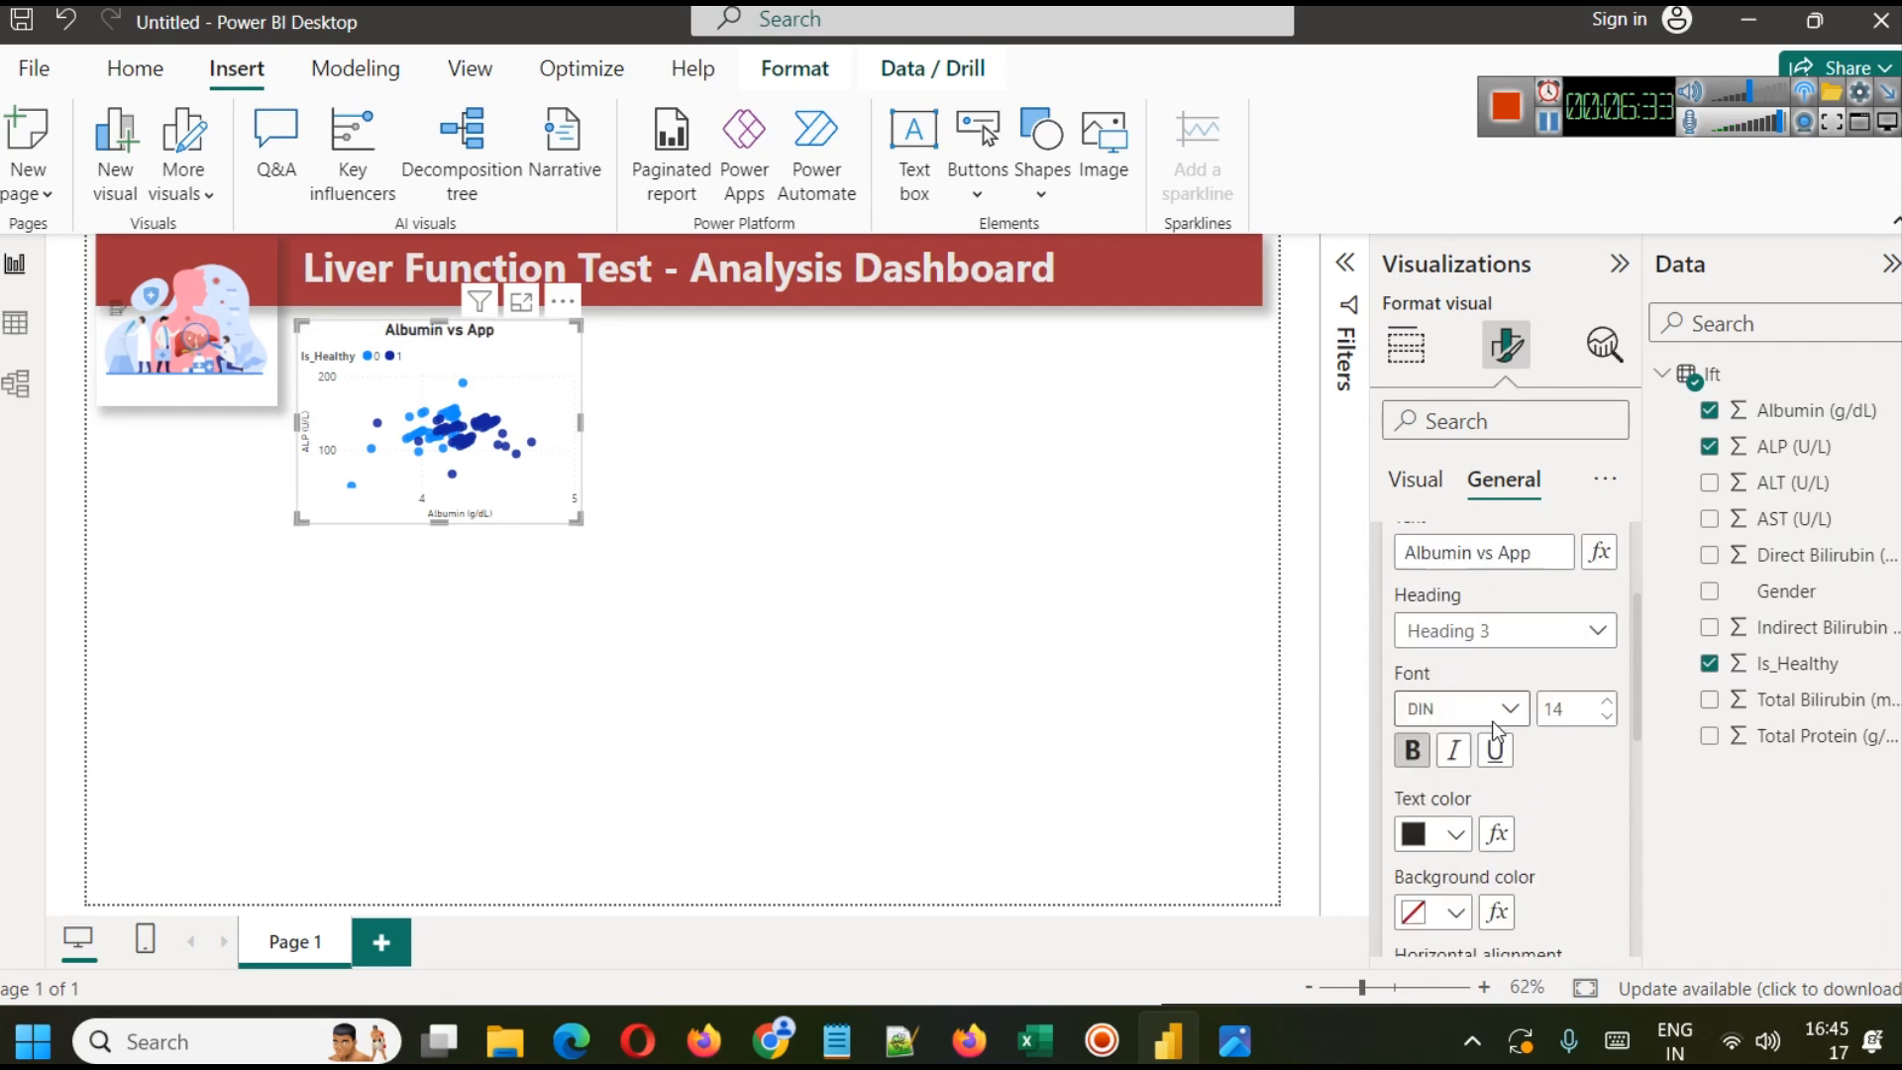
click(1414, 479)
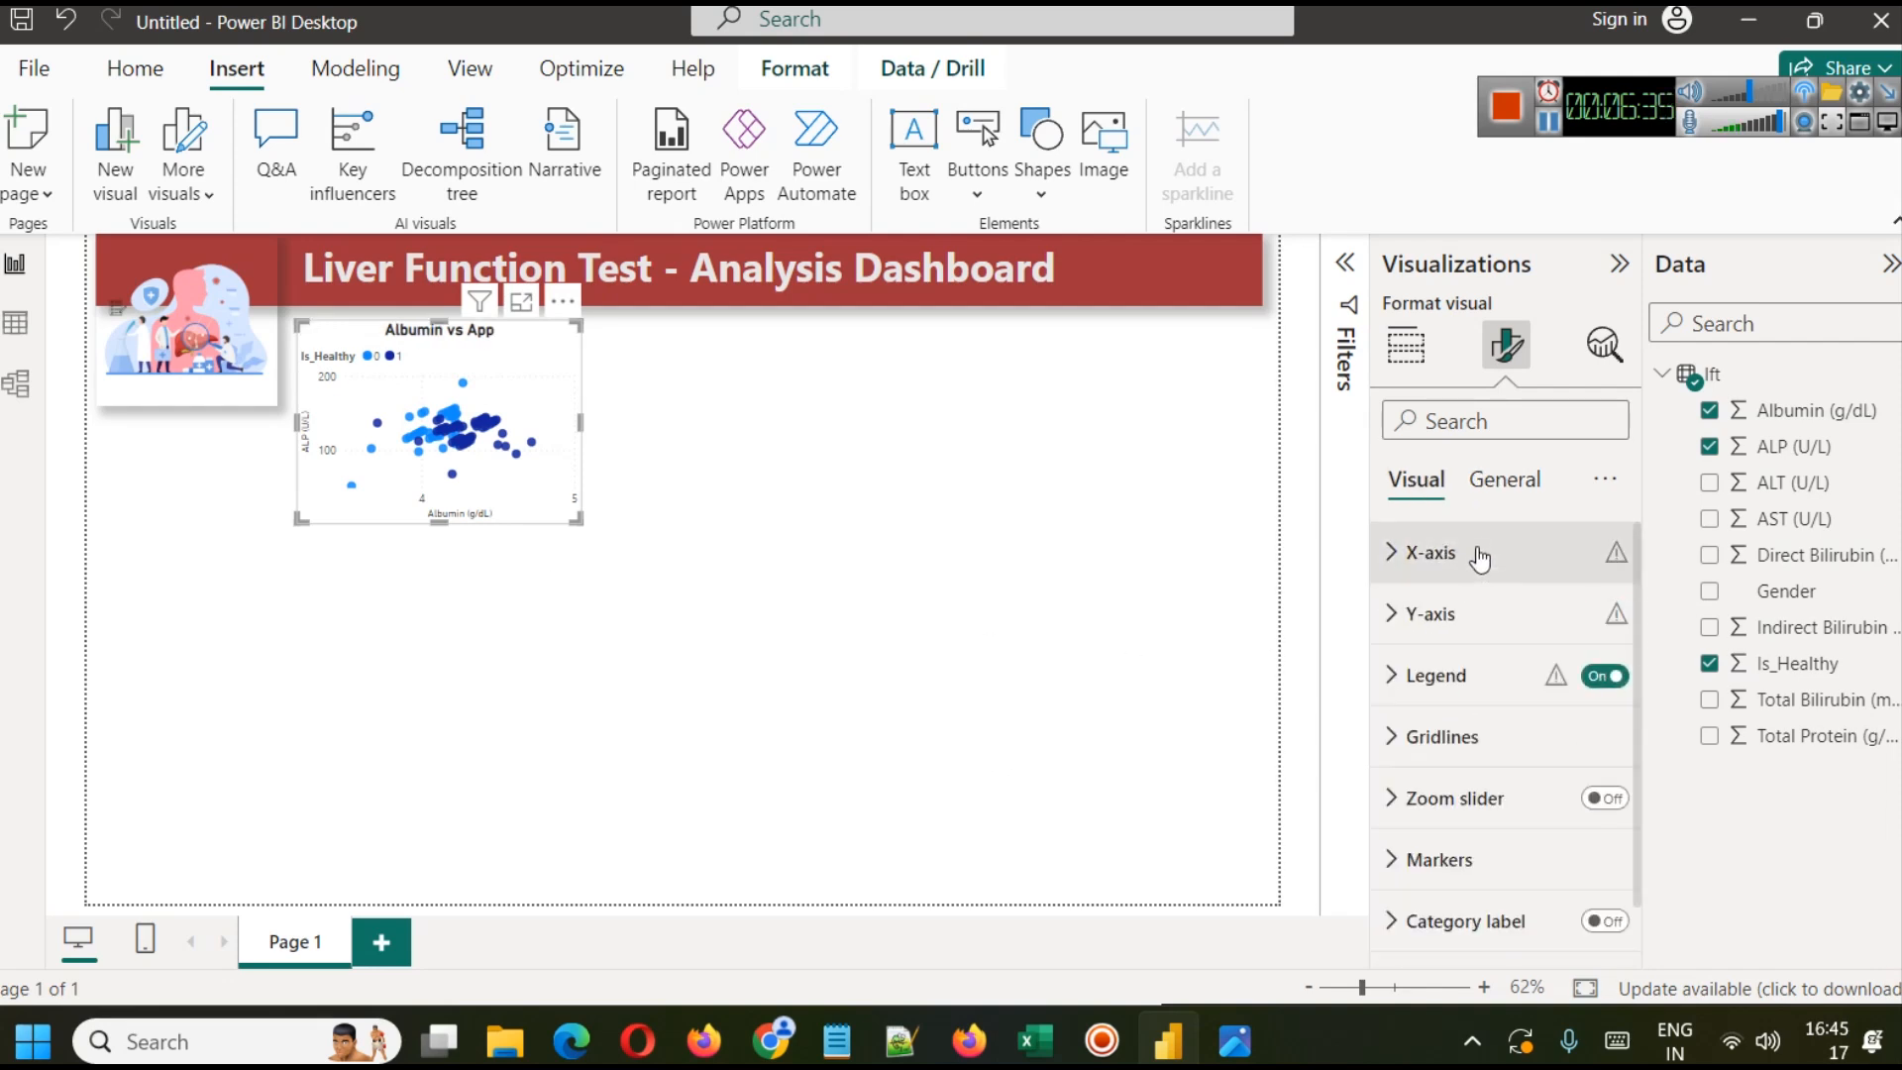
Step: Make the X-axis and Y-axis titles bold
click(1431, 552)
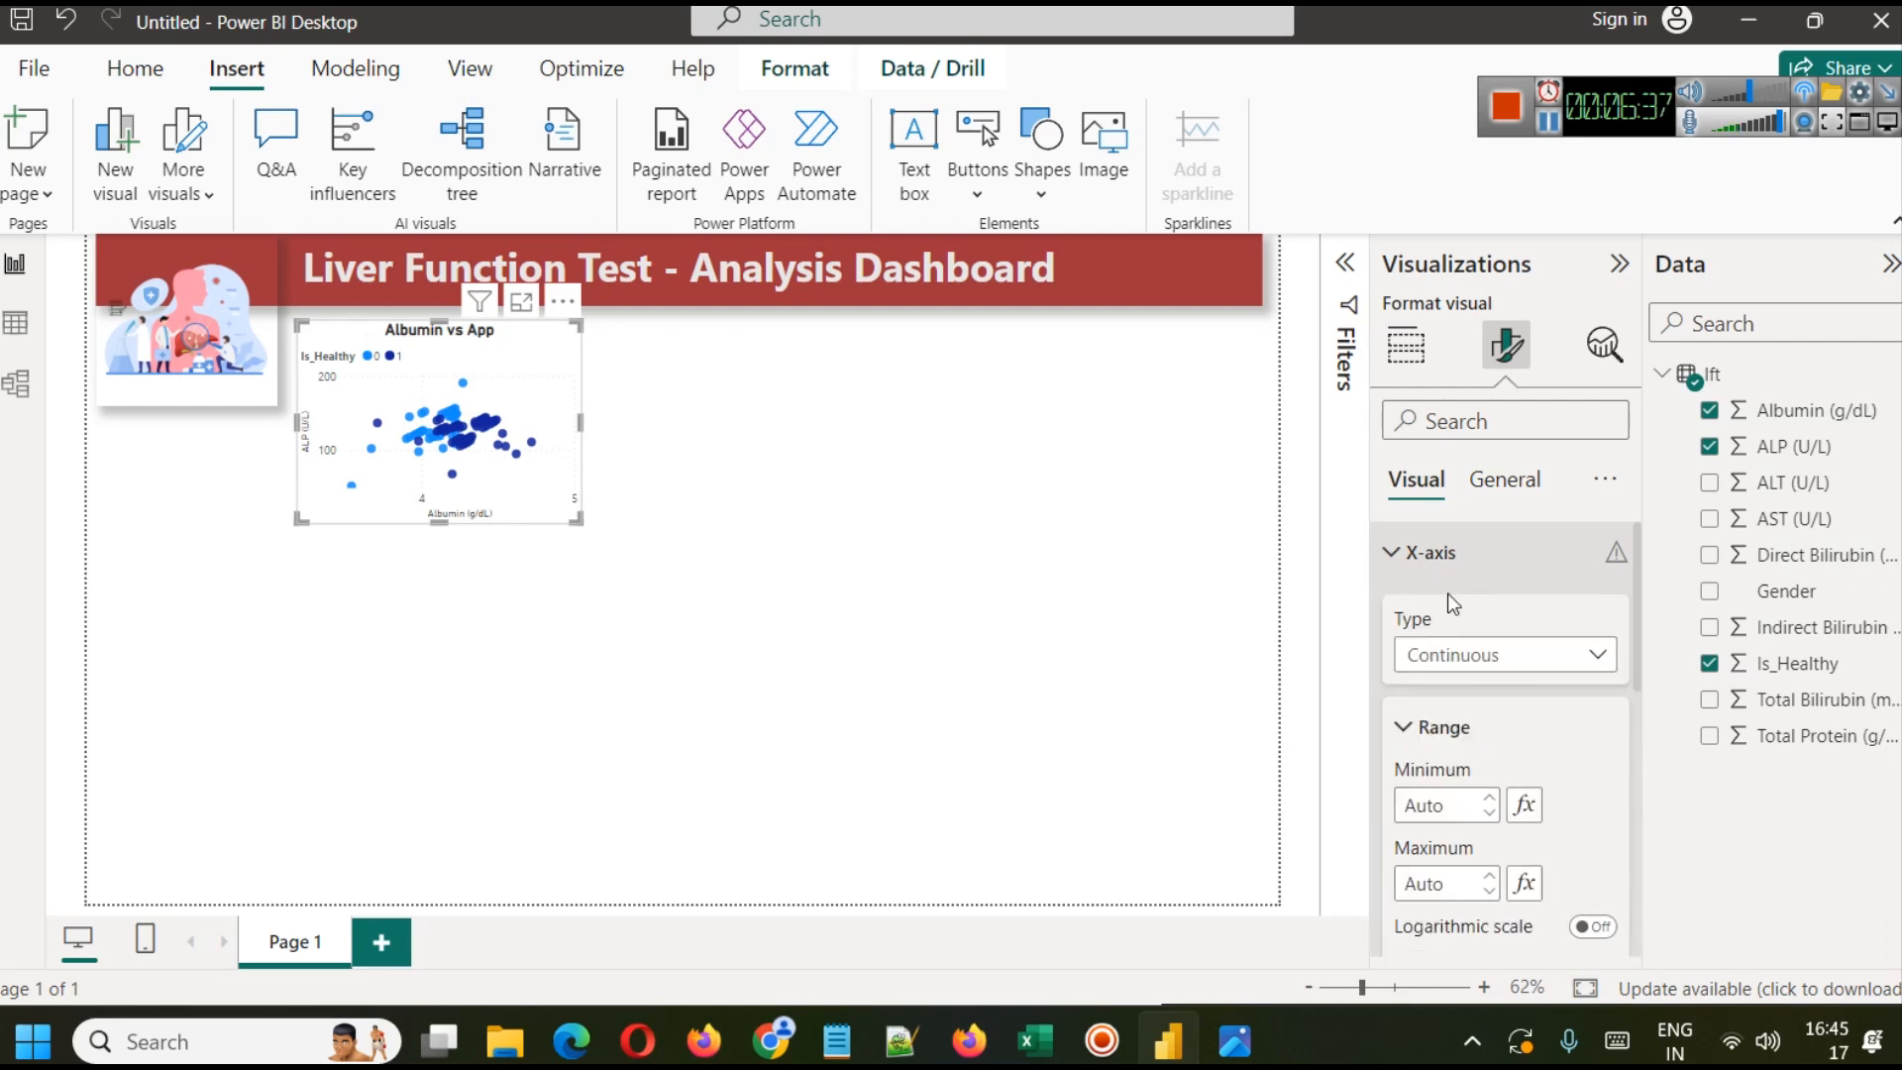
scroll(down, 3)
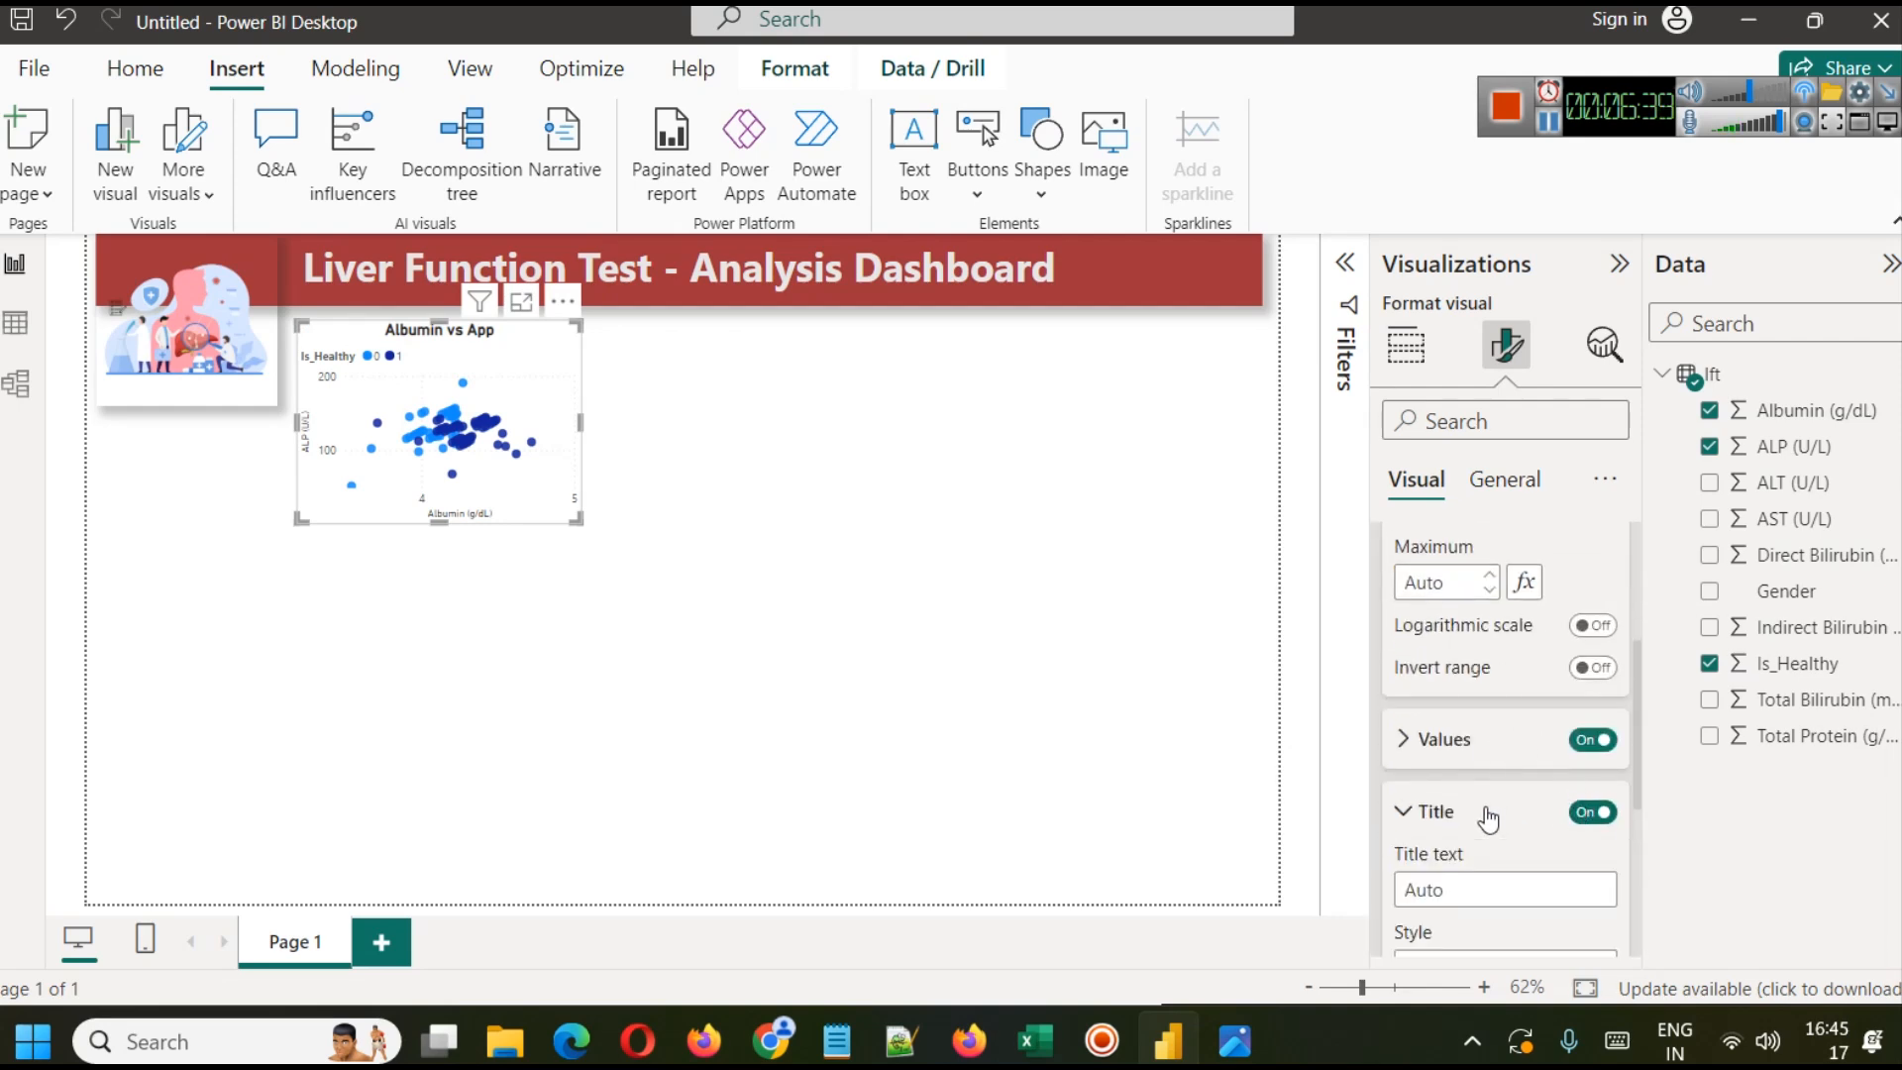
scroll(down, 3)
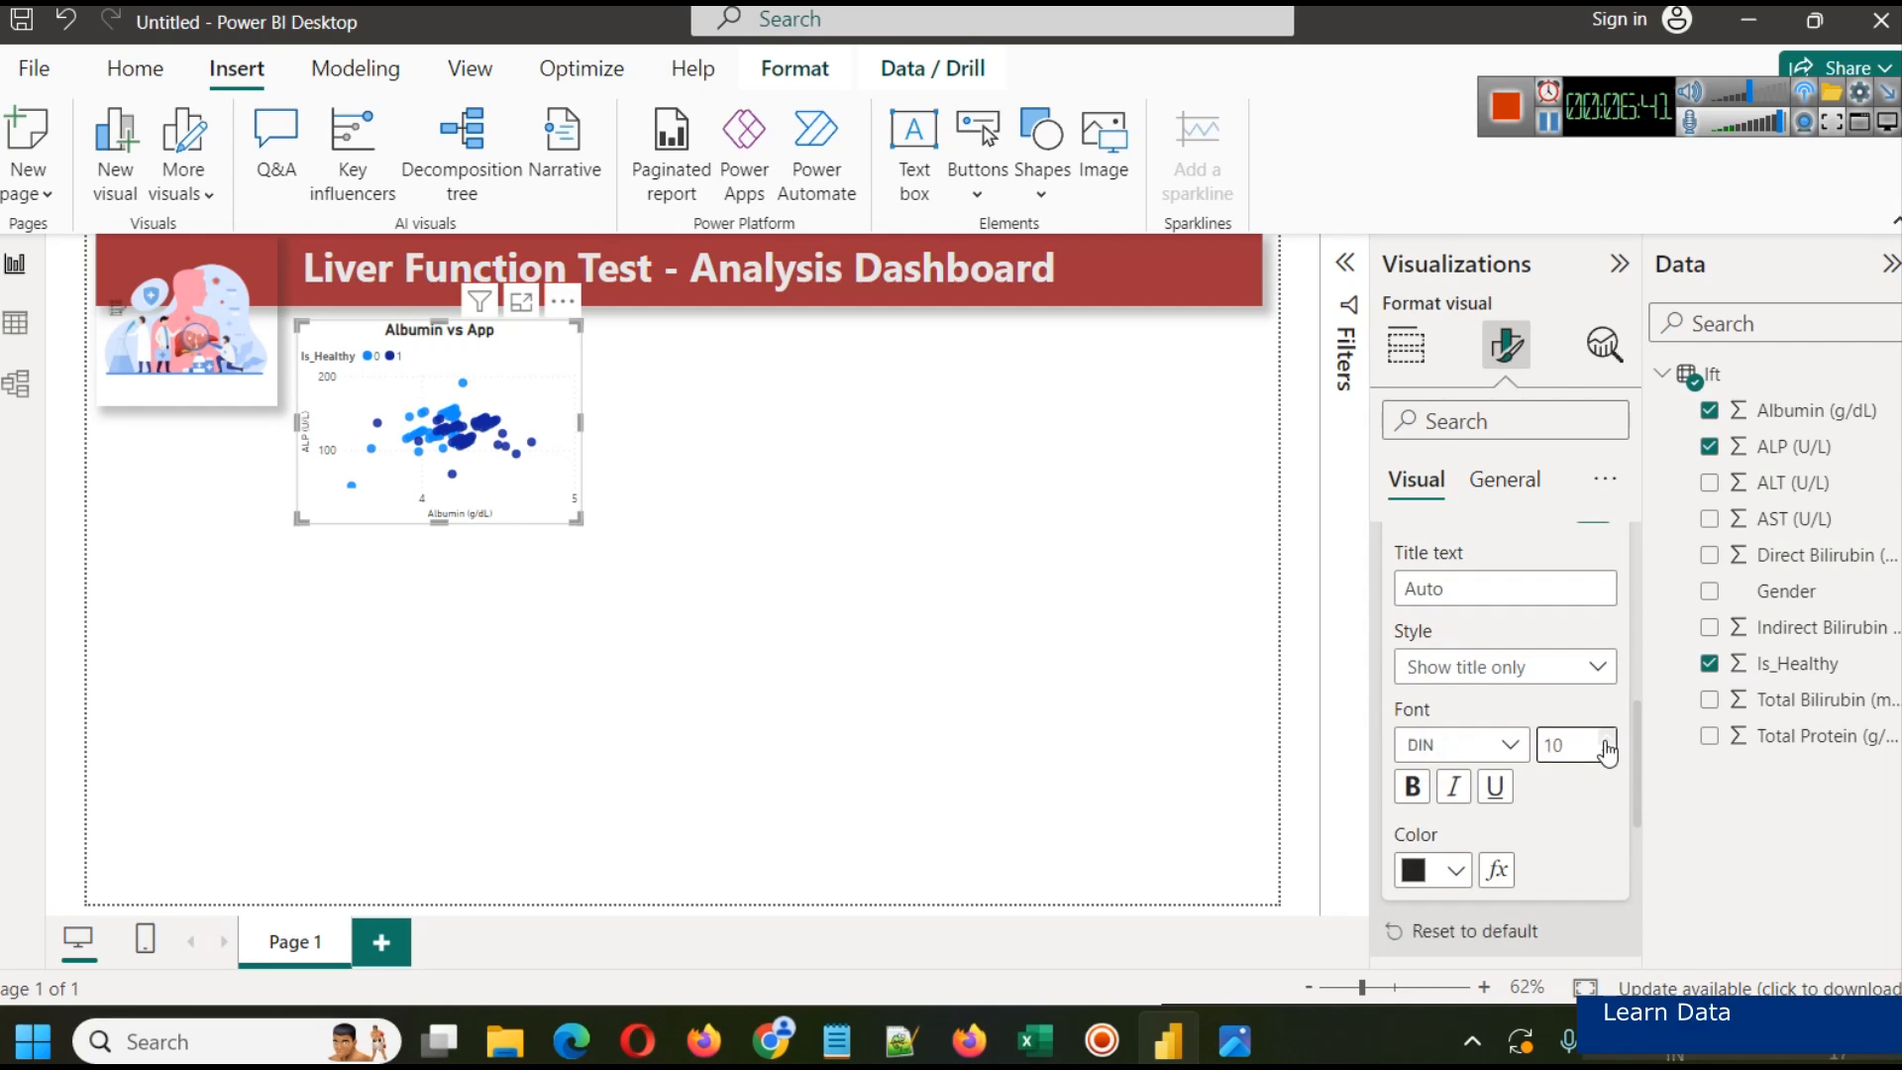
click(1605, 737)
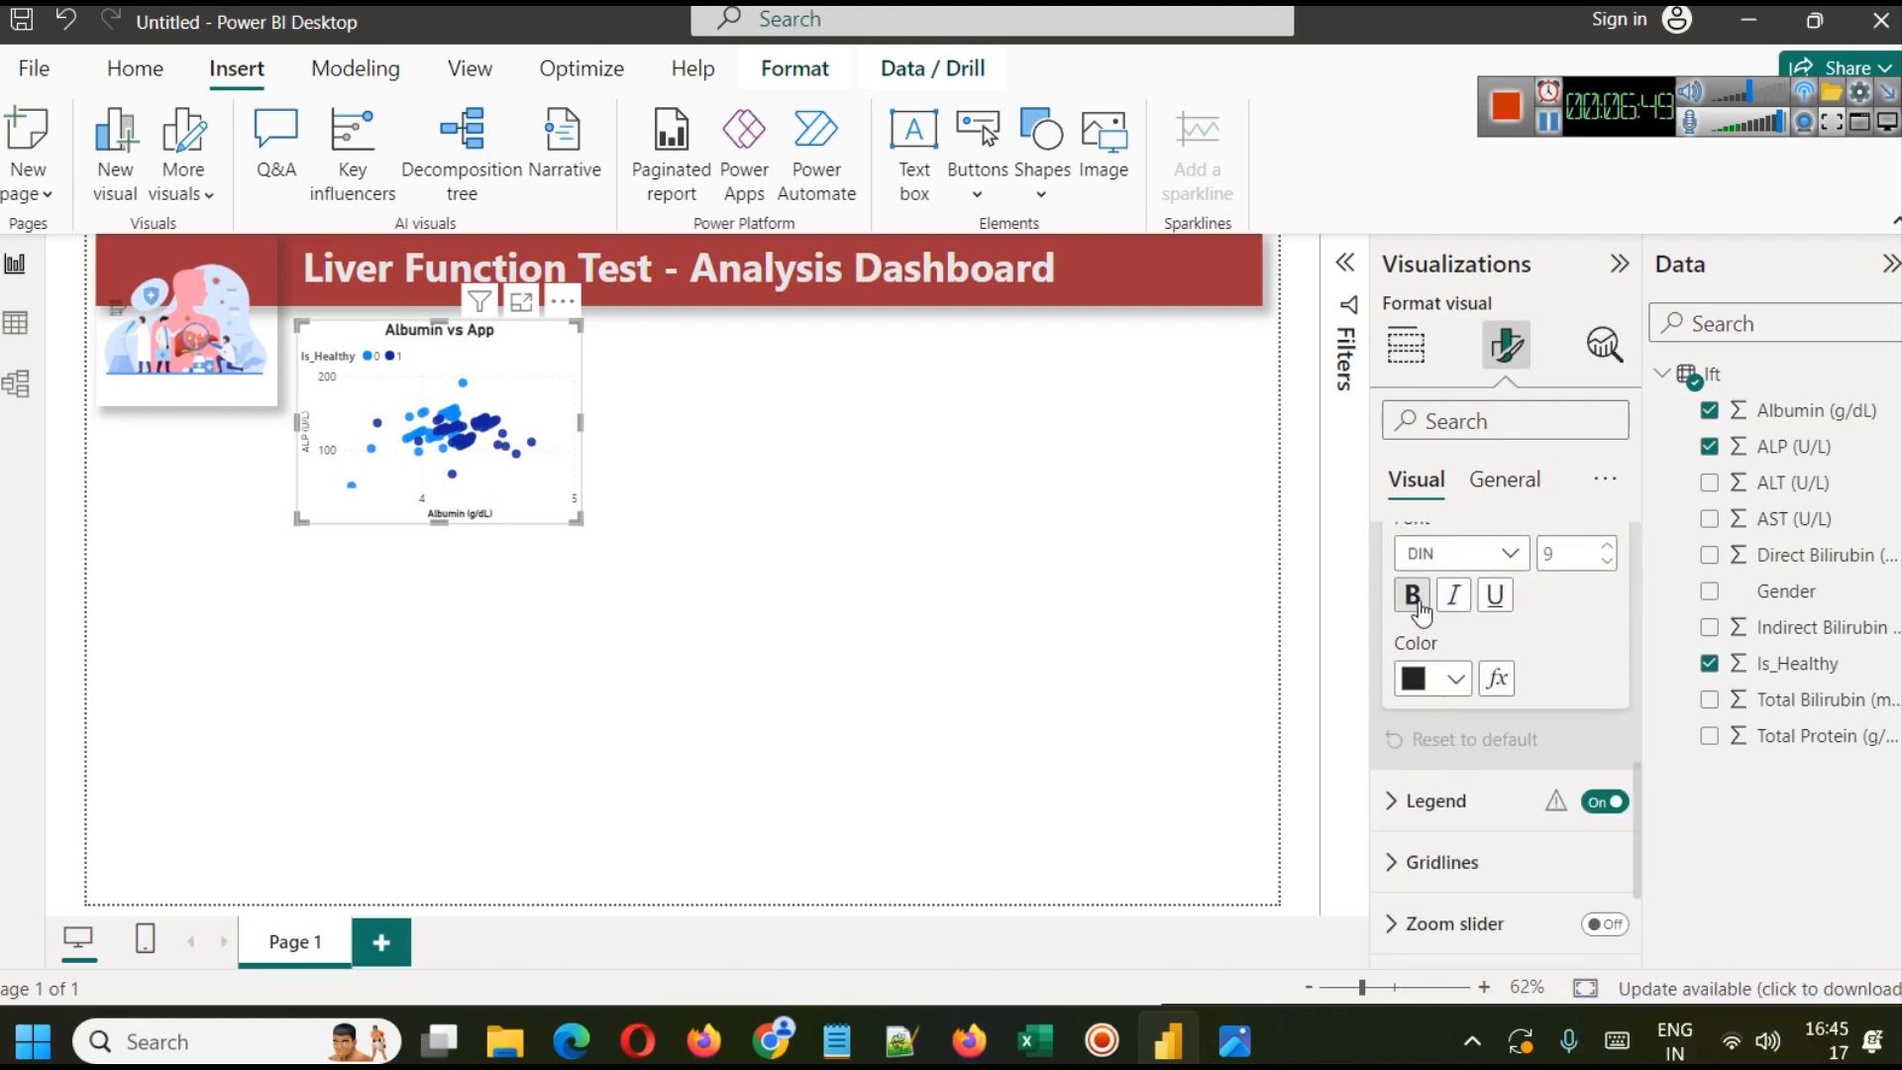
click(1599, 545)
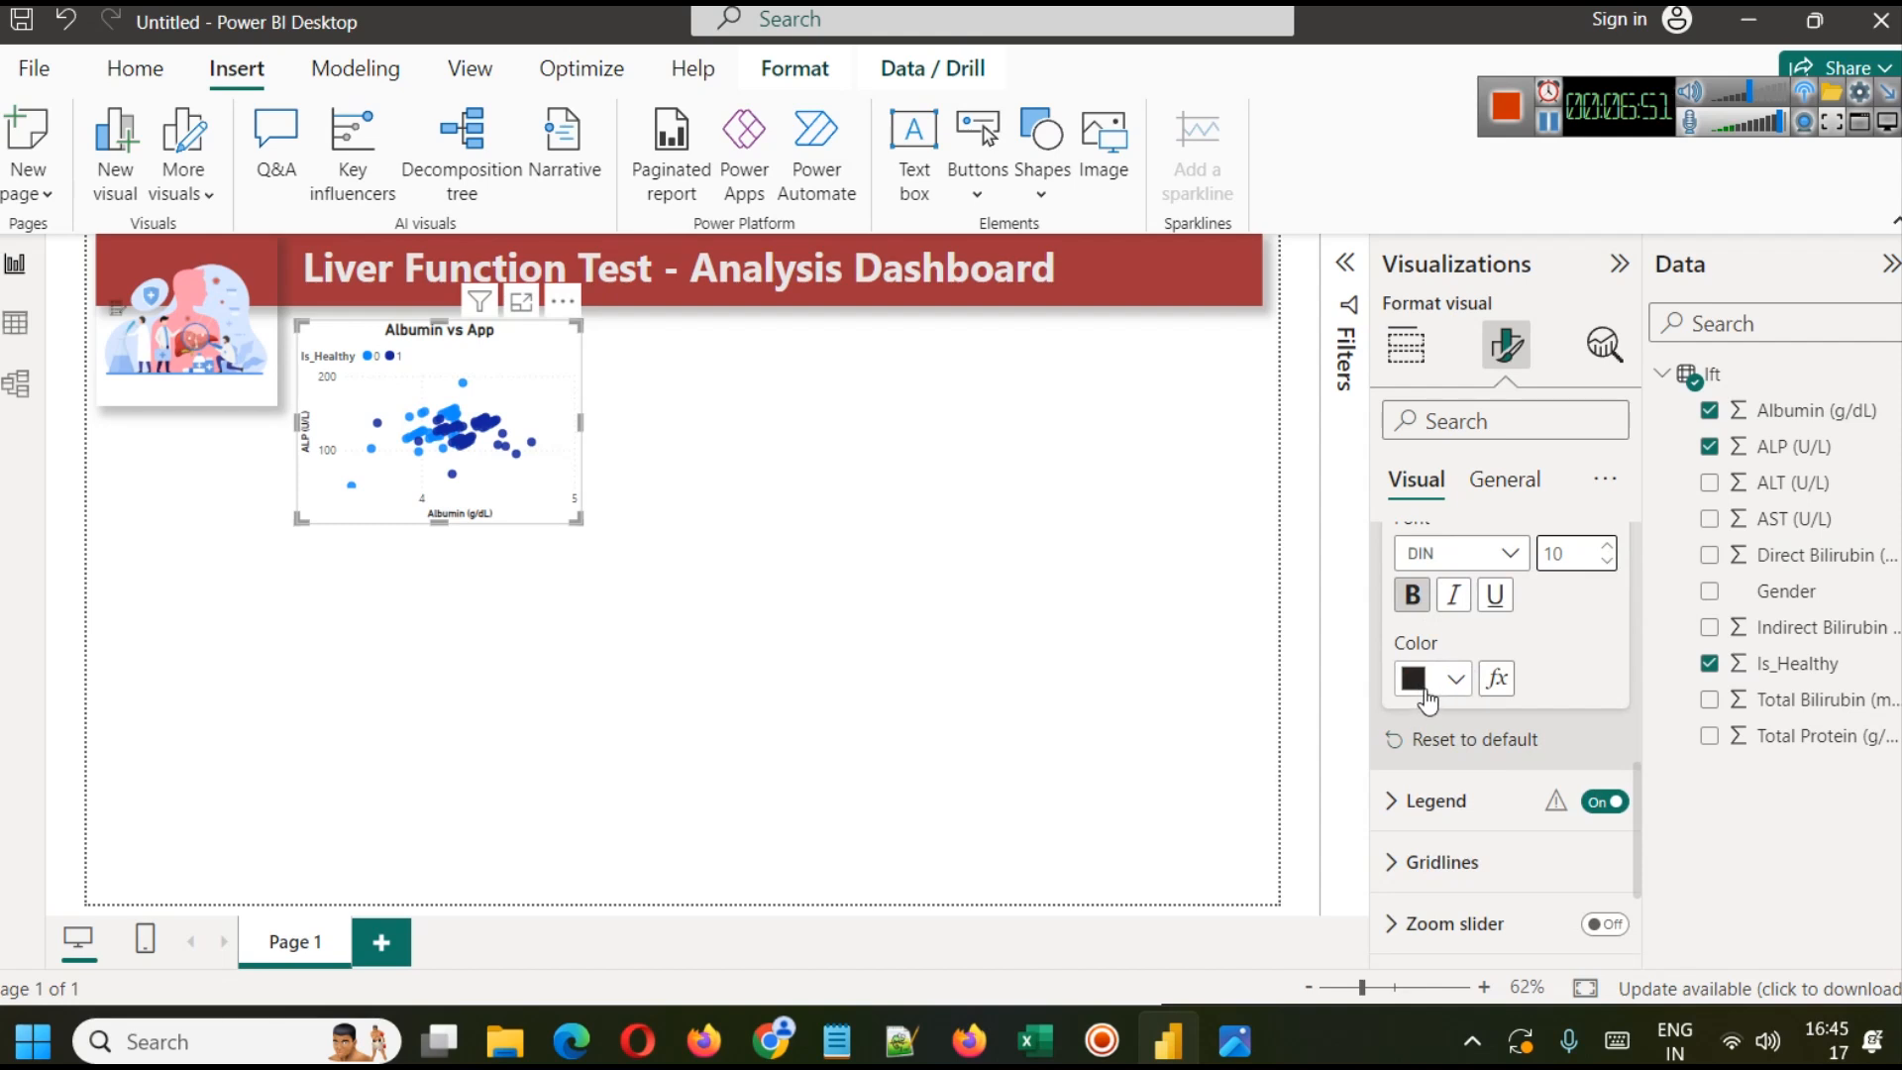
mouse_move(876, 587)
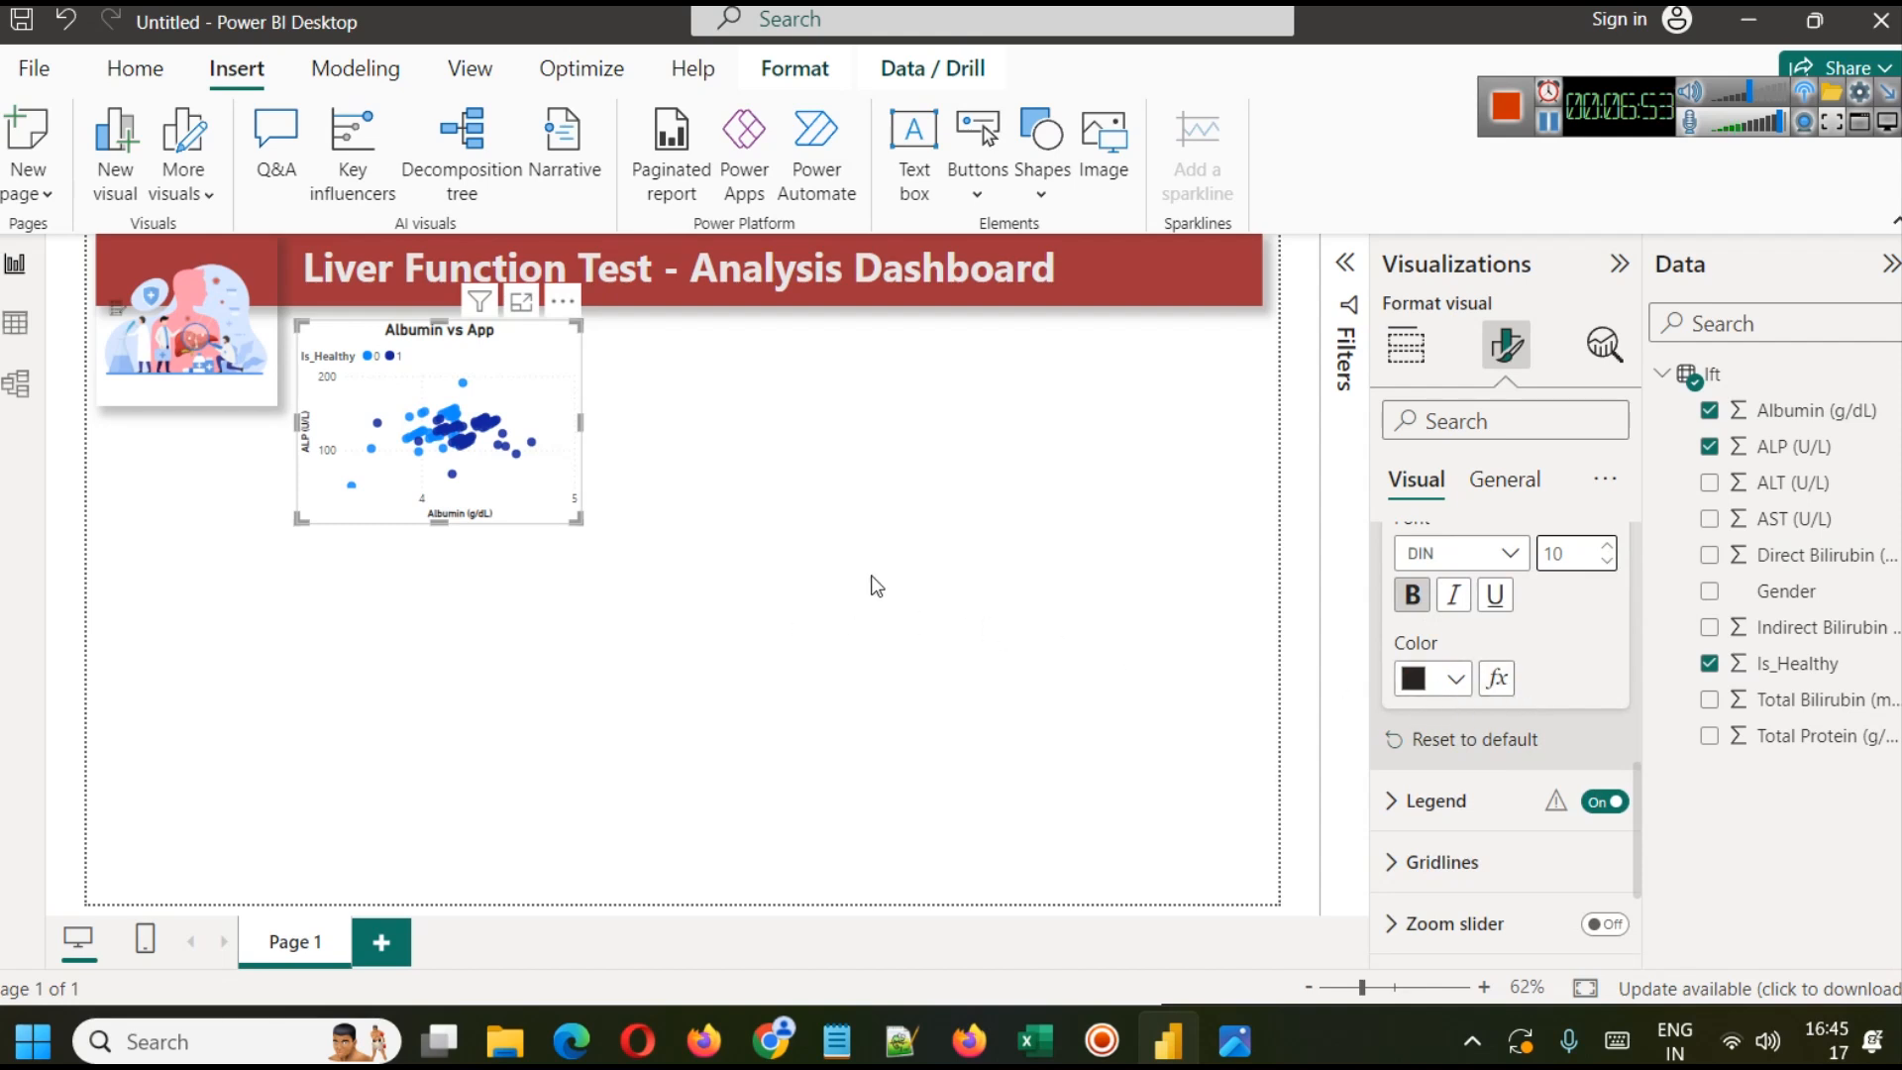
mouse_move(315, 361)
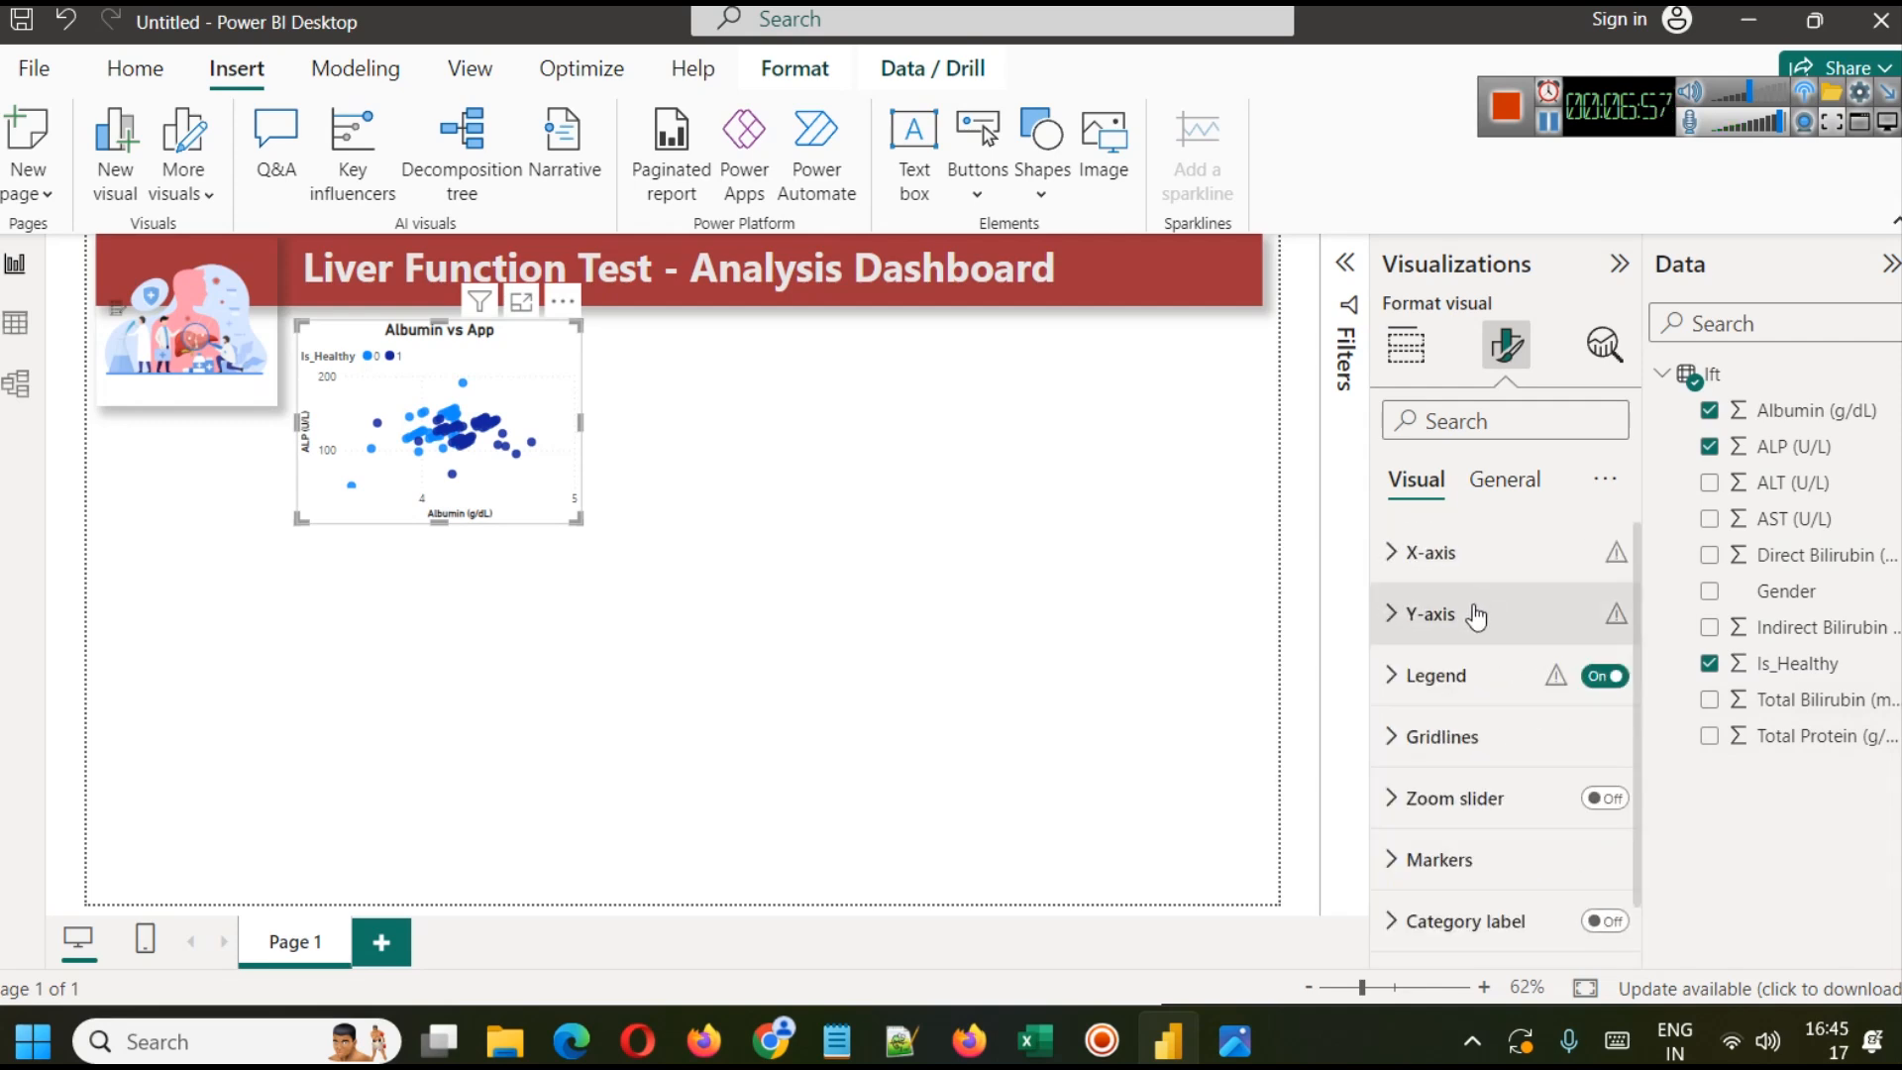
Step: Position the Is_Healthy legend at the top centre
click(1435, 676)
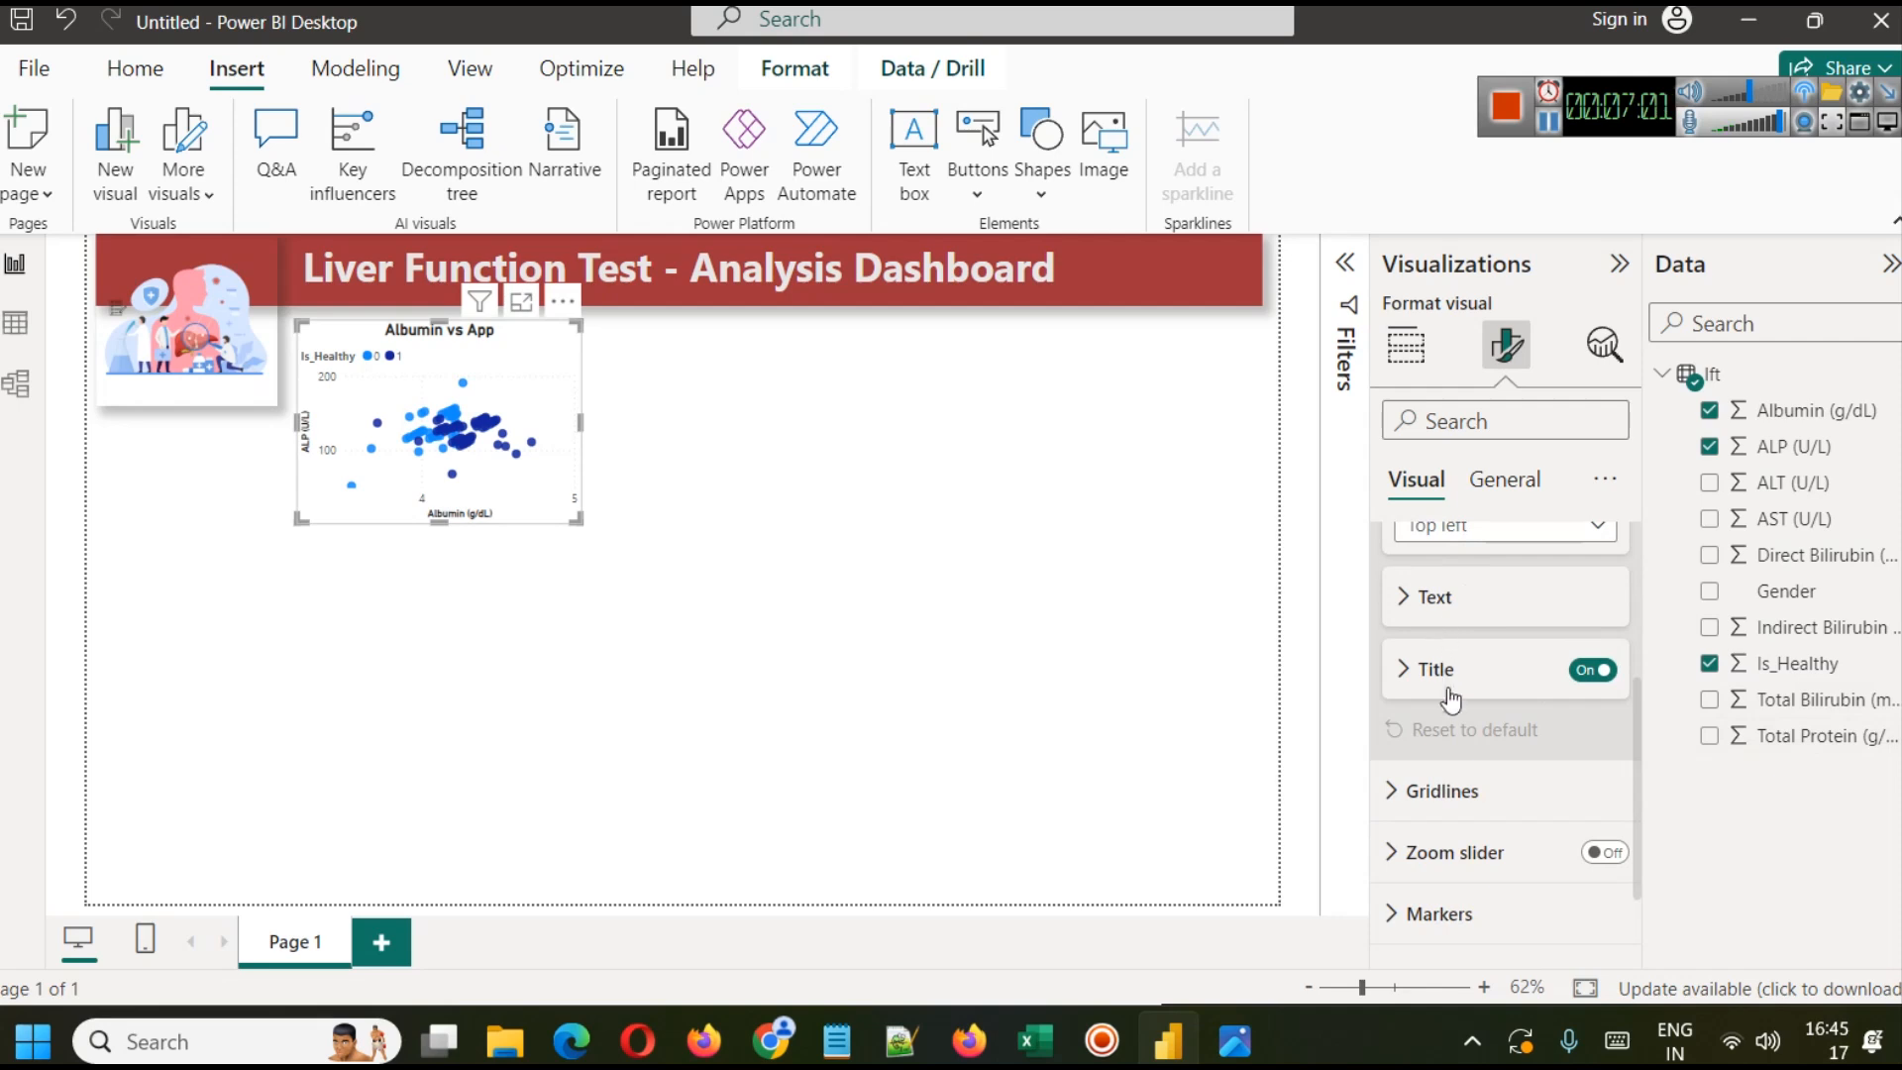
click(1504, 525)
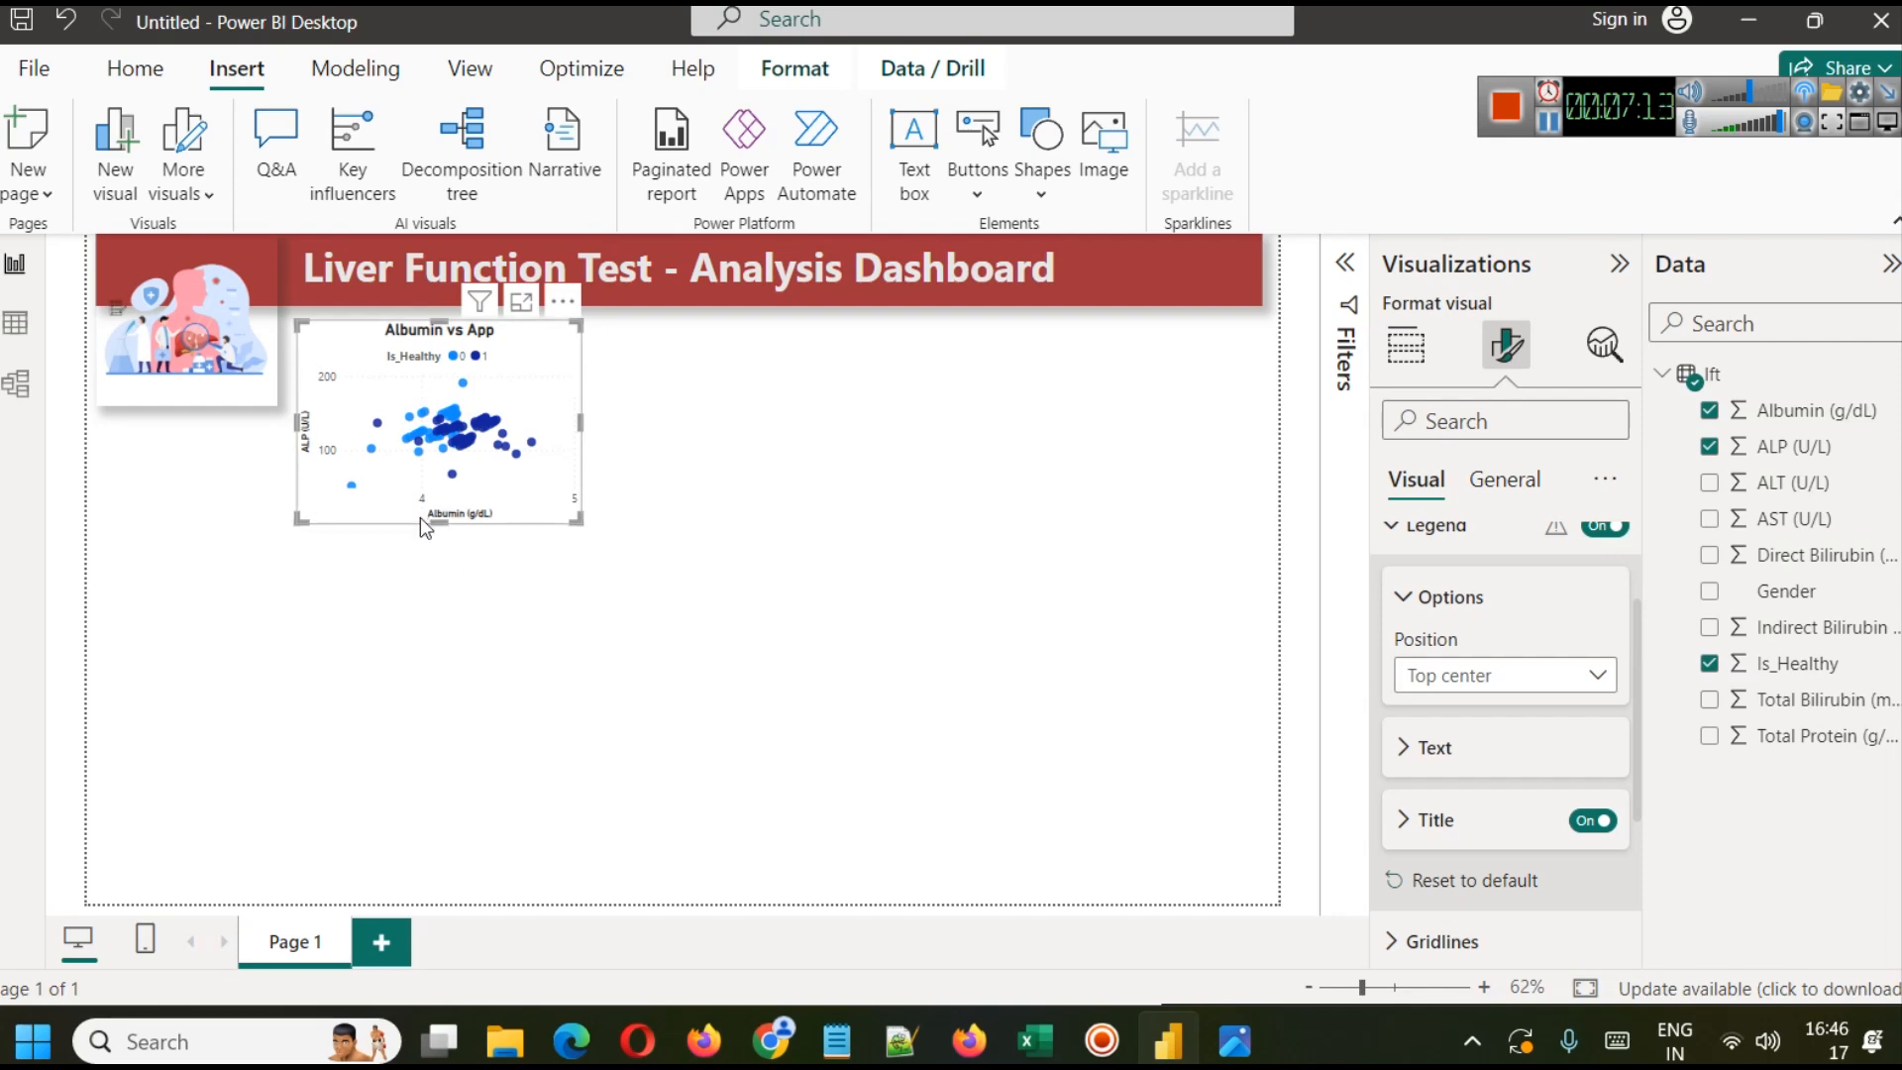
mouse_move(420, 477)
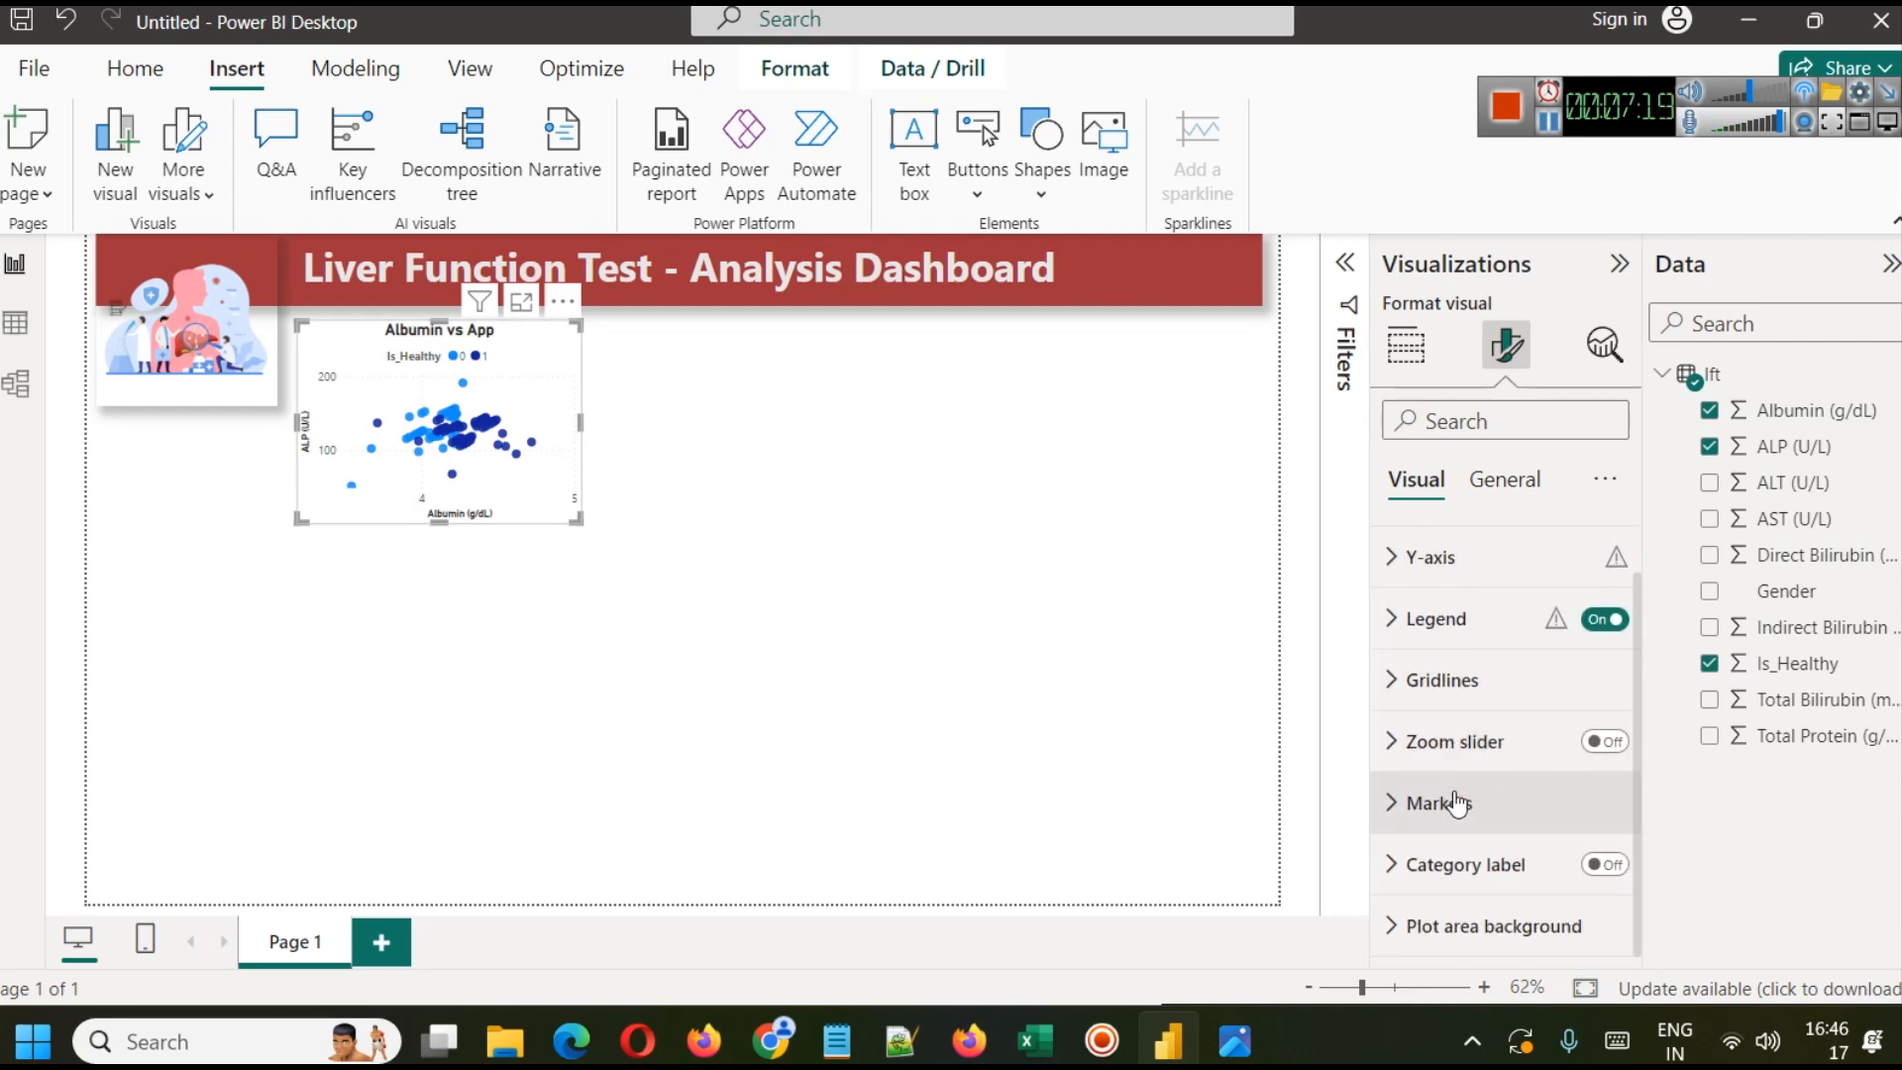
Step: Set the markers to diamonds with red for the Is_Healthy 0 group
click(1437, 803)
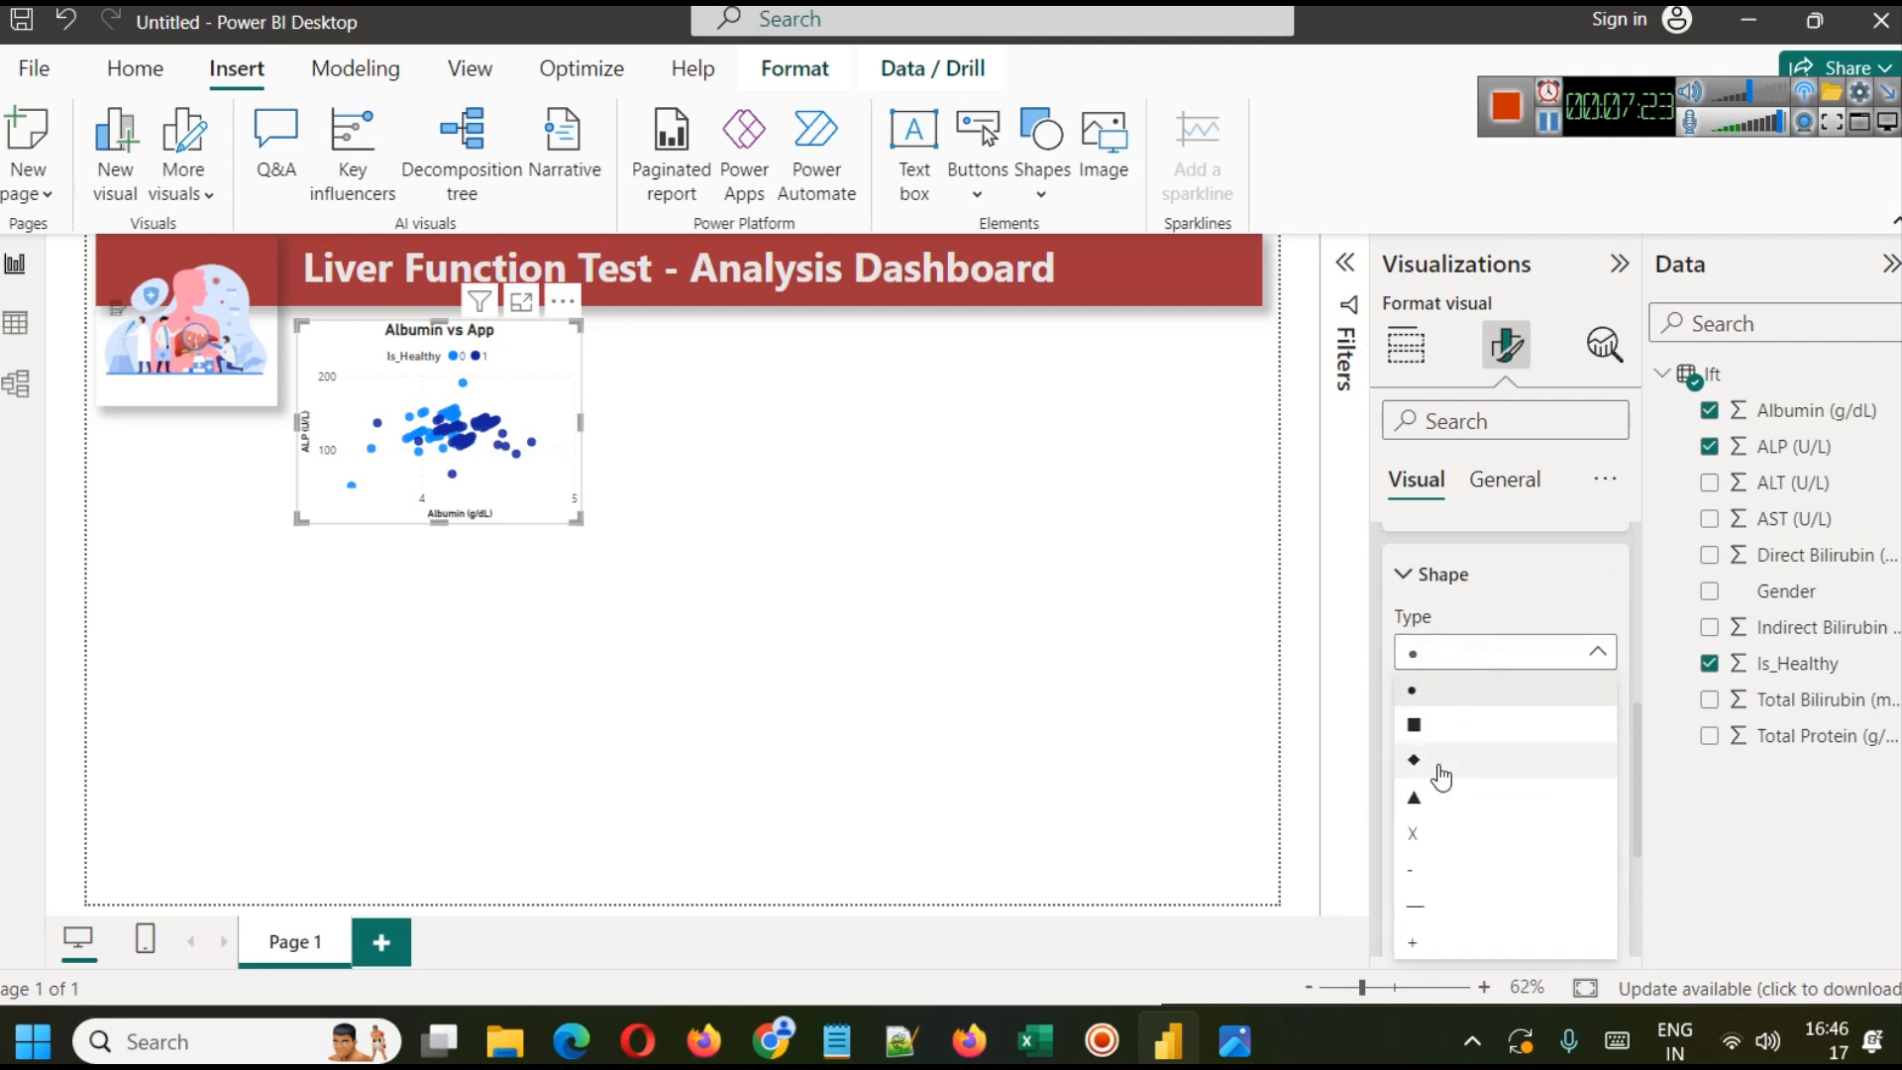
click(1413, 759)
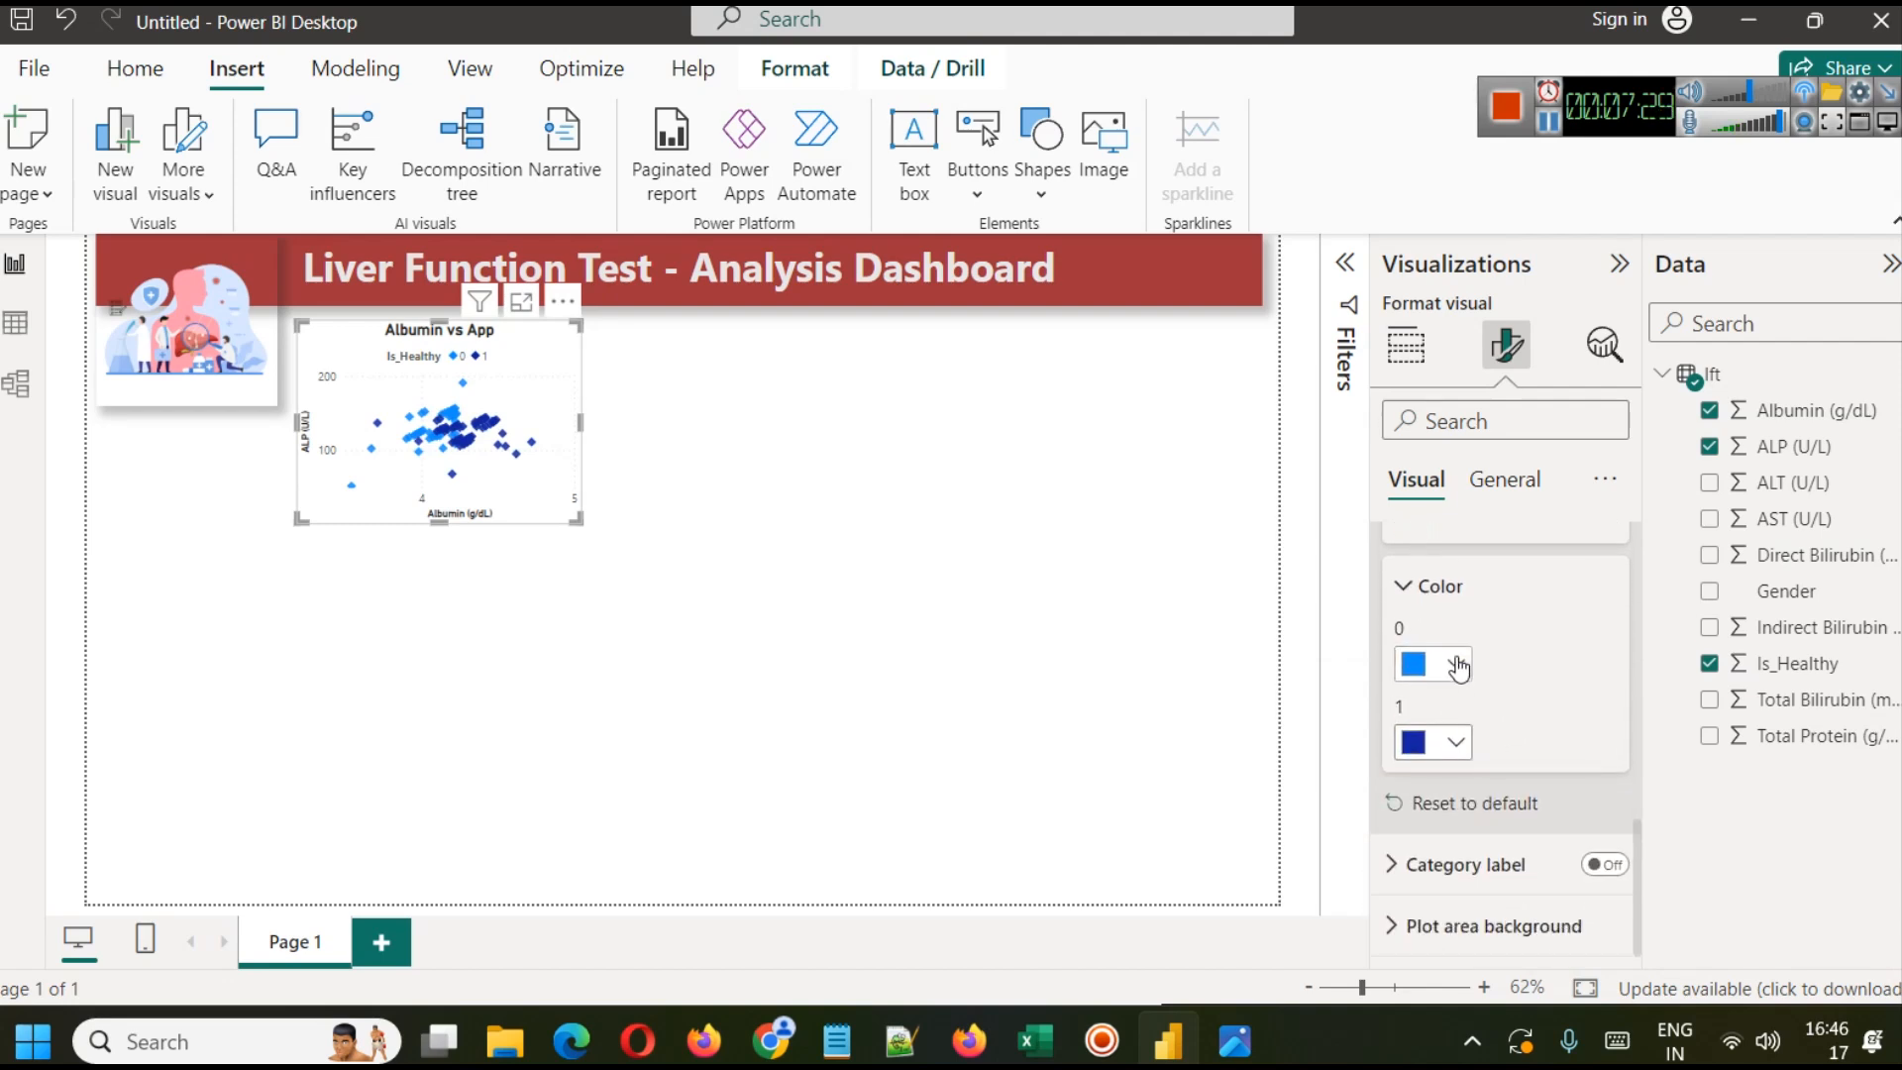
click(1412, 664)
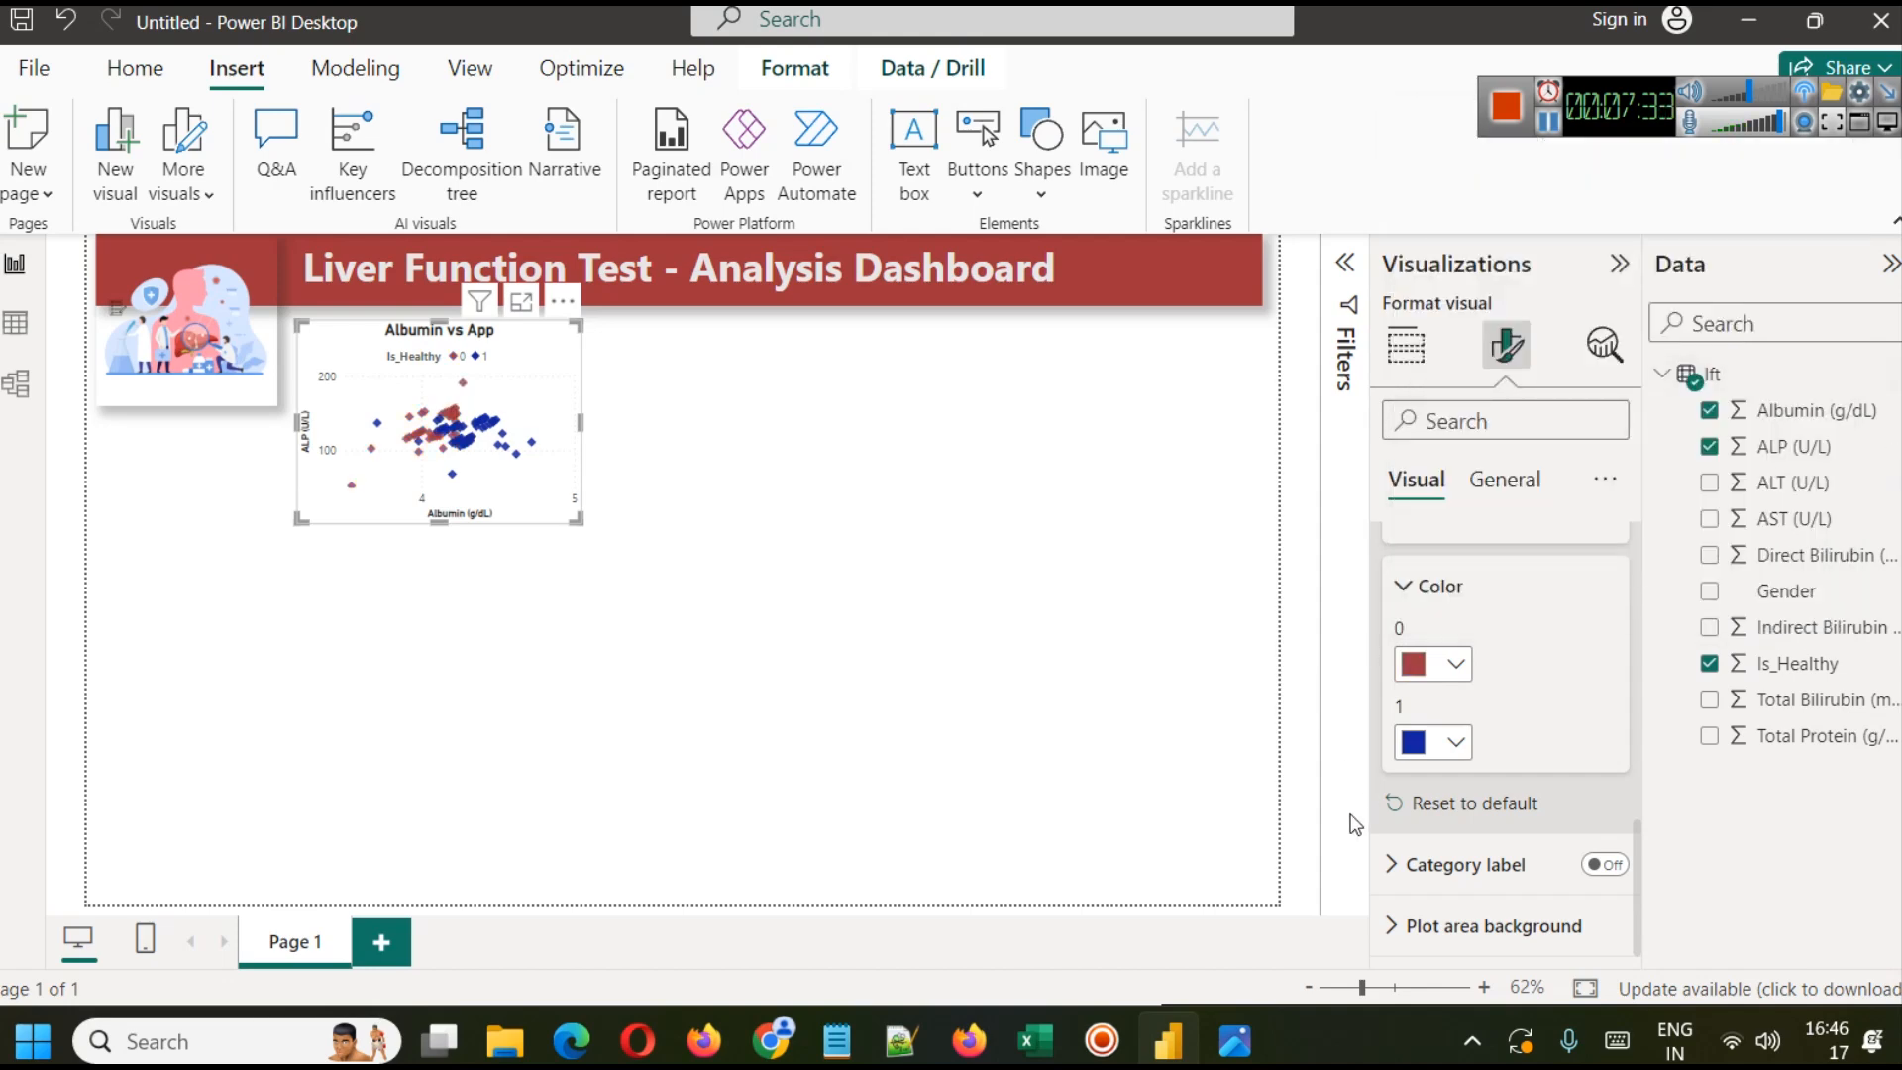
Step: Give the Is_Healthy 1 group a lighter blue via More colors
click(1429, 741)
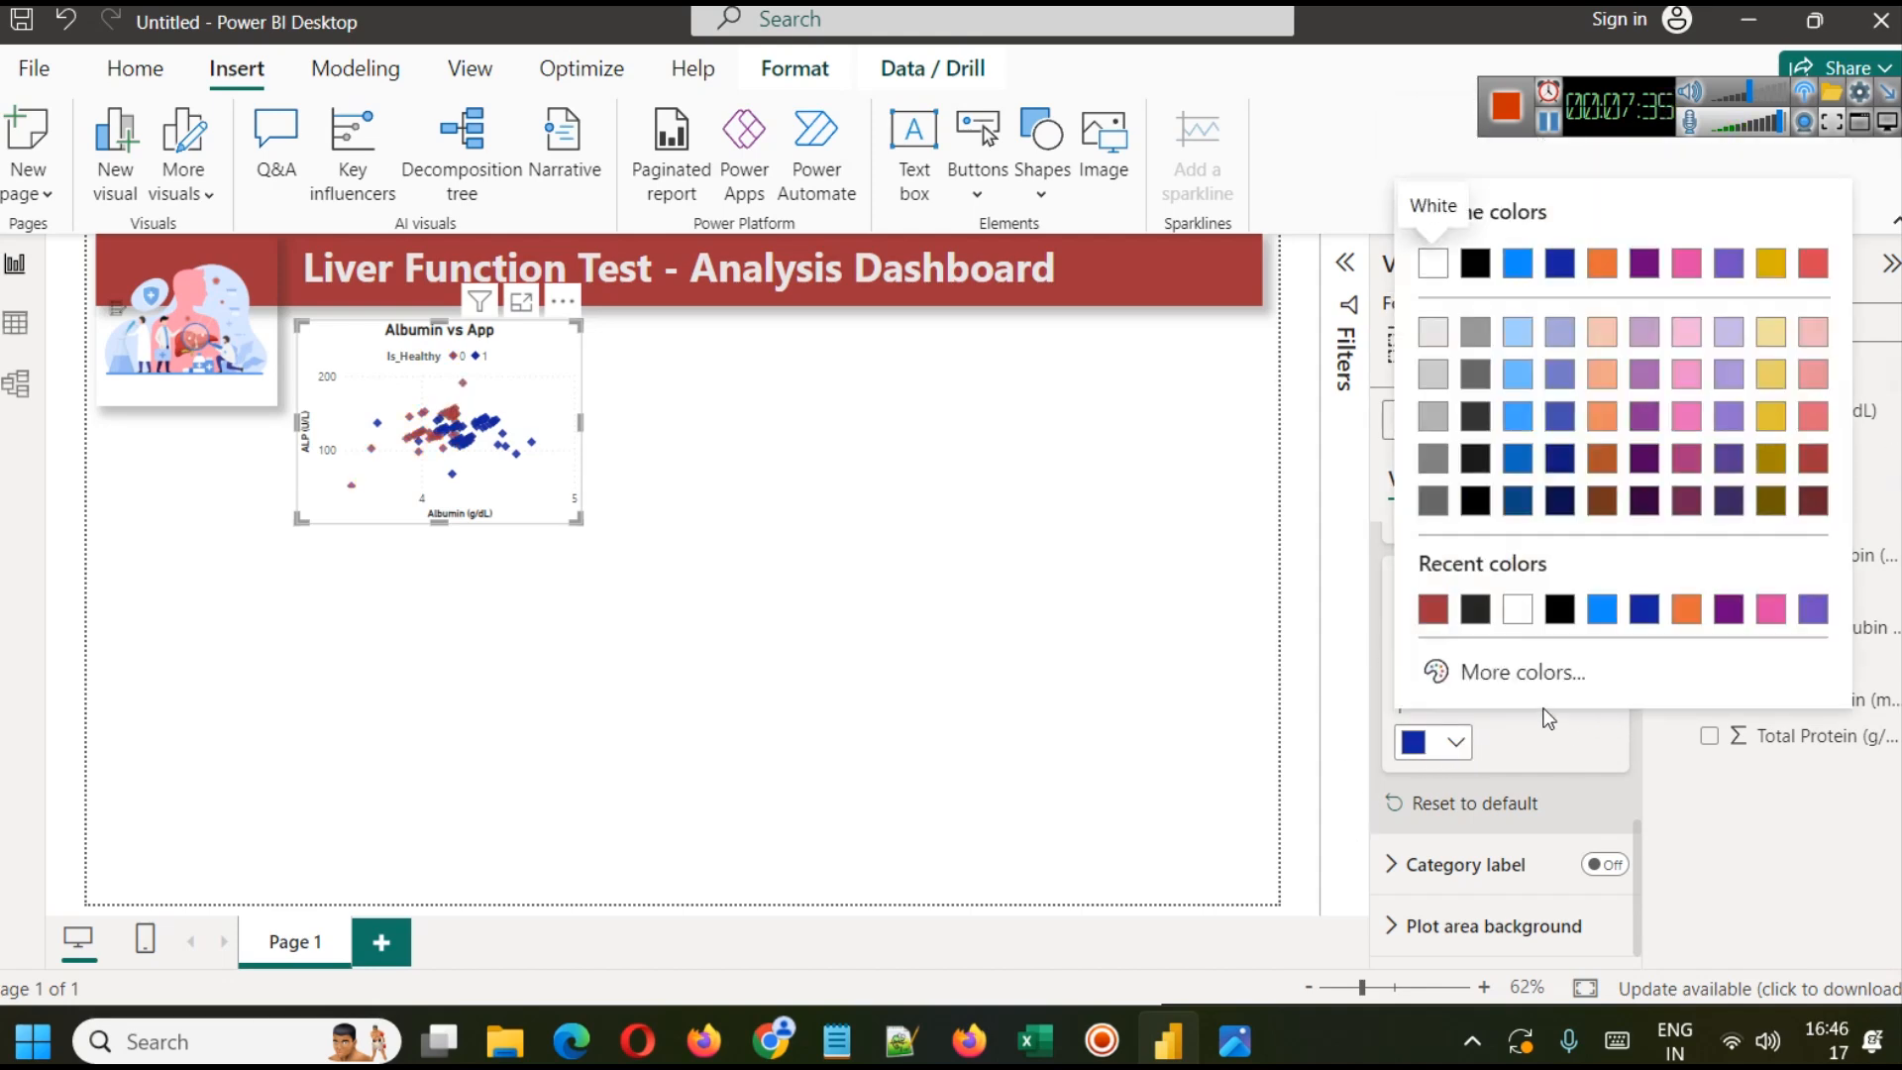
click(1520, 671)
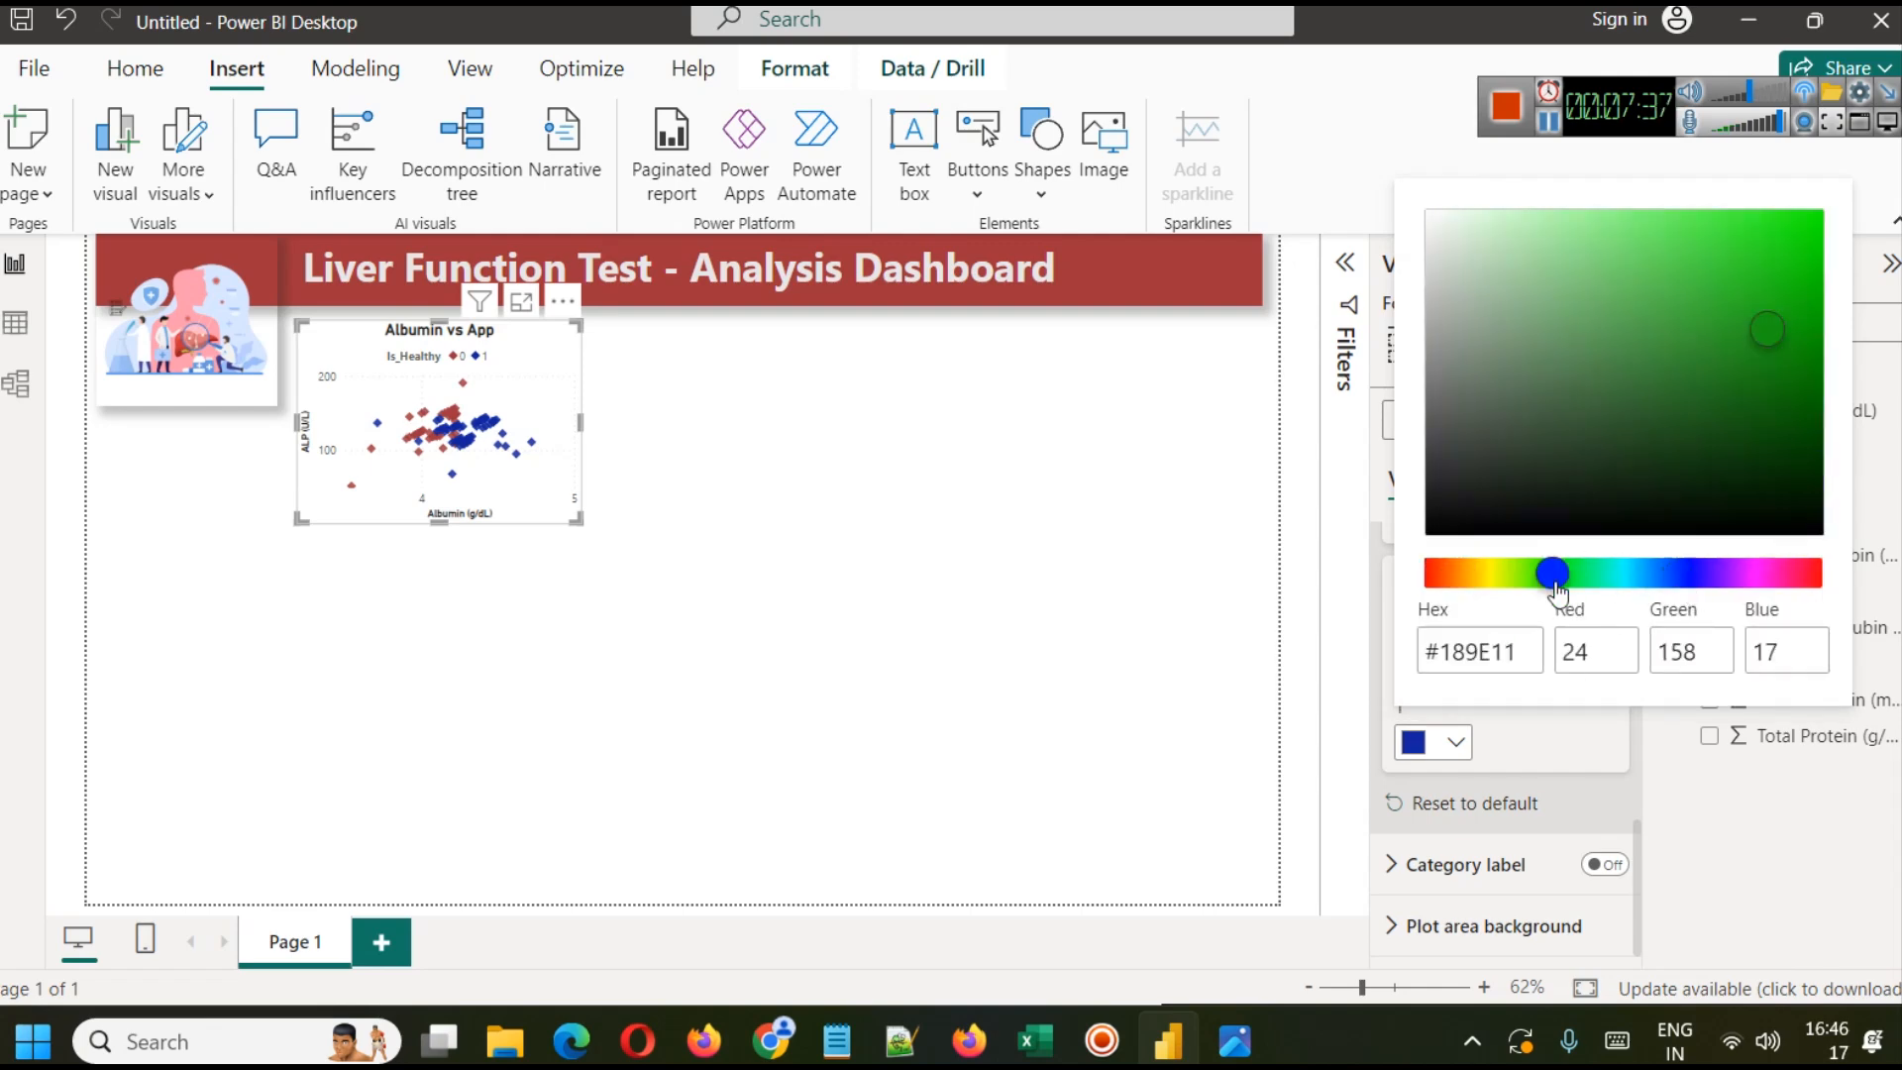
click(1741, 321)
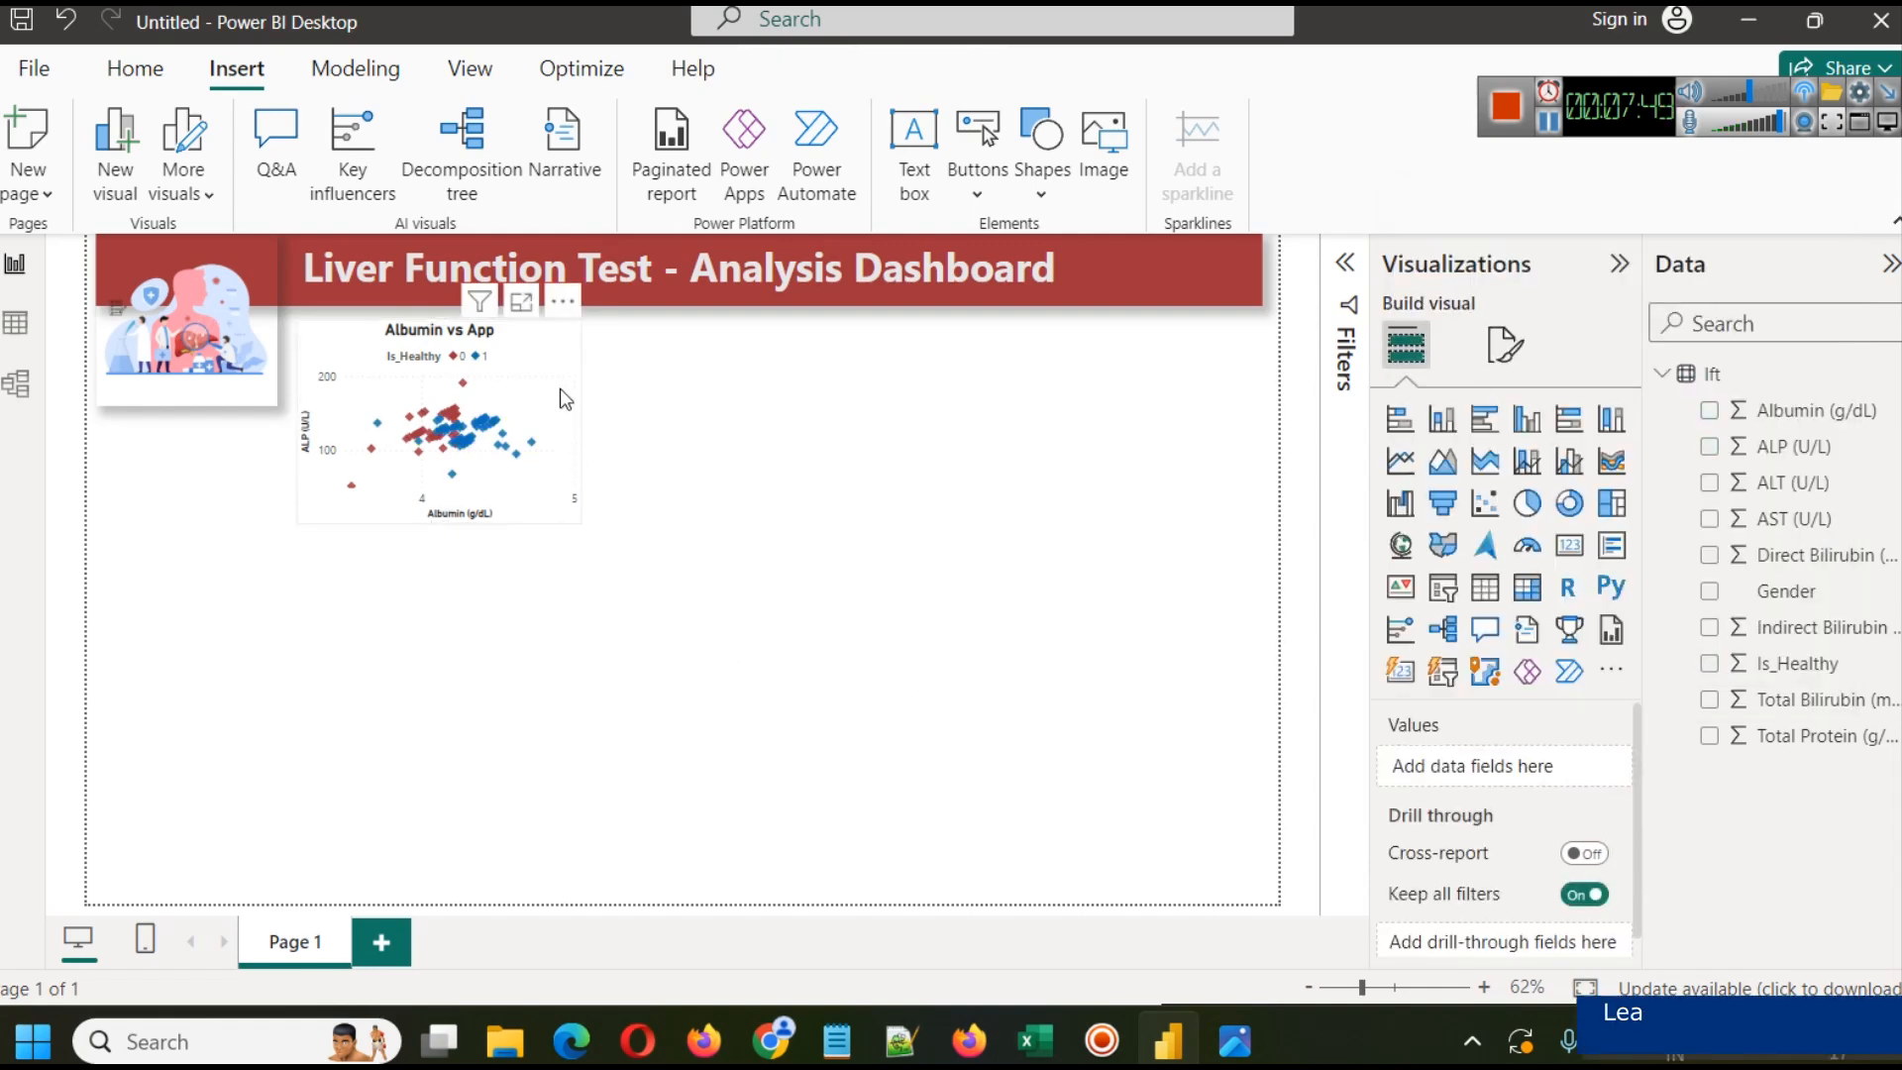
Step: Turn on the drop shadow under the chart's General > Effects settings
click(439, 436)
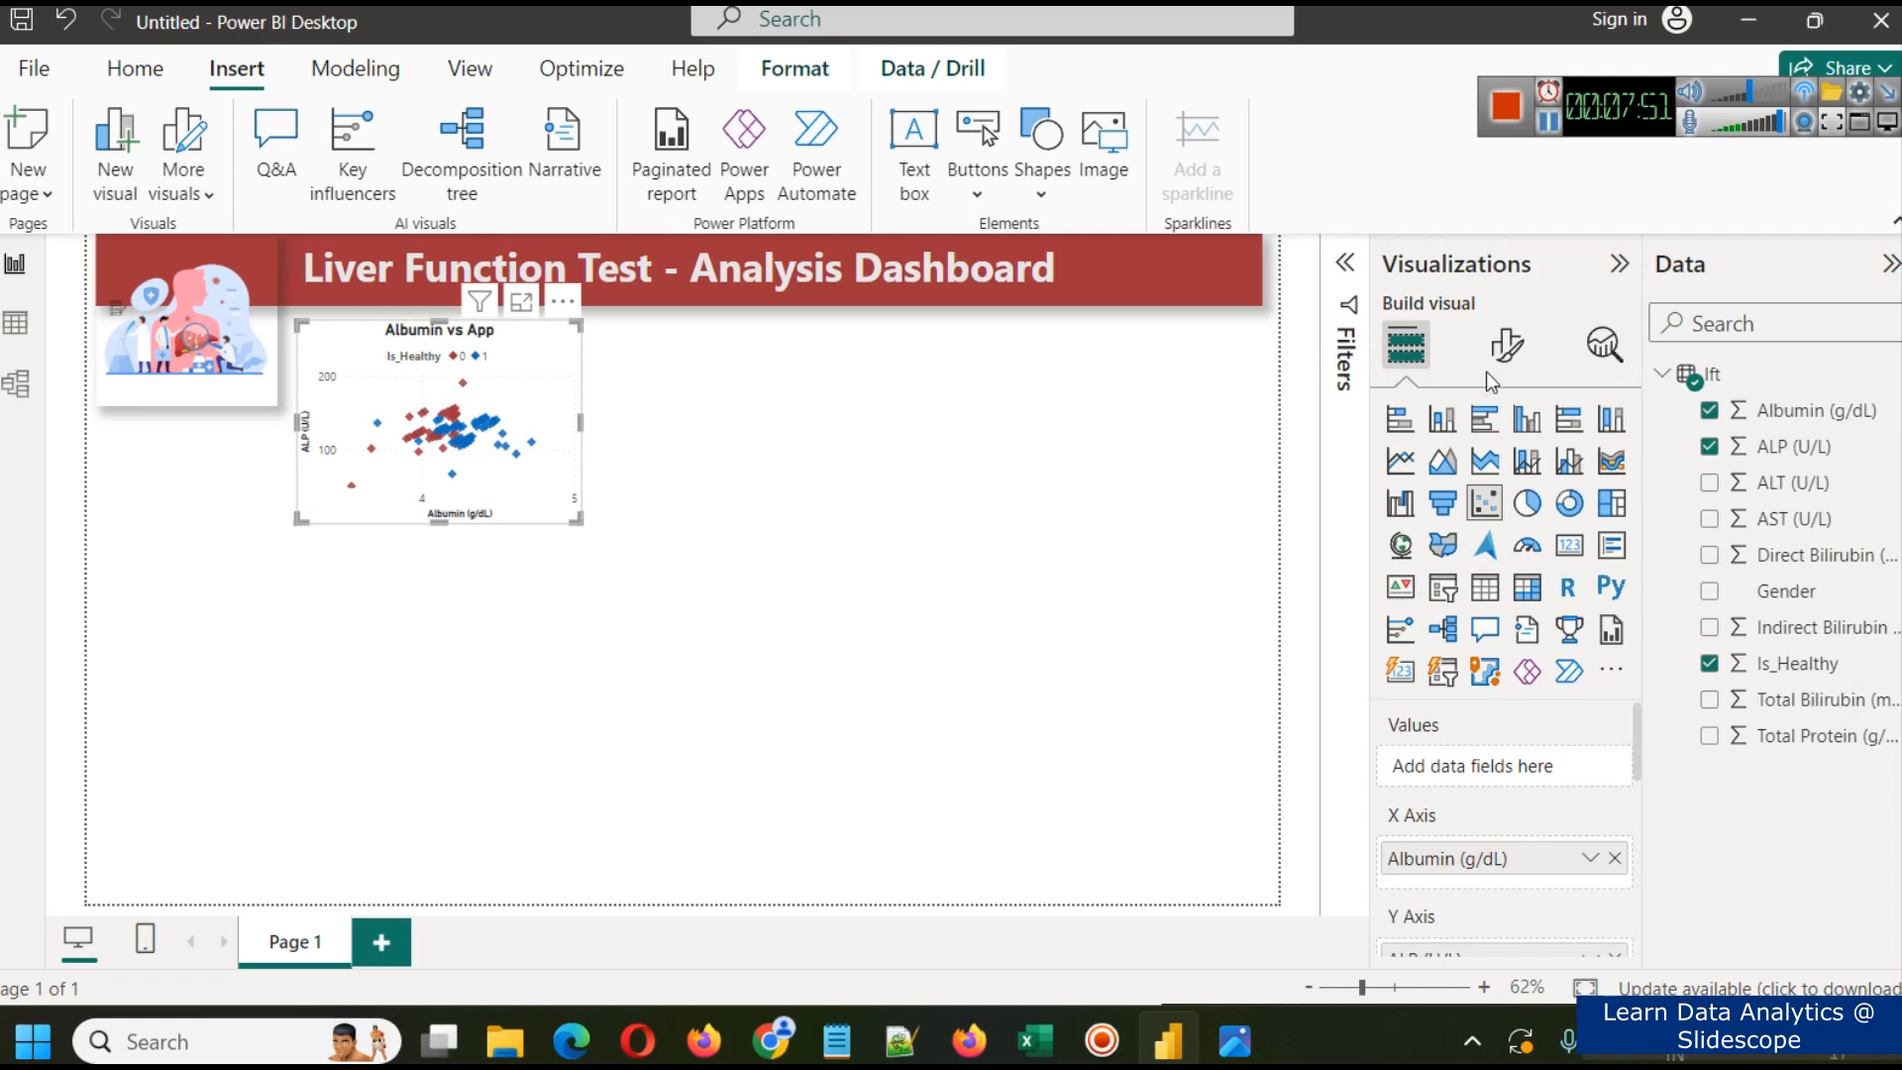
click(1506, 345)
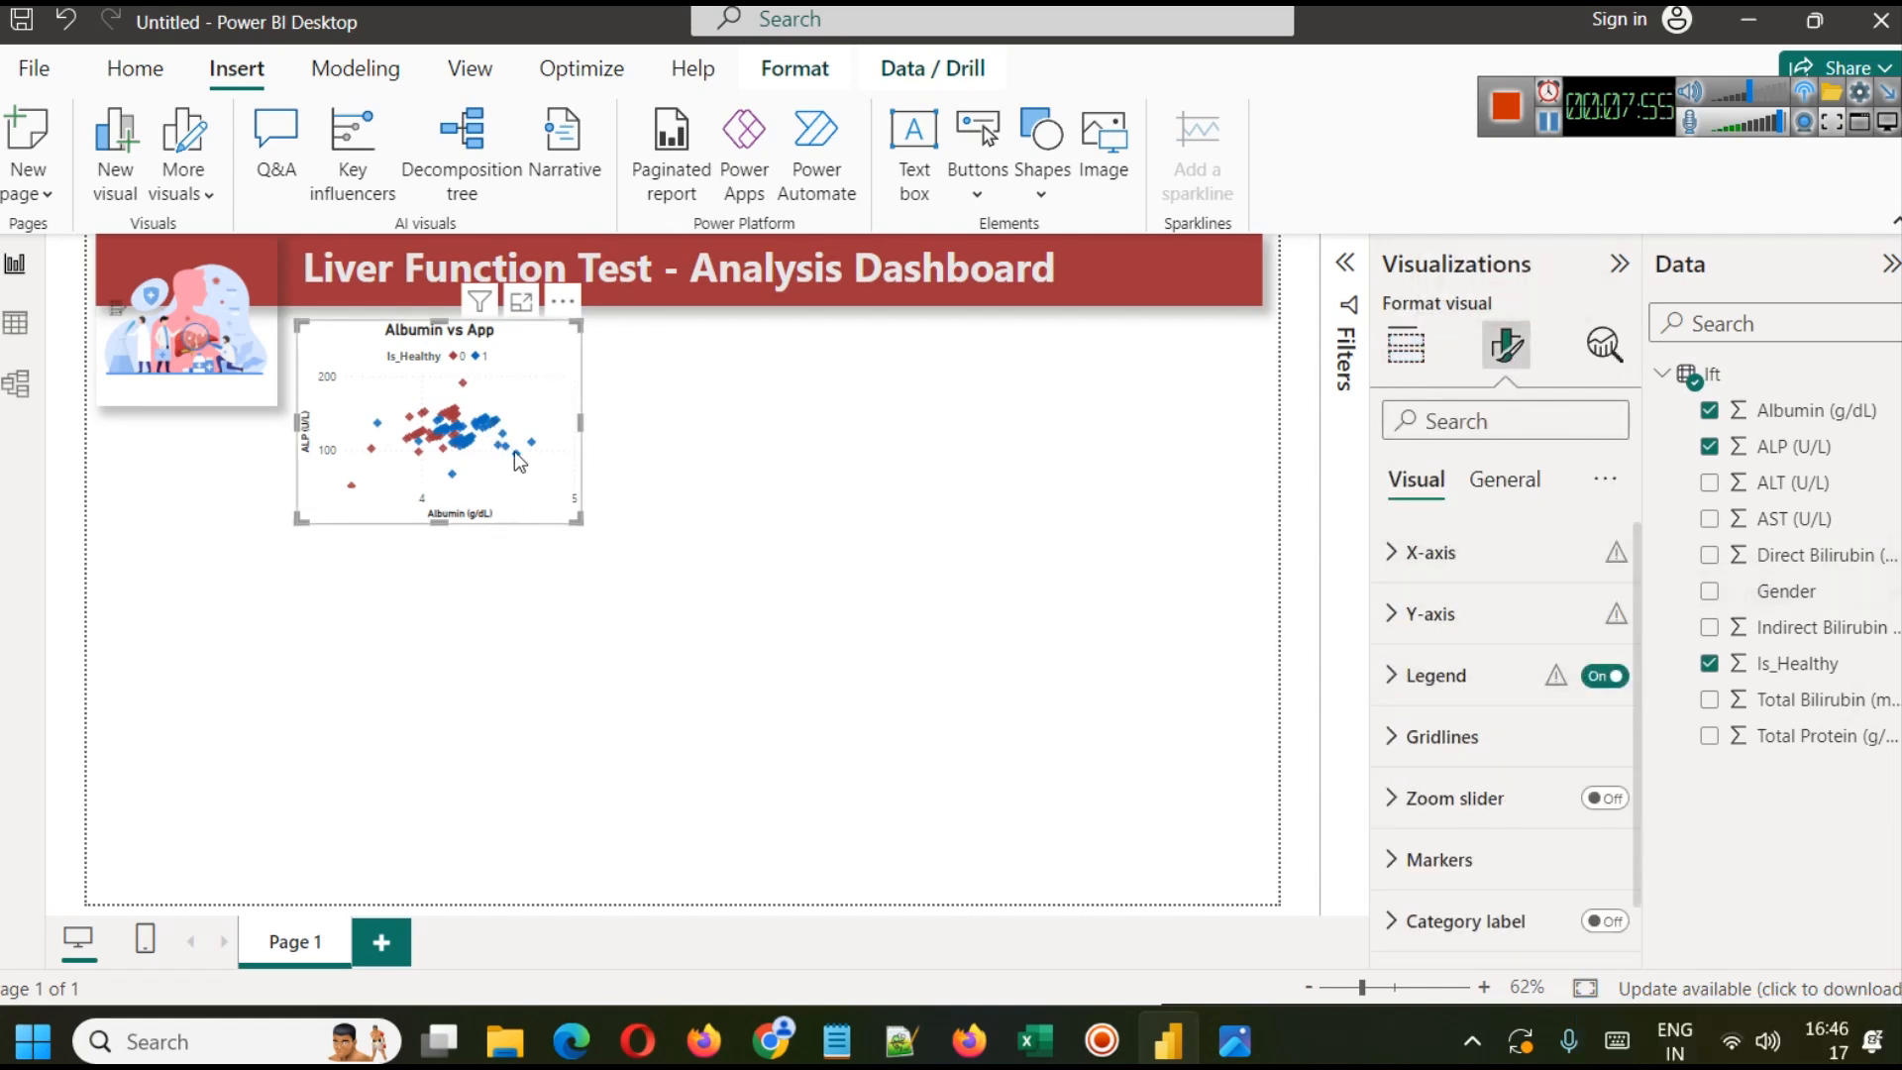
mouse_move(1506, 344)
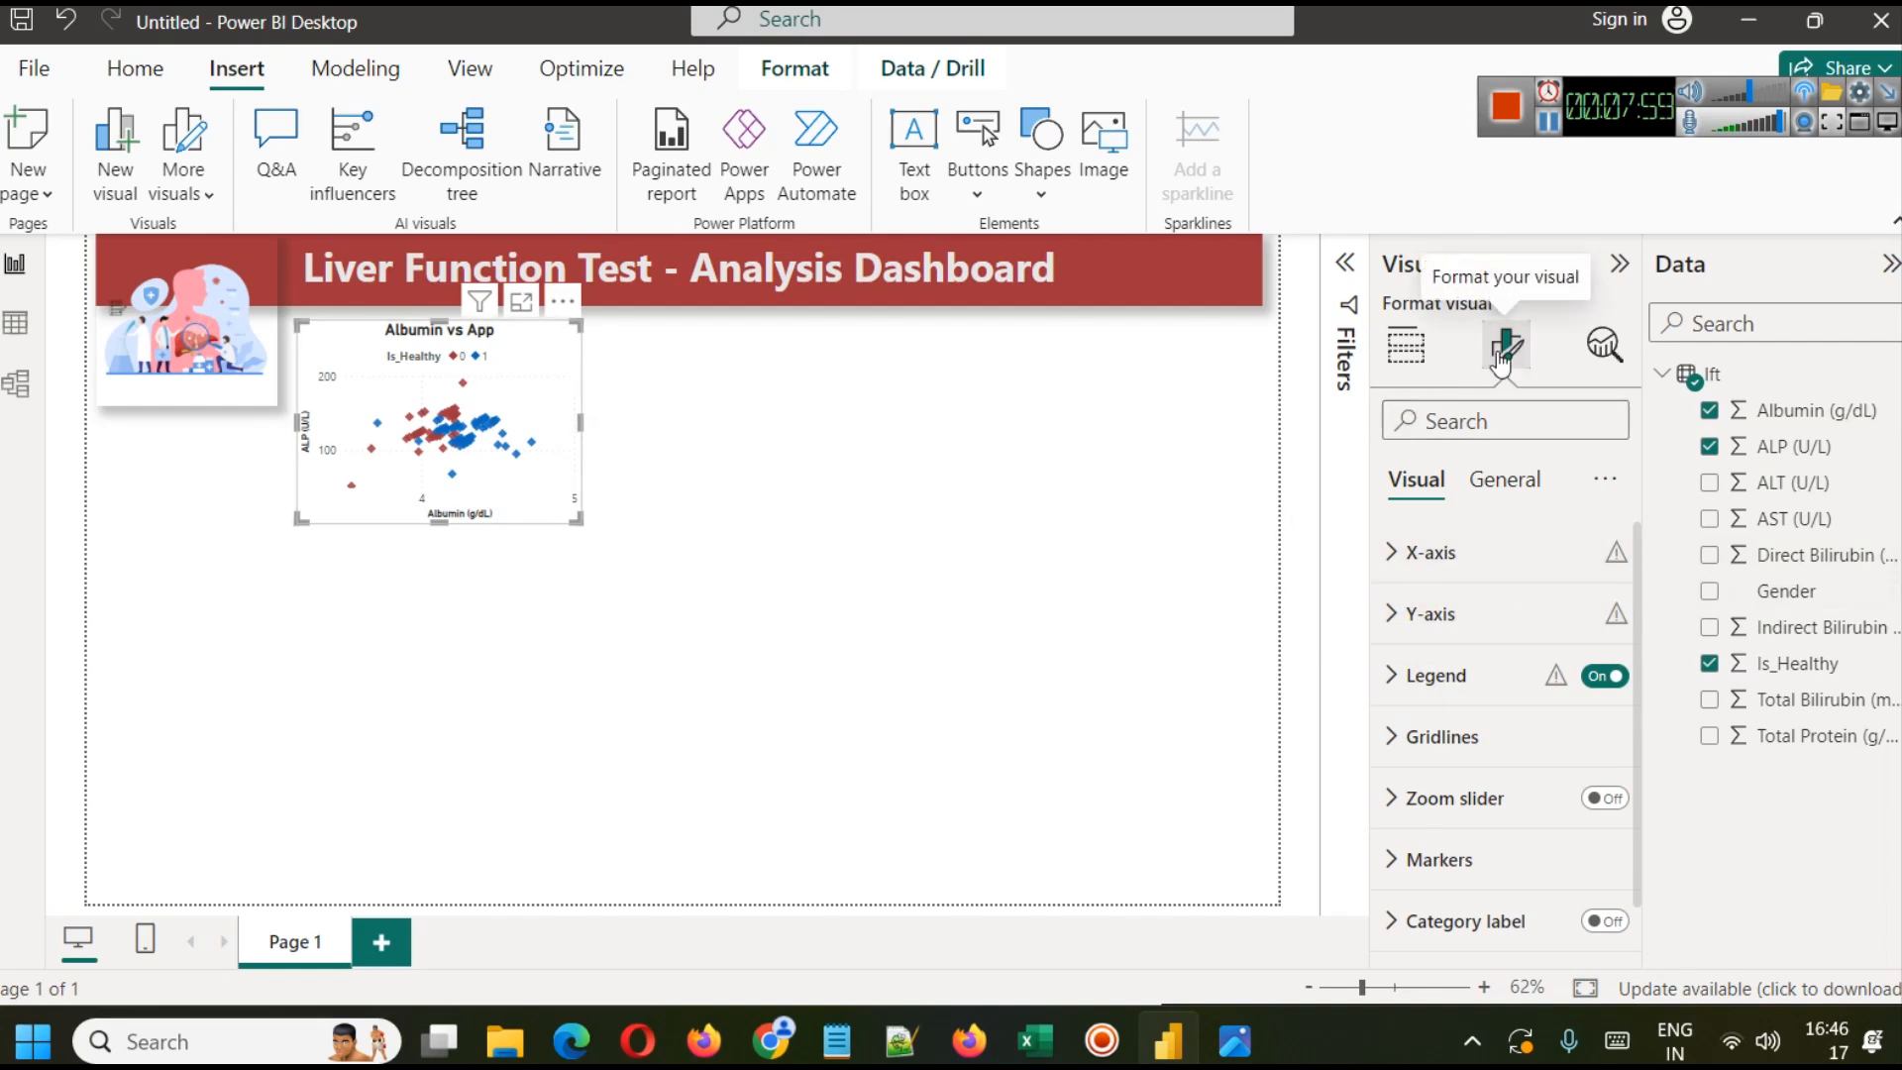
click(1504, 480)
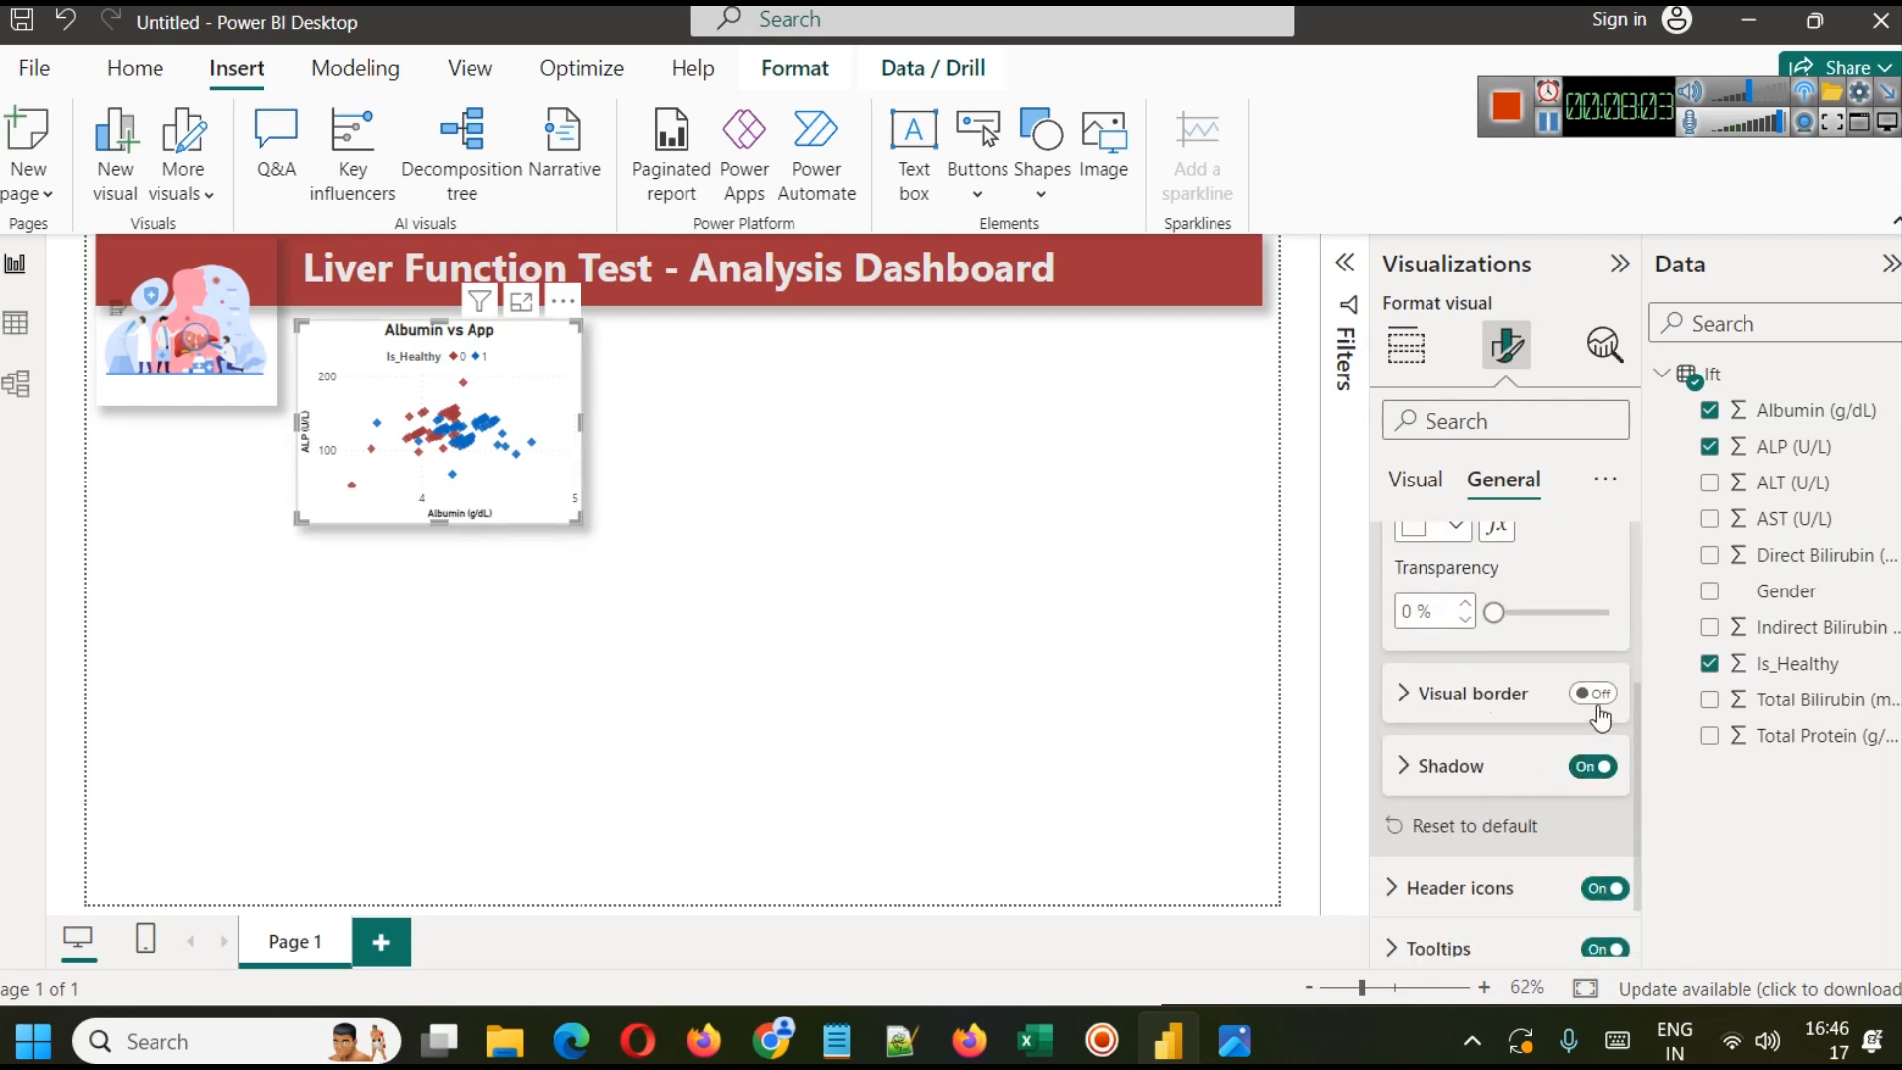
click(1591, 693)
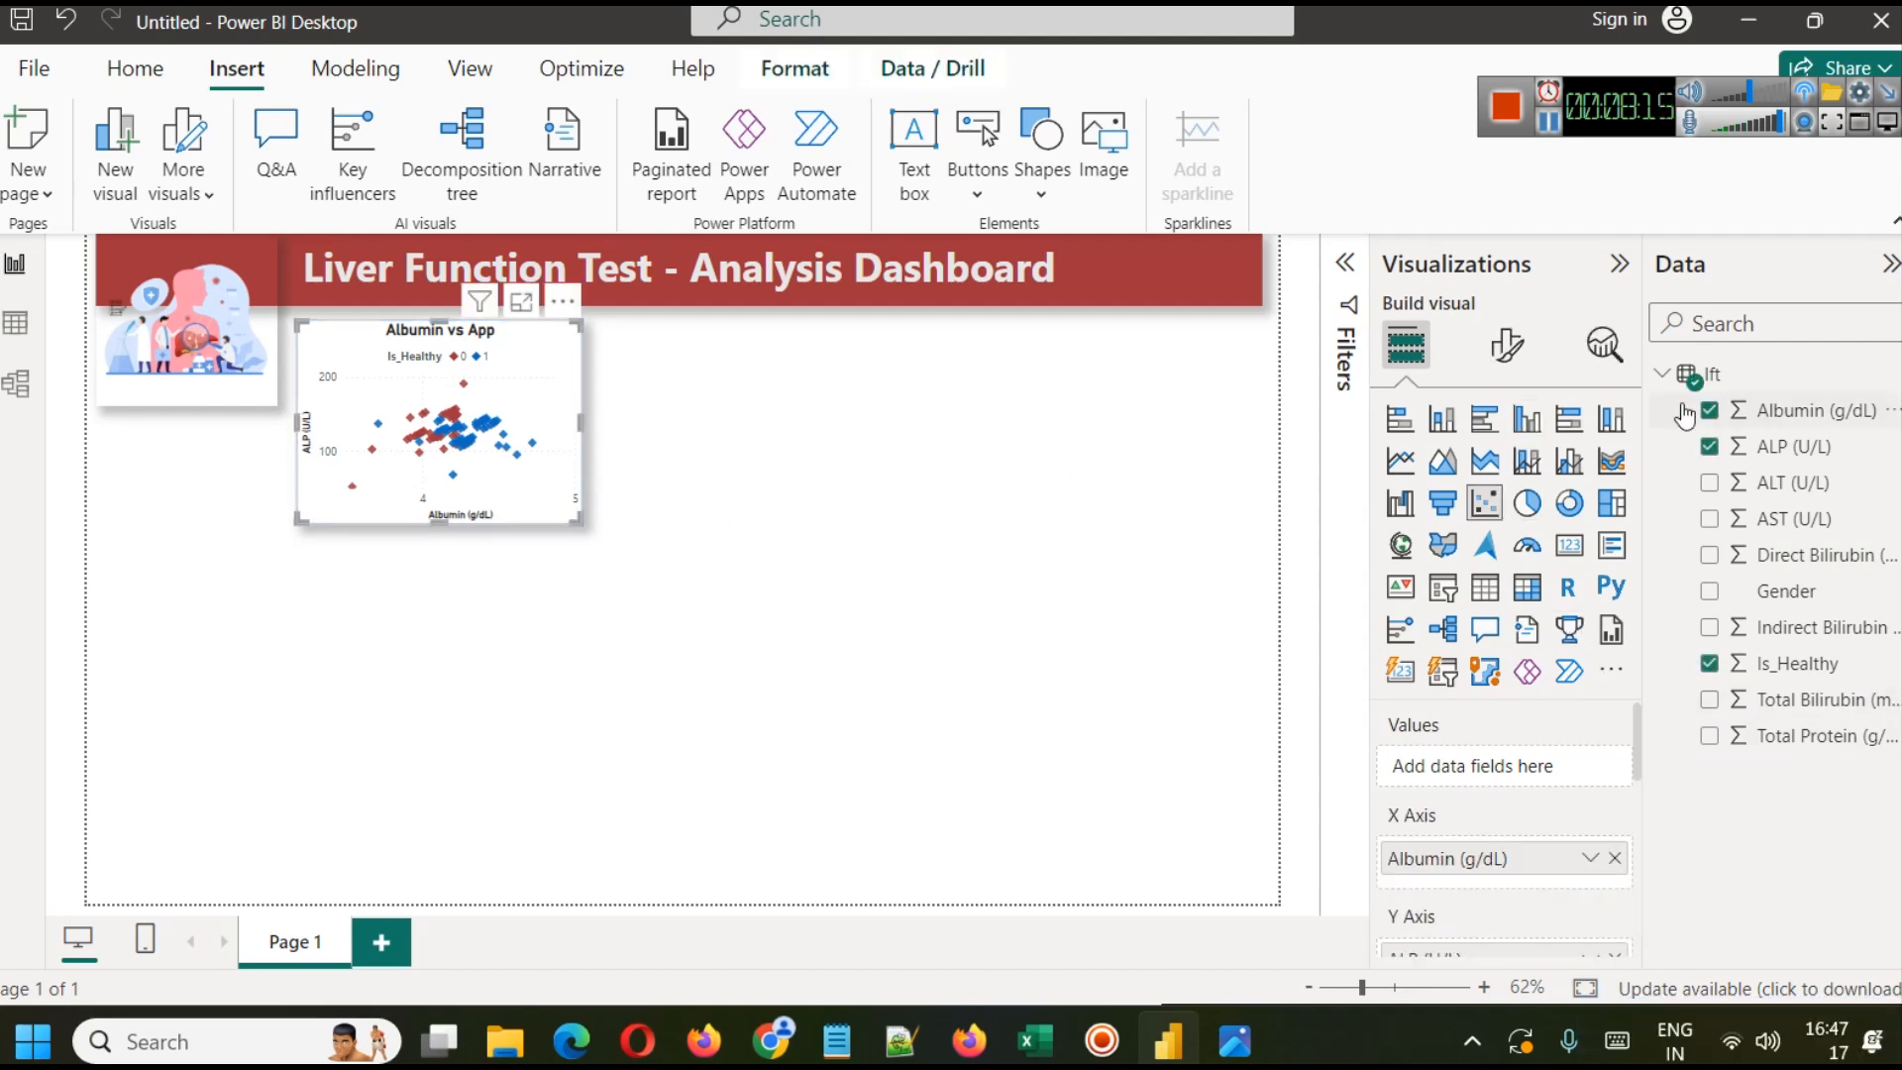
Step: Correct the chart title to 'Albumin vs ALP' and deselect the chart
click(1506, 344)
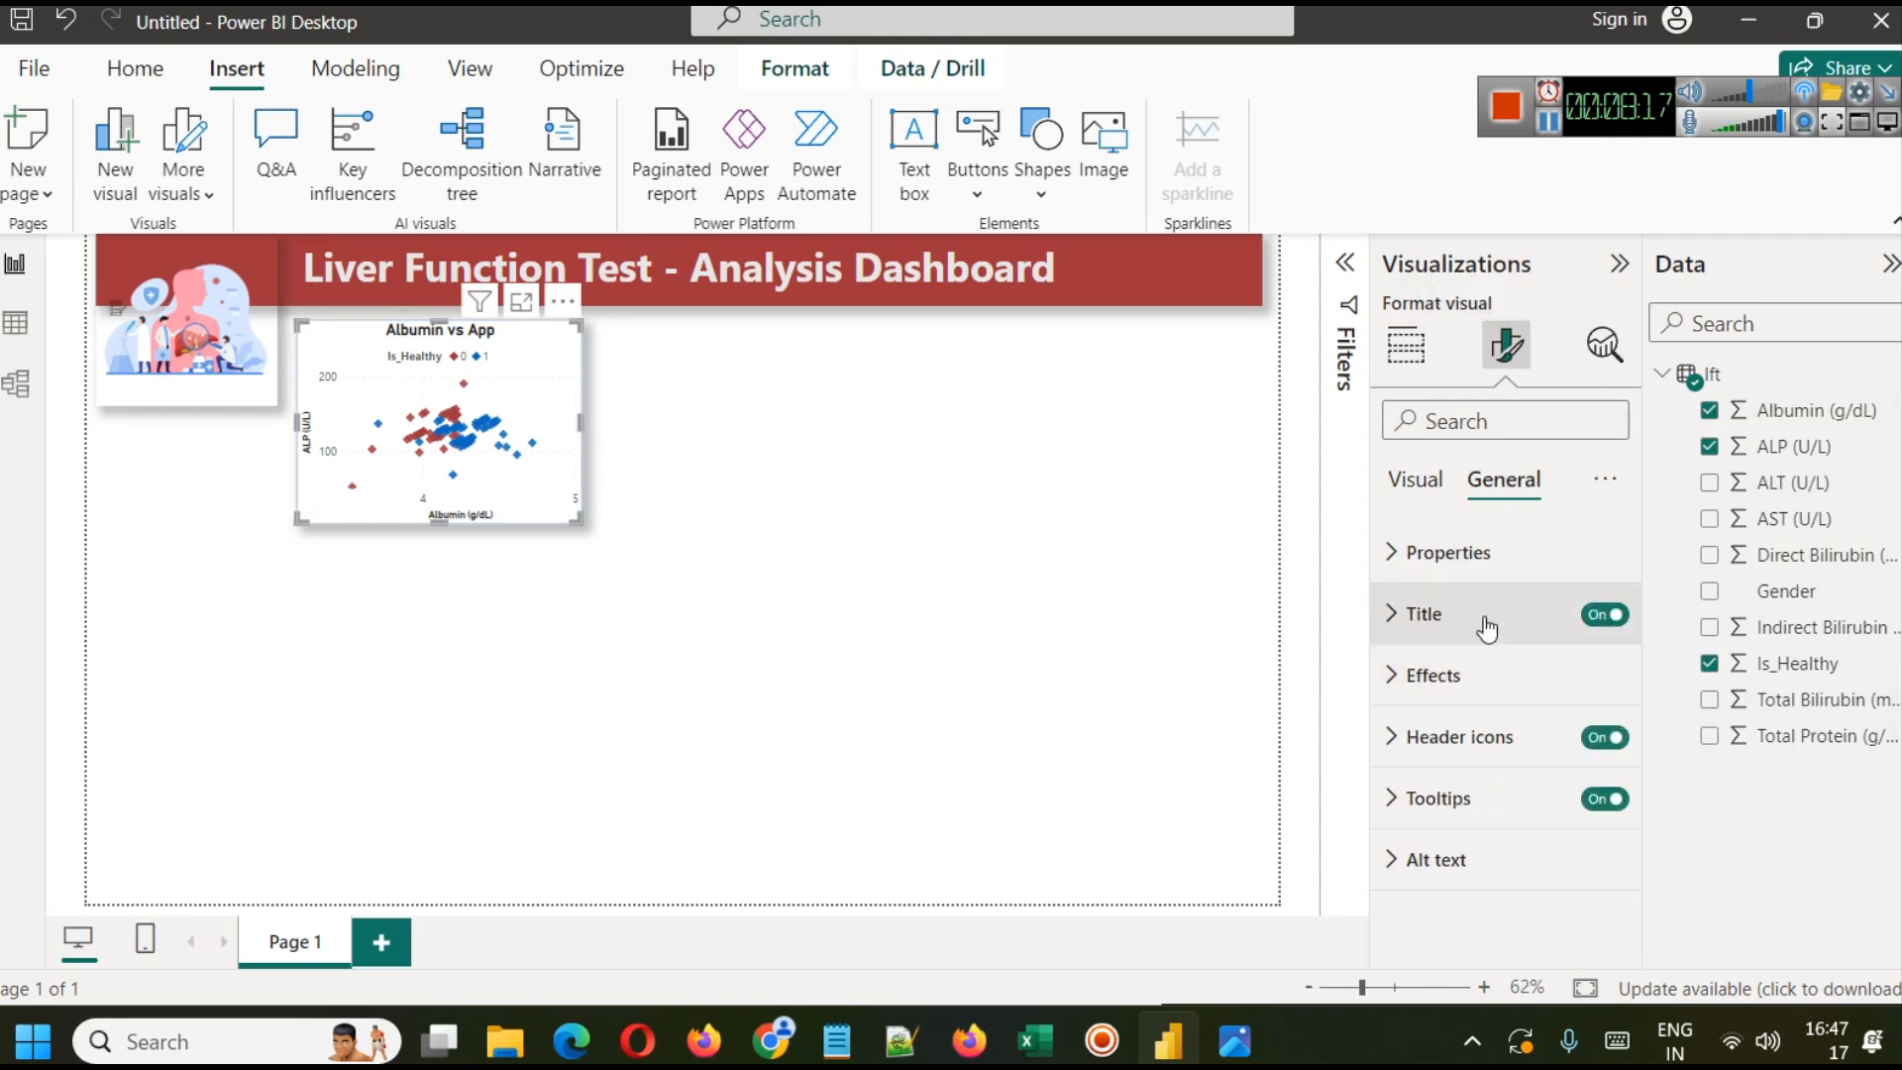
click(1420, 614)
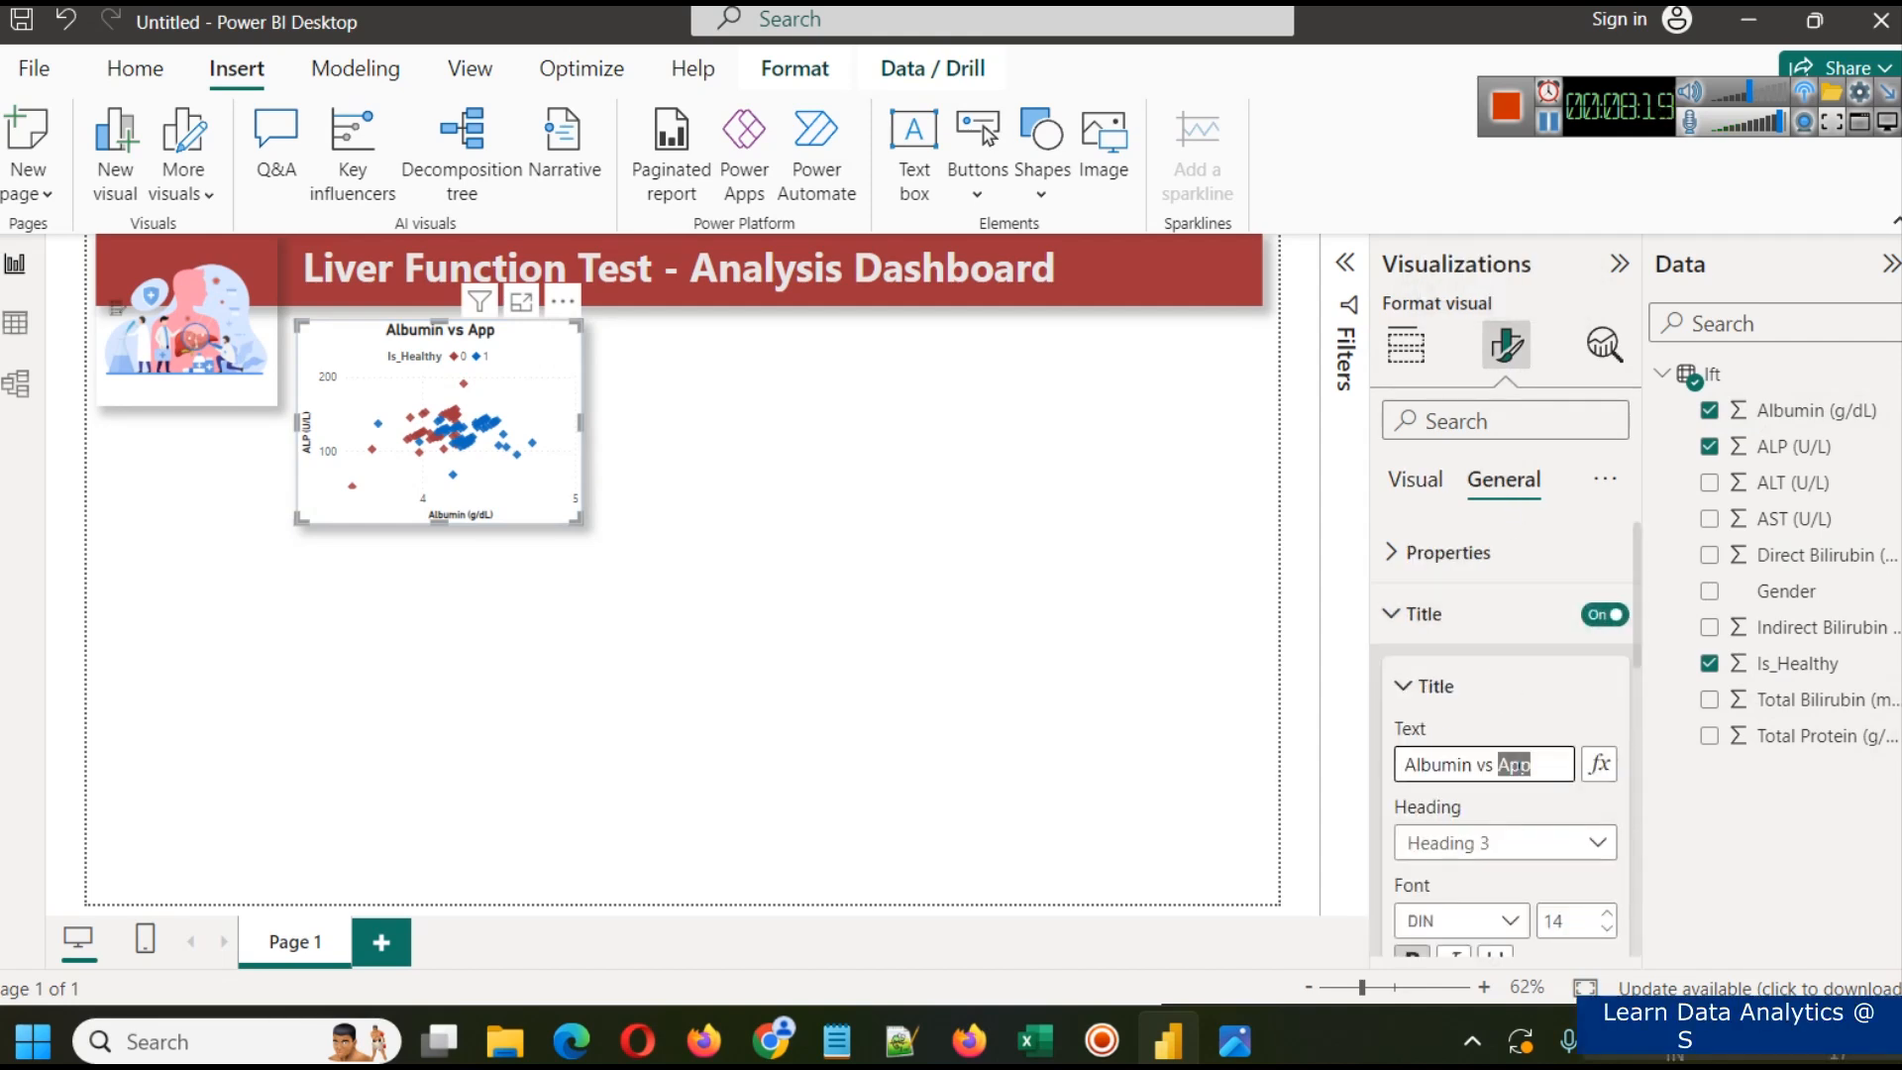
text(ALP)
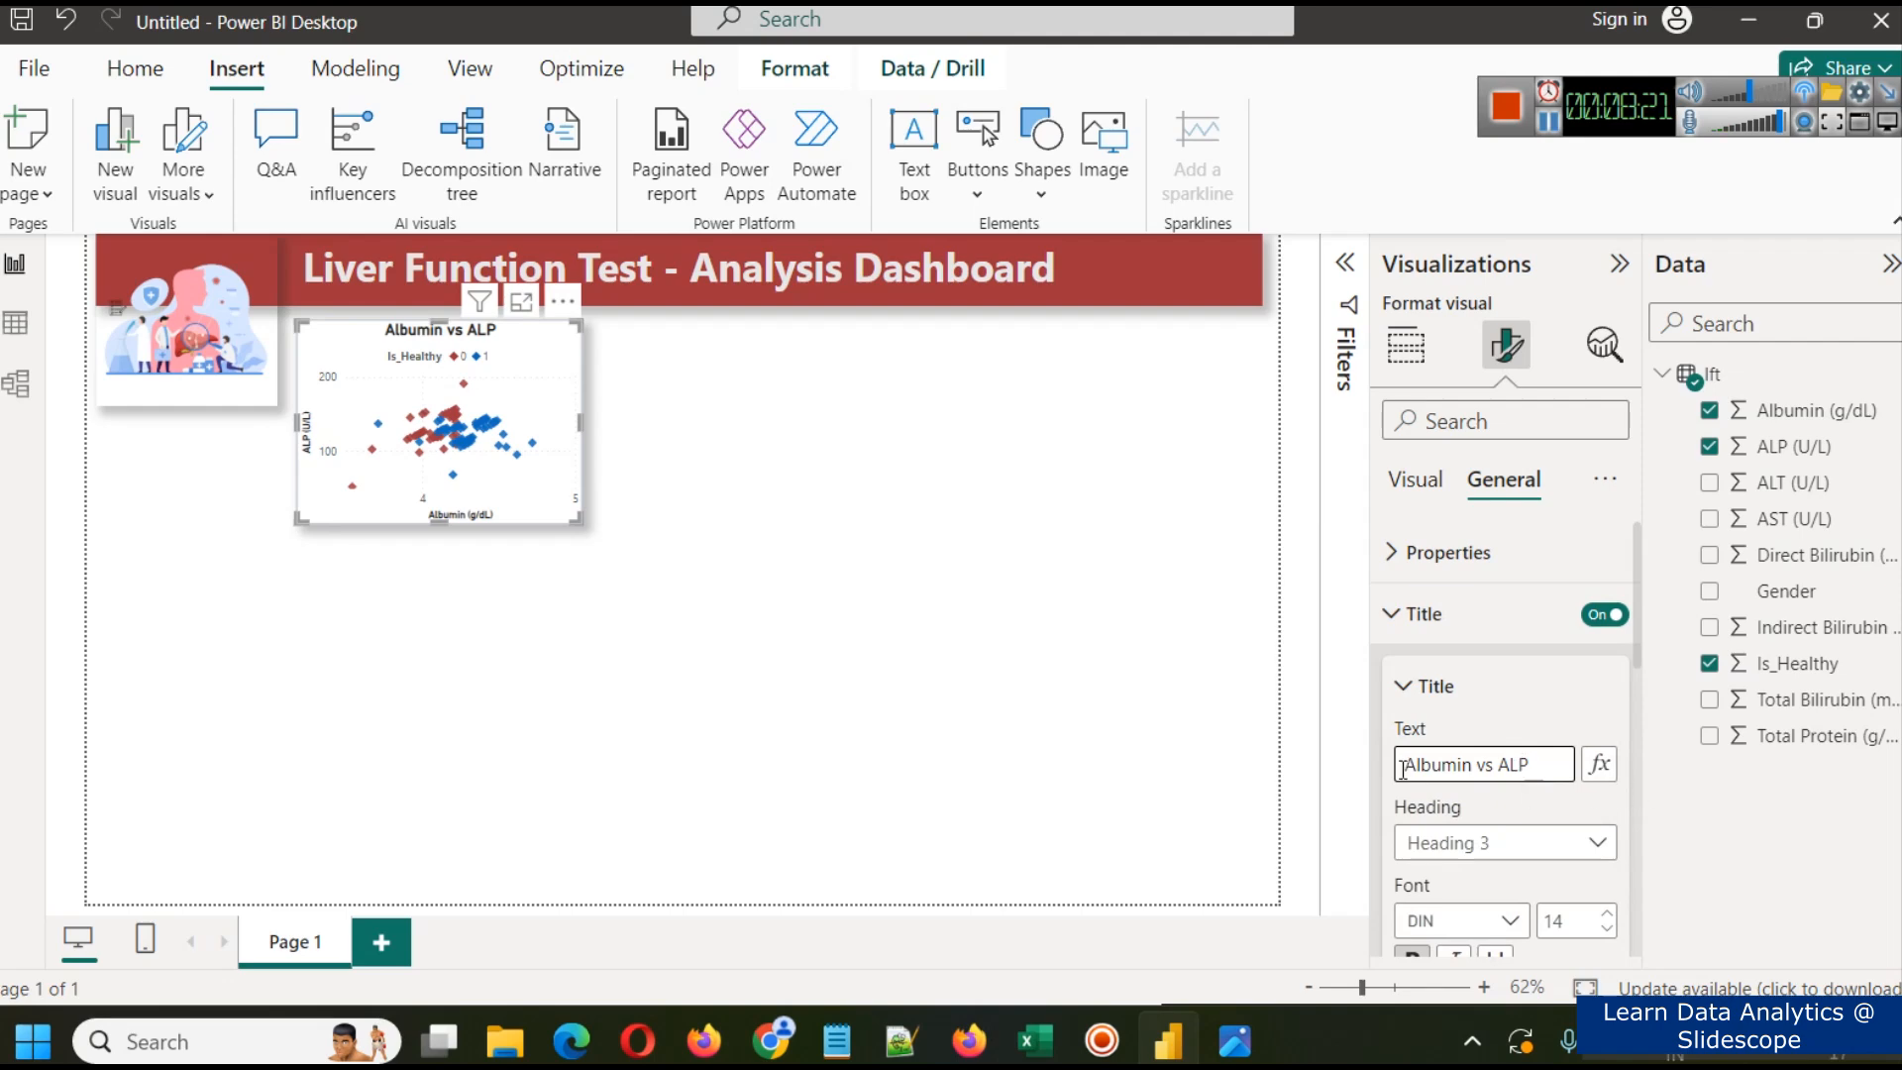
click(1407, 345)
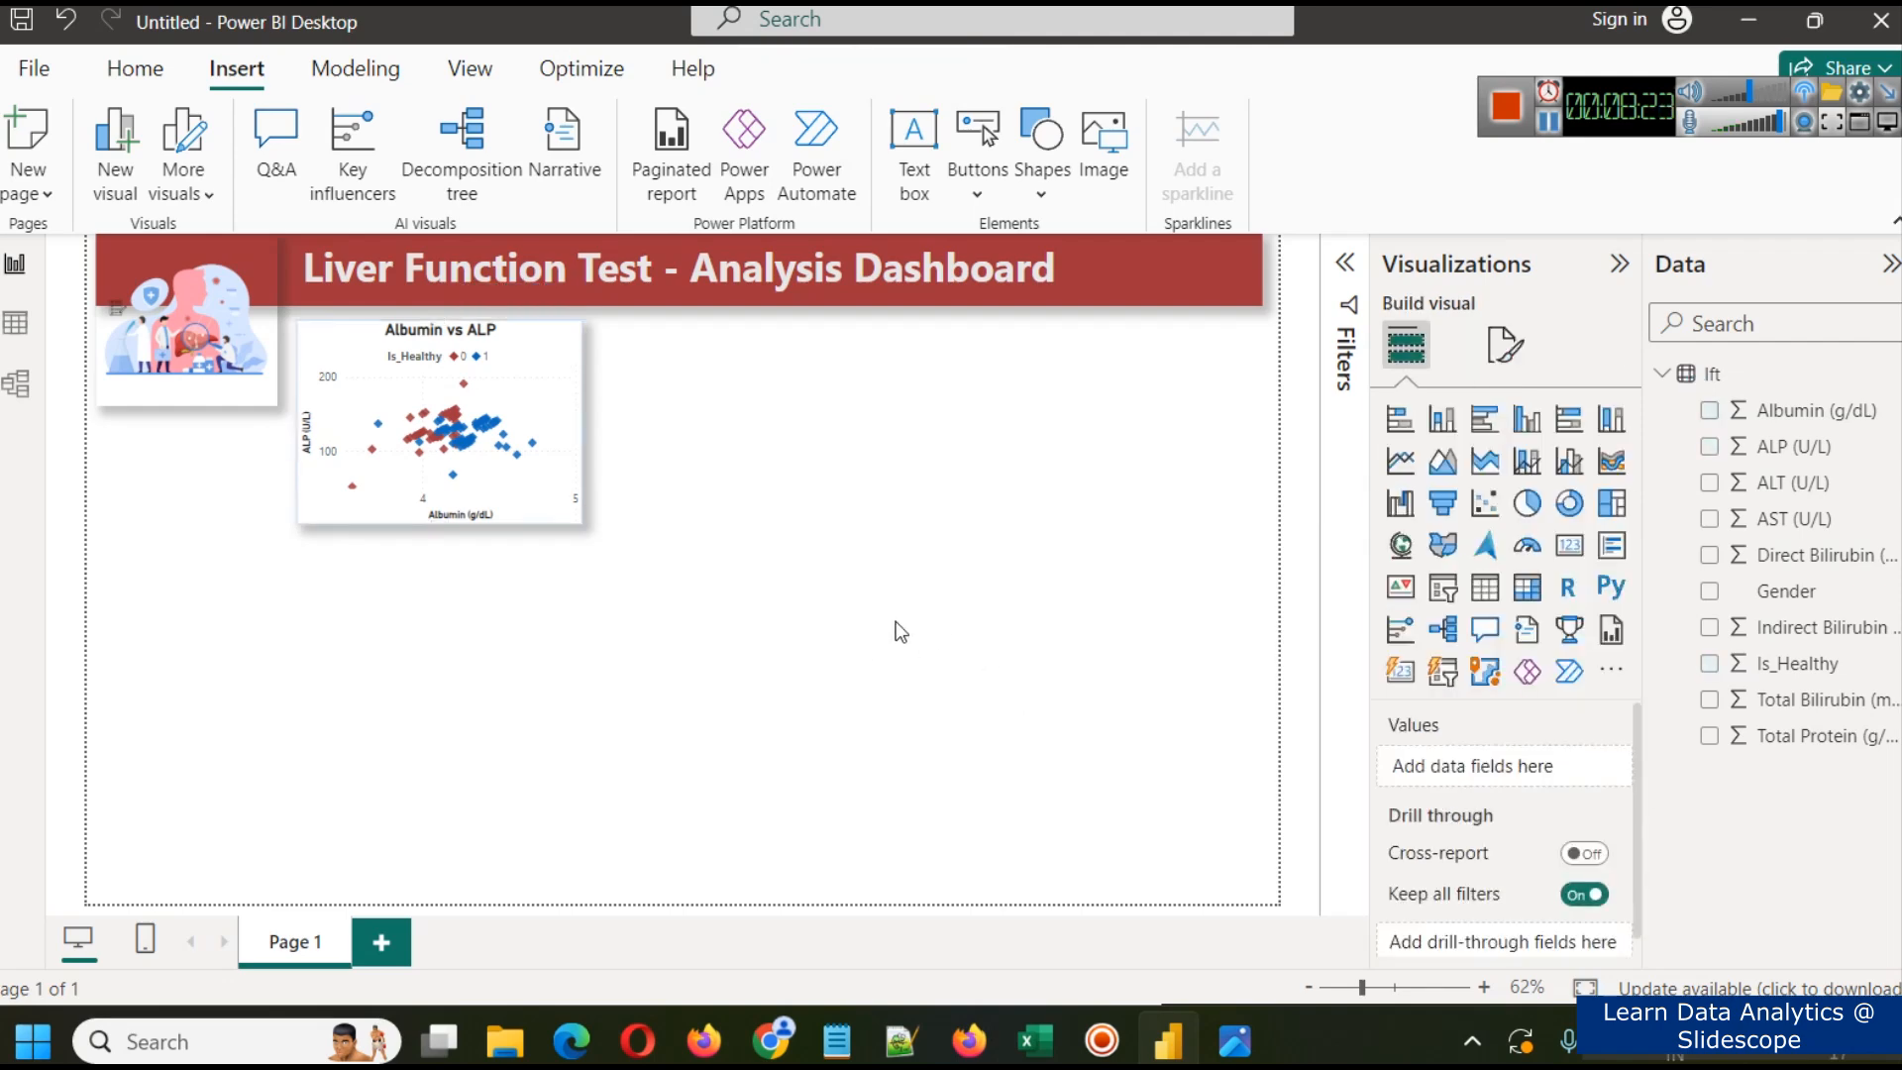